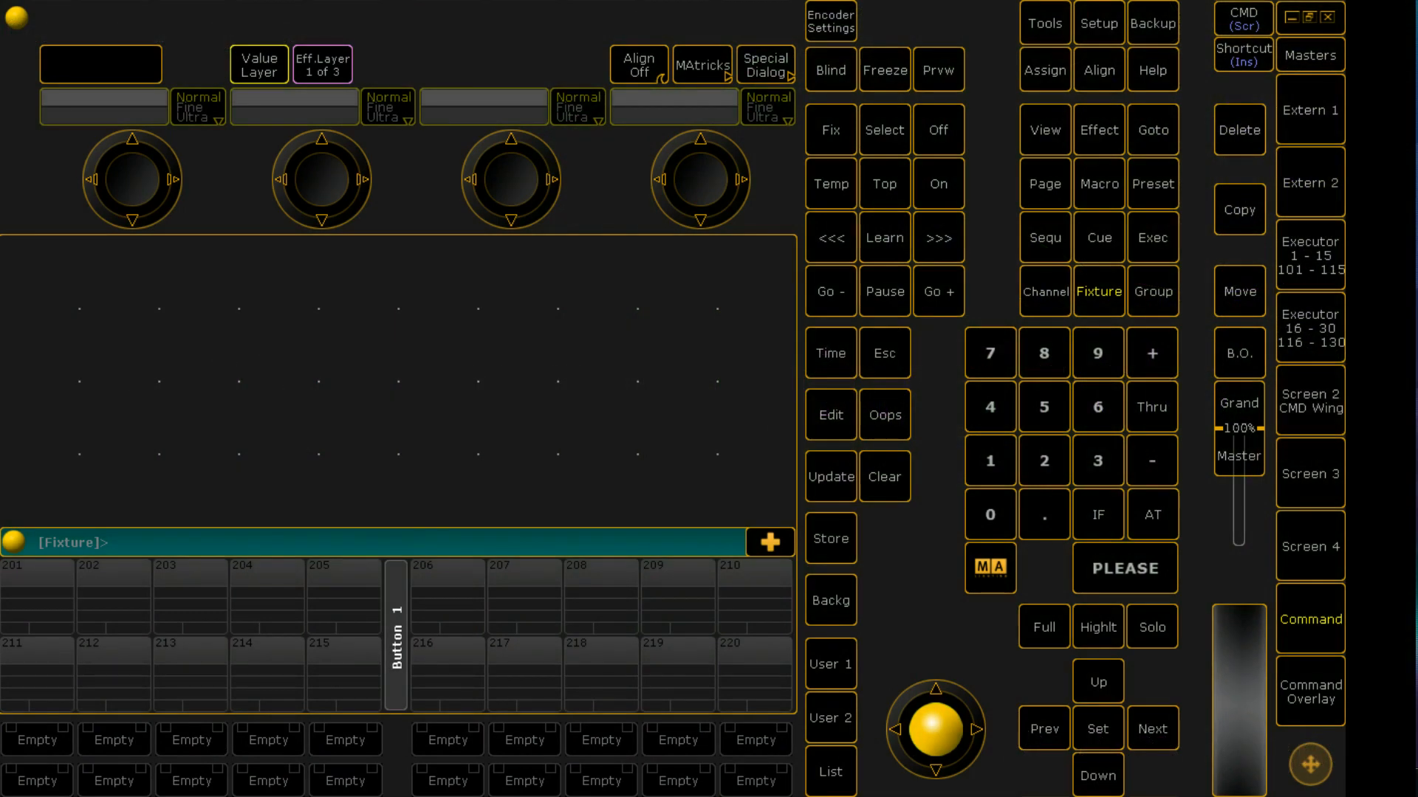
pyautogui.moveTo(1133, 13)
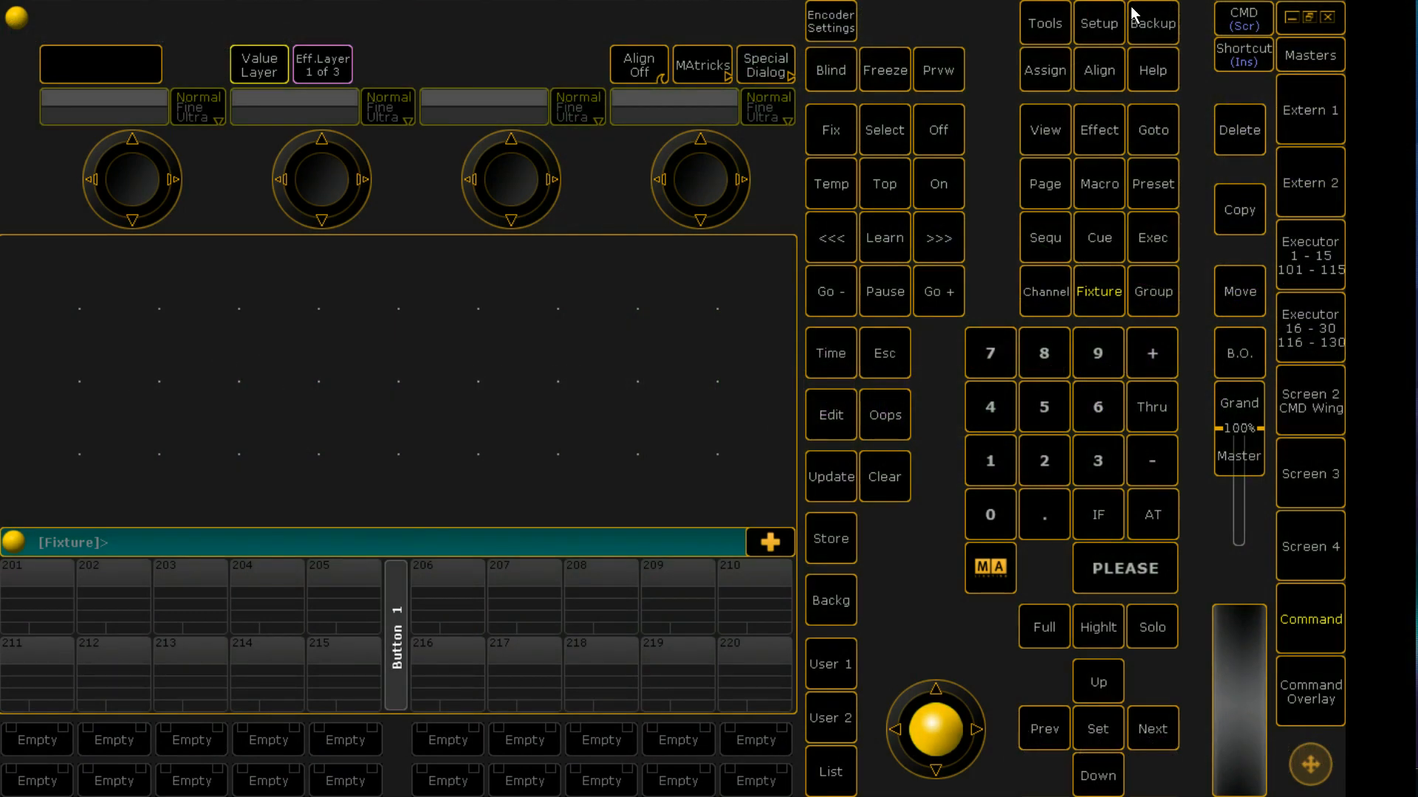
pyautogui.moveTo(1135, 33)
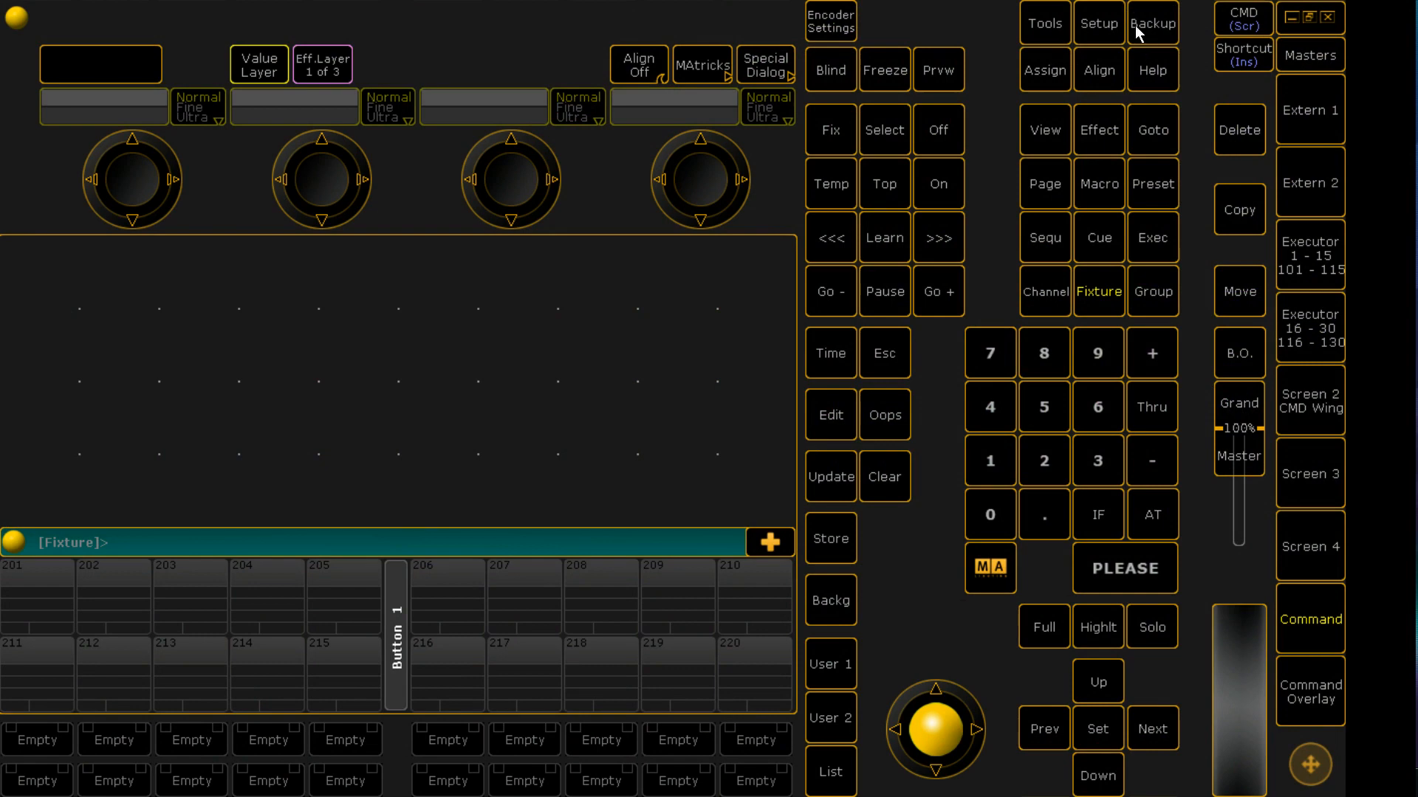
pyautogui.moveTo(1109, 33)
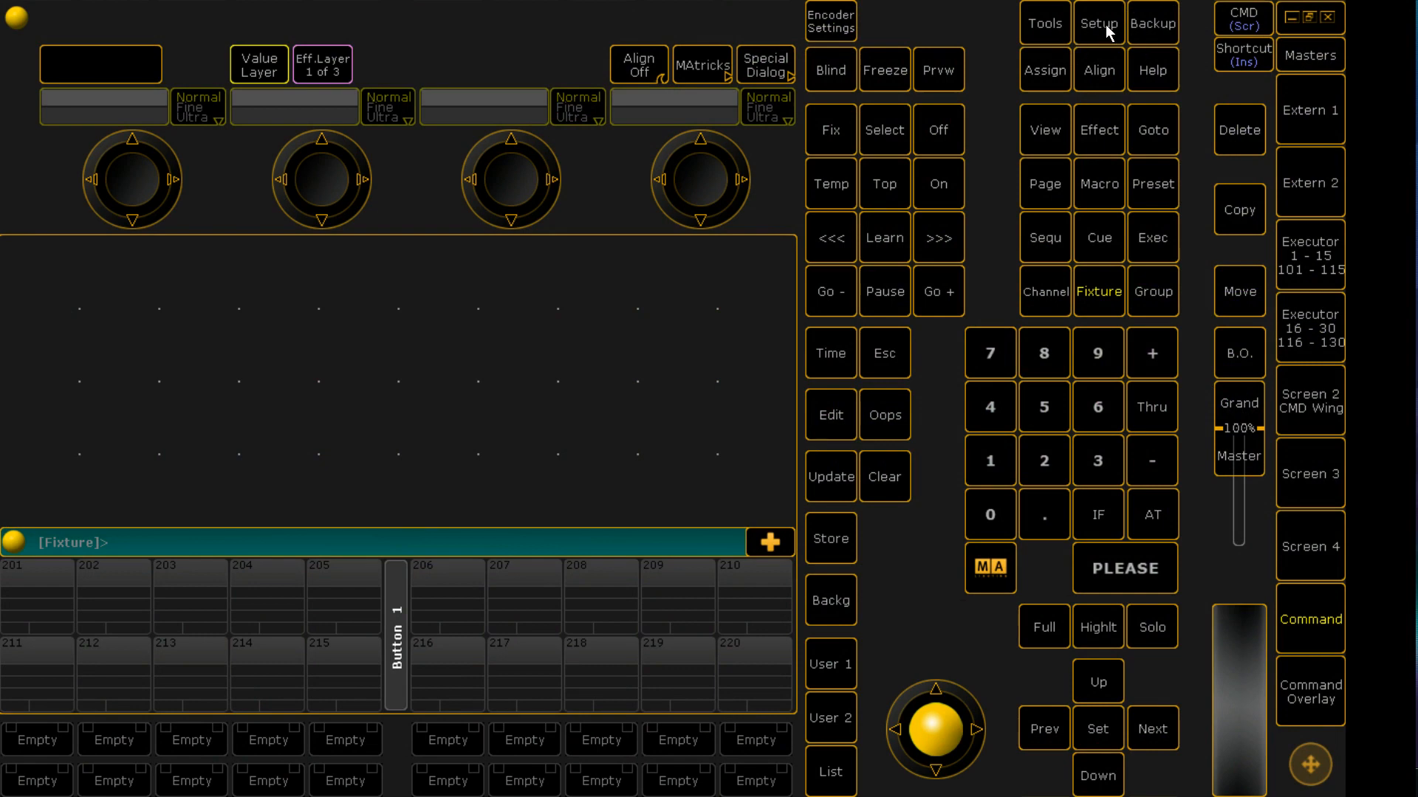
# Add ten Dimmer fixtures in the Patch & Fixture Schedule and apply.
pyautogui.click(1098, 23)
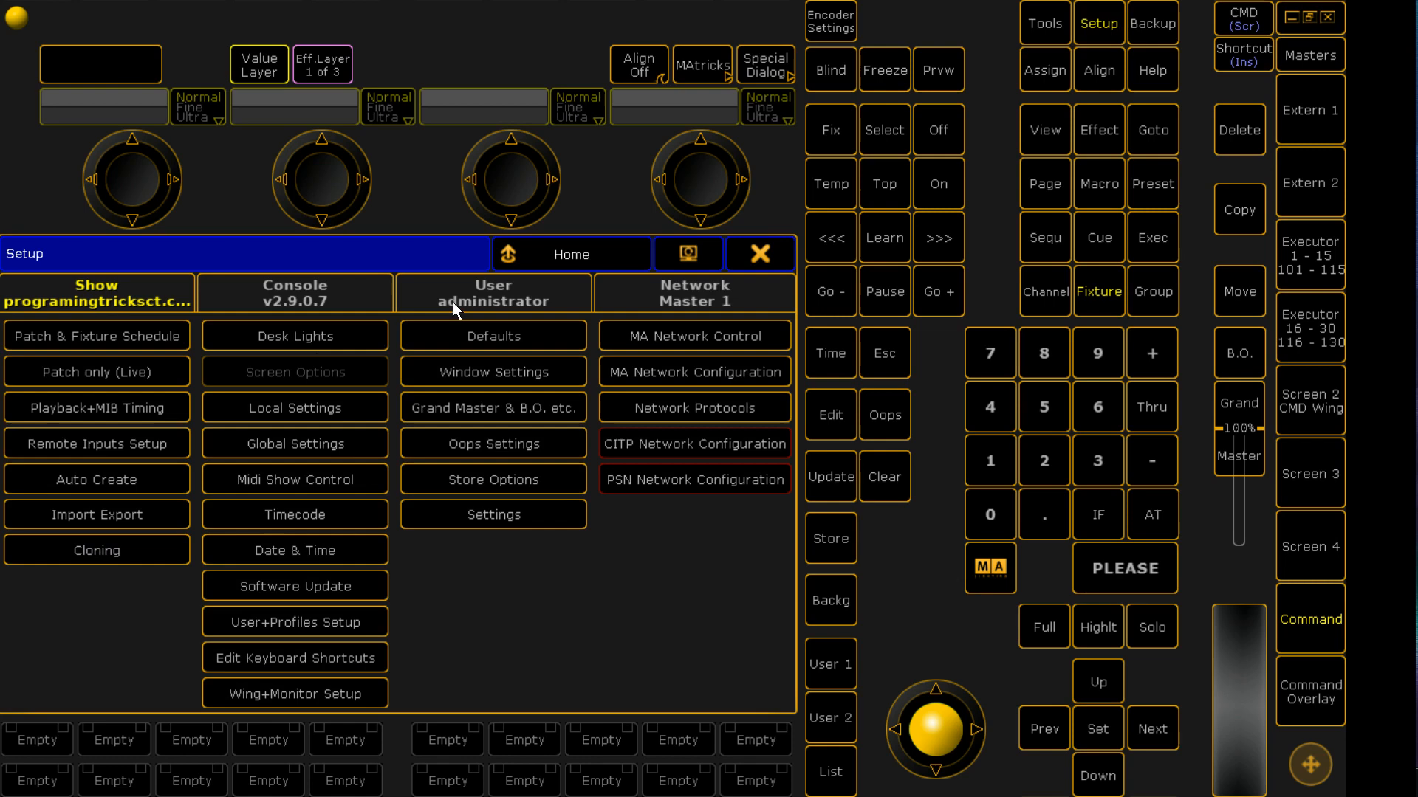
pyautogui.moveTo(109, 339)
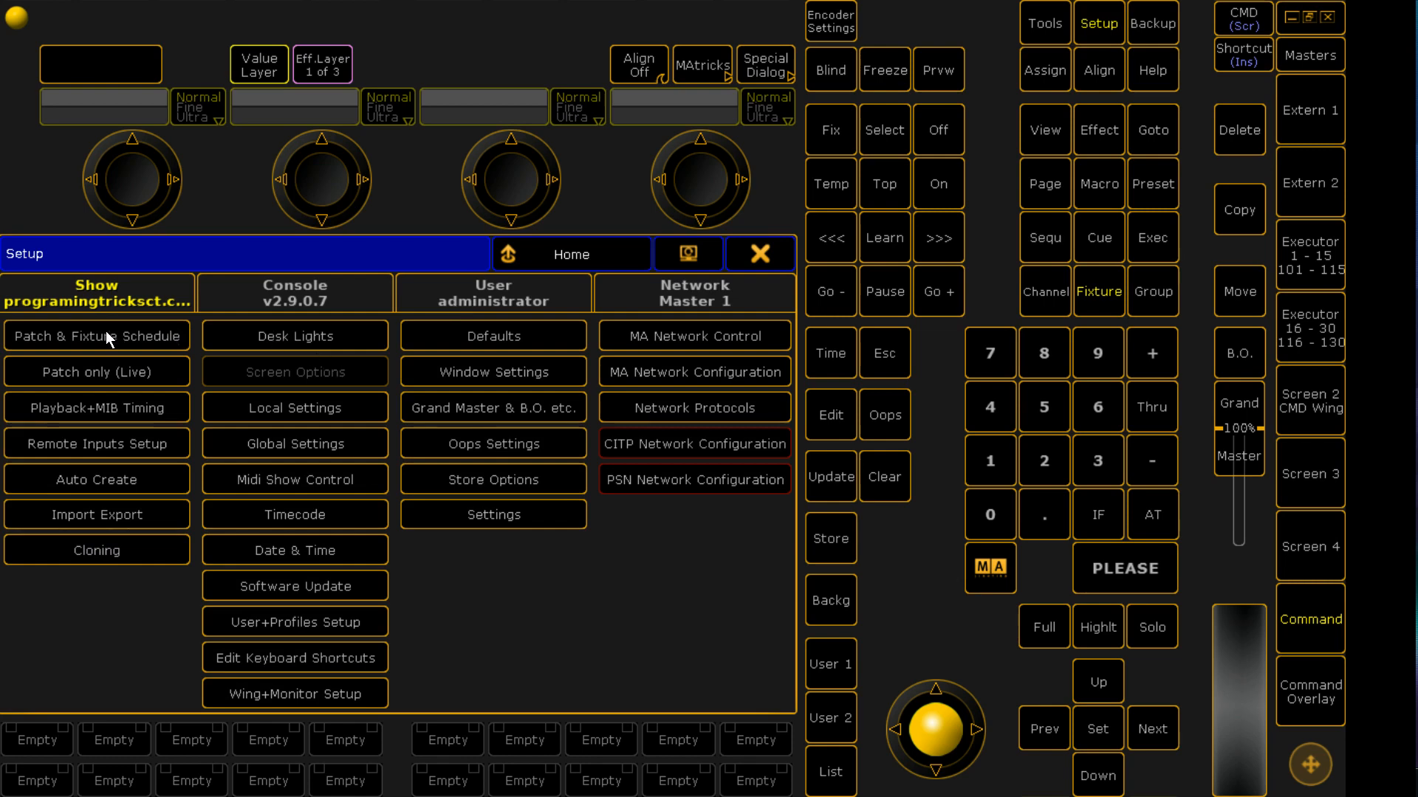
pyautogui.click(96, 335)
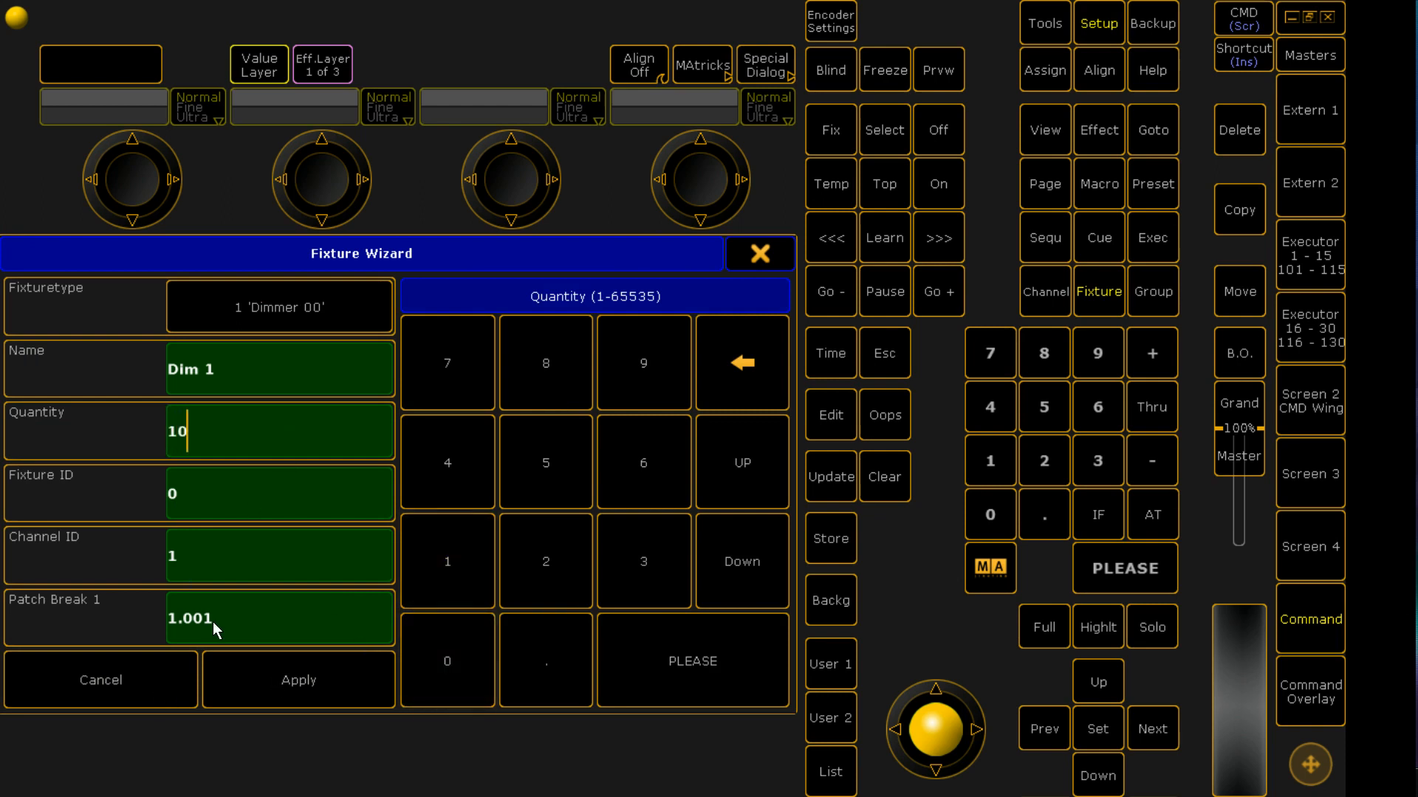
pyautogui.click(298, 680)
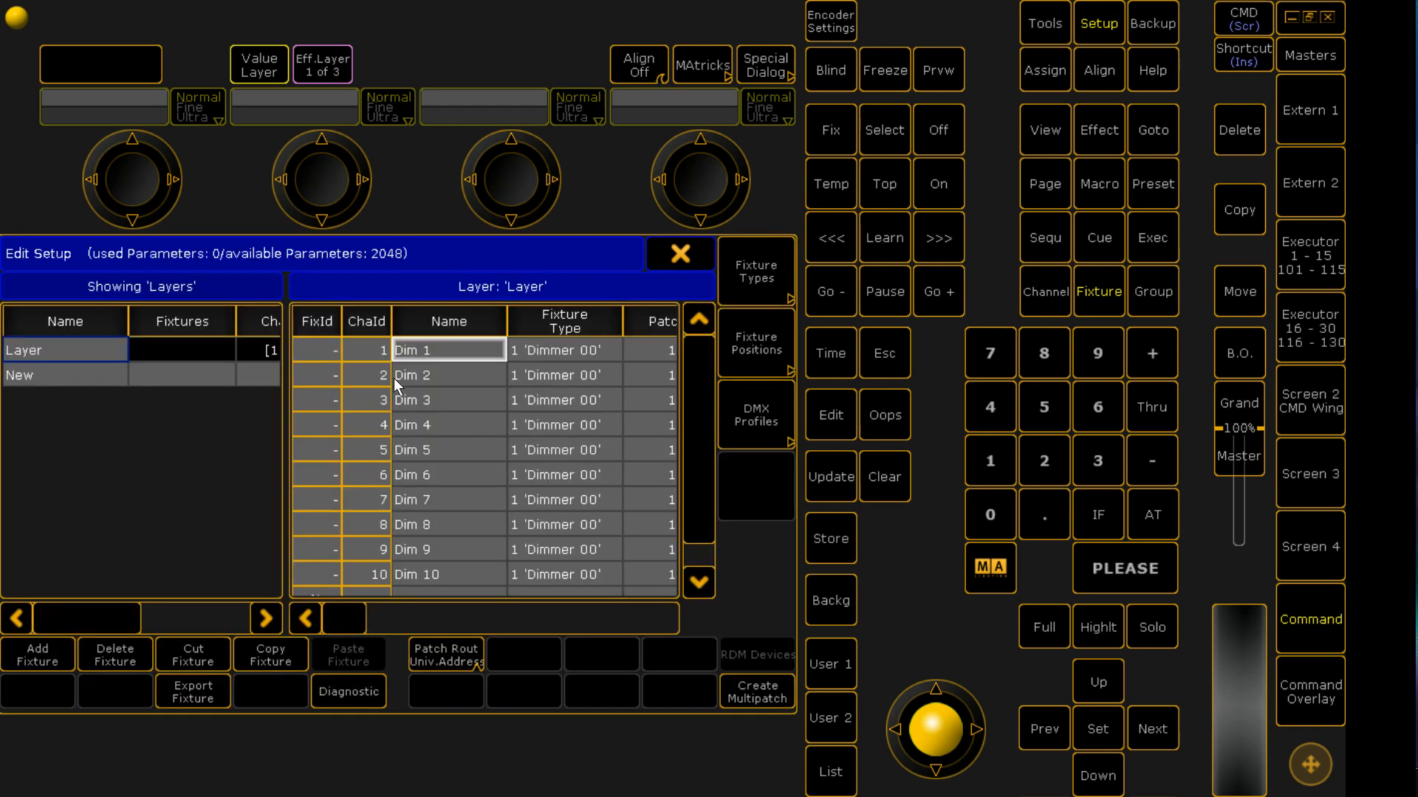
# Rename the fixture layer to Dimmer and add a new layer named 700s.
pyautogui.doubleClick(64, 350)
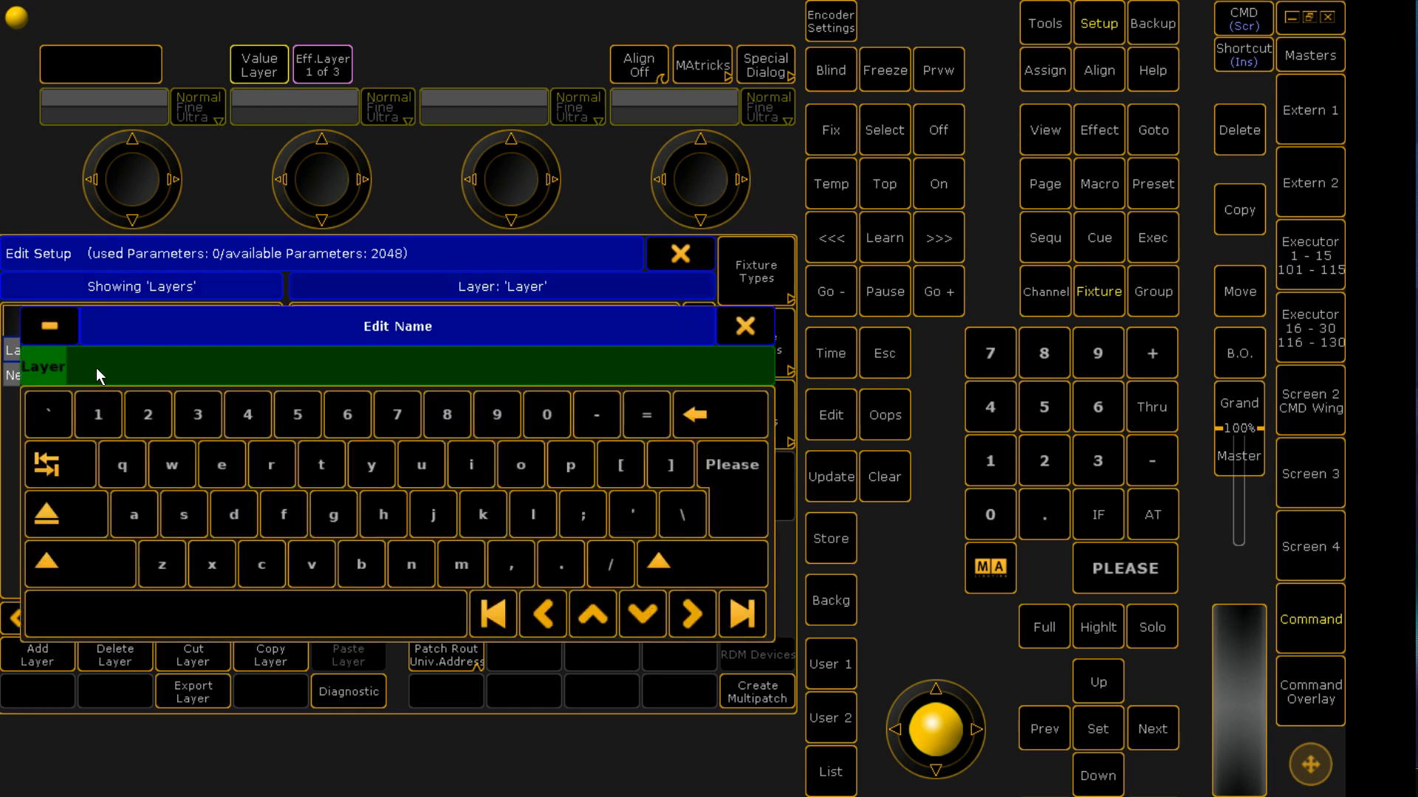
pyautogui.write('Dimmer')
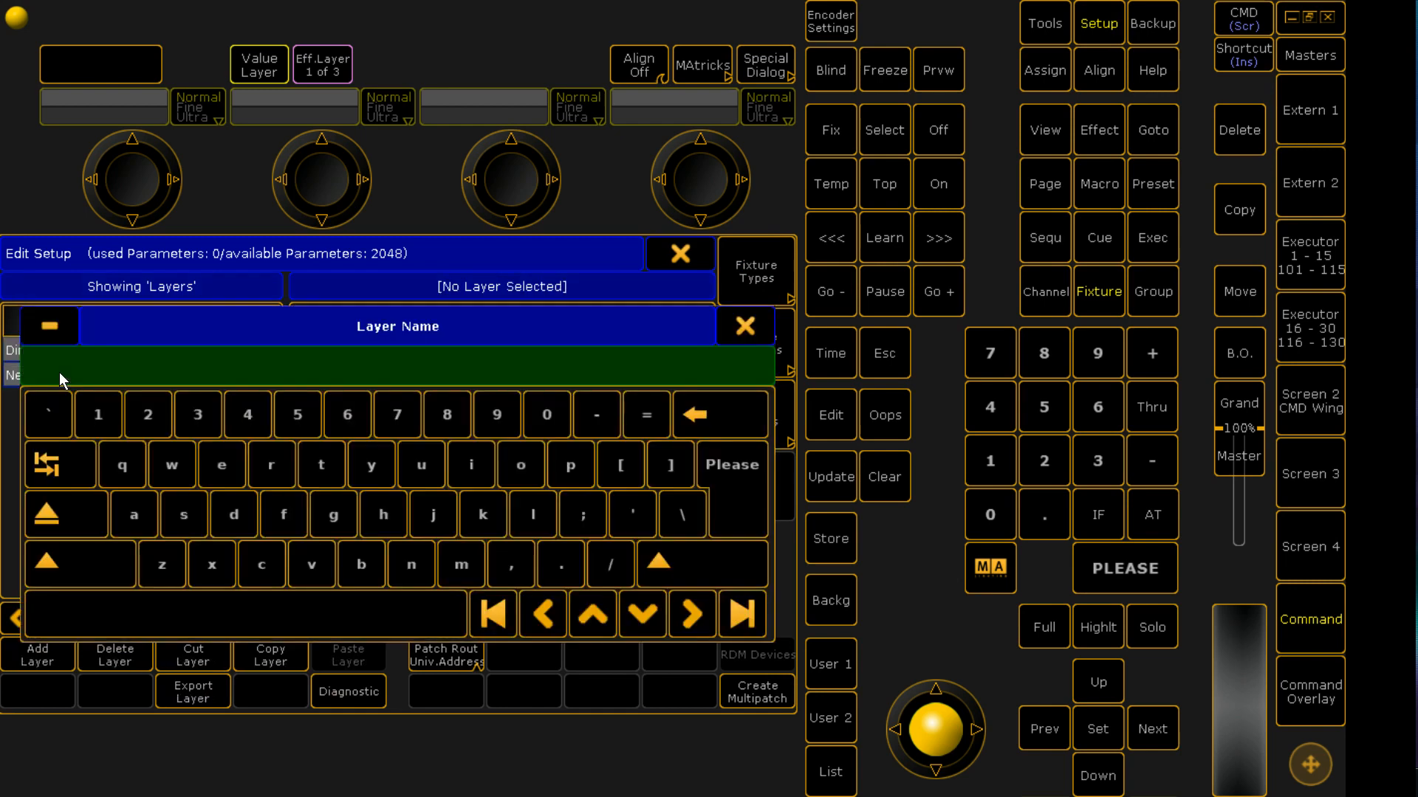
pyautogui.write('700s')
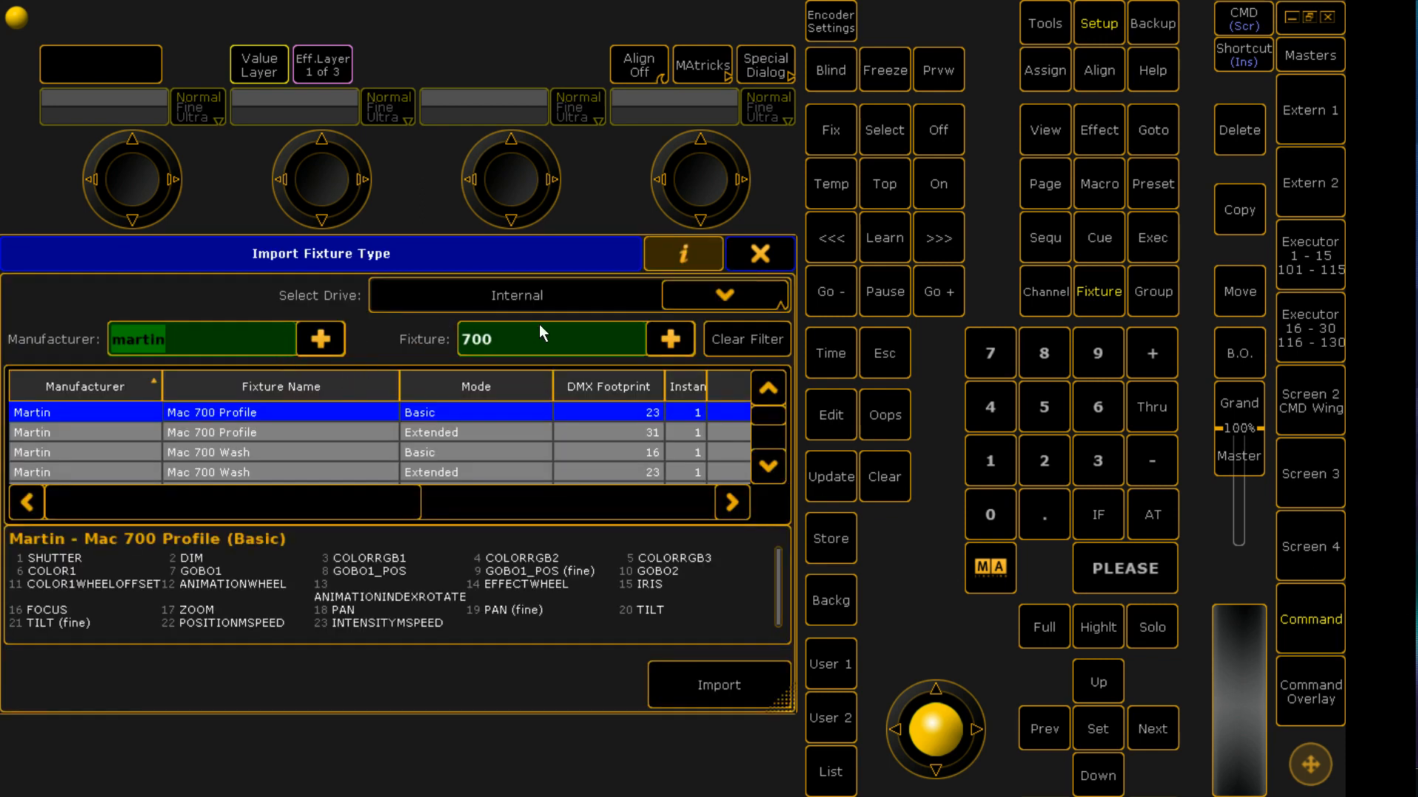
pyautogui.moveTo(549, 373)
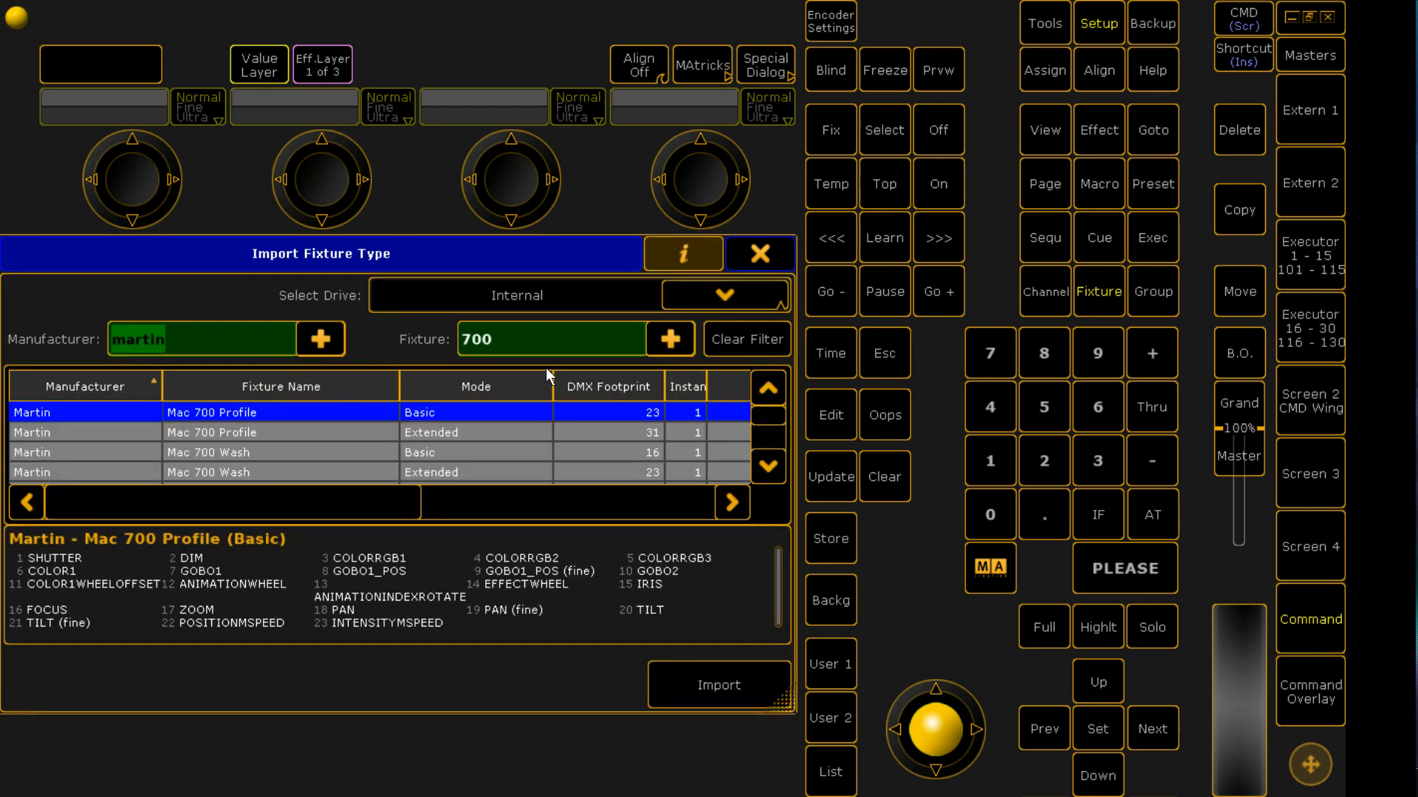
pyautogui.moveTo(249, 322)
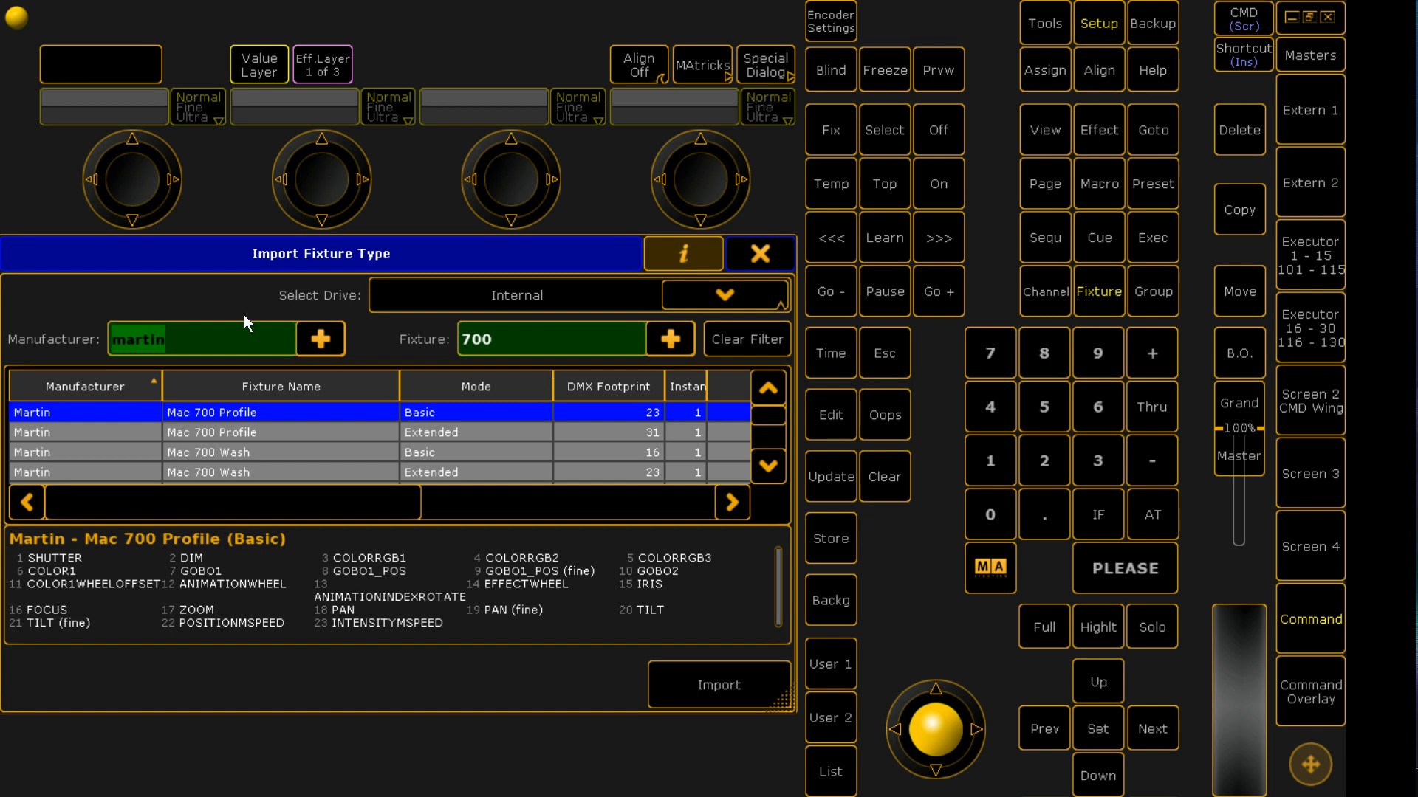
pyautogui.moveTo(440, 432)
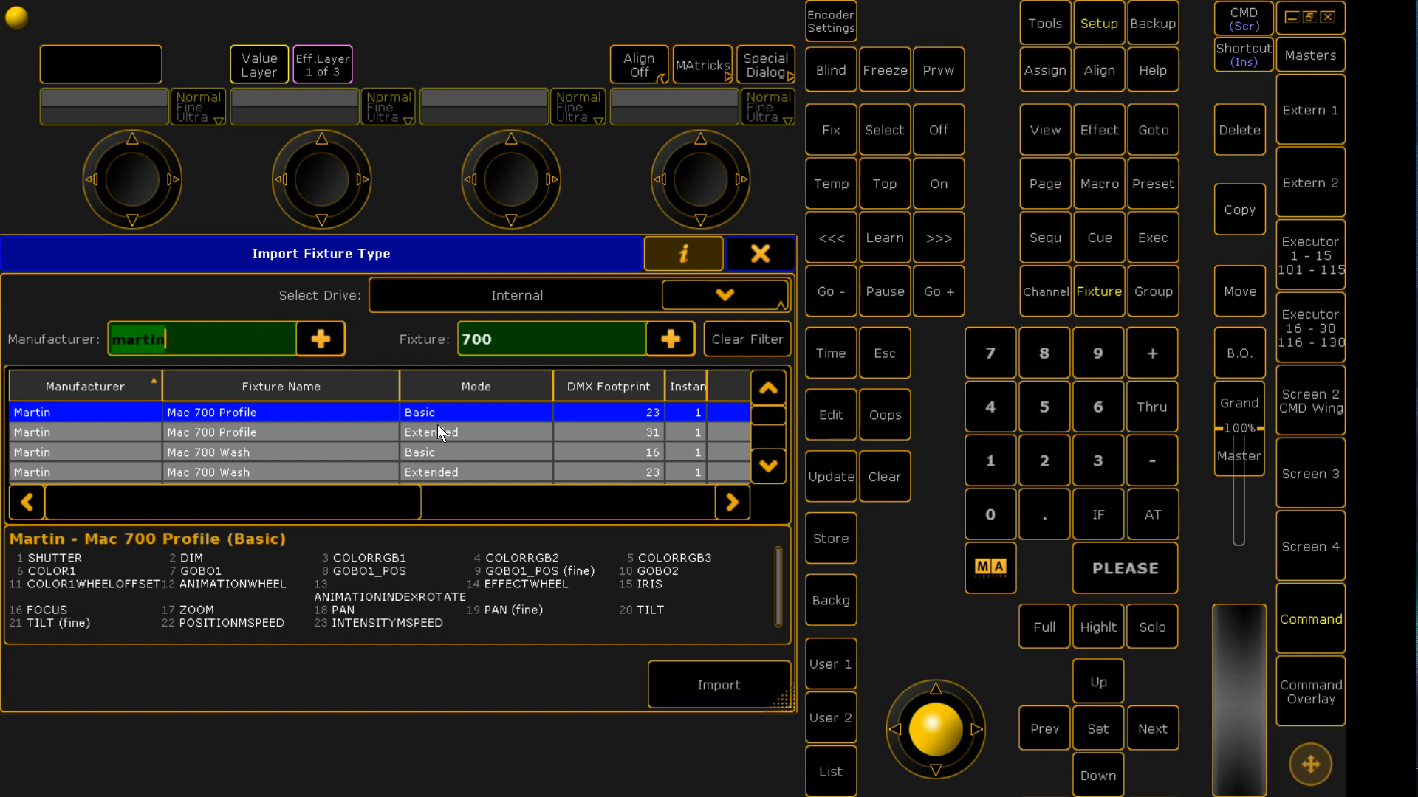
# Import two Mac 700 Profile Extended fixtures patched from address 1.011.
pyautogui.click(718, 685)
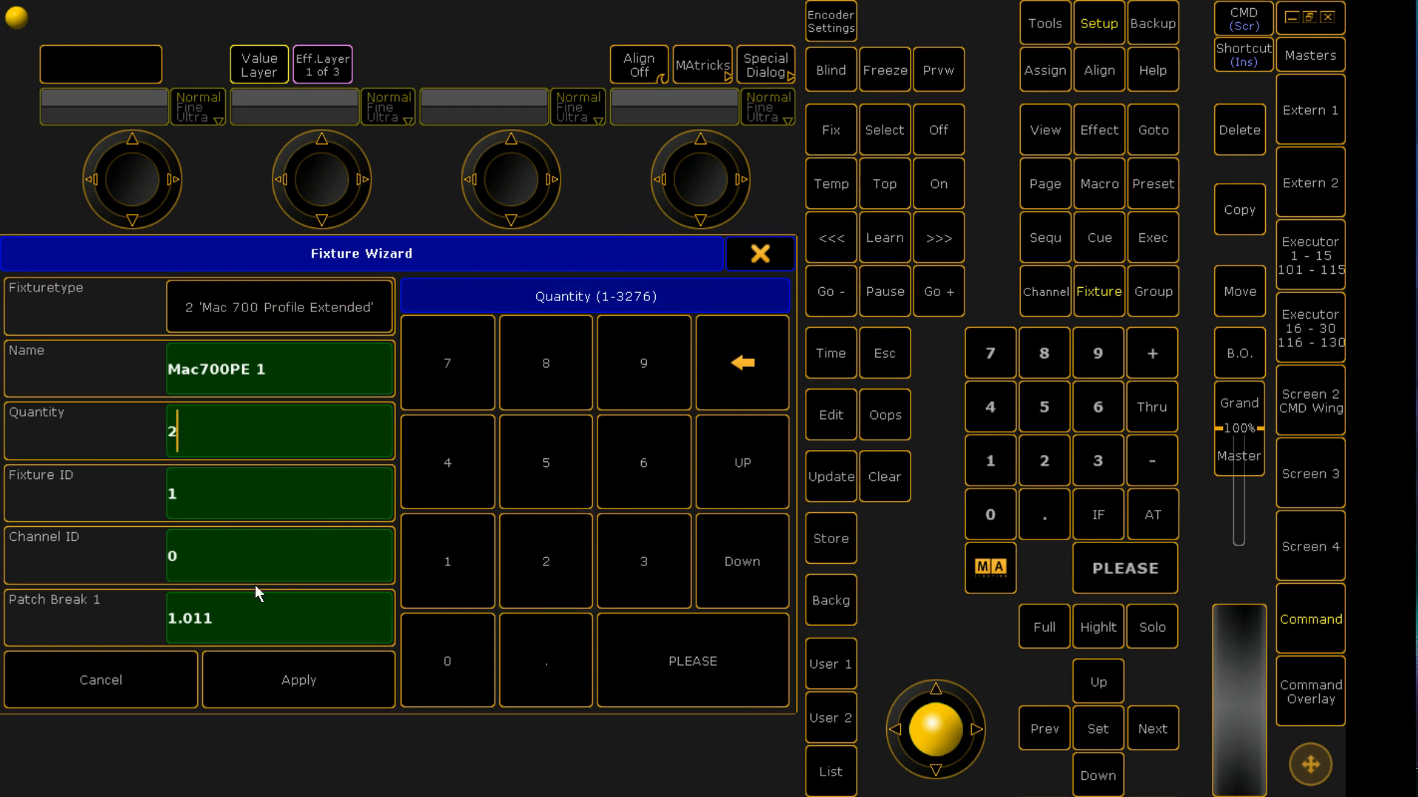
pyautogui.click(279, 494)
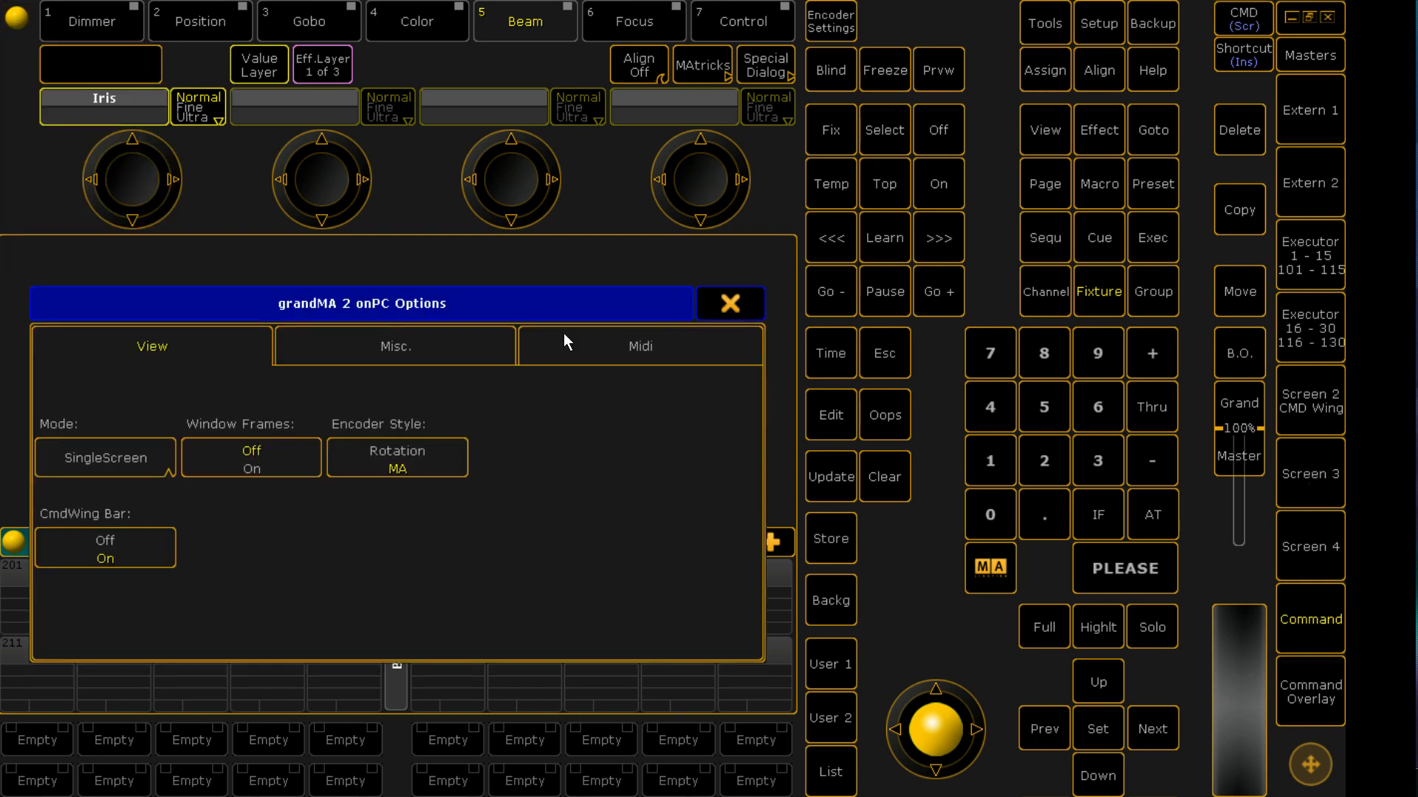
# Set the onPC screen mode to SingleScreen (Internal only).
pyautogui.click(104, 458)
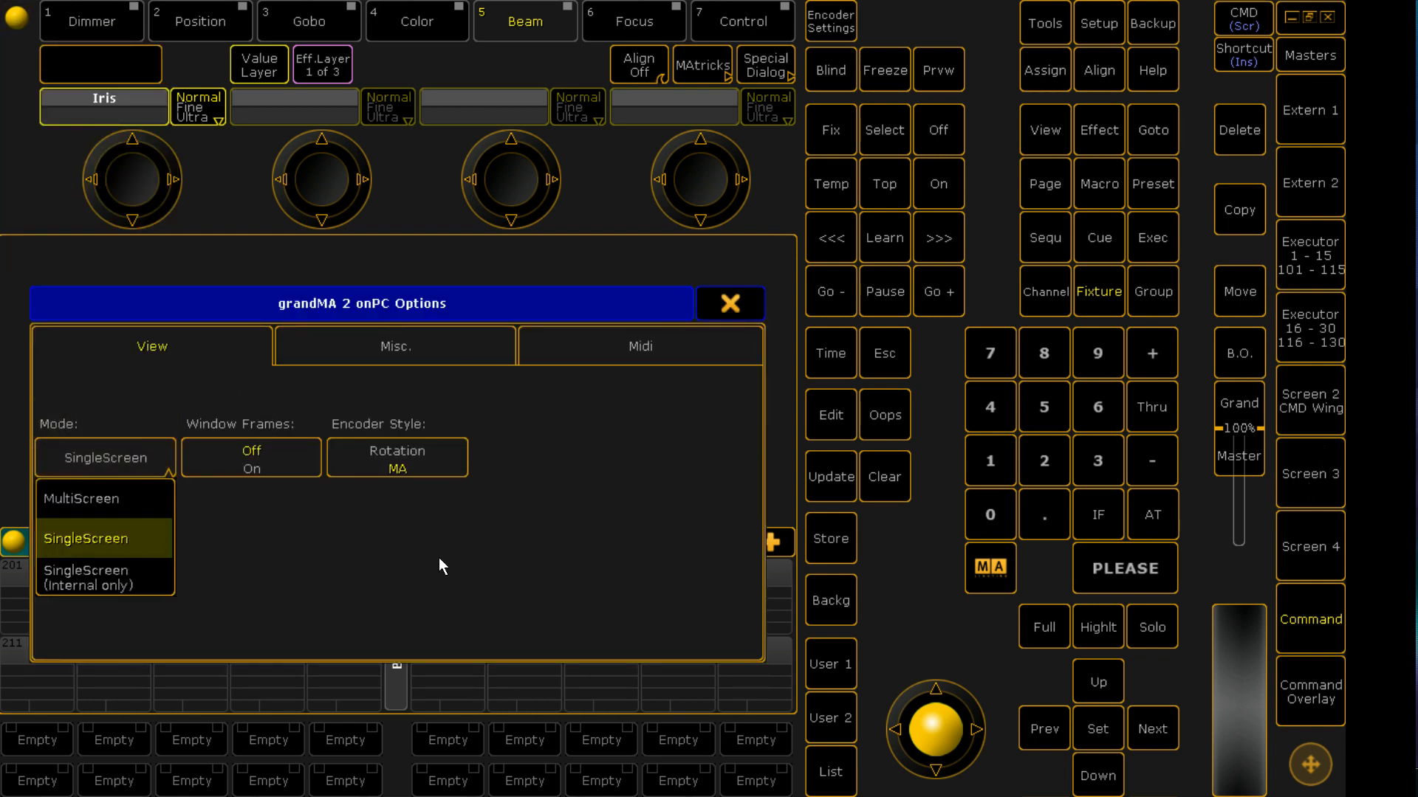
pyautogui.moveTo(97, 538)
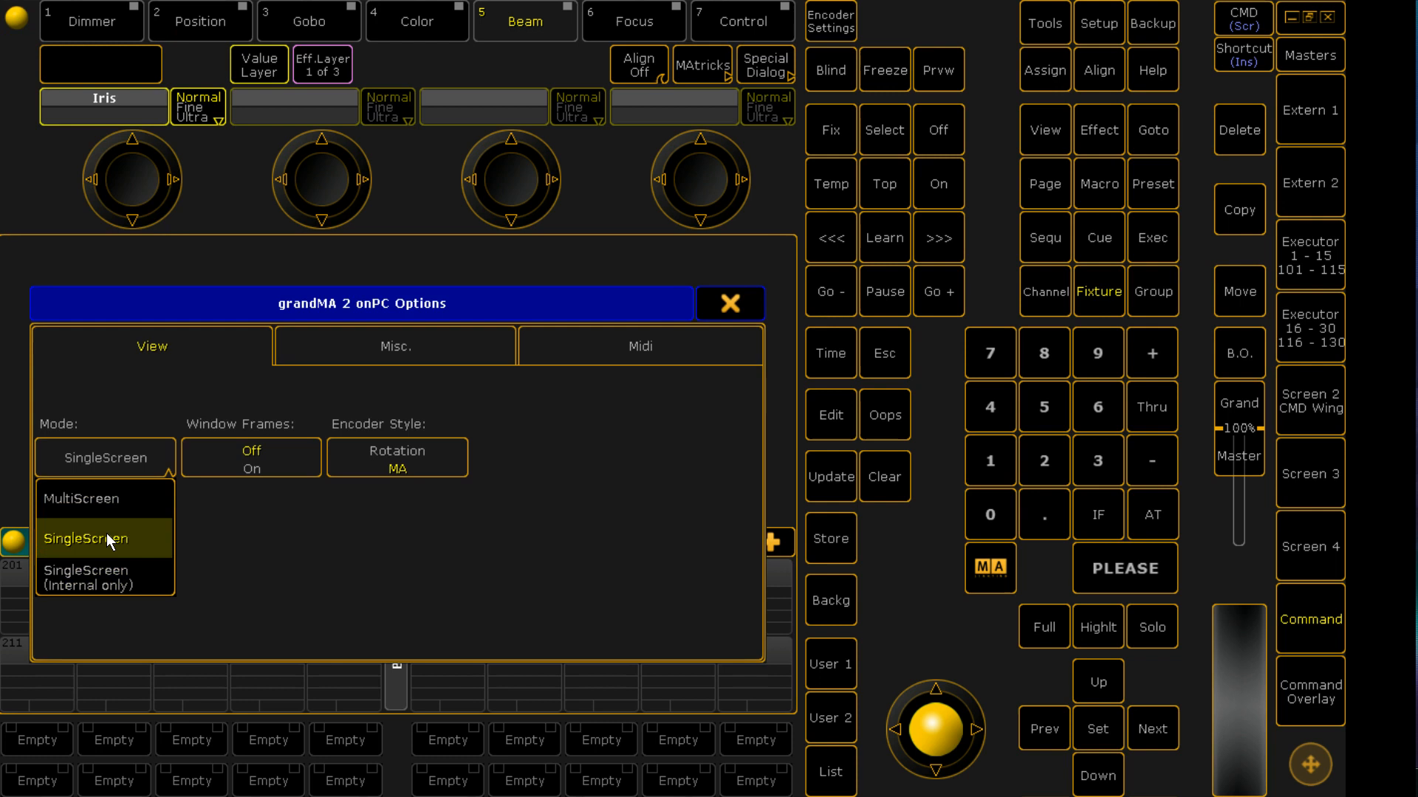
pyautogui.moveTo(103, 576)
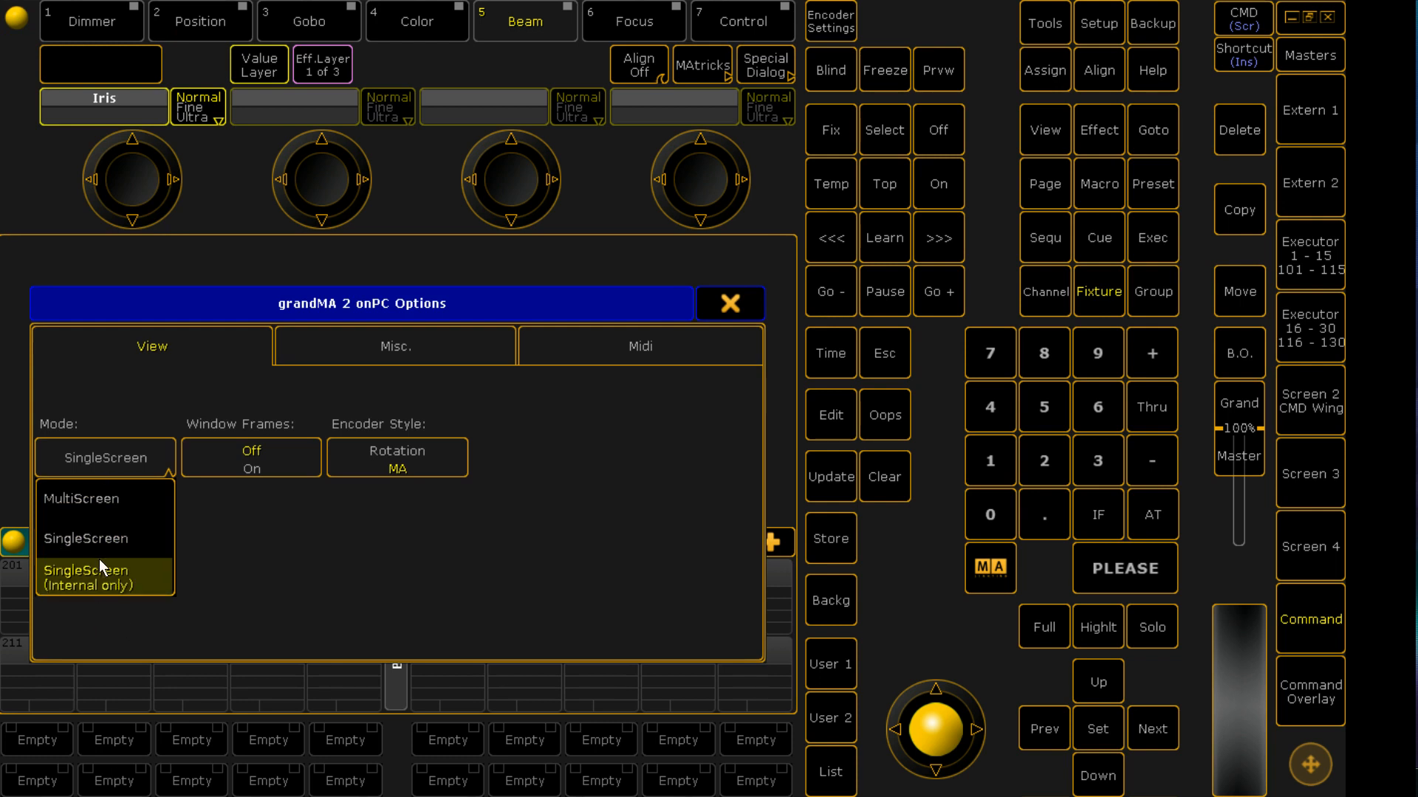
pyautogui.moveTo(402, 549)
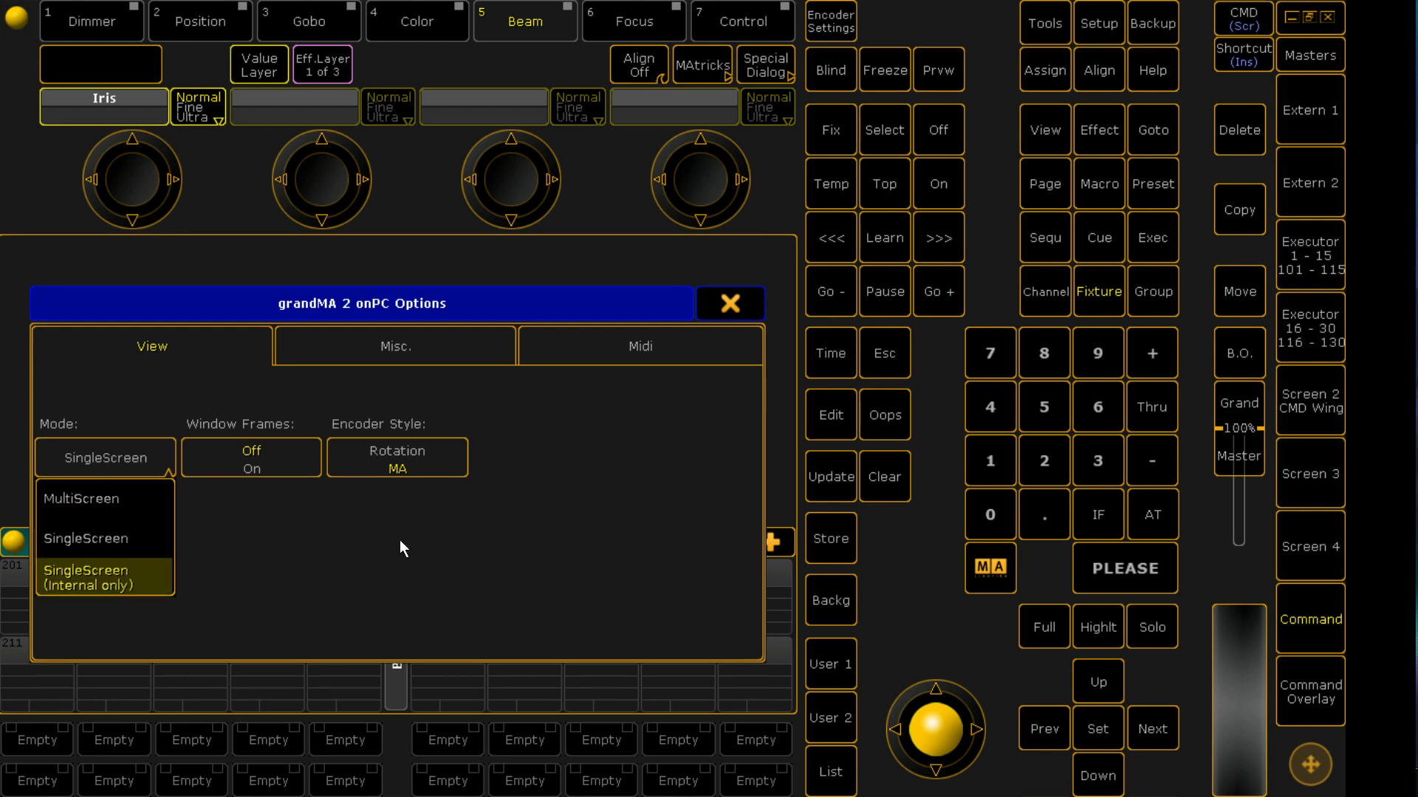
pyautogui.click(105, 577)
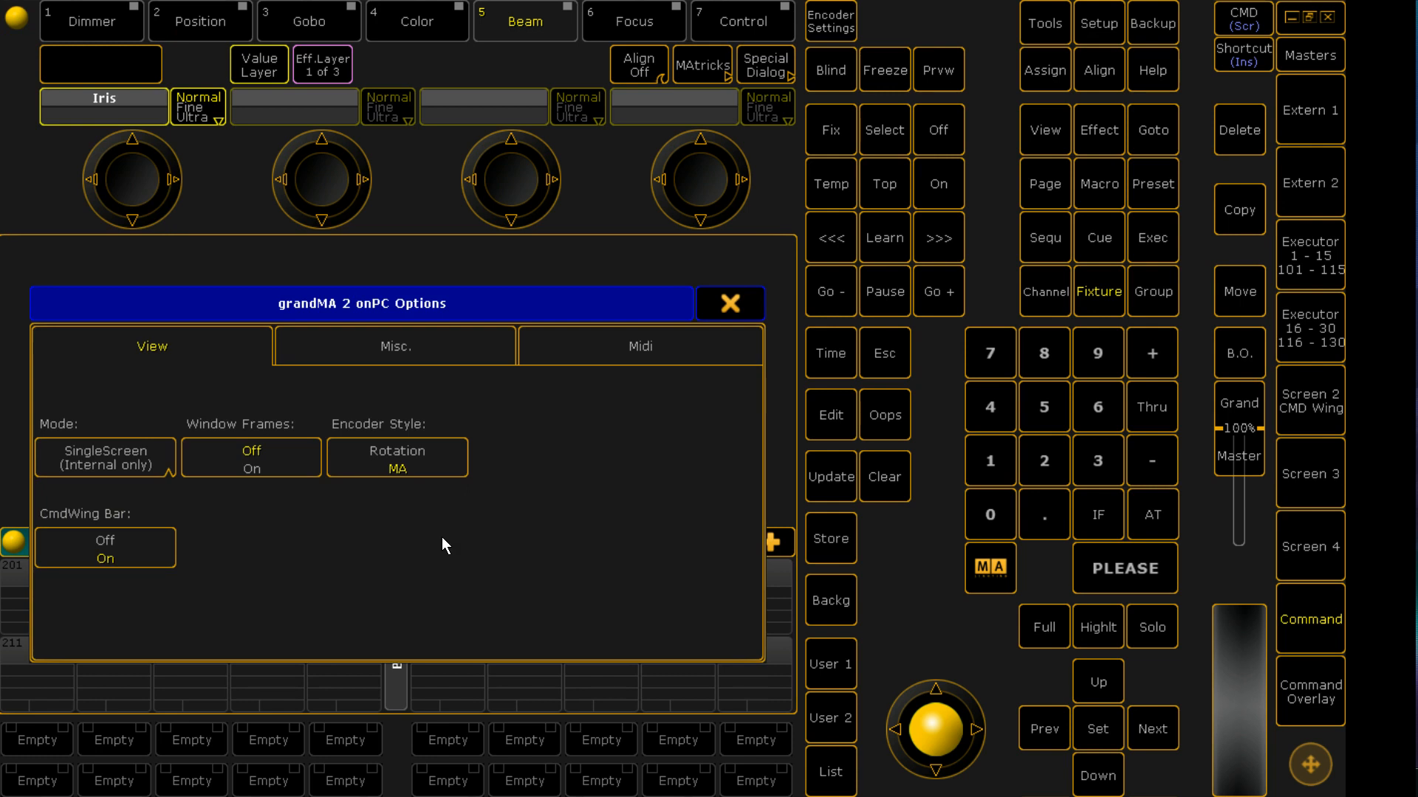
pyautogui.moveTo(403, 529)
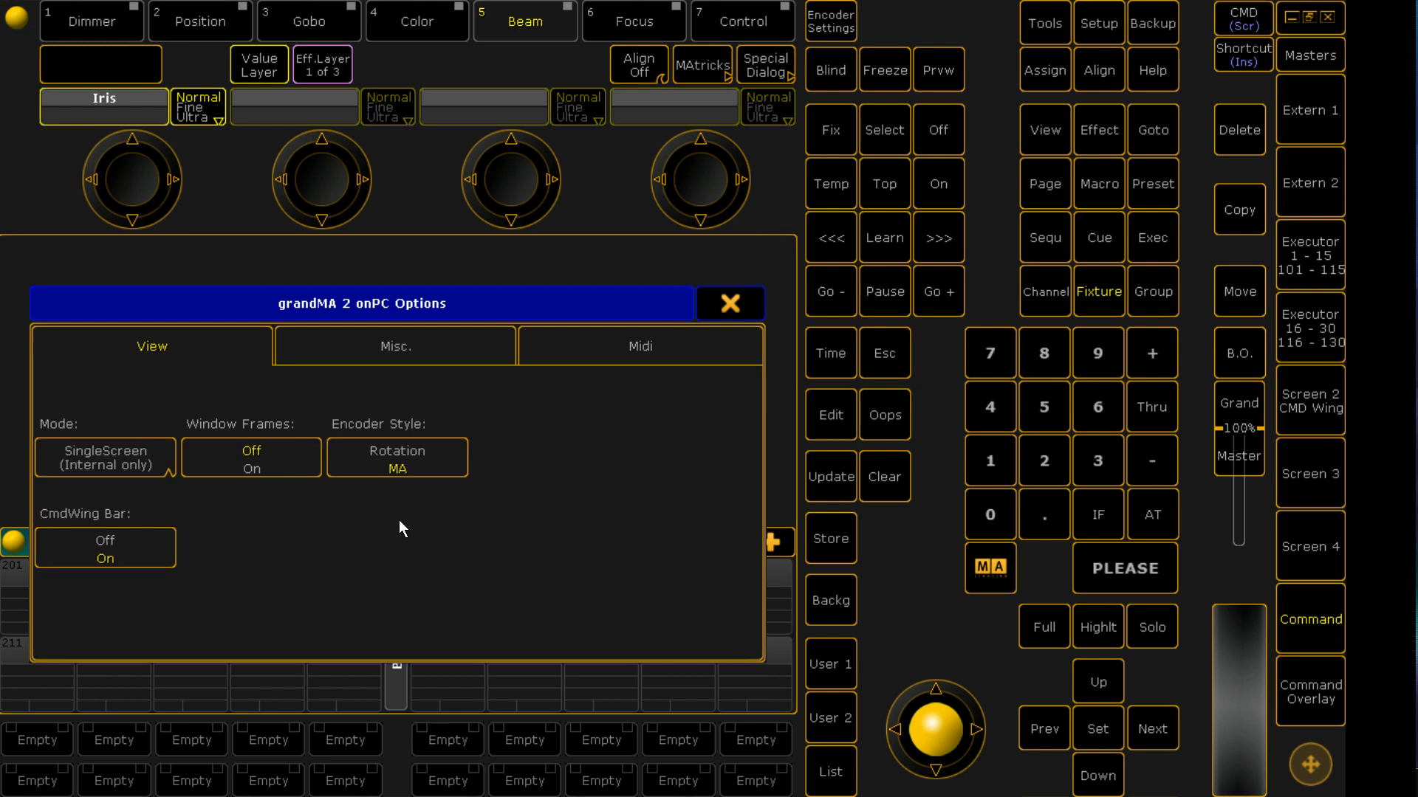
pyautogui.moveTo(184, 572)
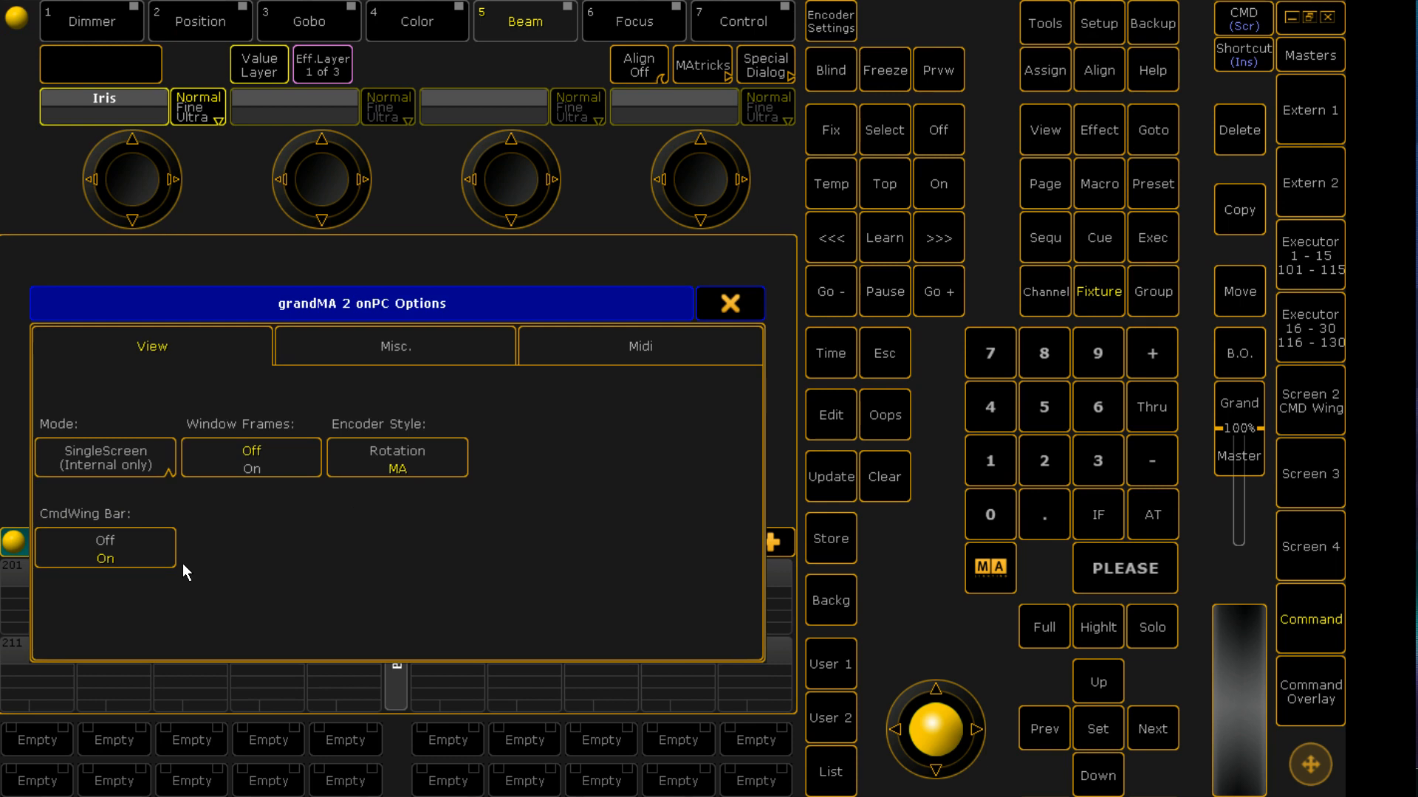
pyautogui.moveTo(1067, 154)
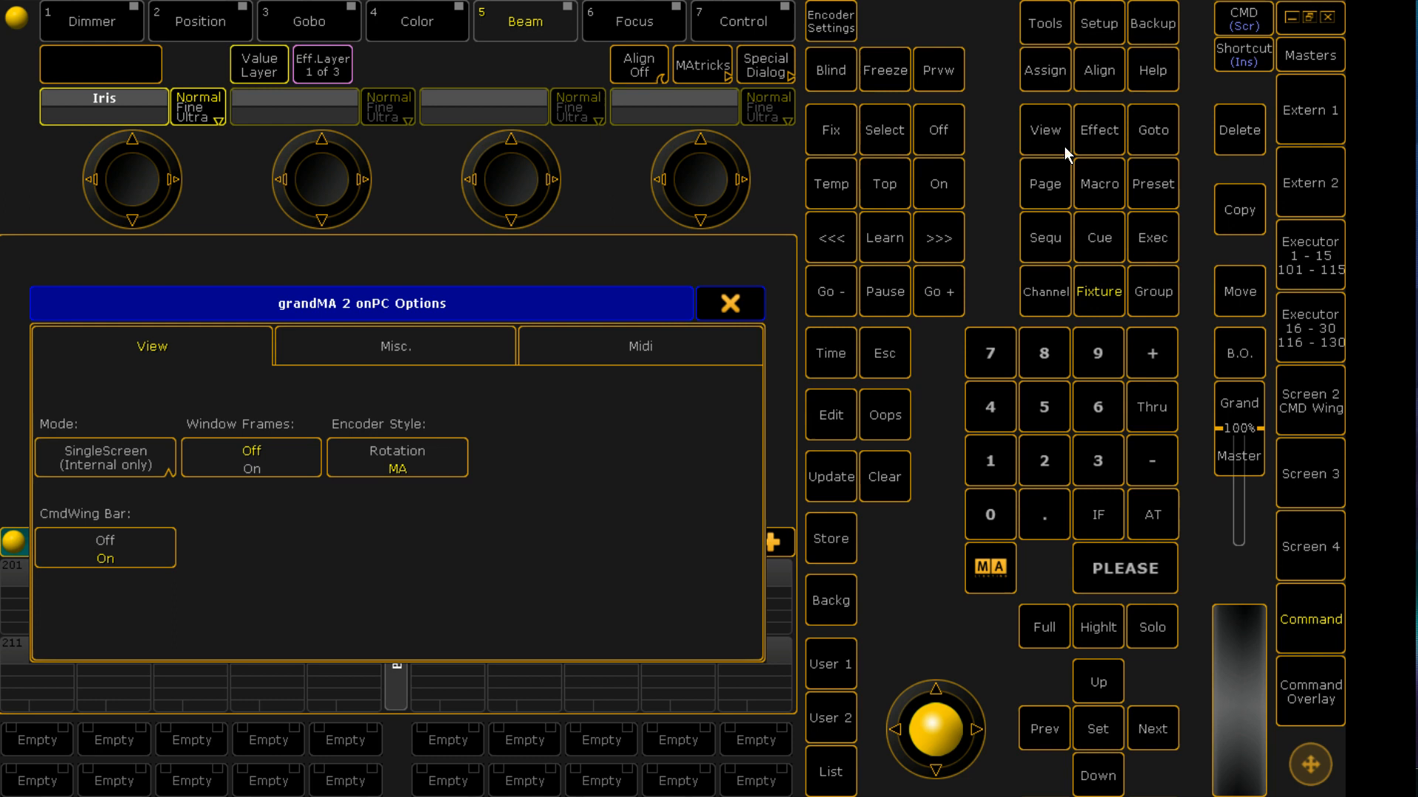
pyautogui.moveTo(1331, 271)
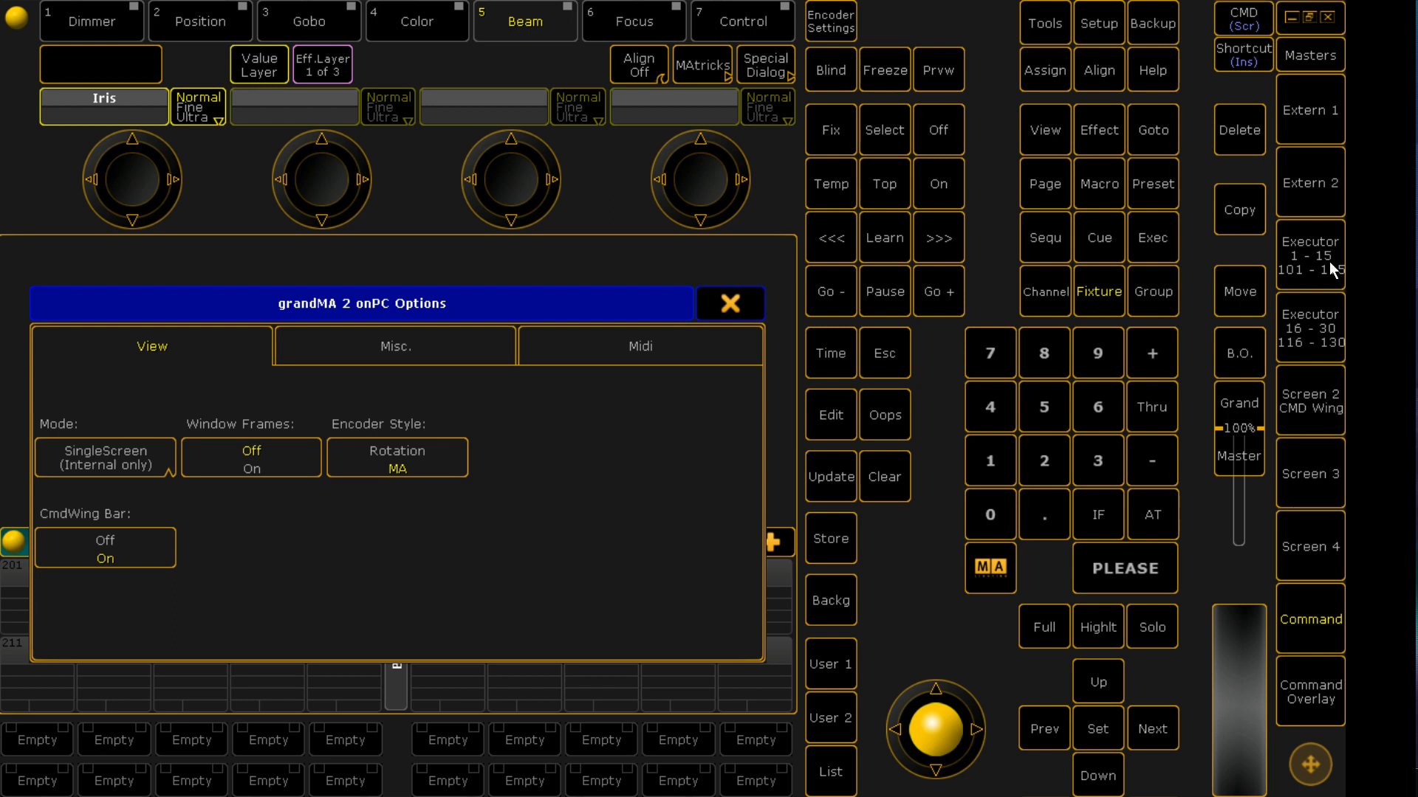
pyautogui.moveTo(1330, 416)
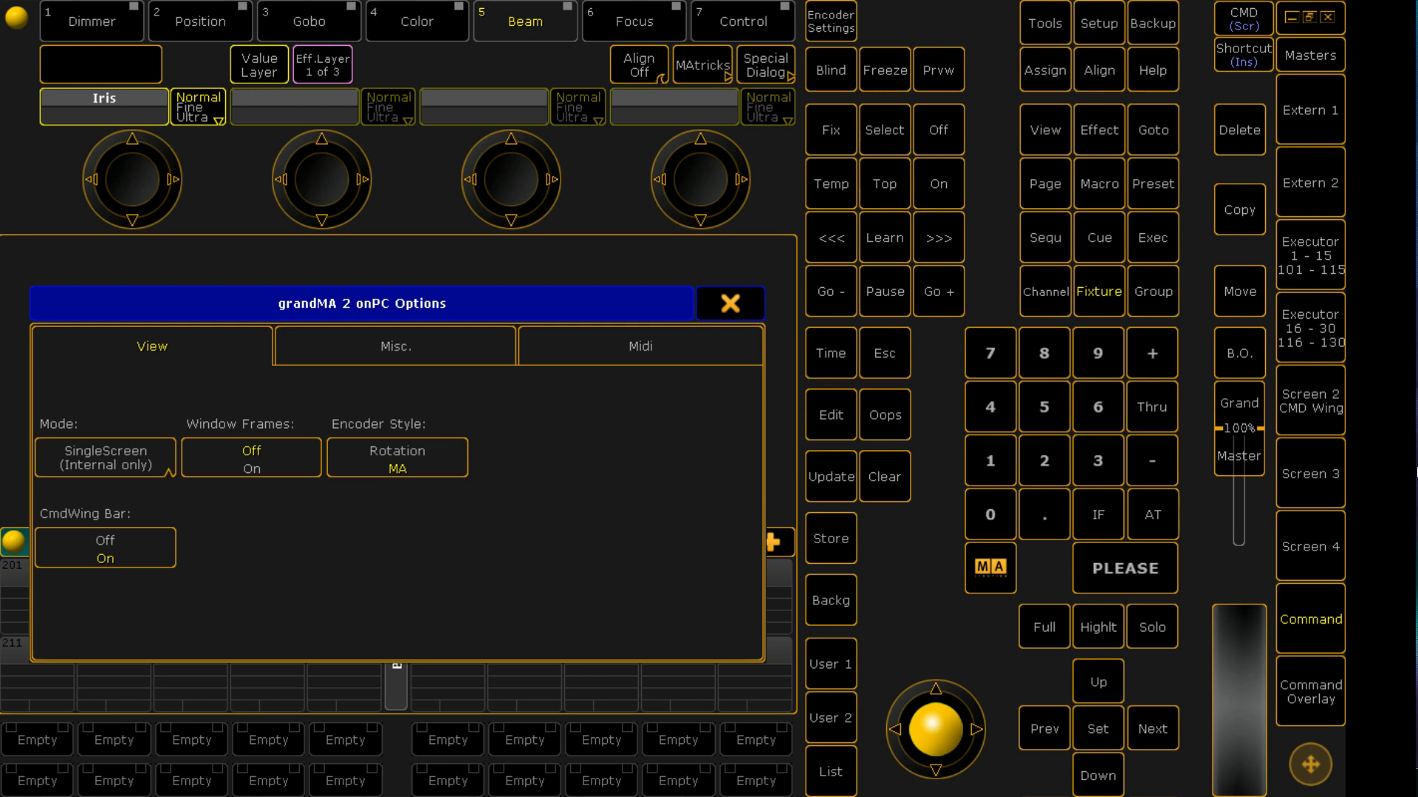
pyautogui.moveTo(1322, 112)
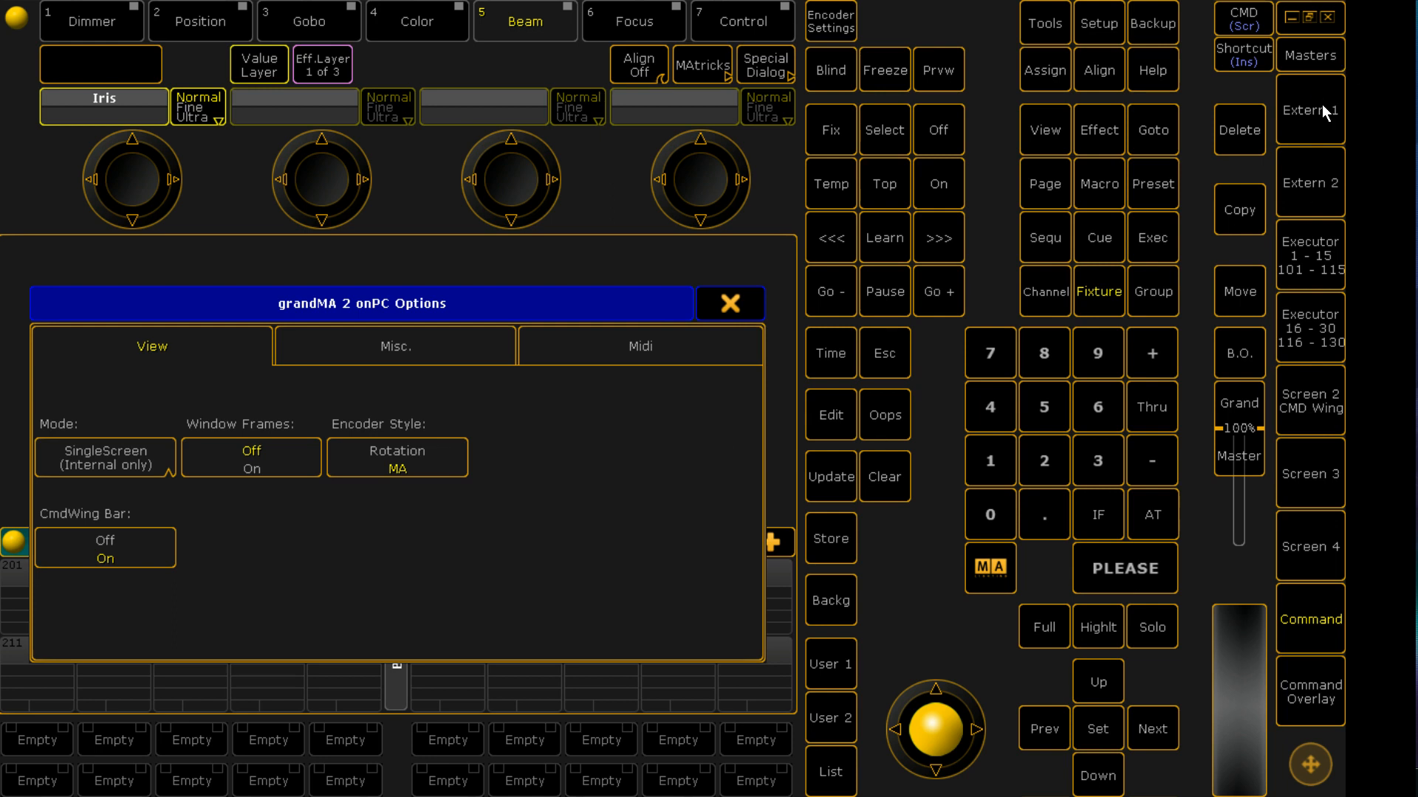
pyautogui.moveTo(1222, 240)
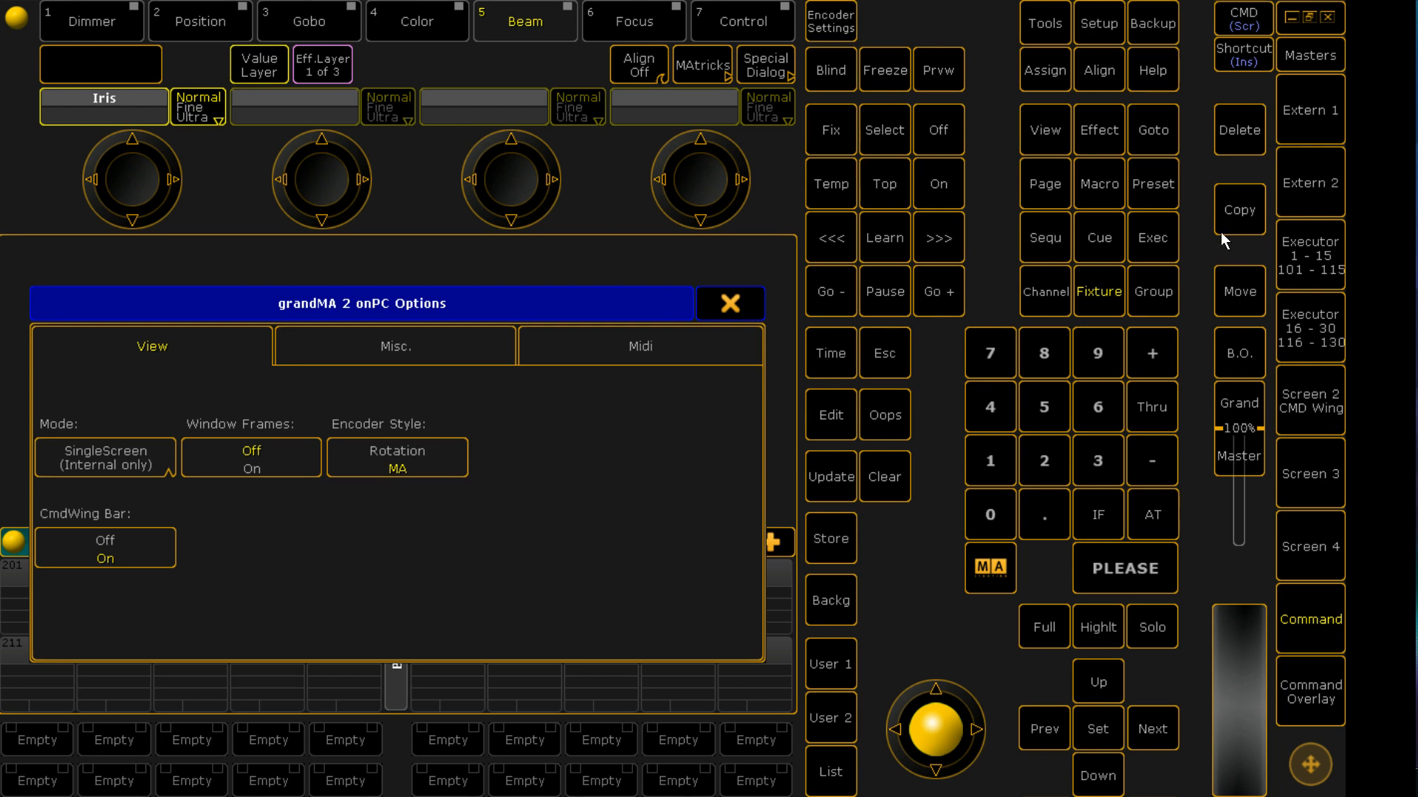
pyautogui.moveTo(266, 361)
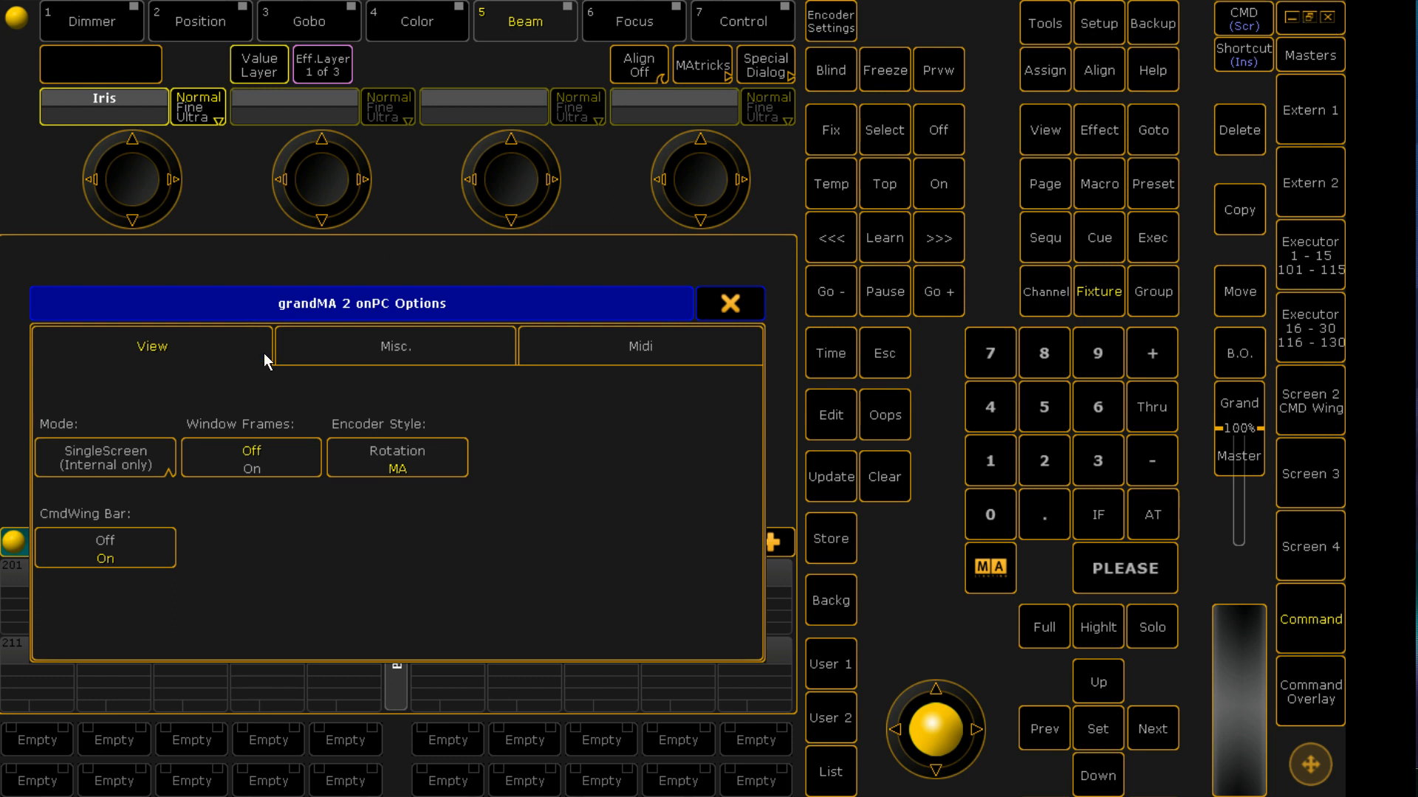
pyautogui.moveTo(730, 303)
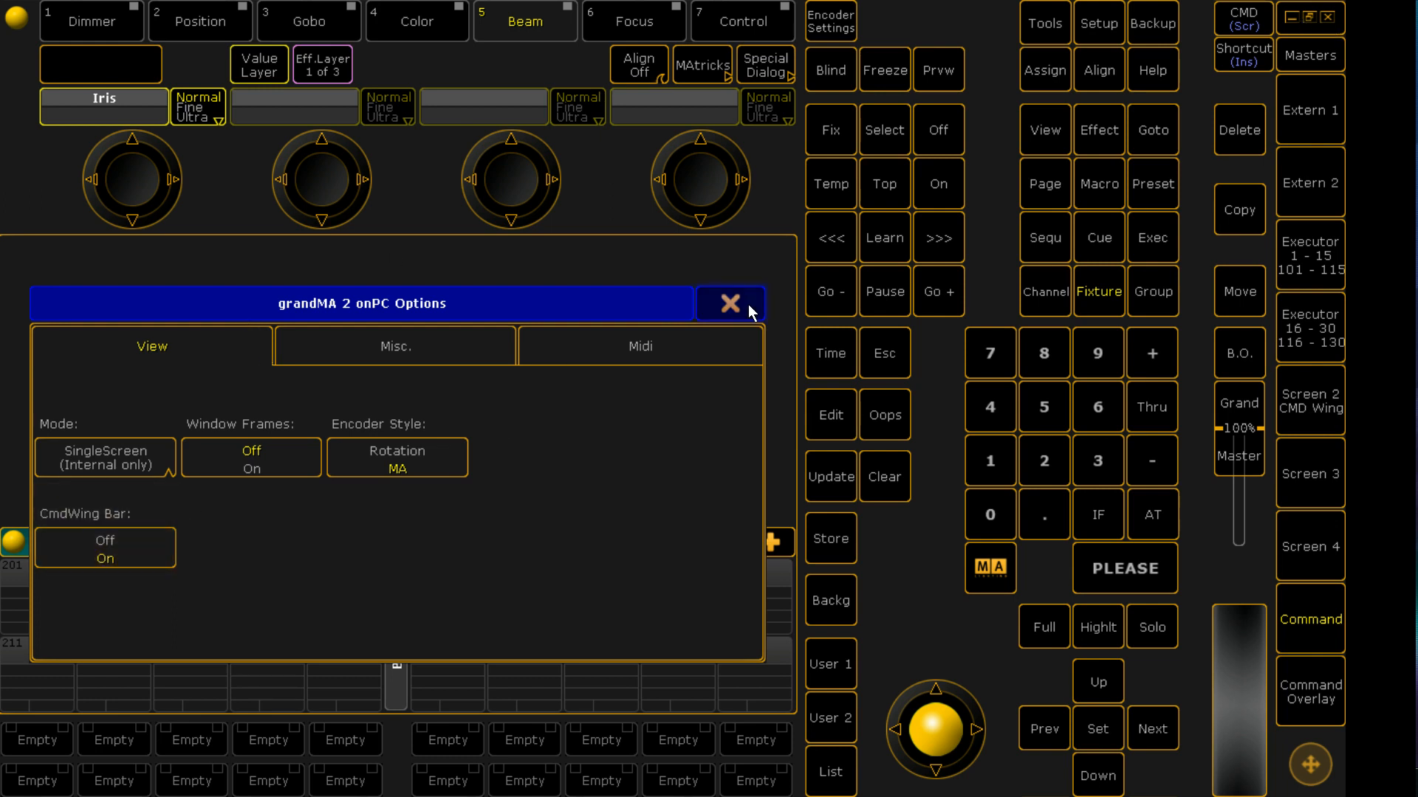
# Close Options and restore the command wing layout with executors 201–220.
pyautogui.click(729, 302)
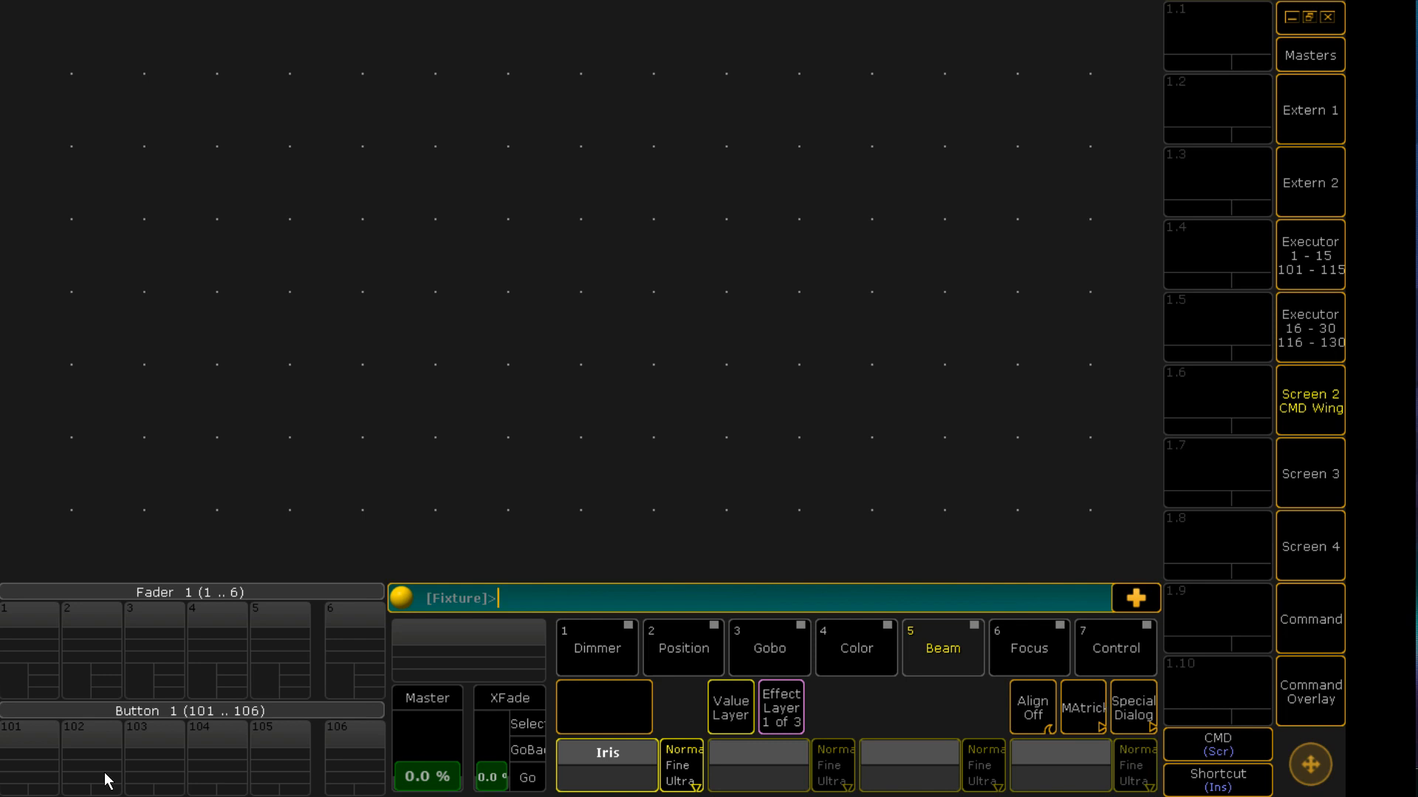
pyautogui.moveTo(1196, 532)
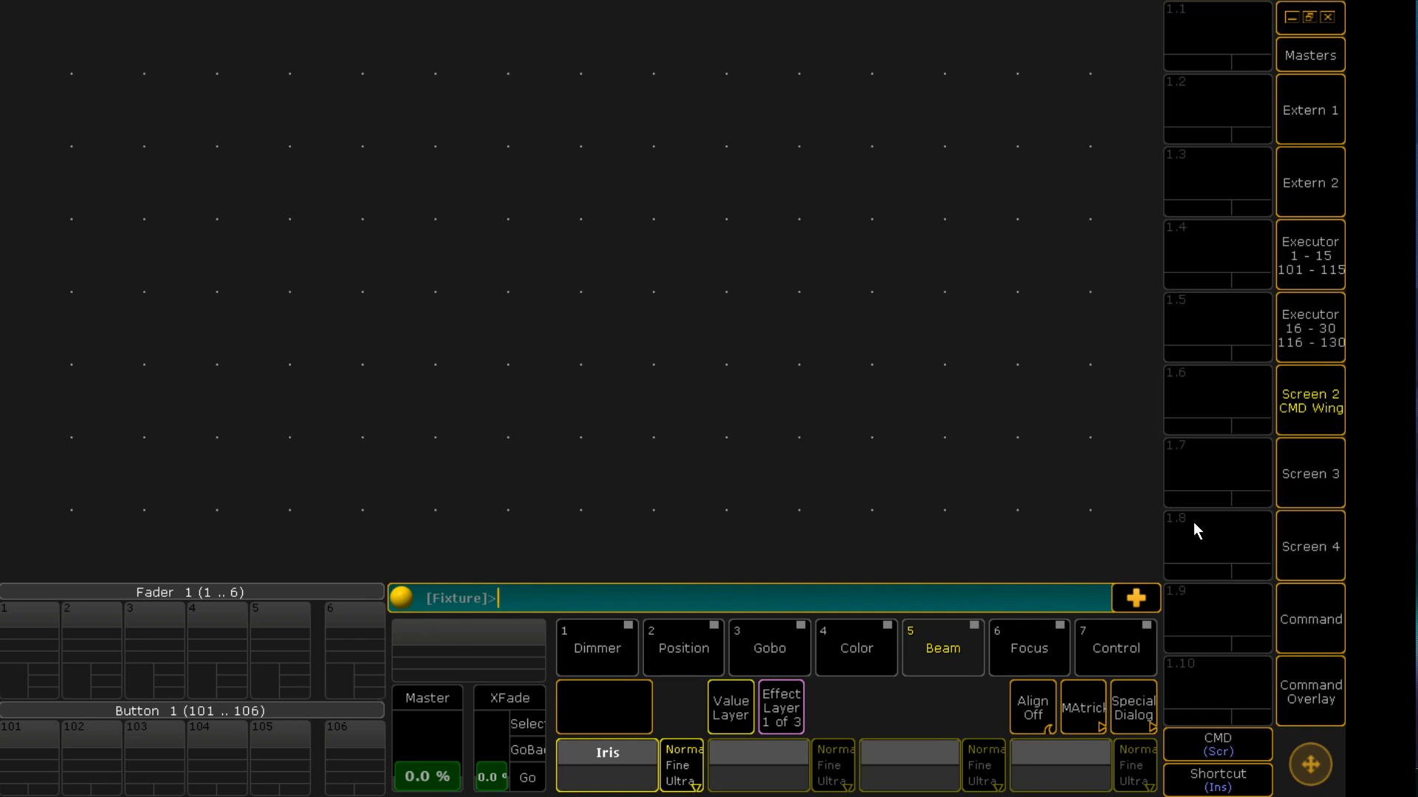
pyautogui.moveTo(317, 663)
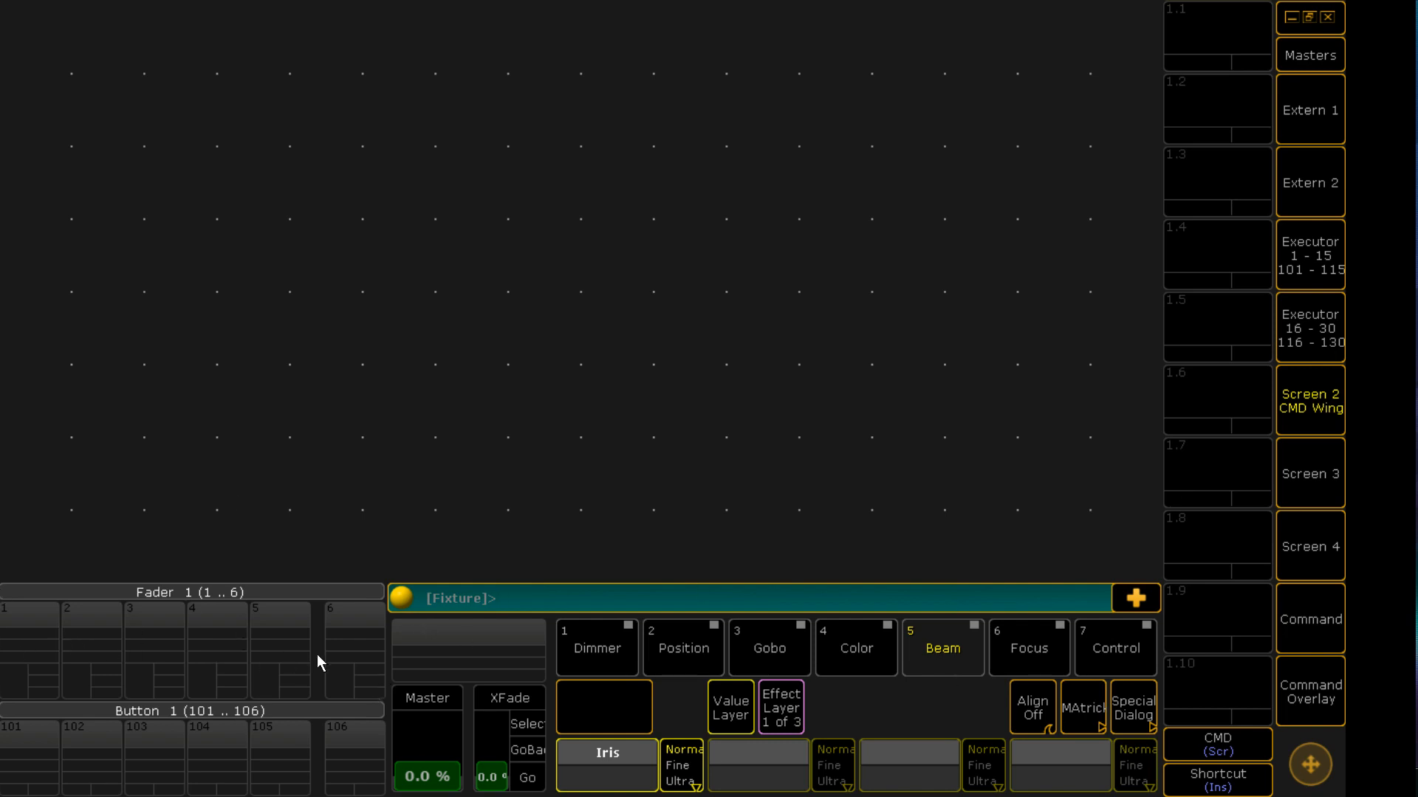
pyautogui.moveTo(491, 632)
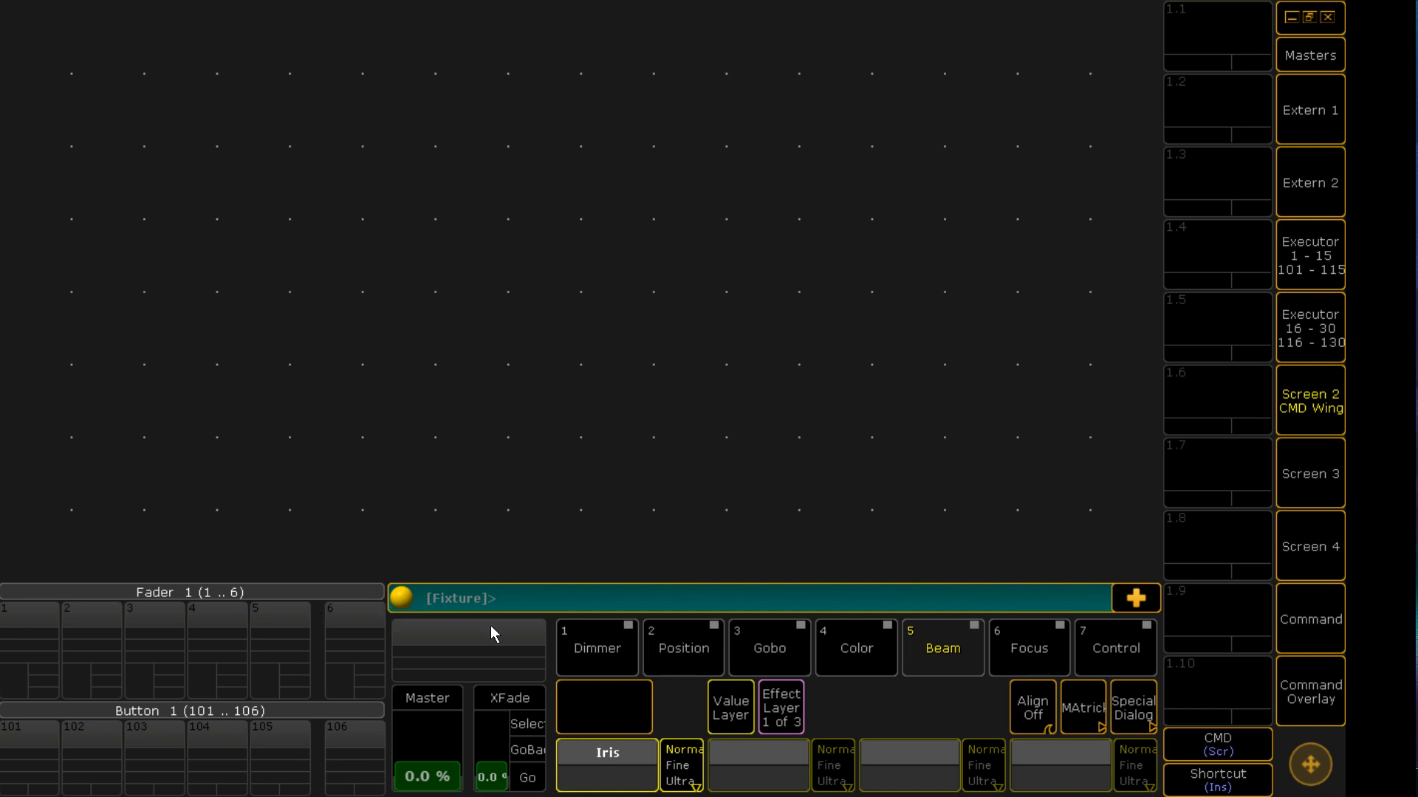
pyautogui.moveTo(901, 734)
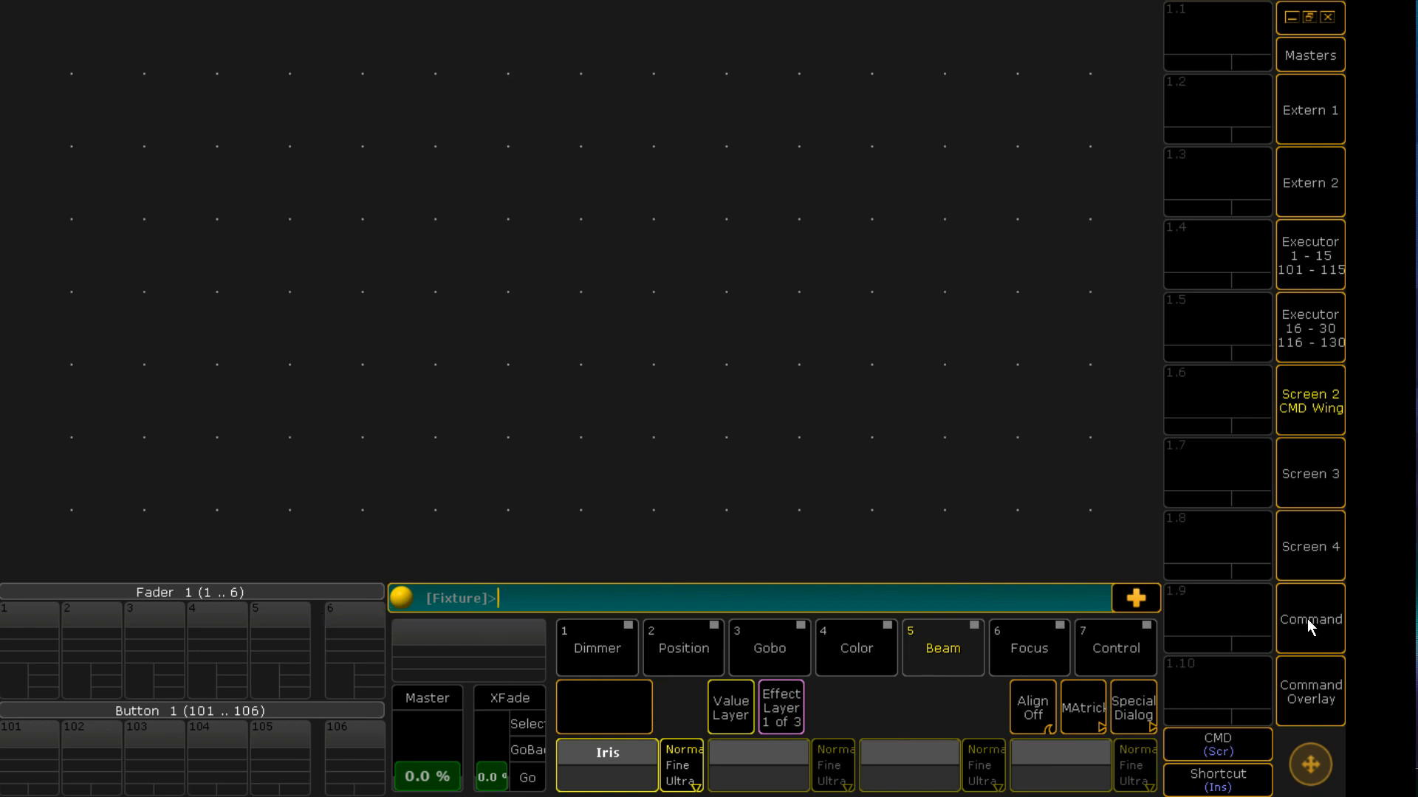
pyautogui.click(1309, 619)
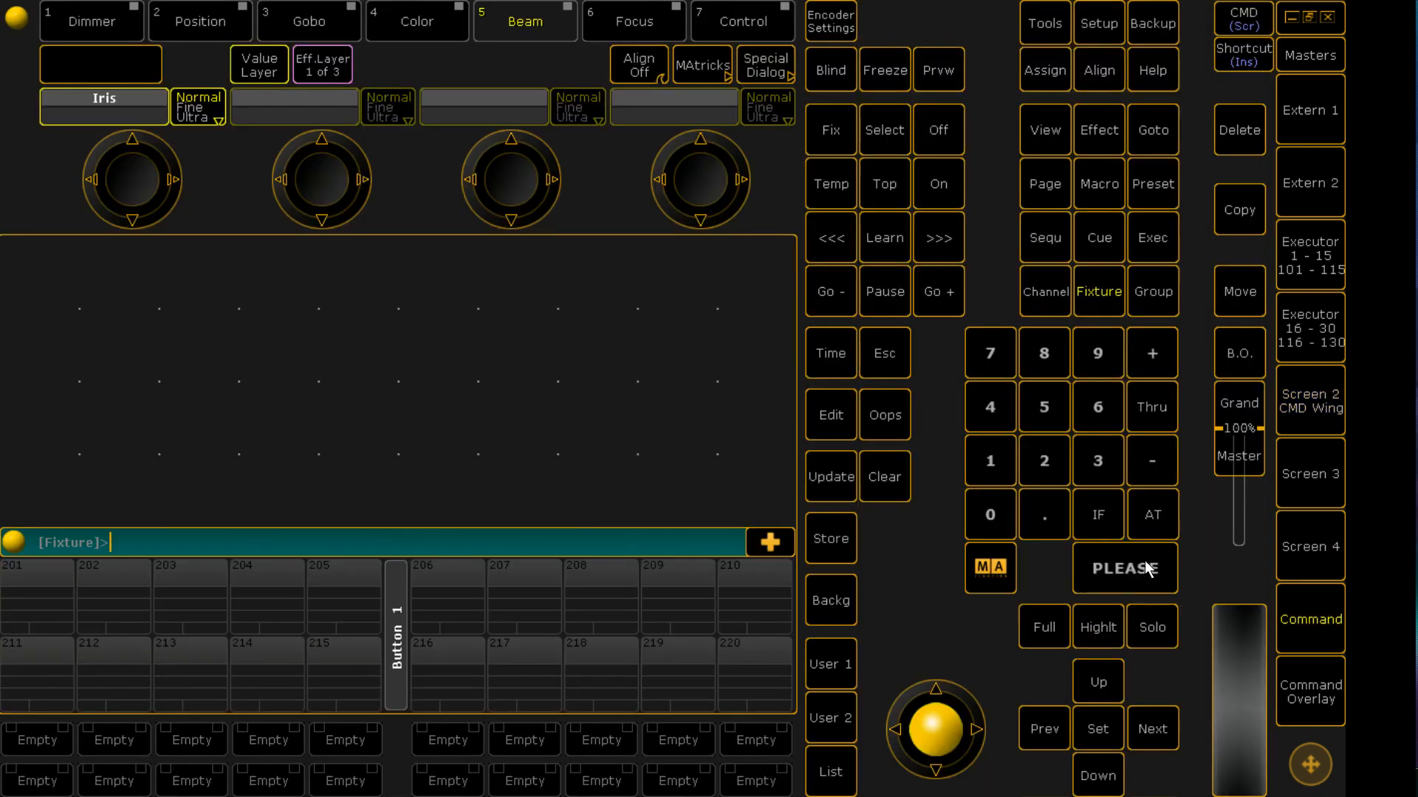
pyautogui.moveTo(1128, 579)
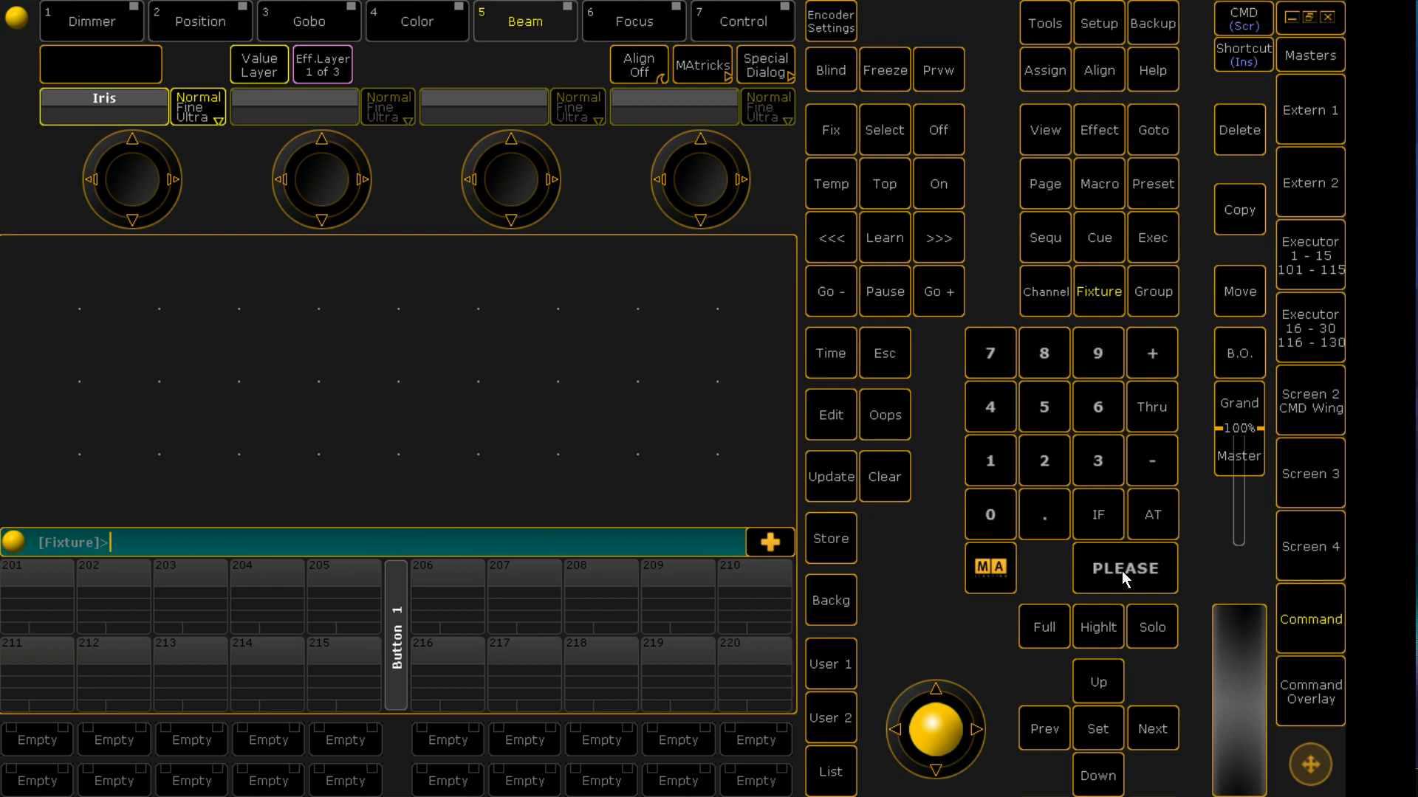
pyautogui.moveTo(393, 508)
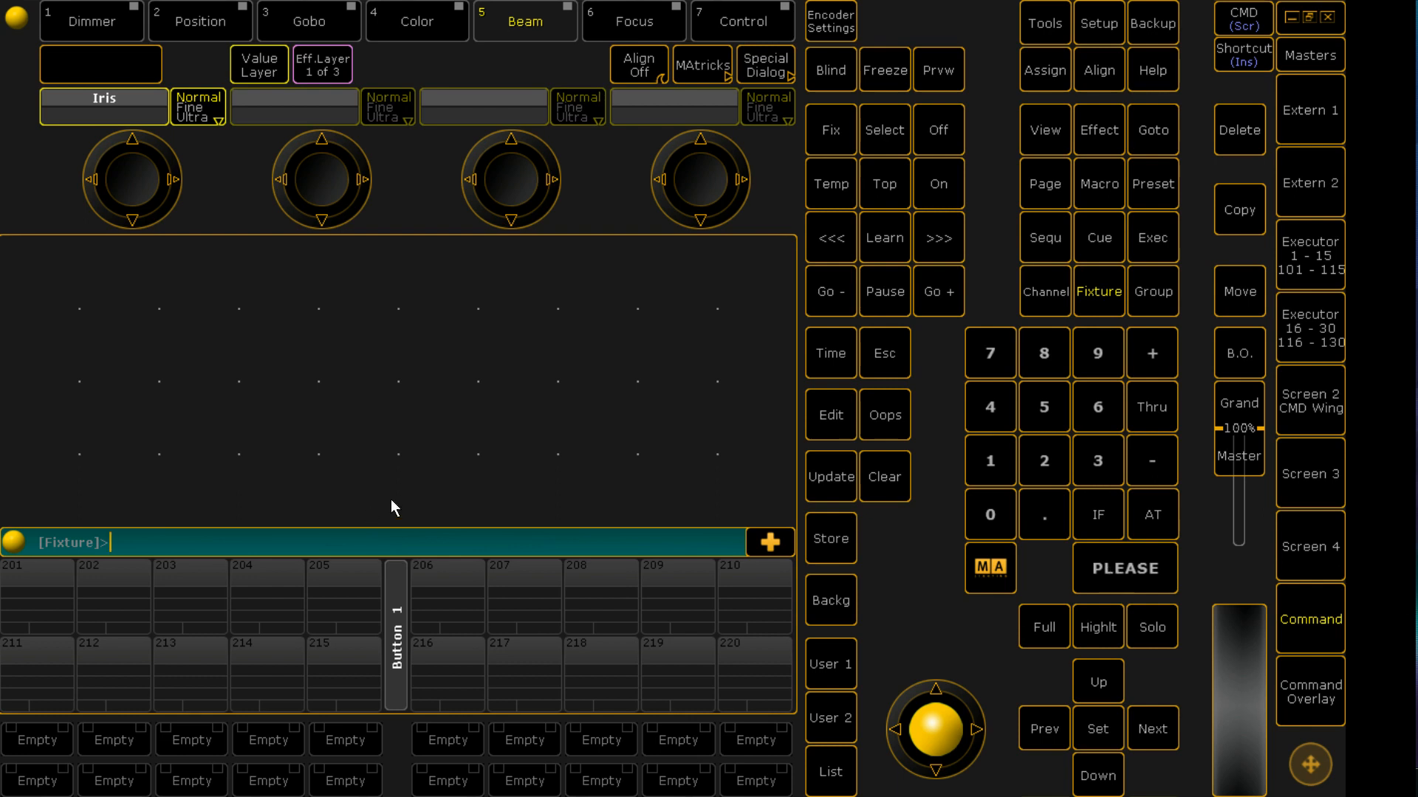
pyautogui.moveTo(362, 247)
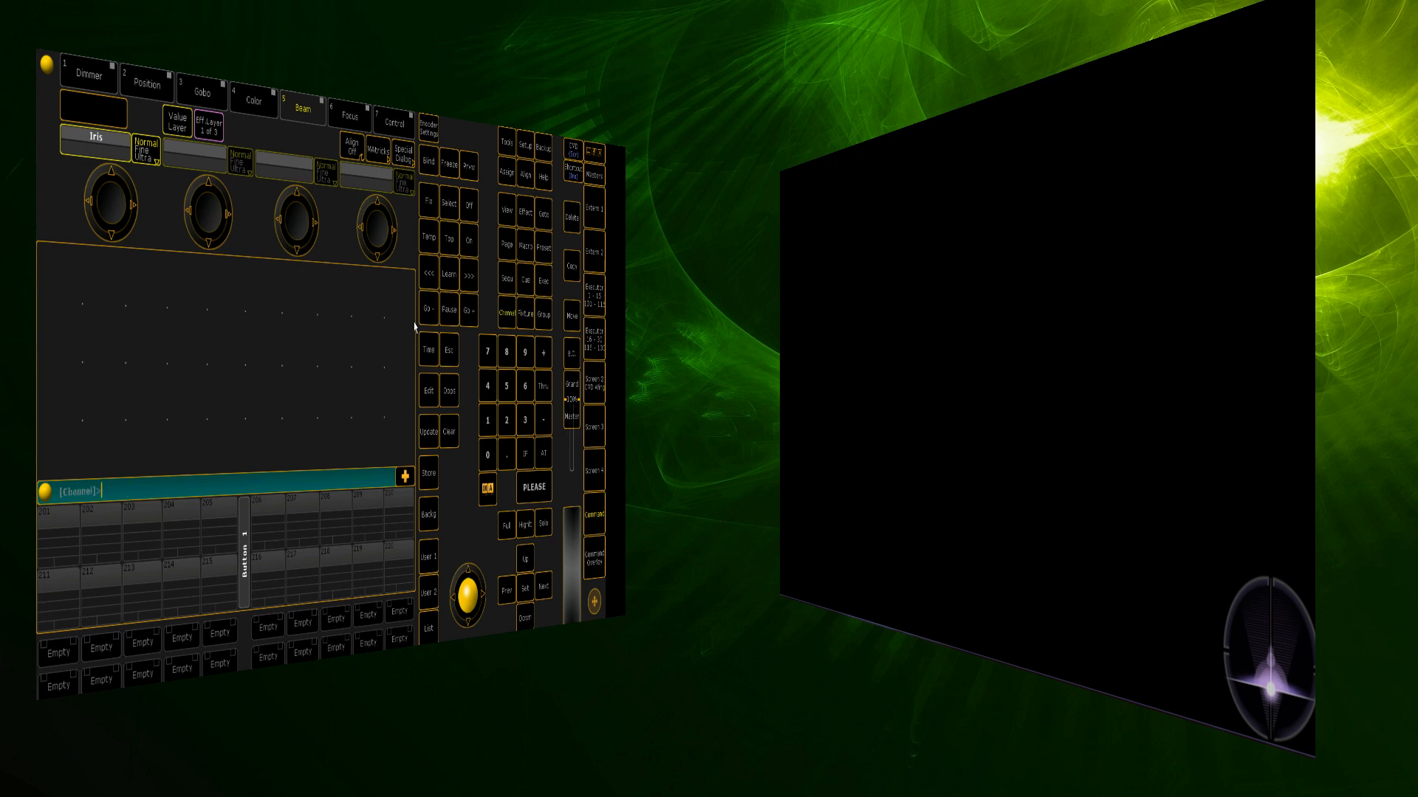
# Launch the grandMA 3D visualiser beside the onPC console.
pyautogui.click(88, 76)
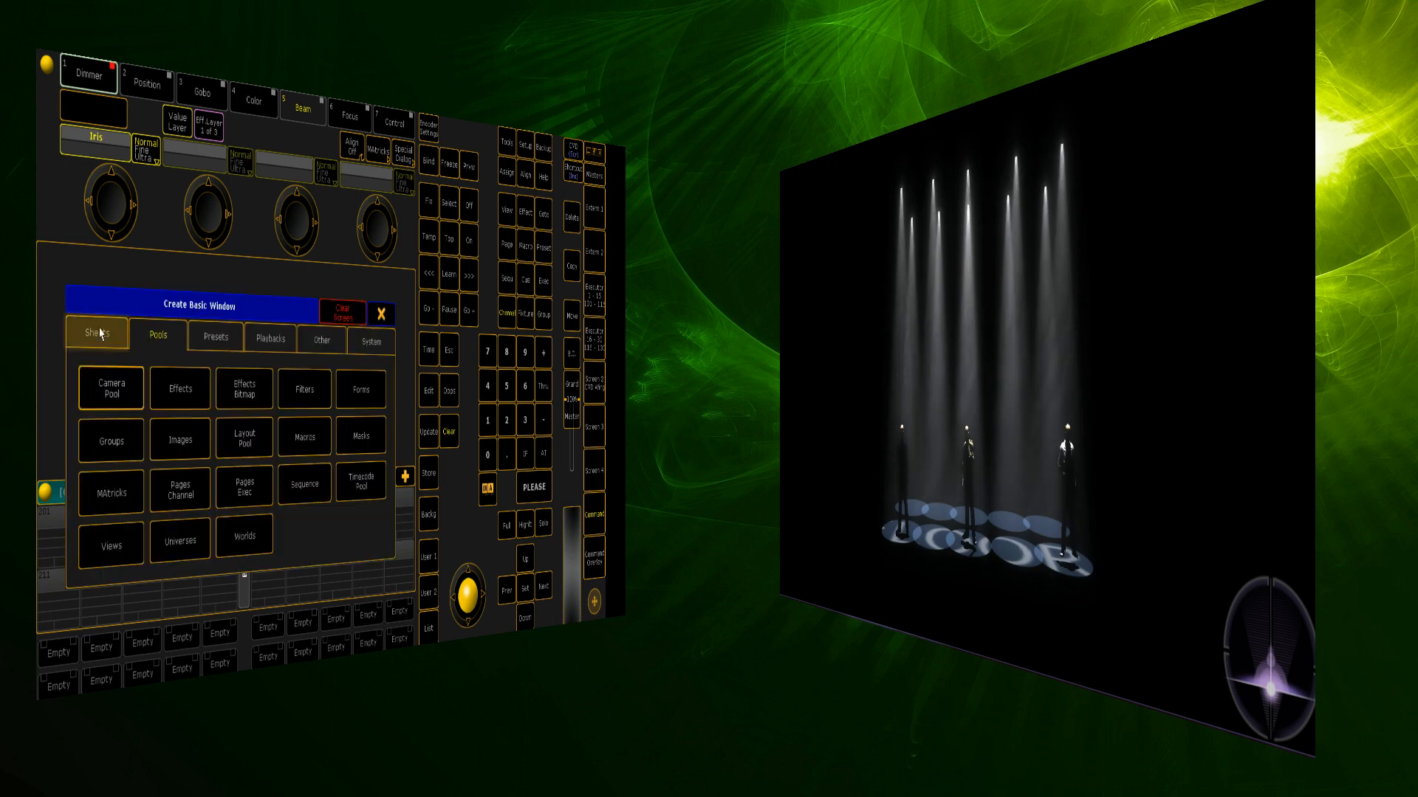
# Add an Effects pool window to the screen.
pyautogui.click(214, 338)
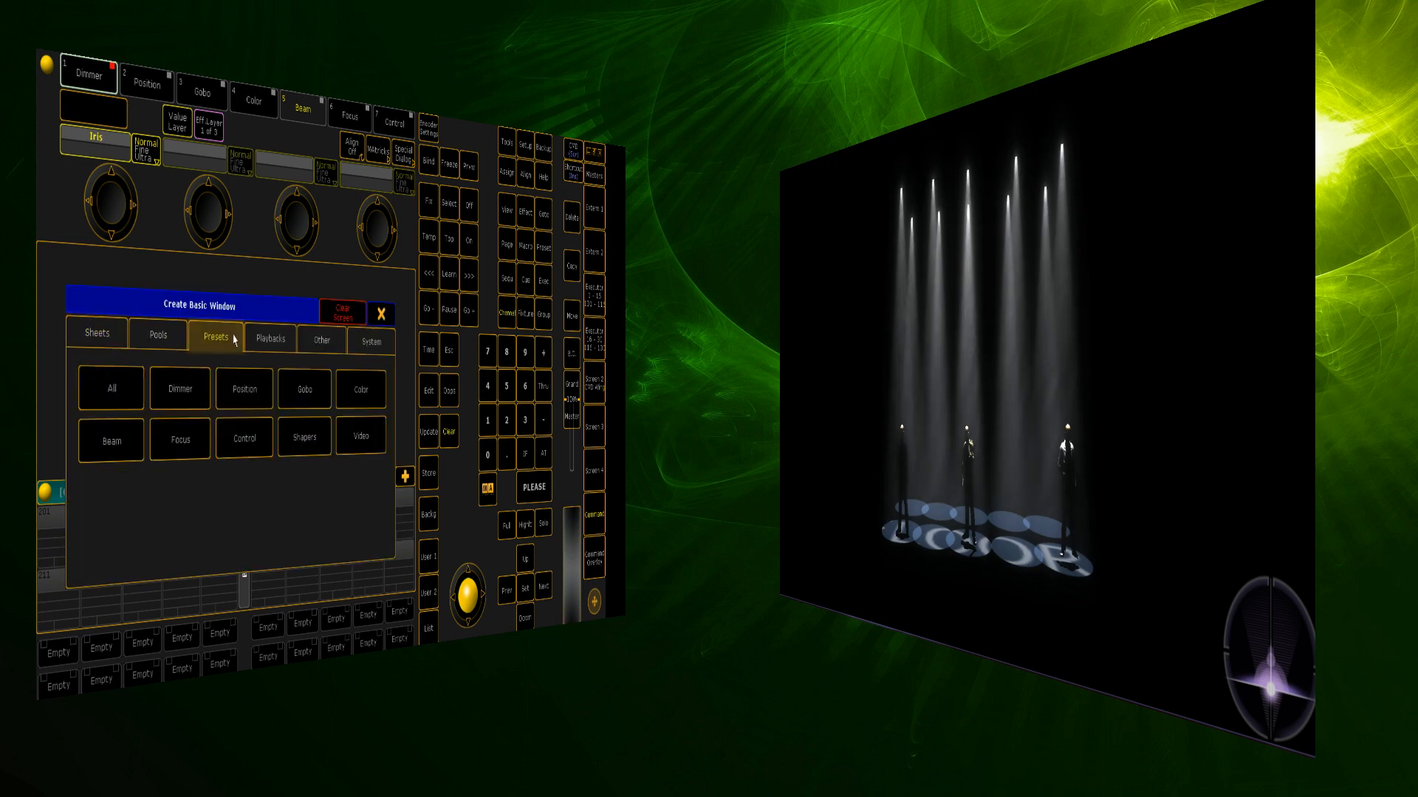
pyautogui.click(158, 337)
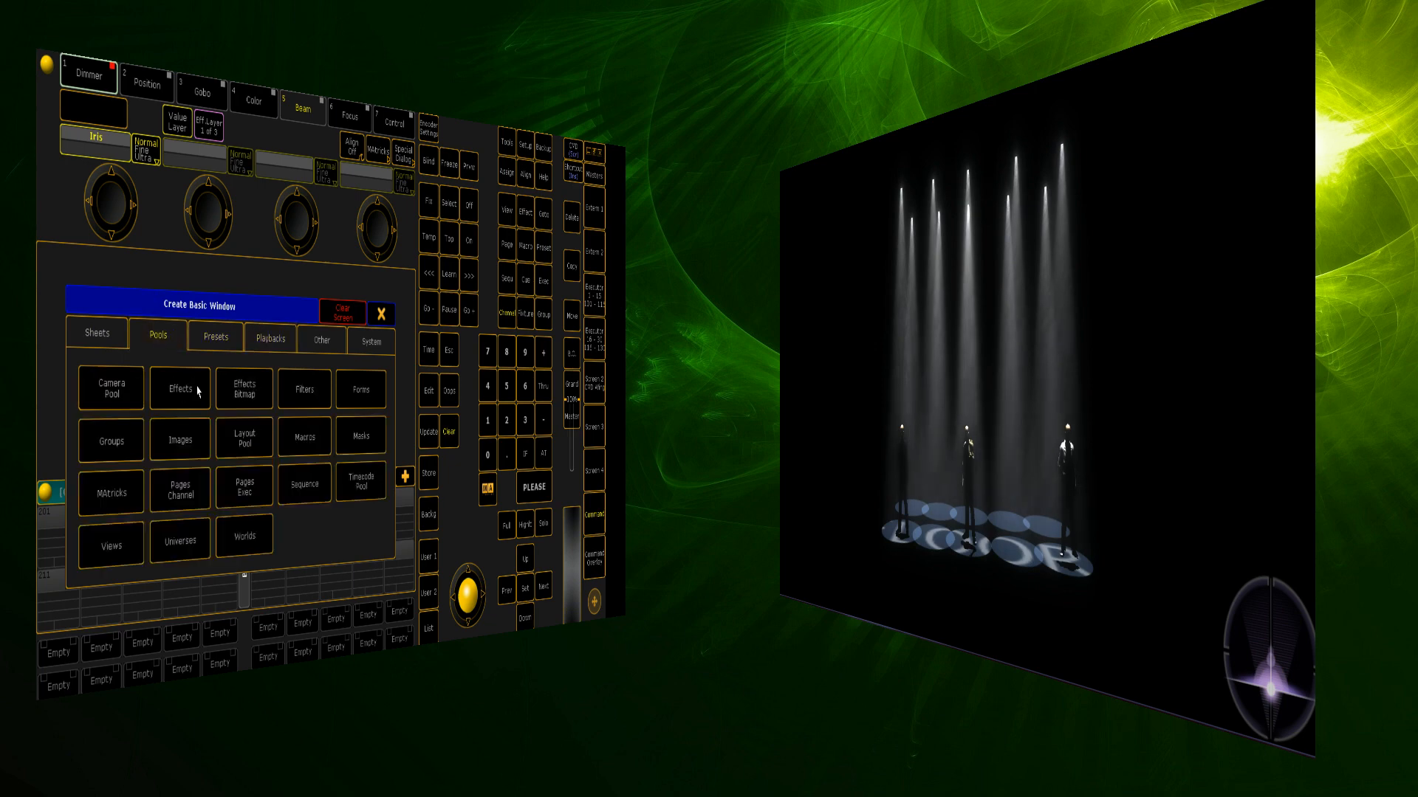
pyautogui.click(179, 387)
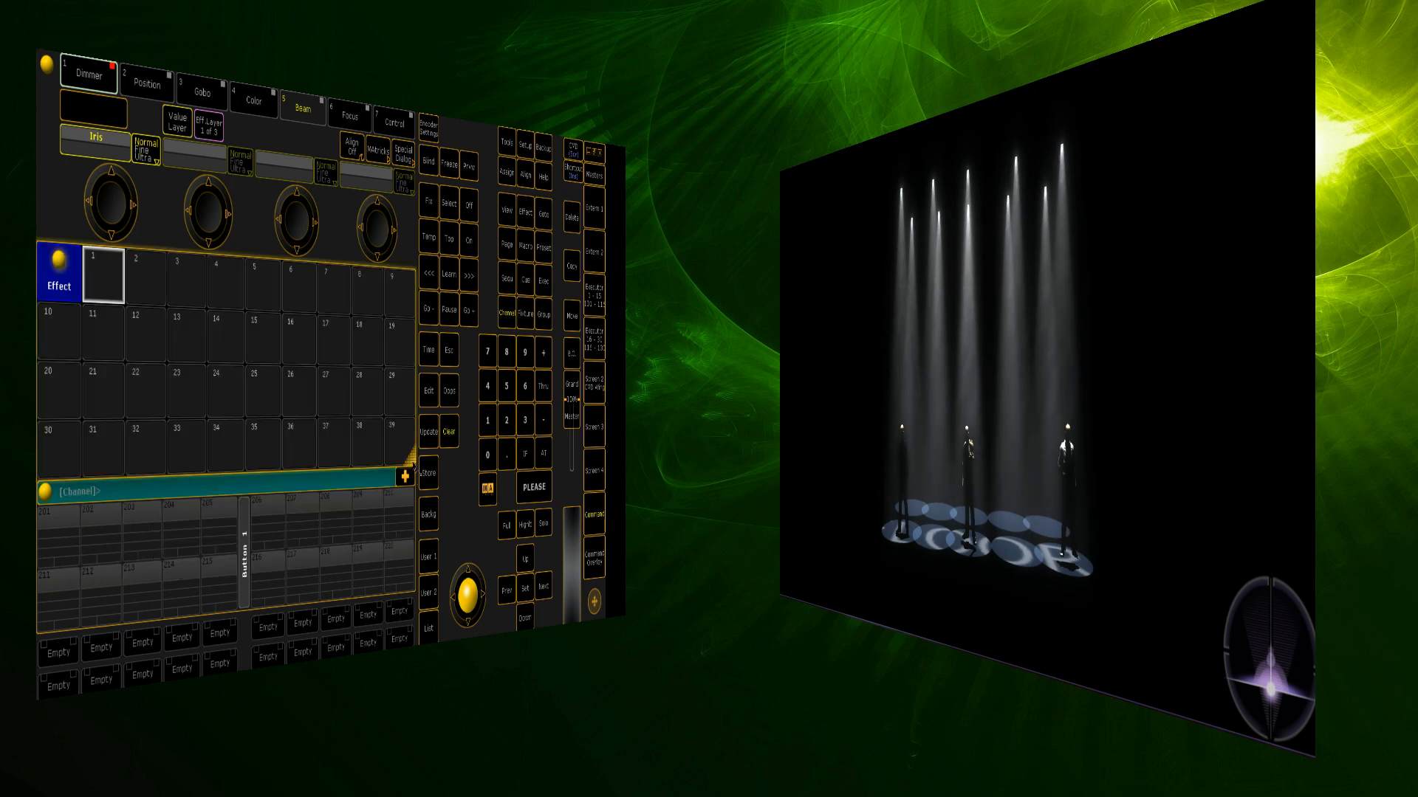
# Add a Groups pool window, then begin adding another window.
pyautogui.click(403, 478)
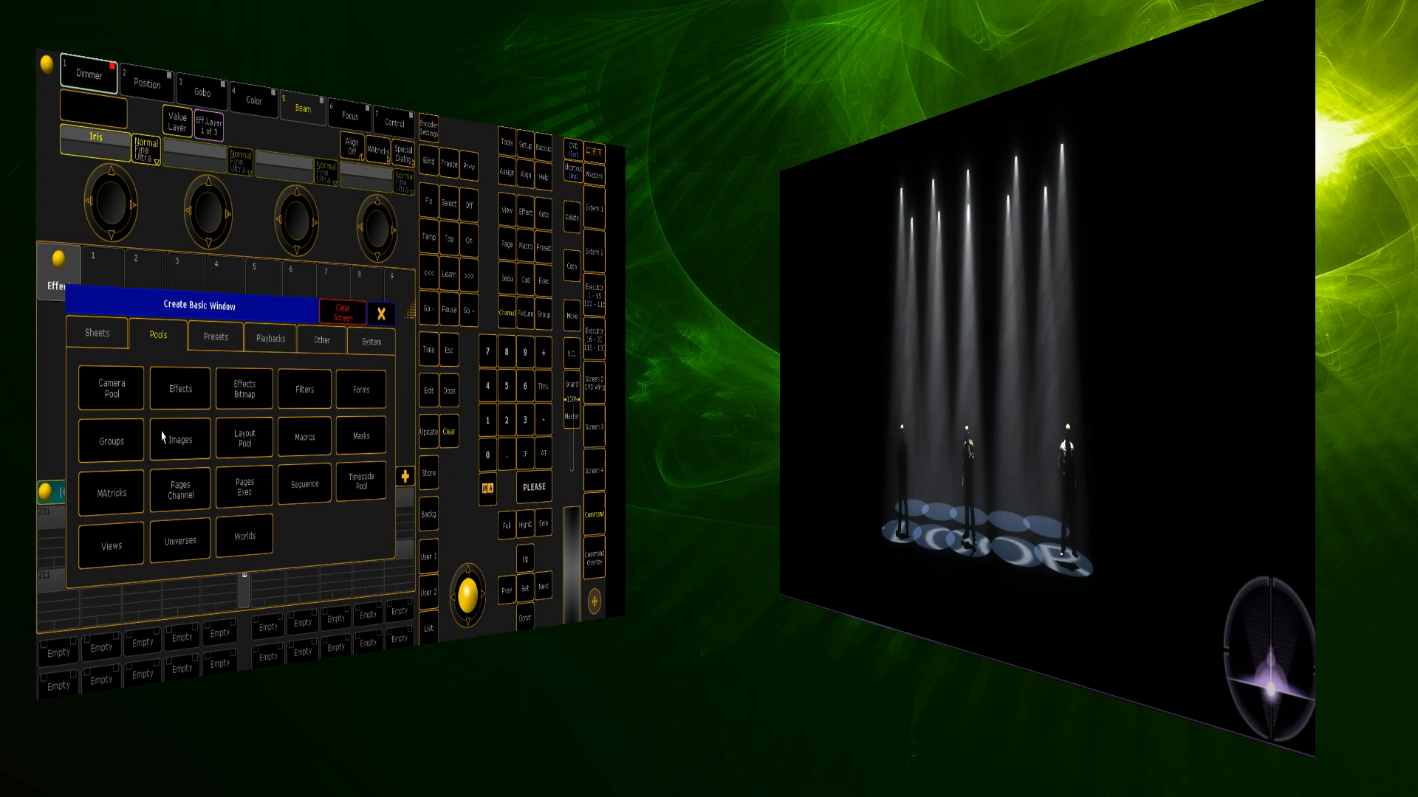
pyautogui.click(215, 337)
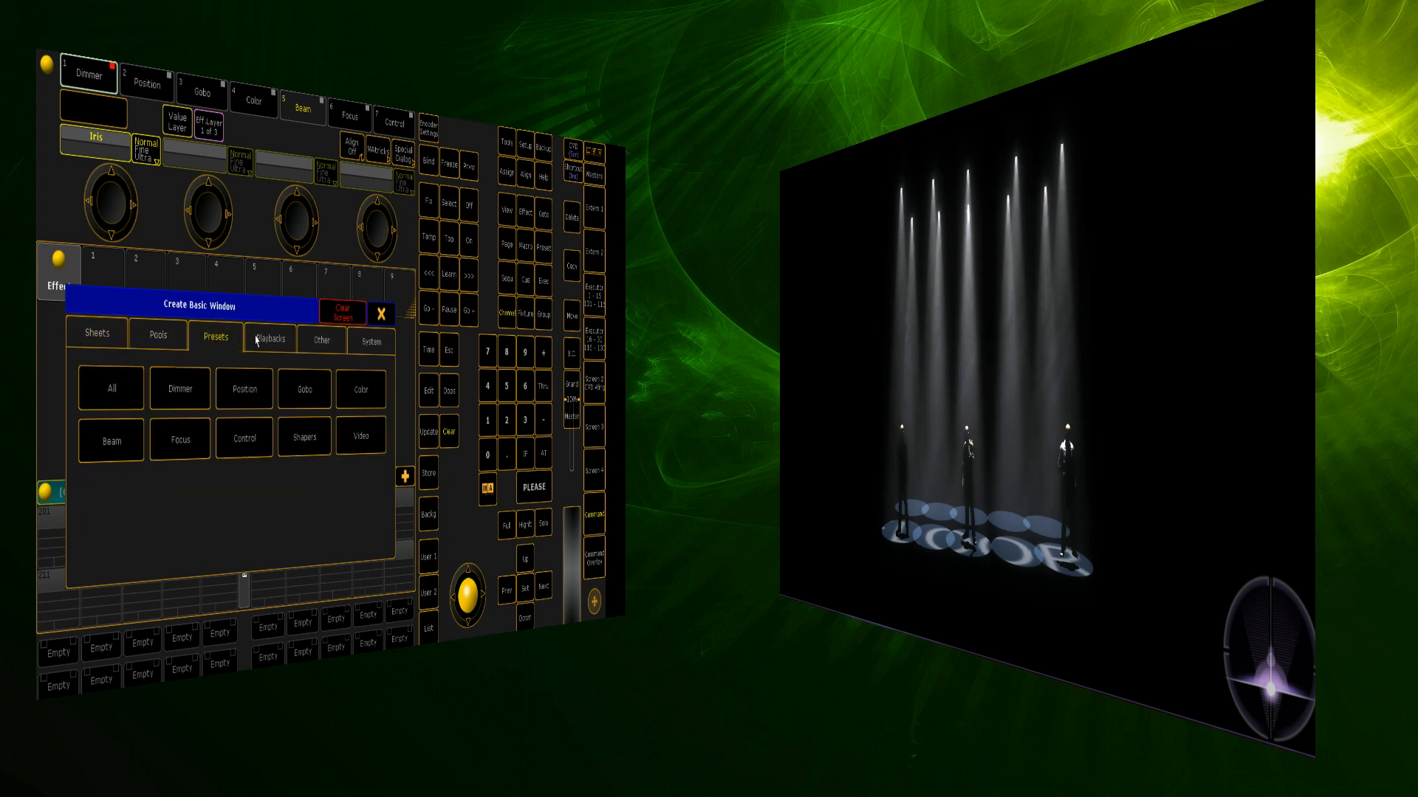
pyautogui.click(157, 335)
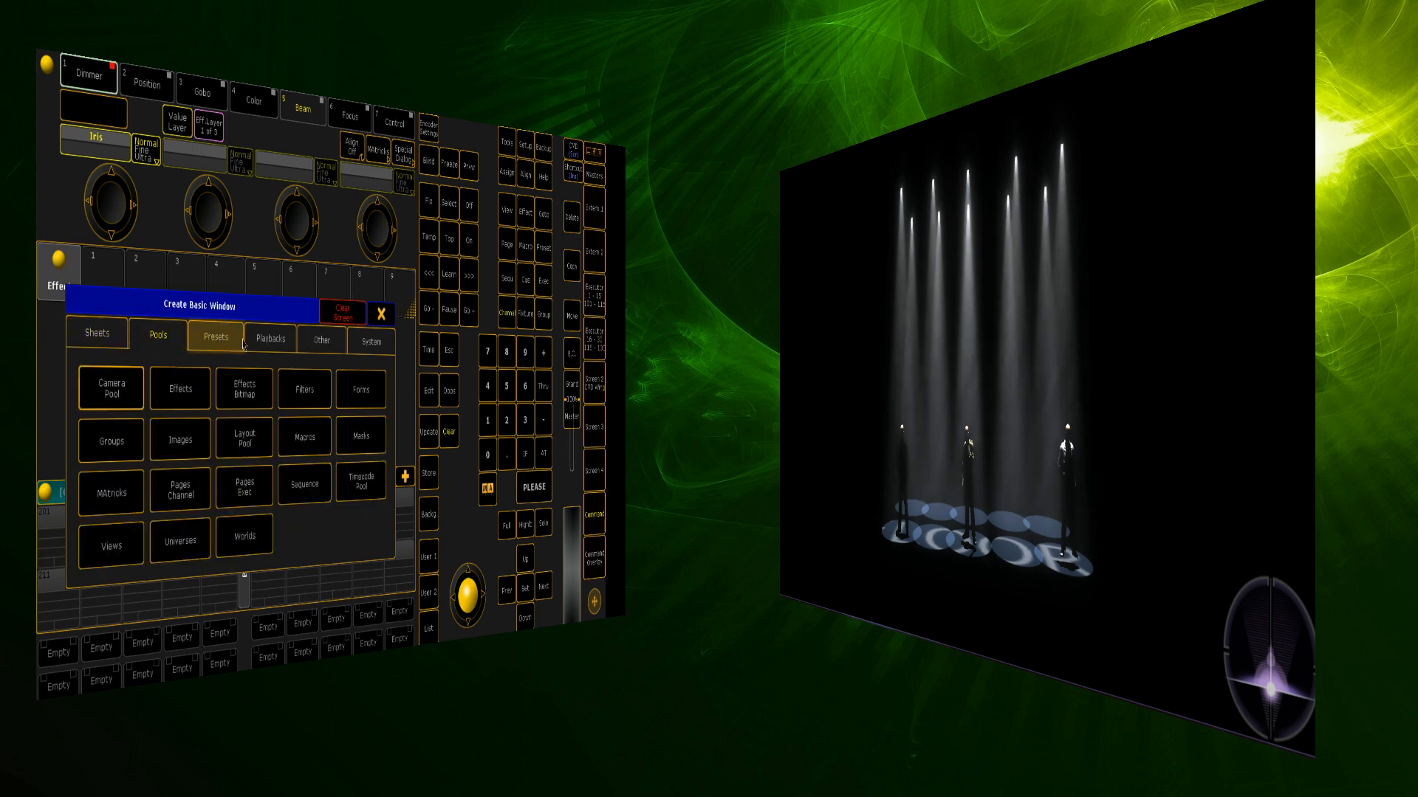
pyautogui.click(96, 334)
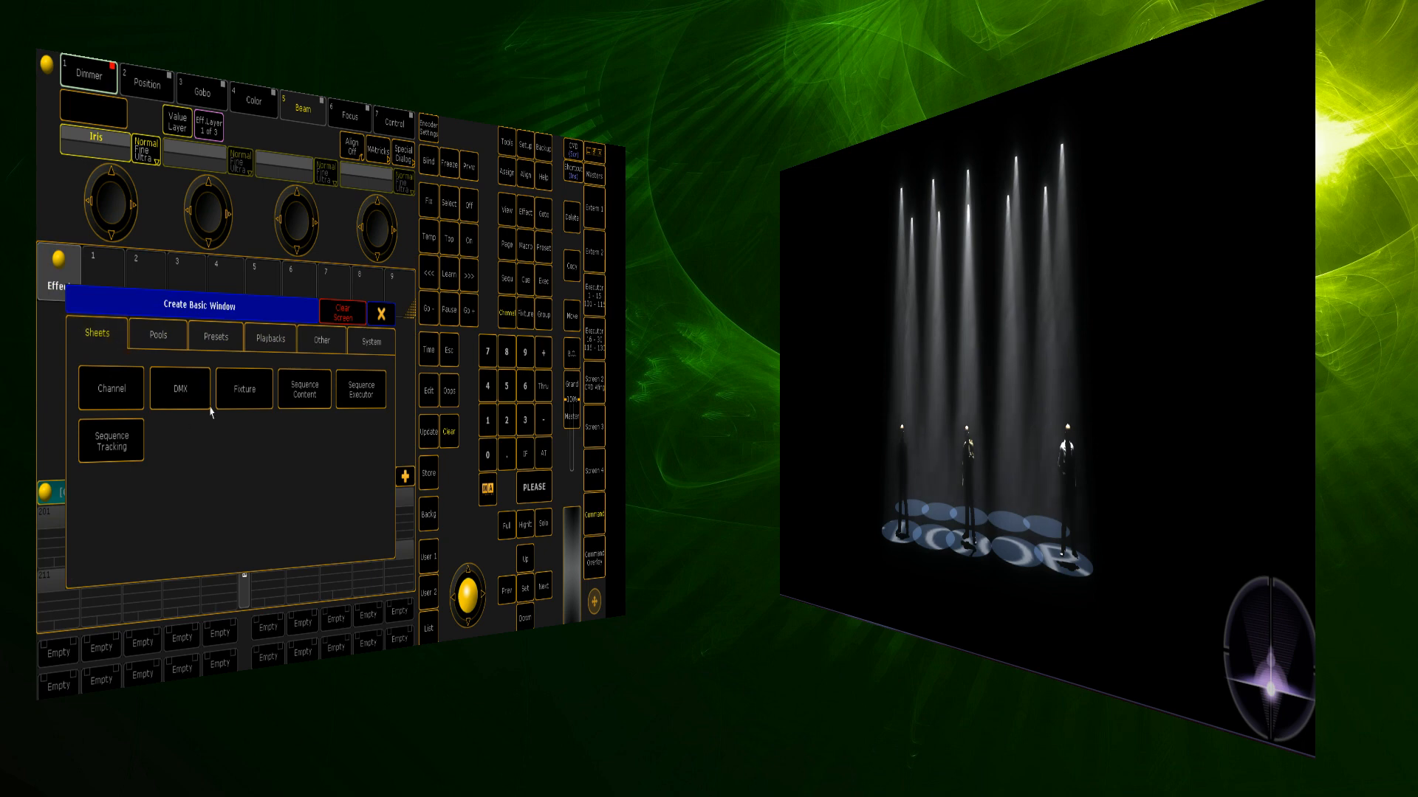
pyautogui.click(157, 339)
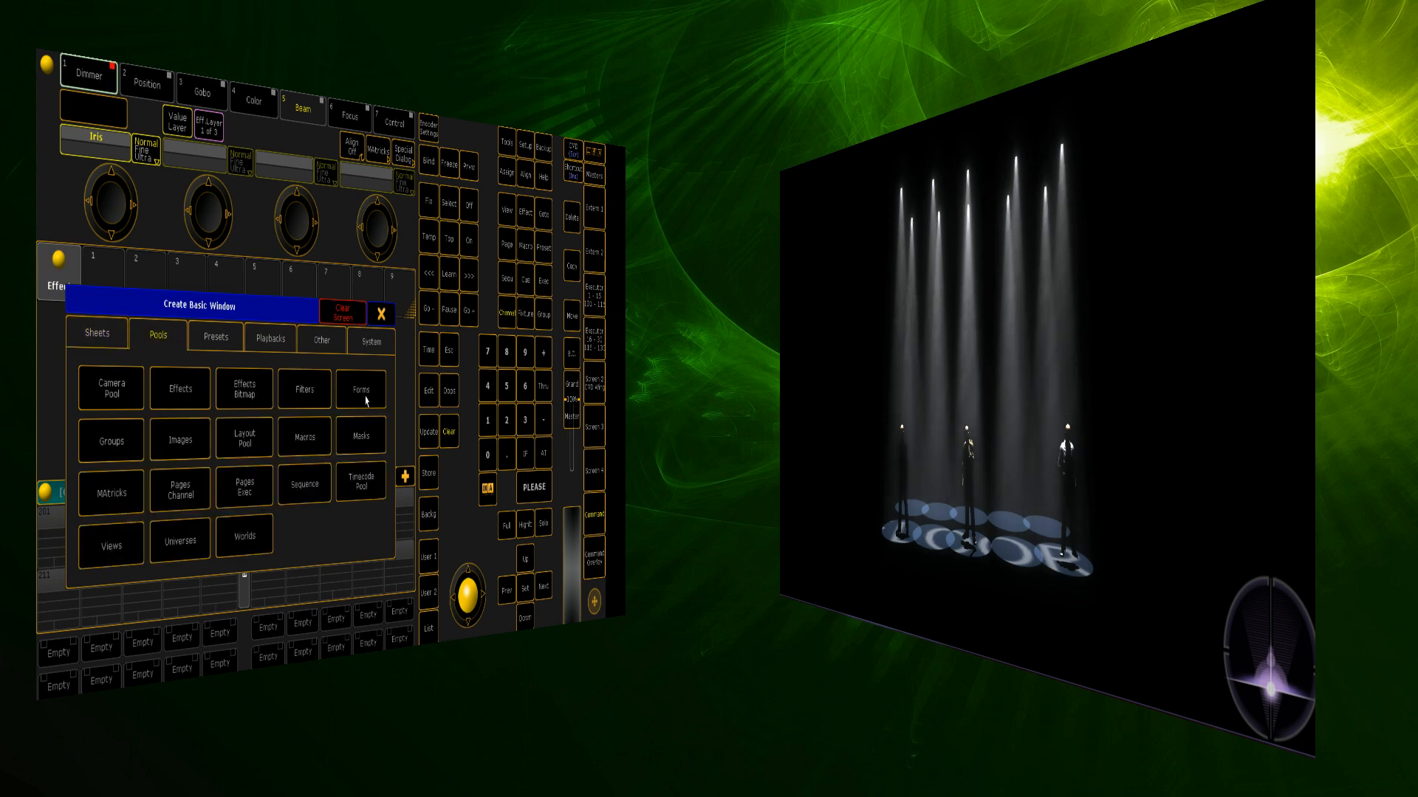
pyautogui.click(109, 440)
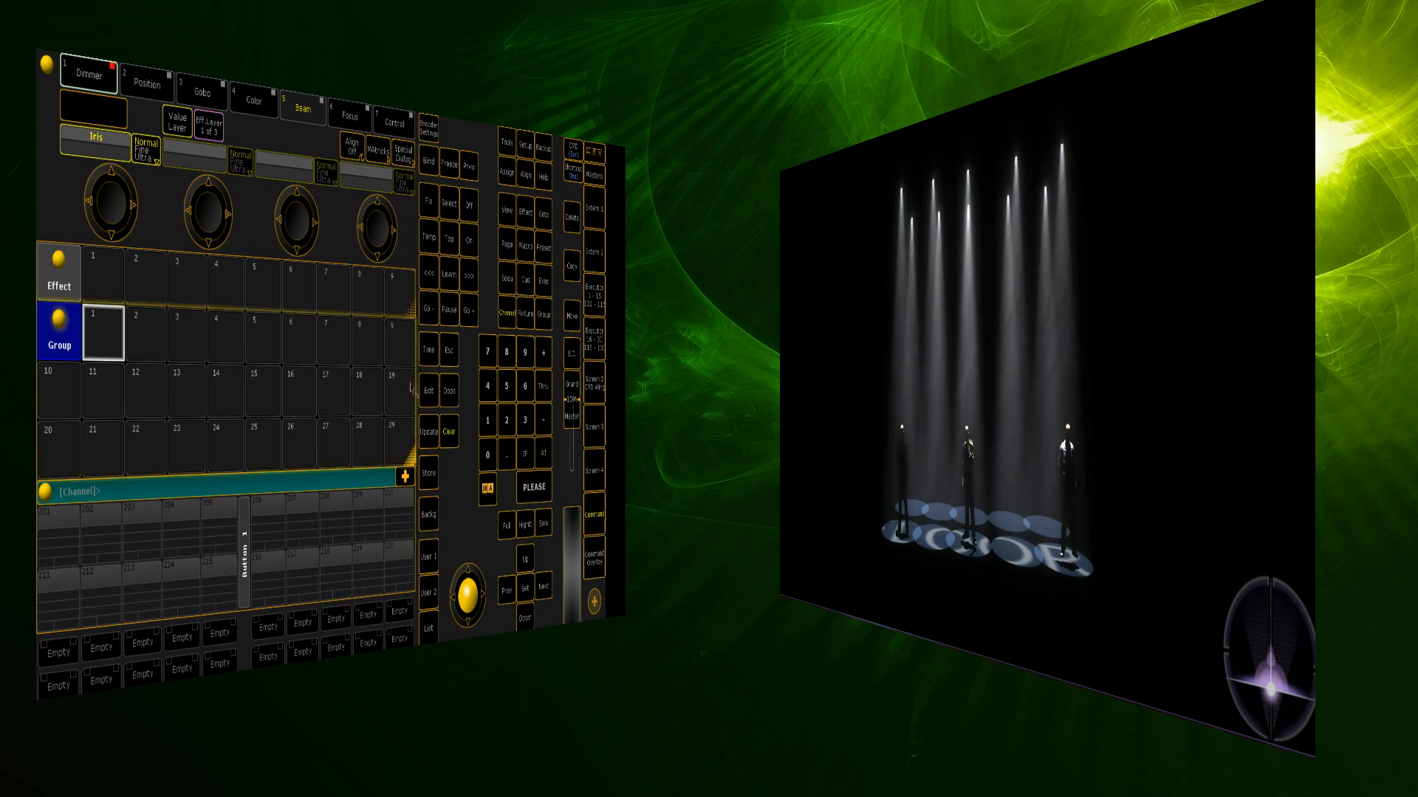
pyautogui.click(403, 478)
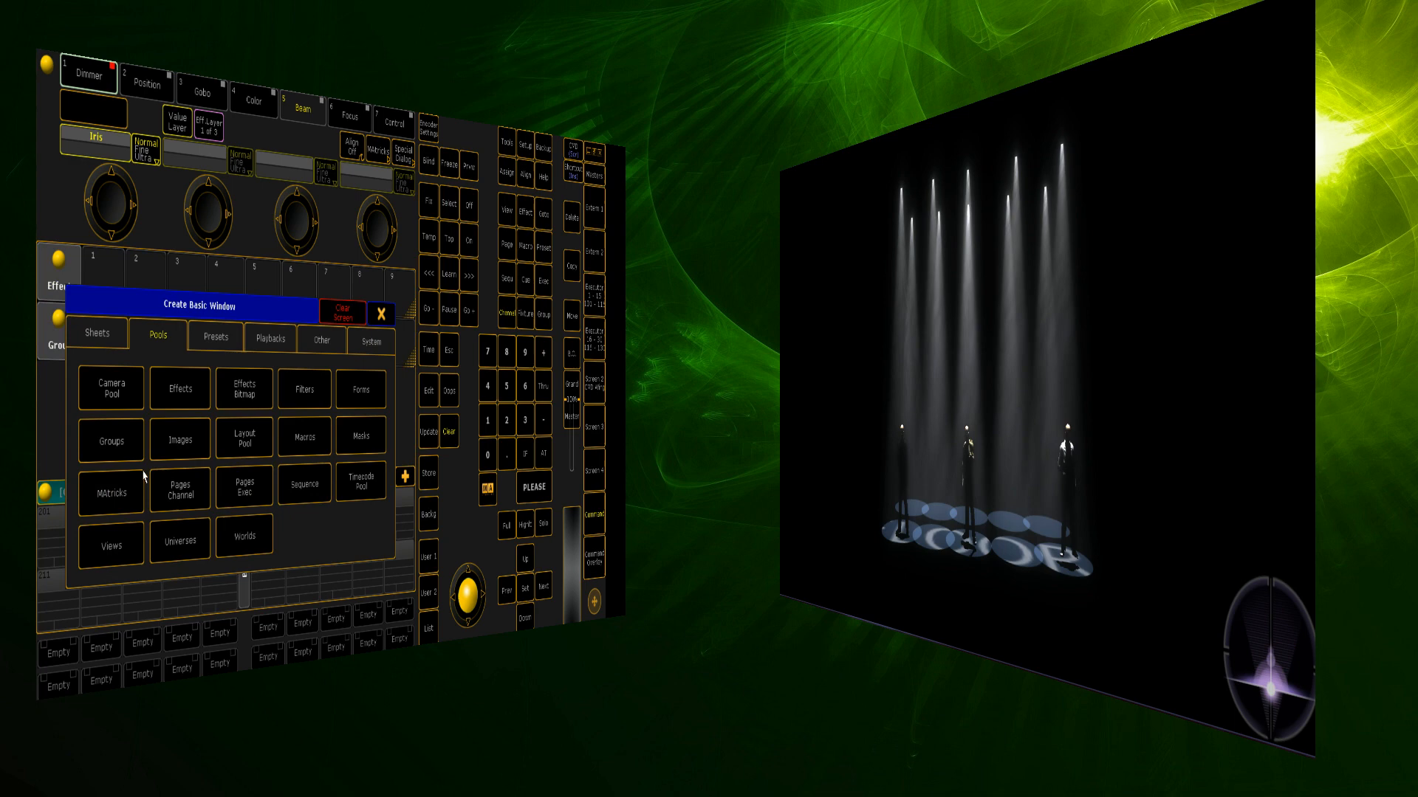
pyautogui.click(108, 491)
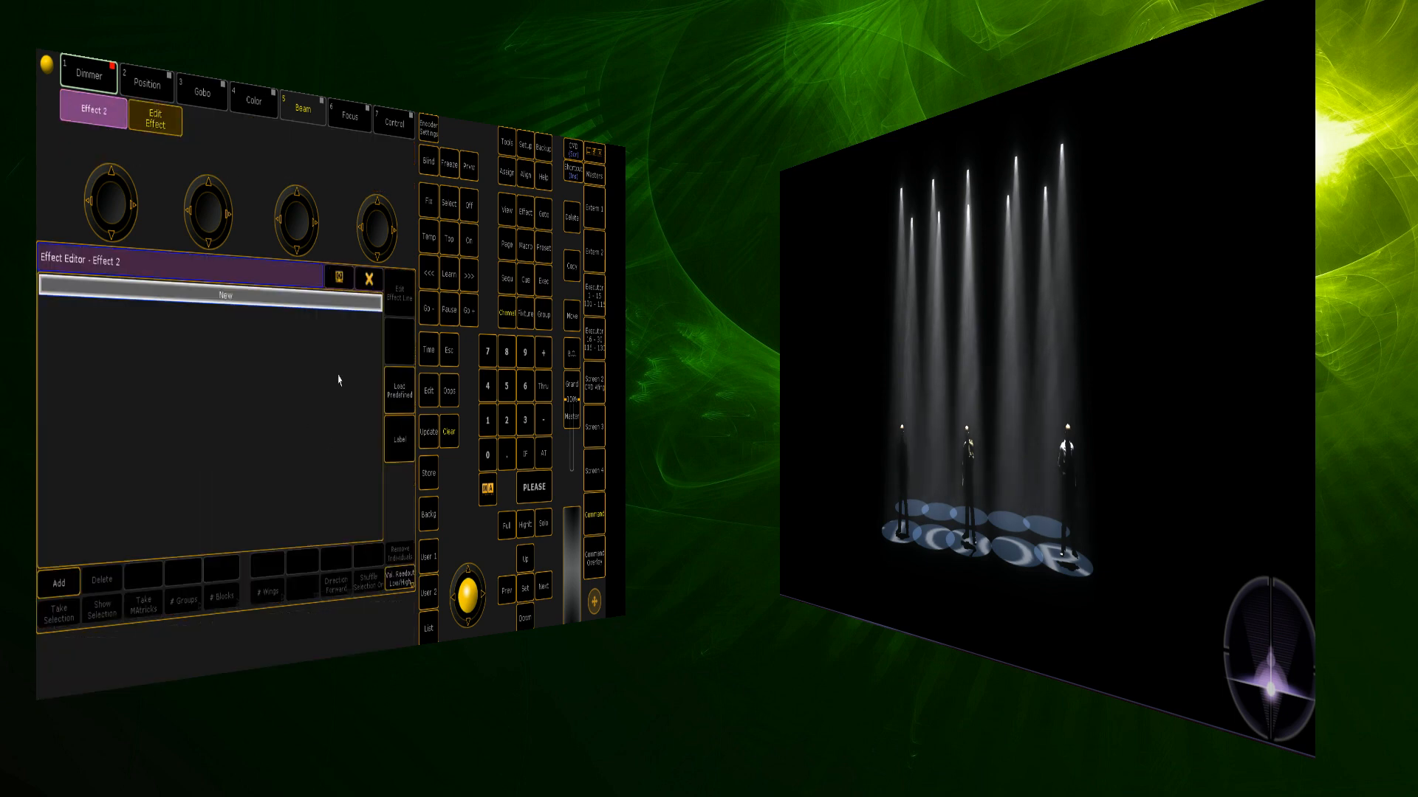
# Load the Dimmer Chase template into effect 2 in the Effect Editor.
pyautogui.click(57, 581)
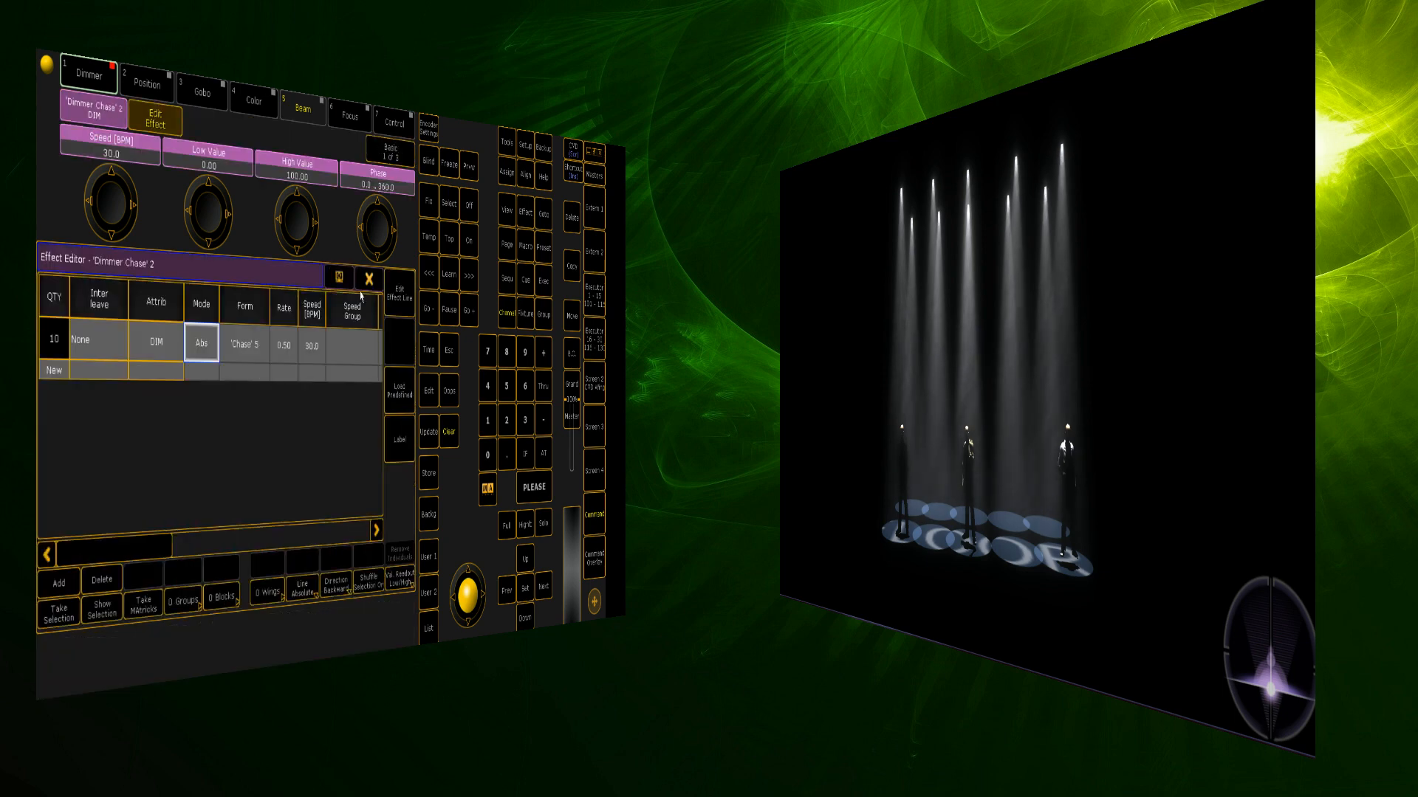
pyautogui.click(367, 278)
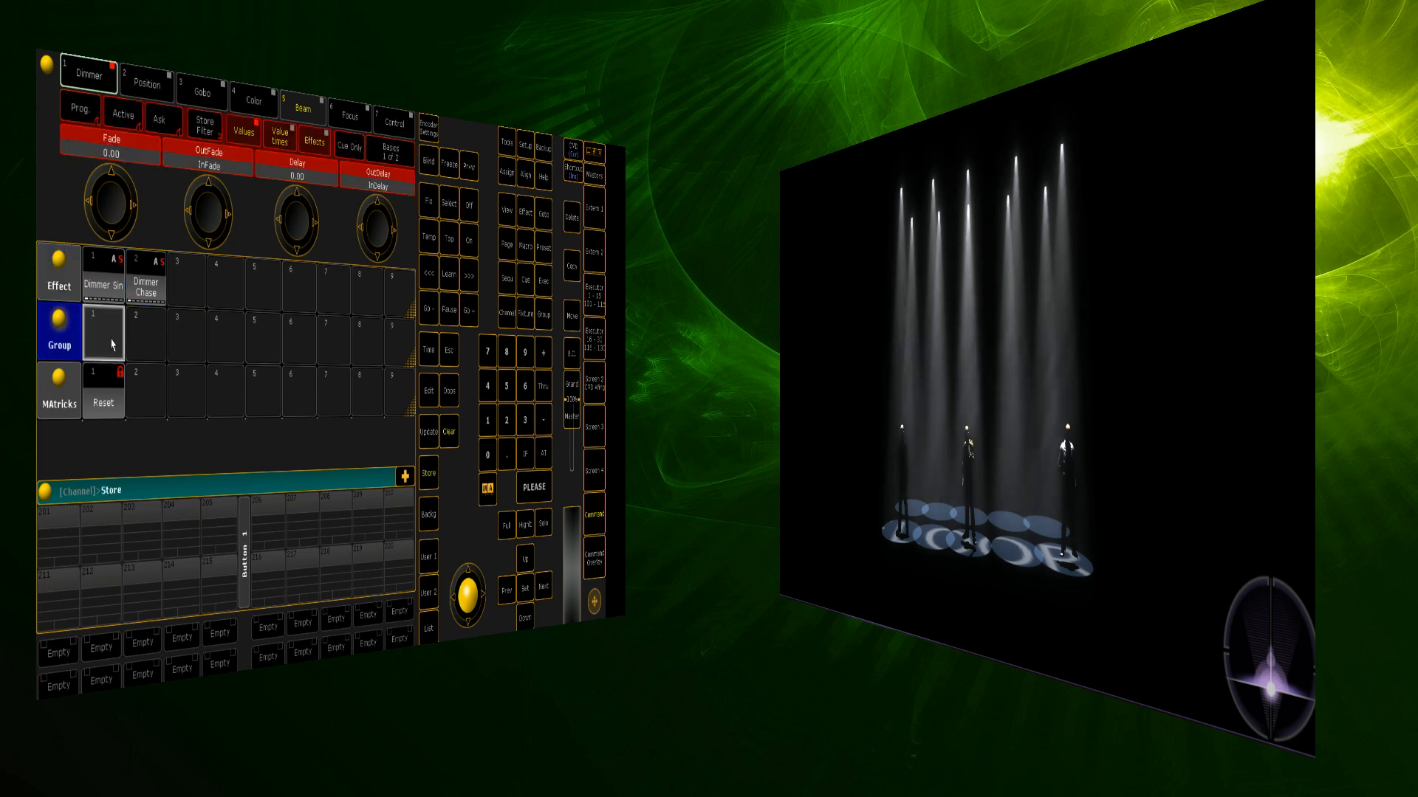
# Store the dimmers as group 1 named 'Dimmers 1-10', then select Dimmer Sin.
pyautogui.click(104, 337)
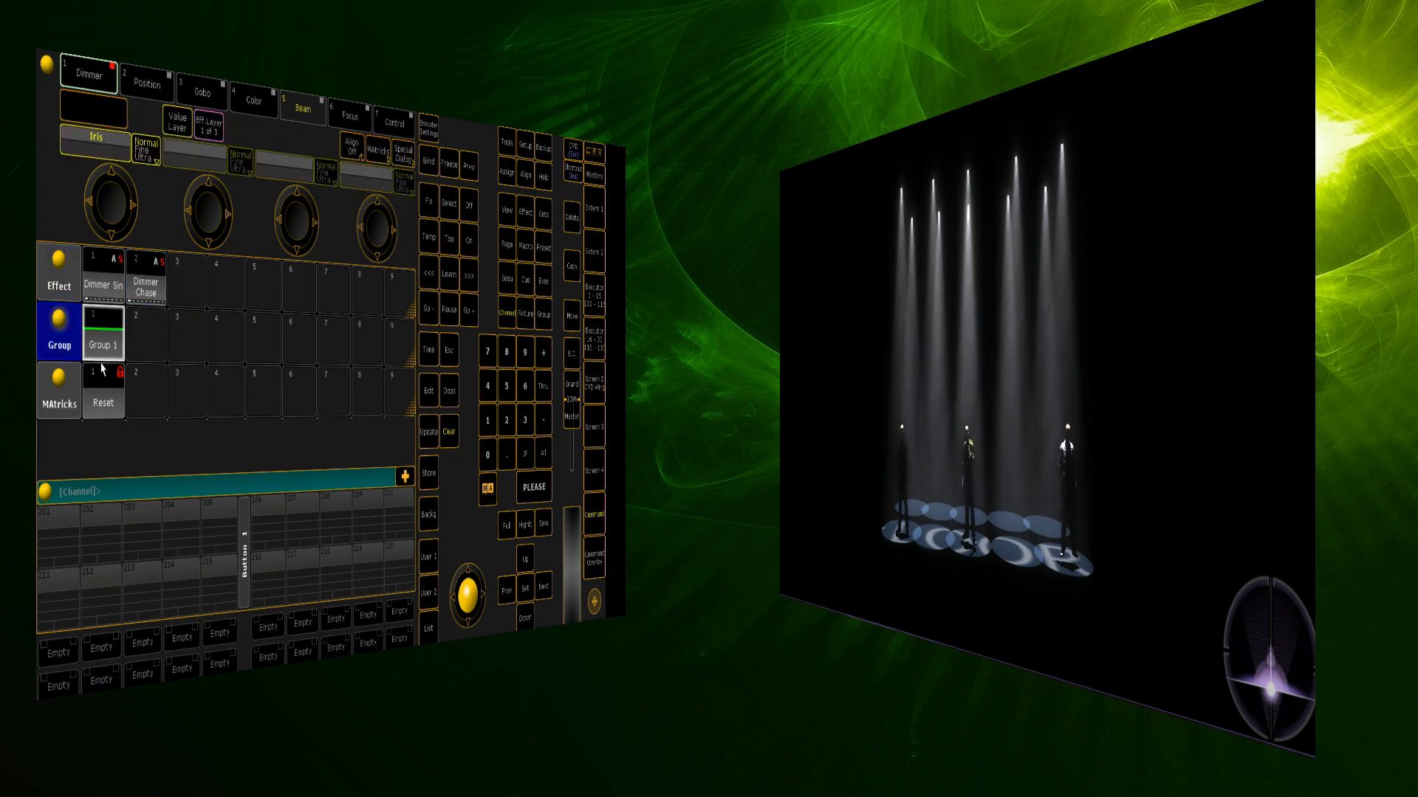
pyautogui.doubleClick(104, 336)
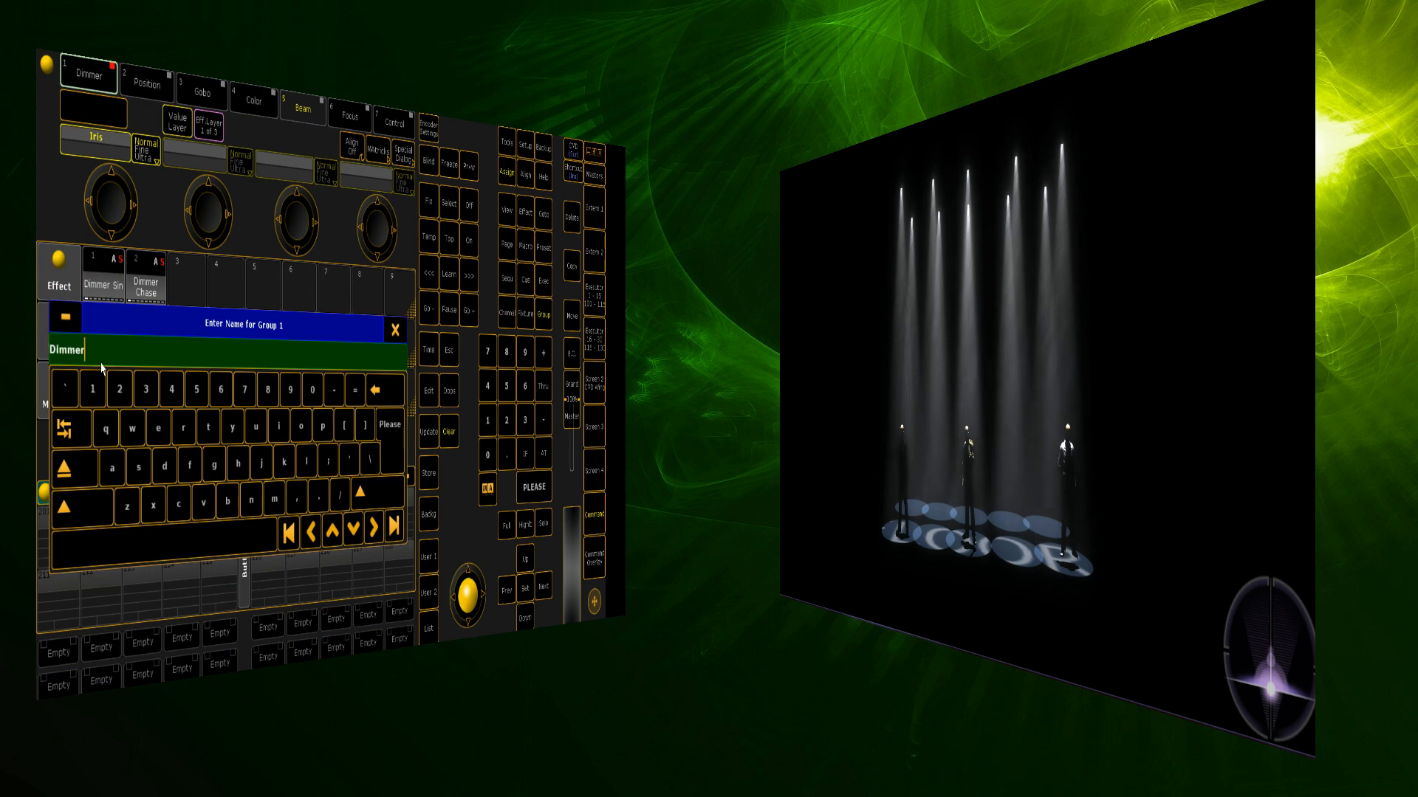
pyautogui.write('s 1')
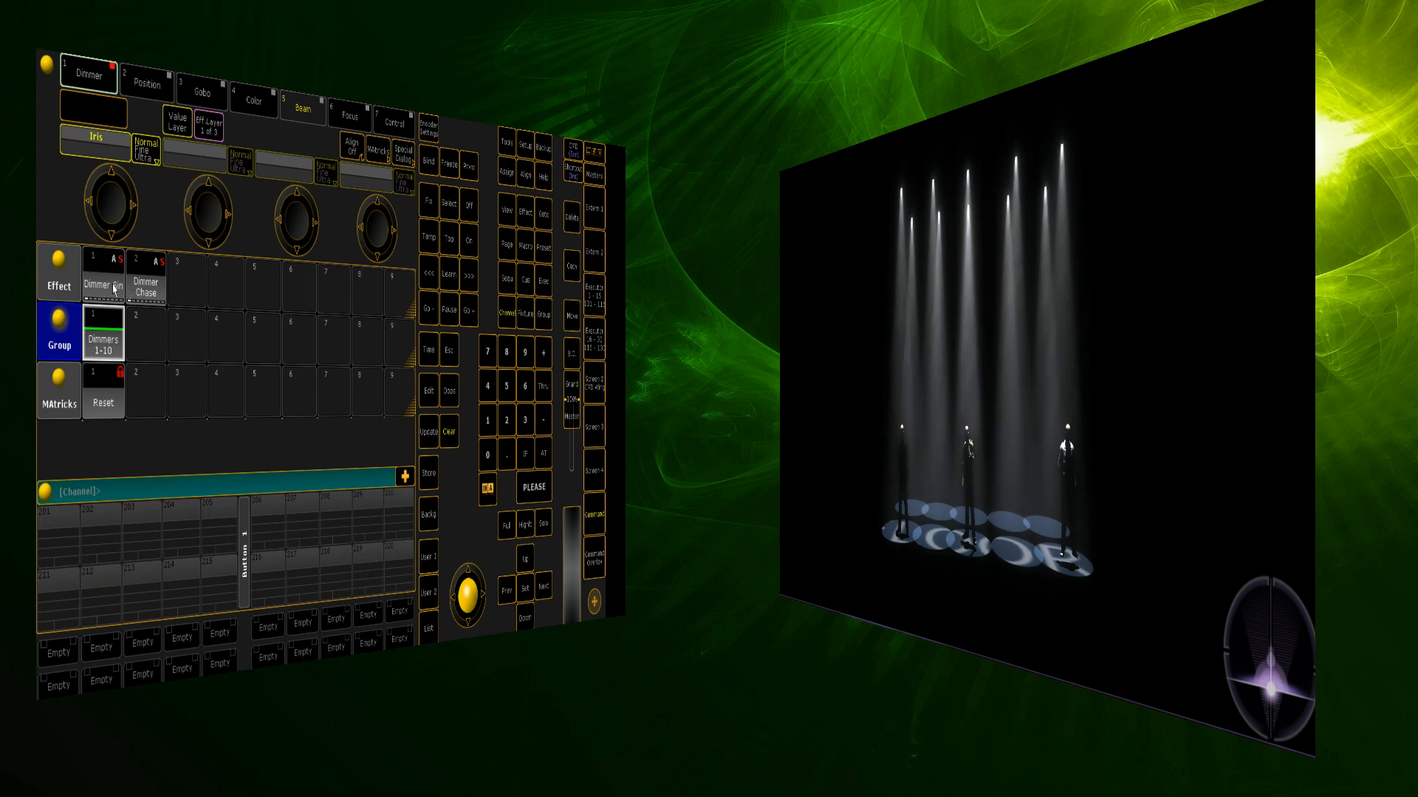
pyautogui.click(102, 285)
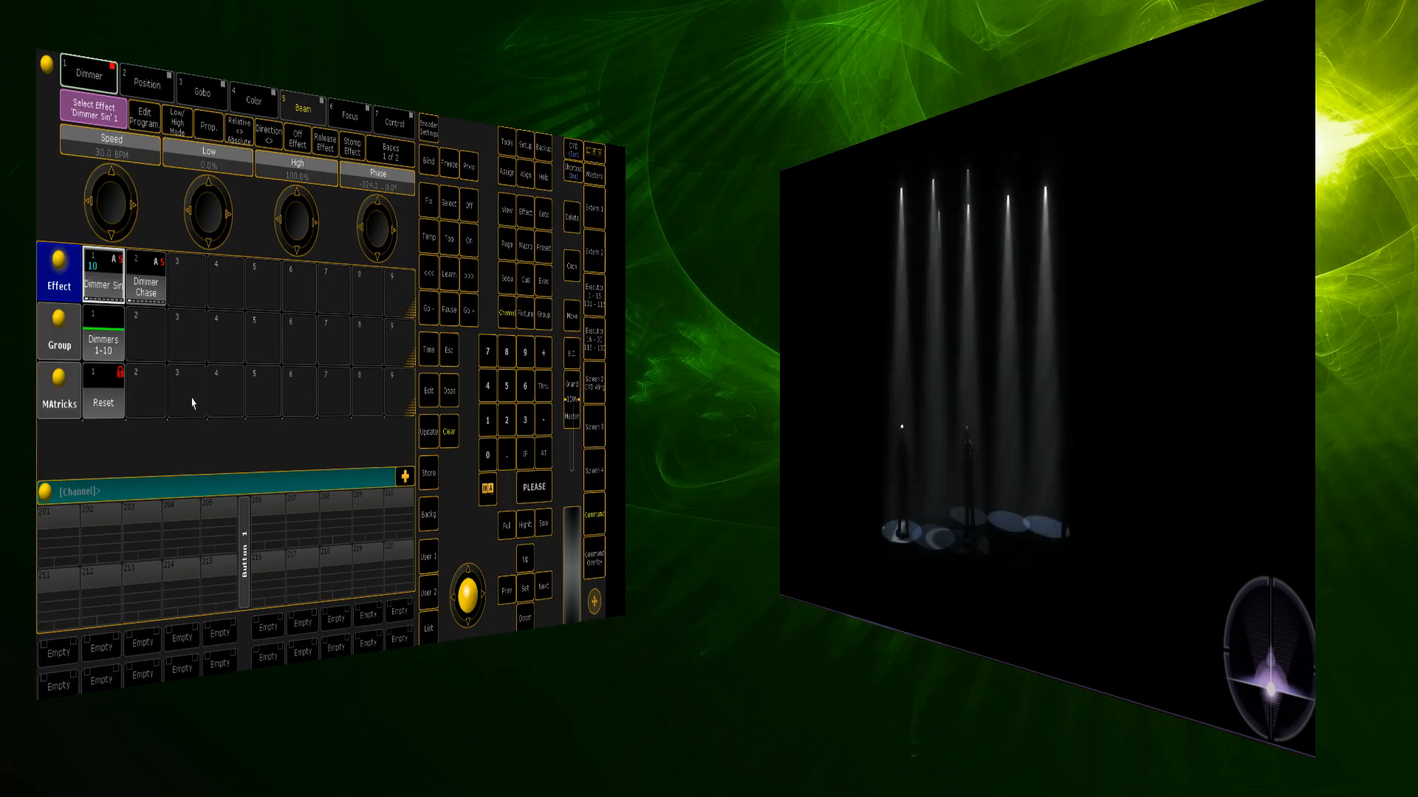
# Trigger the Dimmer Chase effect on the dimmers and watch the visualiser.
pyautogui.click(145, 281)
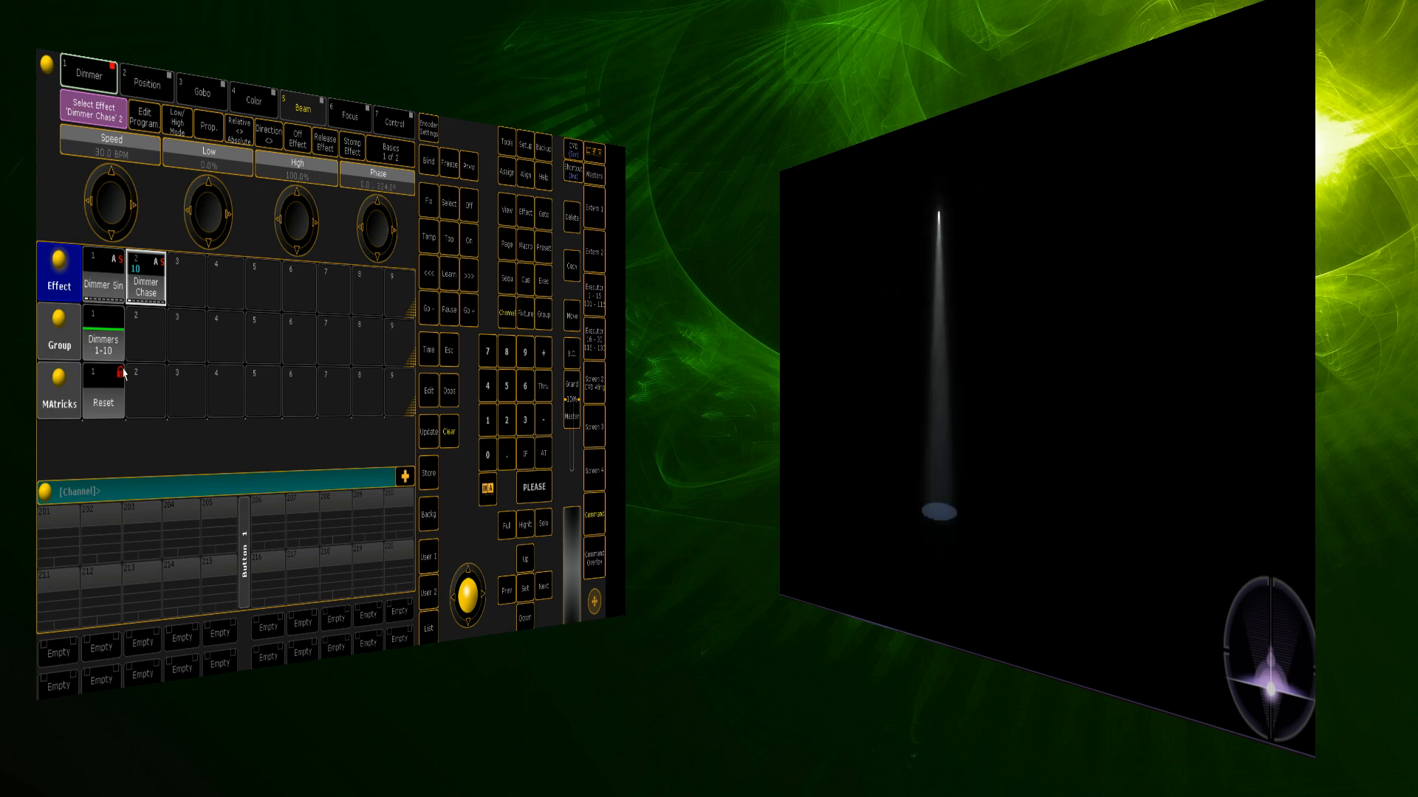
pyautogui.click(146, 281)
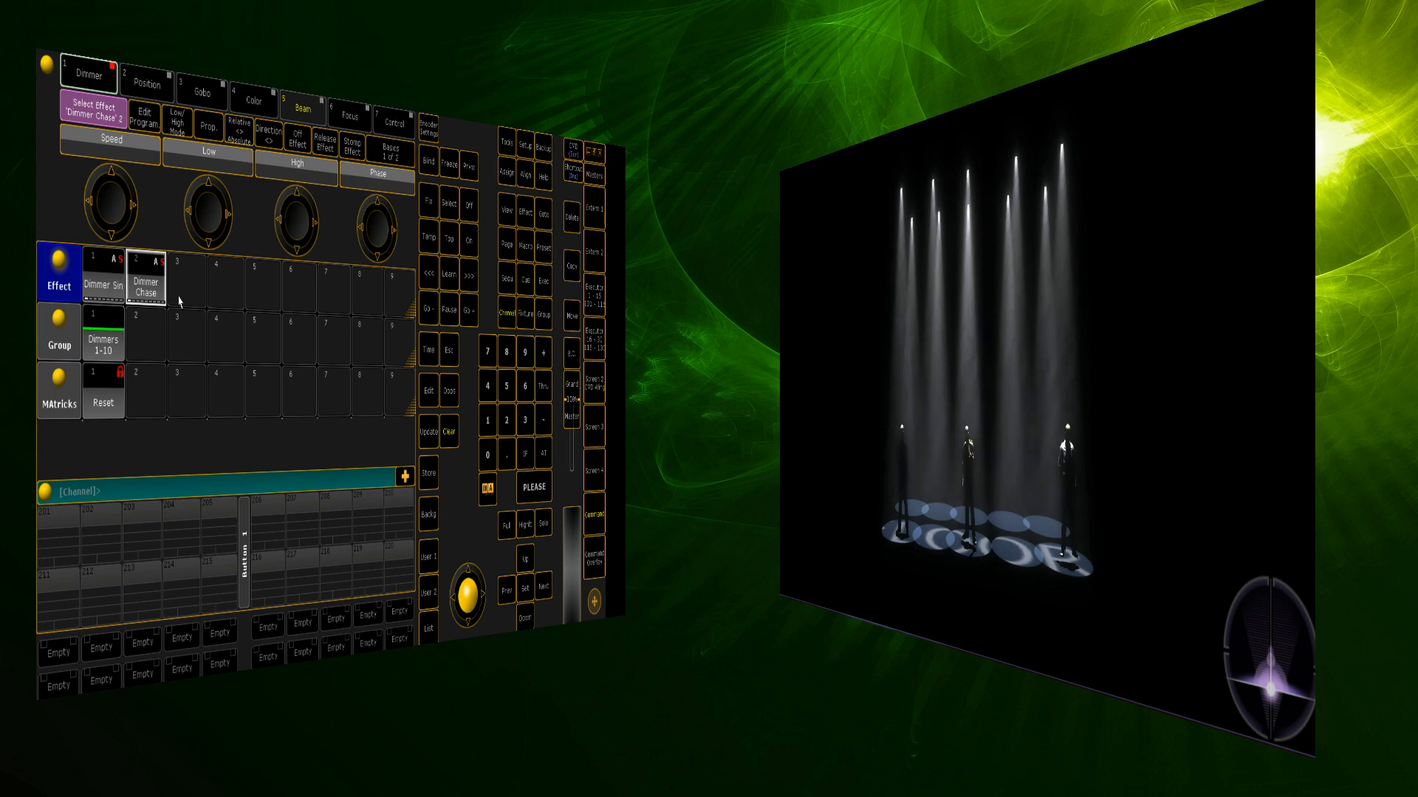
pyautogui.moveTo(146, 396)
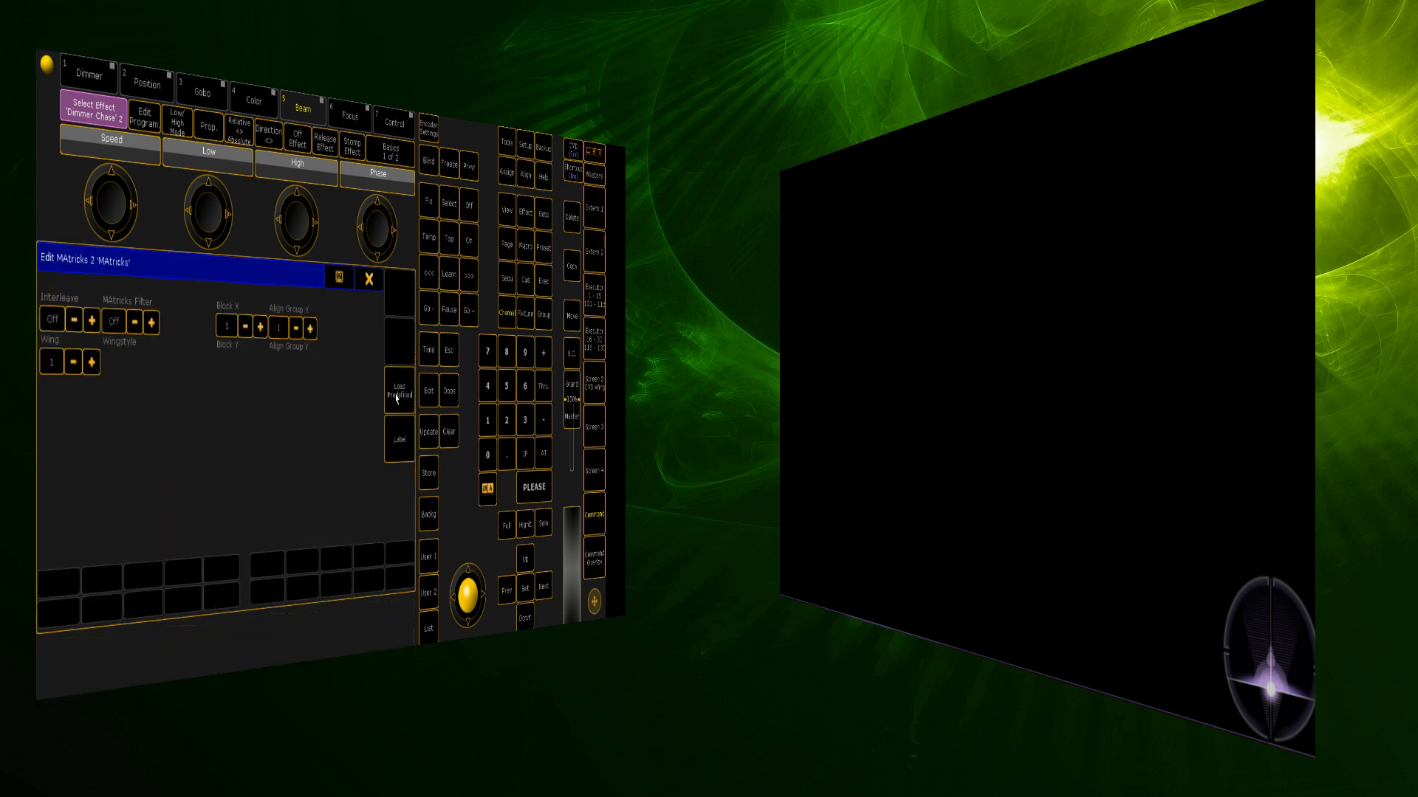
# Load predefined patterns into MAtricks 2 and 3, like 1 of 2 odd and 2 of 2 even.
pyautogui.click(399, 390)
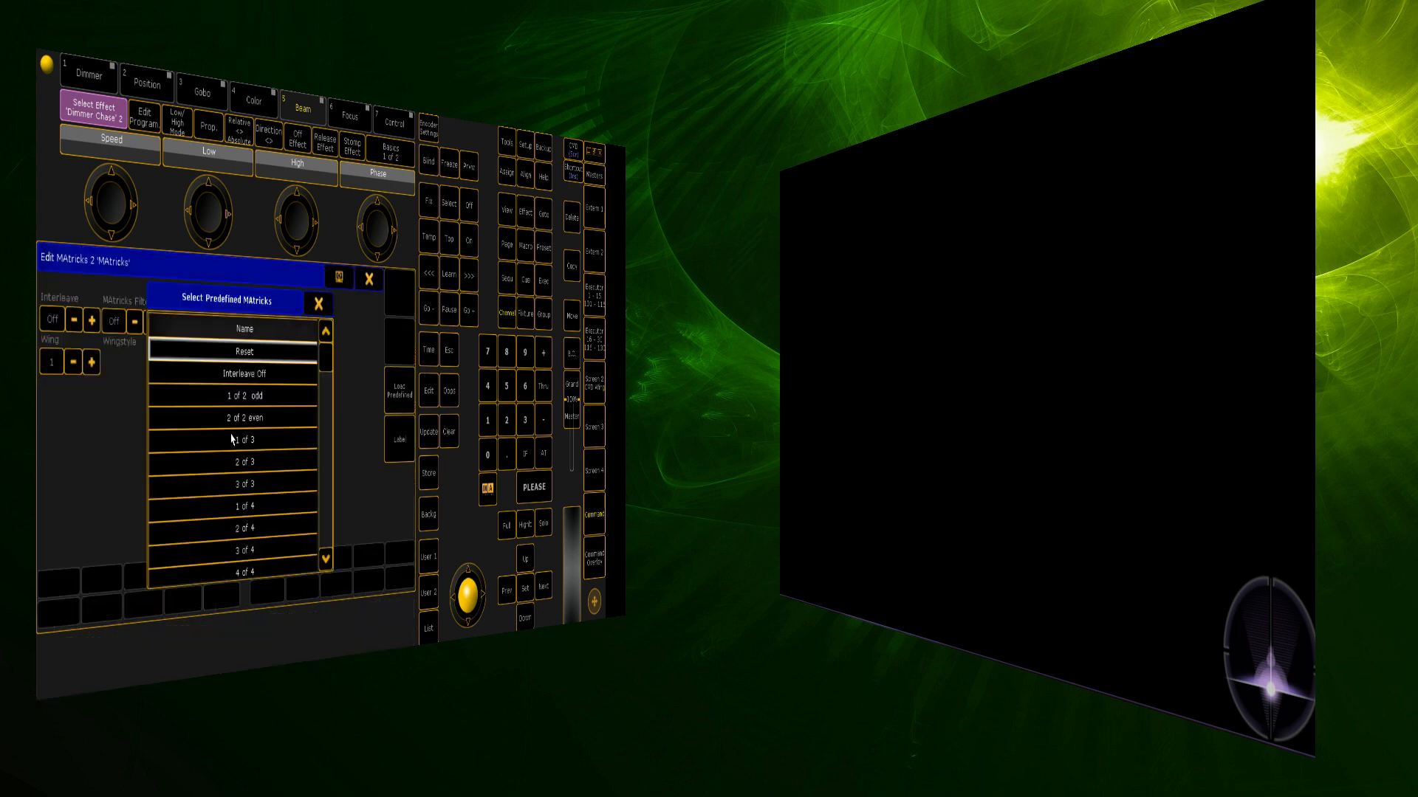
pyautogui.click(241, 395)
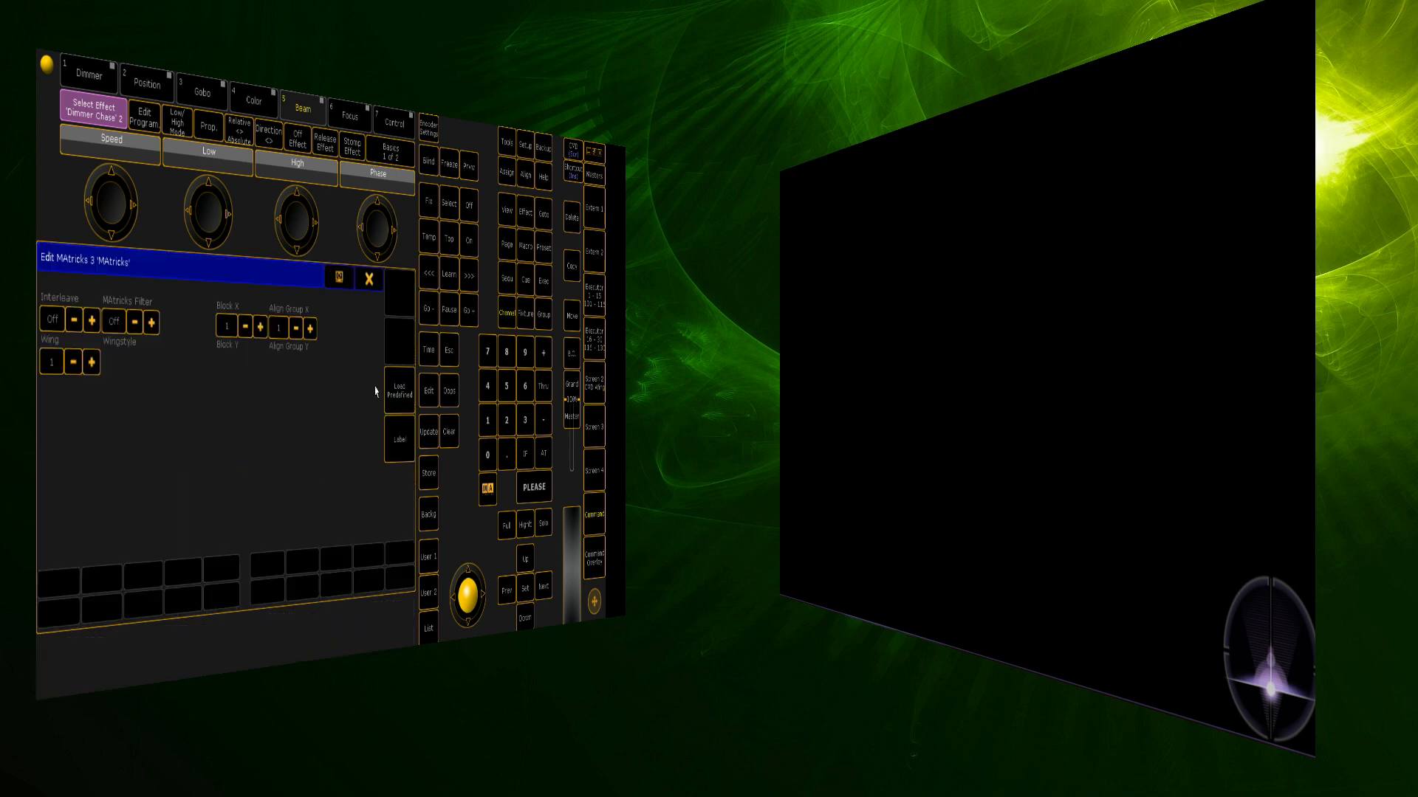
pyautogui.click(368, 279)
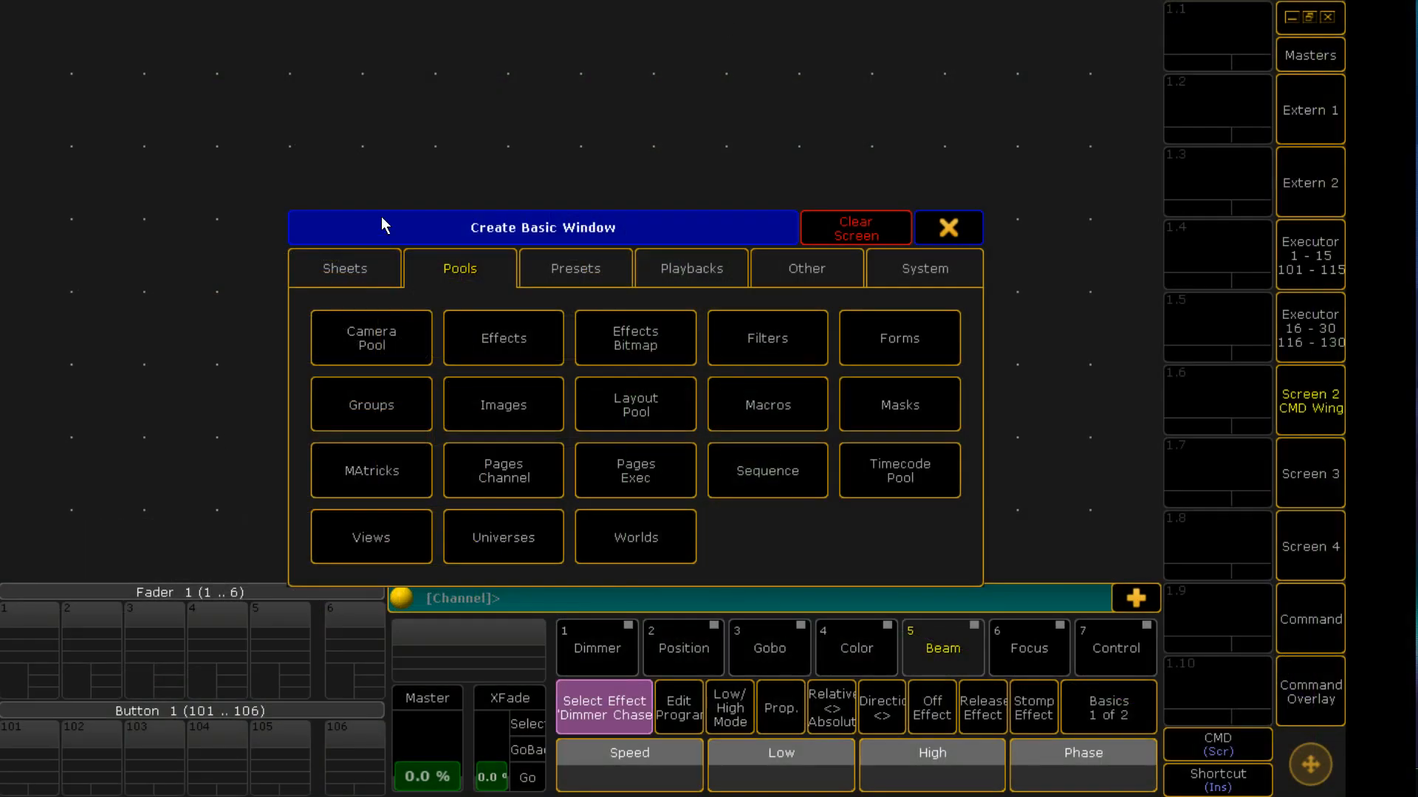
# Add a channel sheet, the Effects pool and the MAtricks pool to the second screen.
pyautogui.click(345, 267)
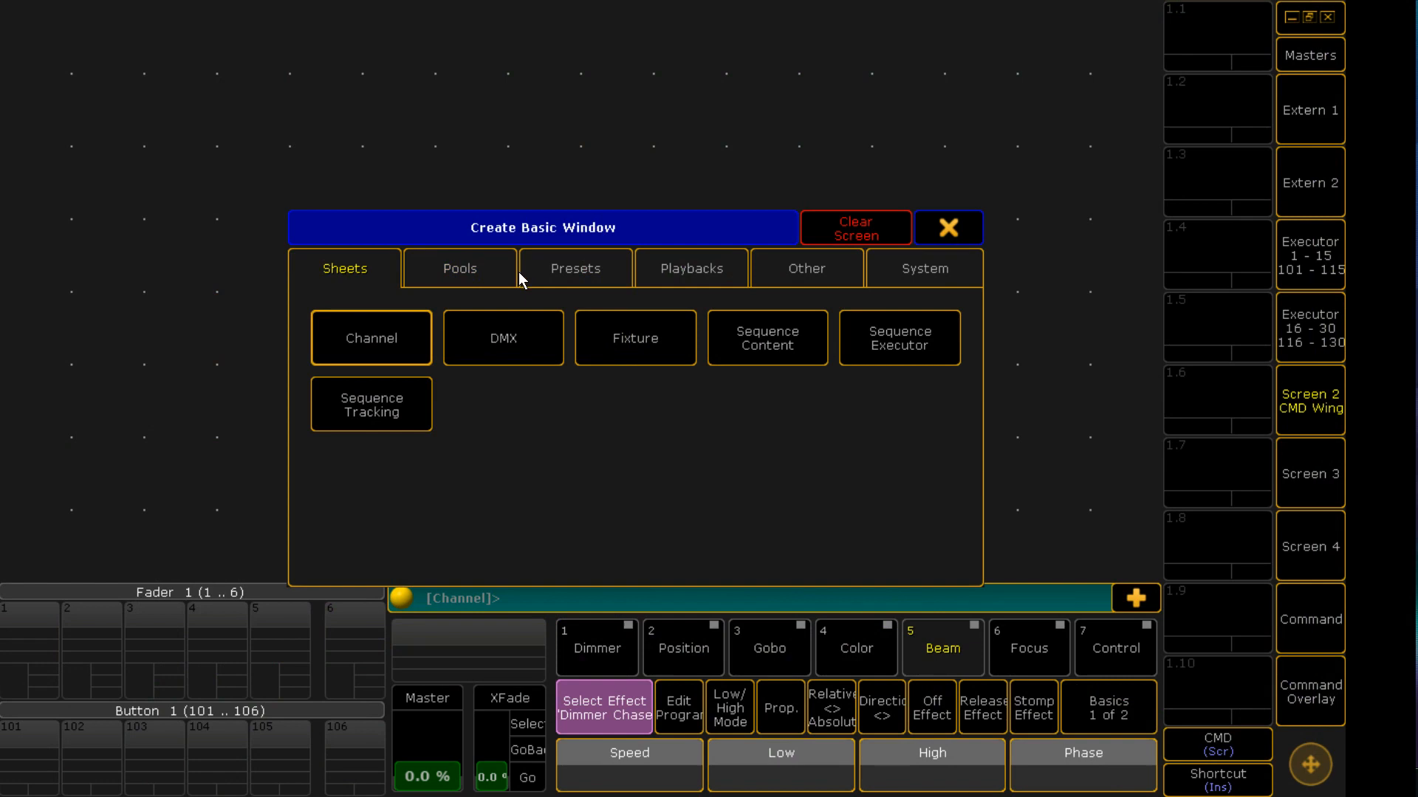
pyautogui.click(574, 267)
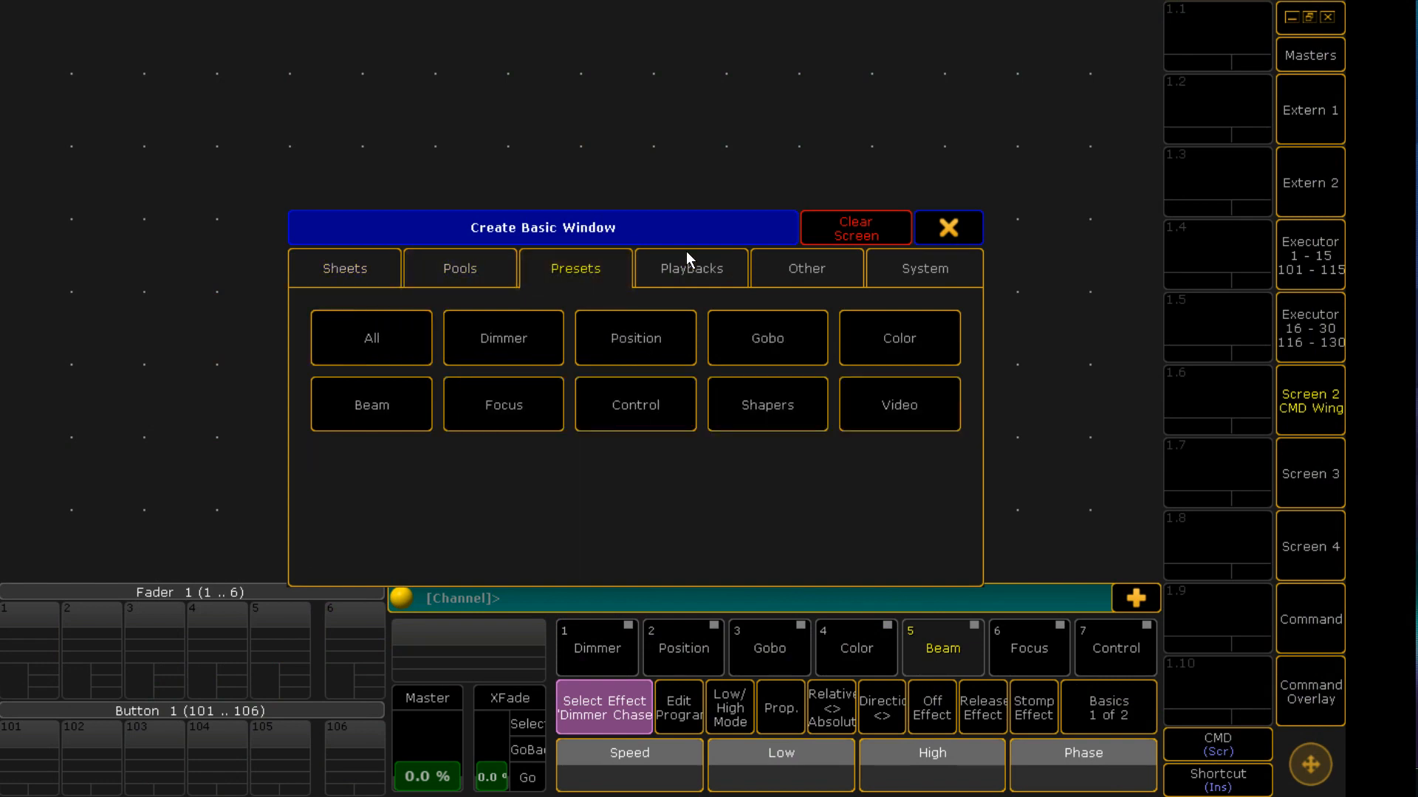
pyautogui.click(344, 268)
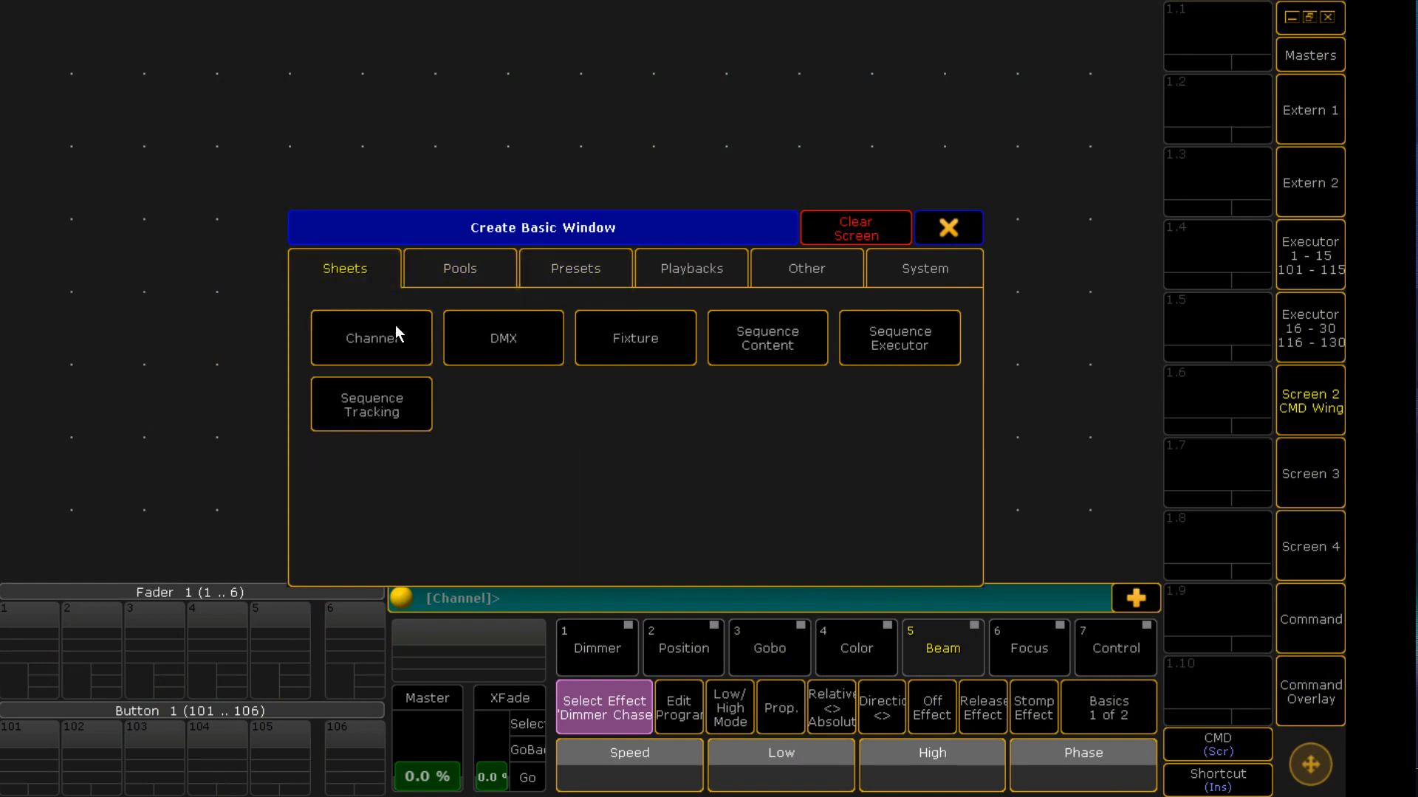
pyautogui.click(371, 338)
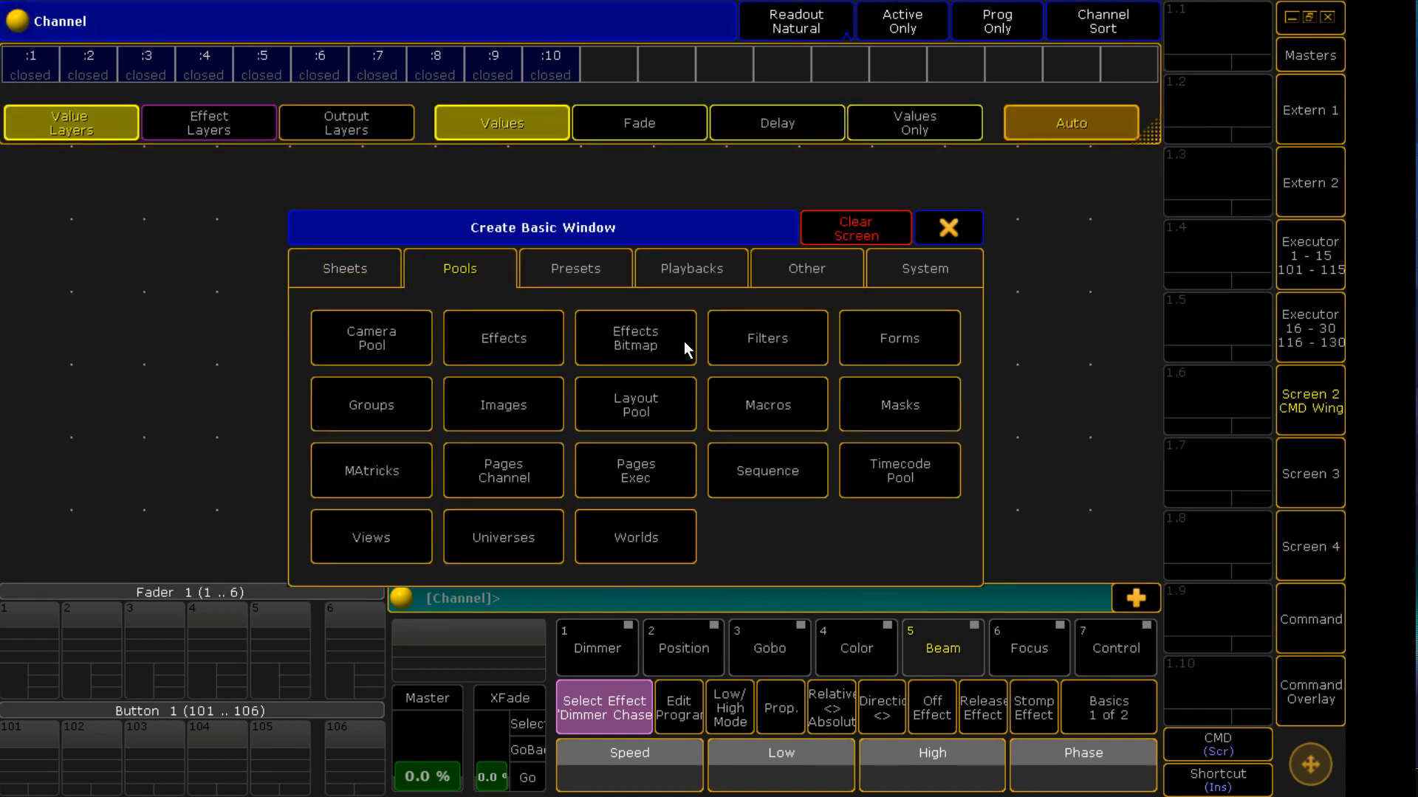
pyautogui.click(503, 337)
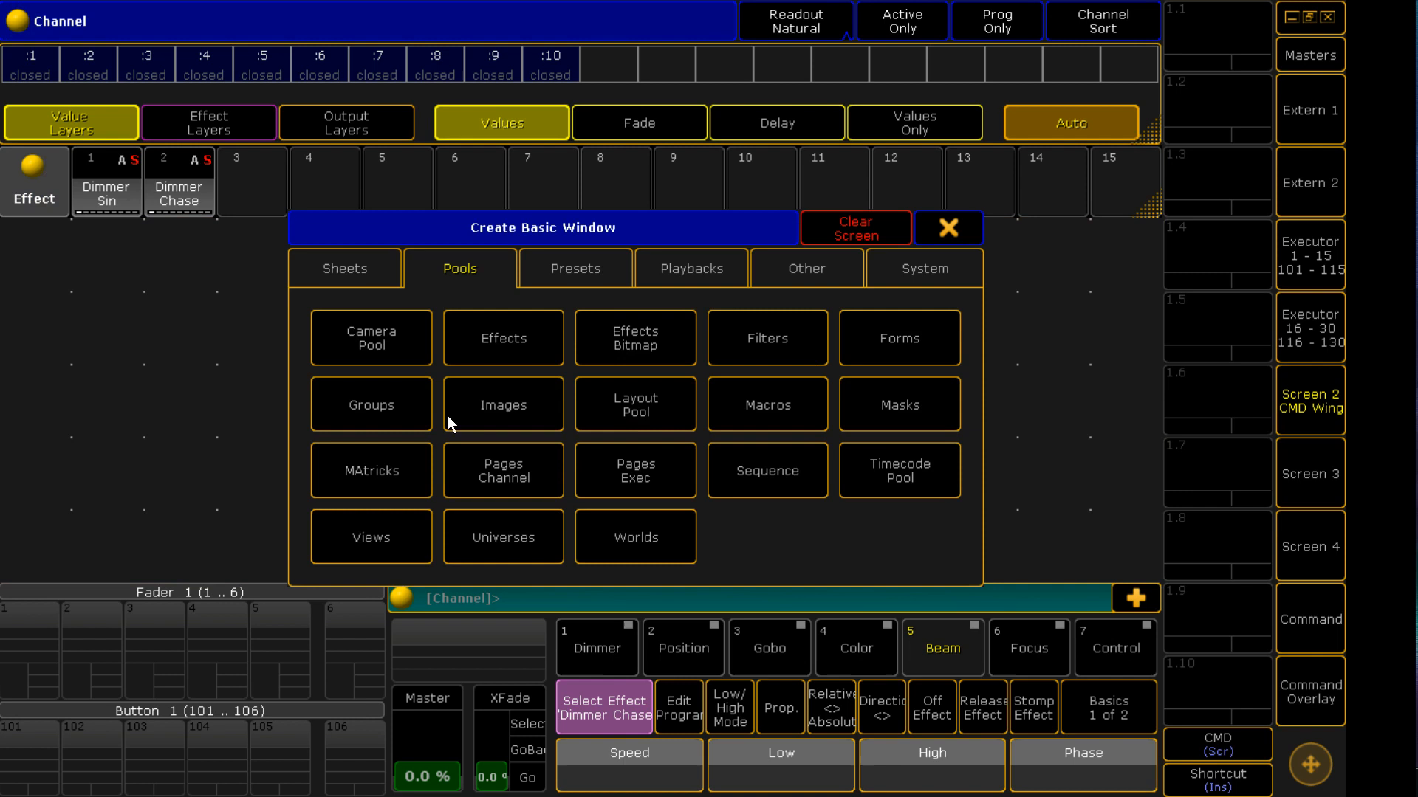
pyautogui.click(370, 470)
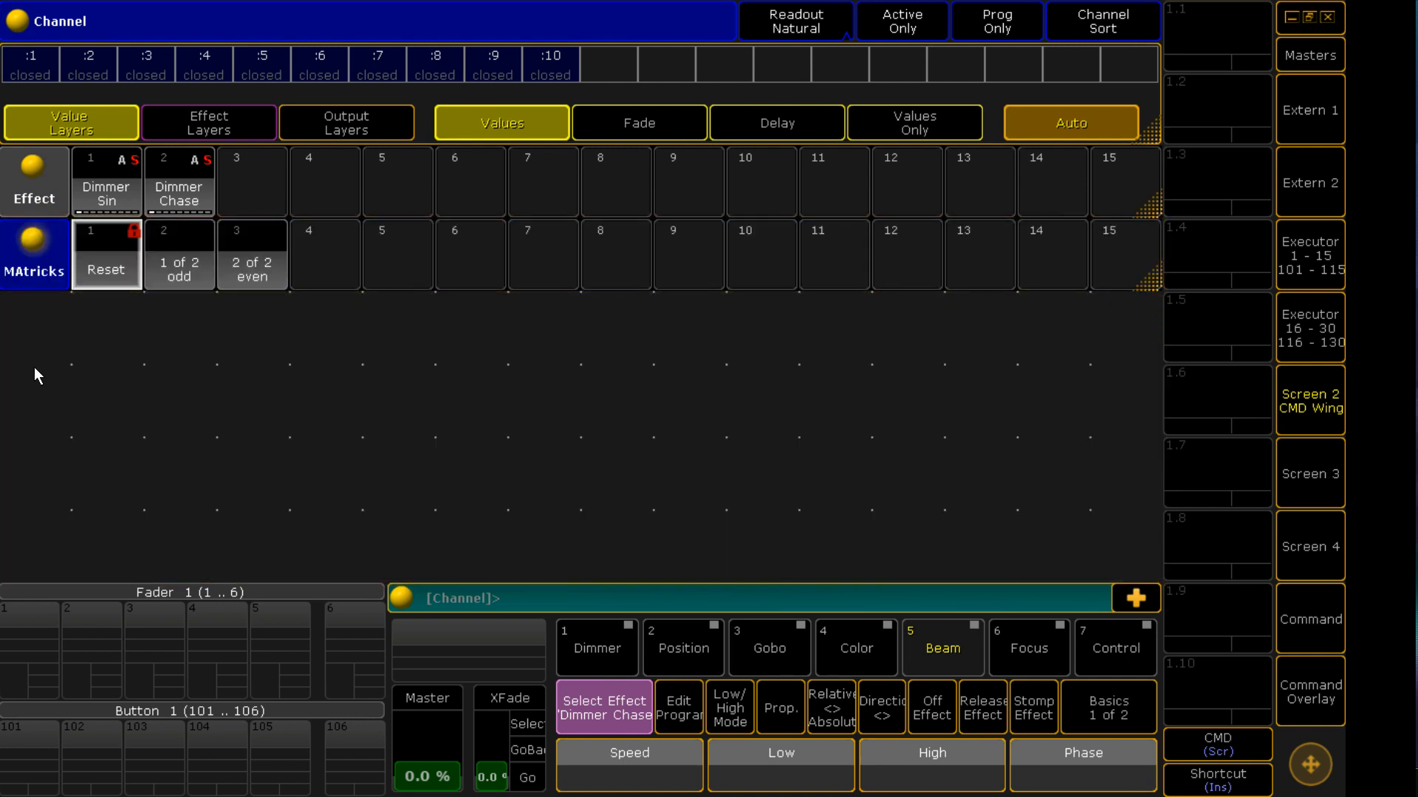
pyautogui.moveTo(1309, 627)
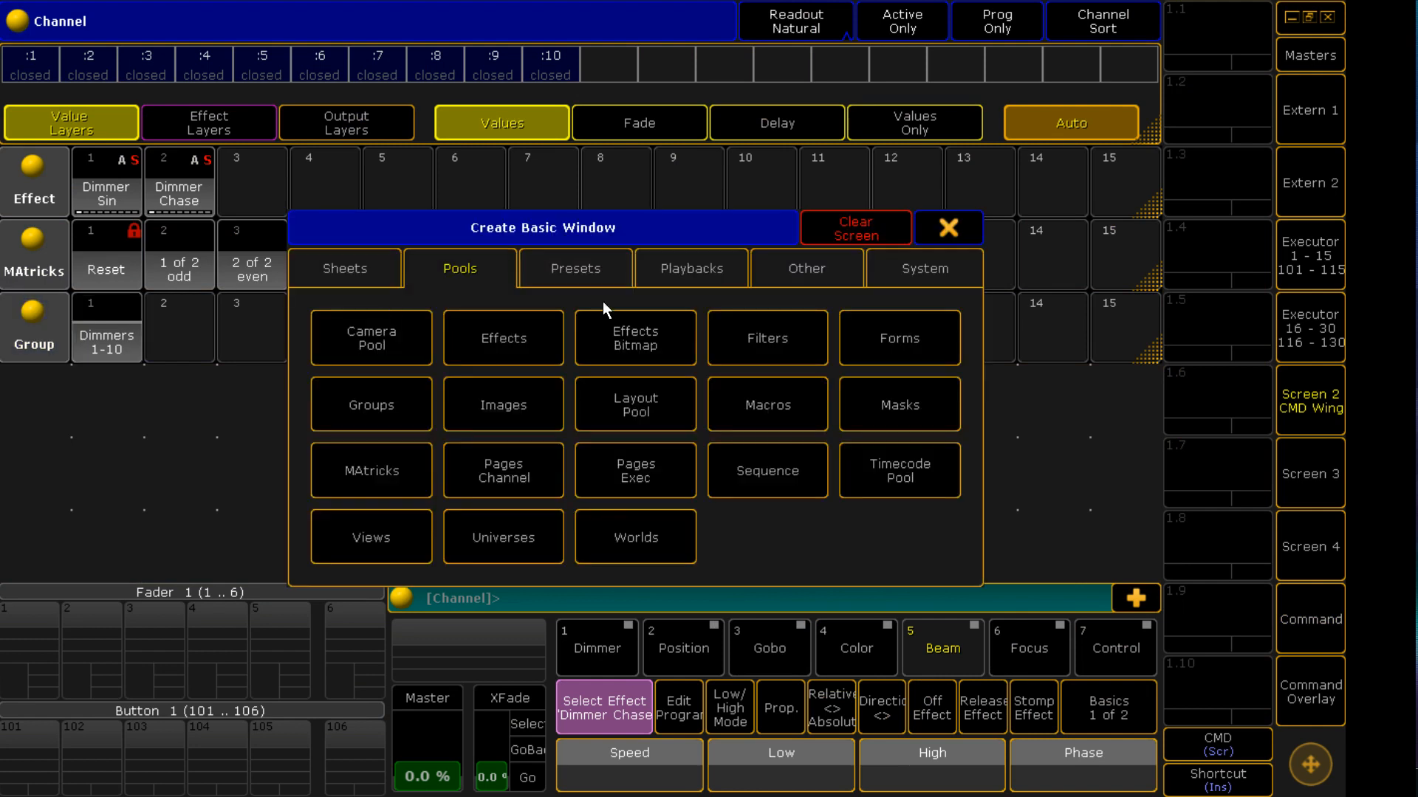
# Add the Groups pool with Dimmers 1-10, then browse the Other and System window types.
pyautogui.click(805, 269)
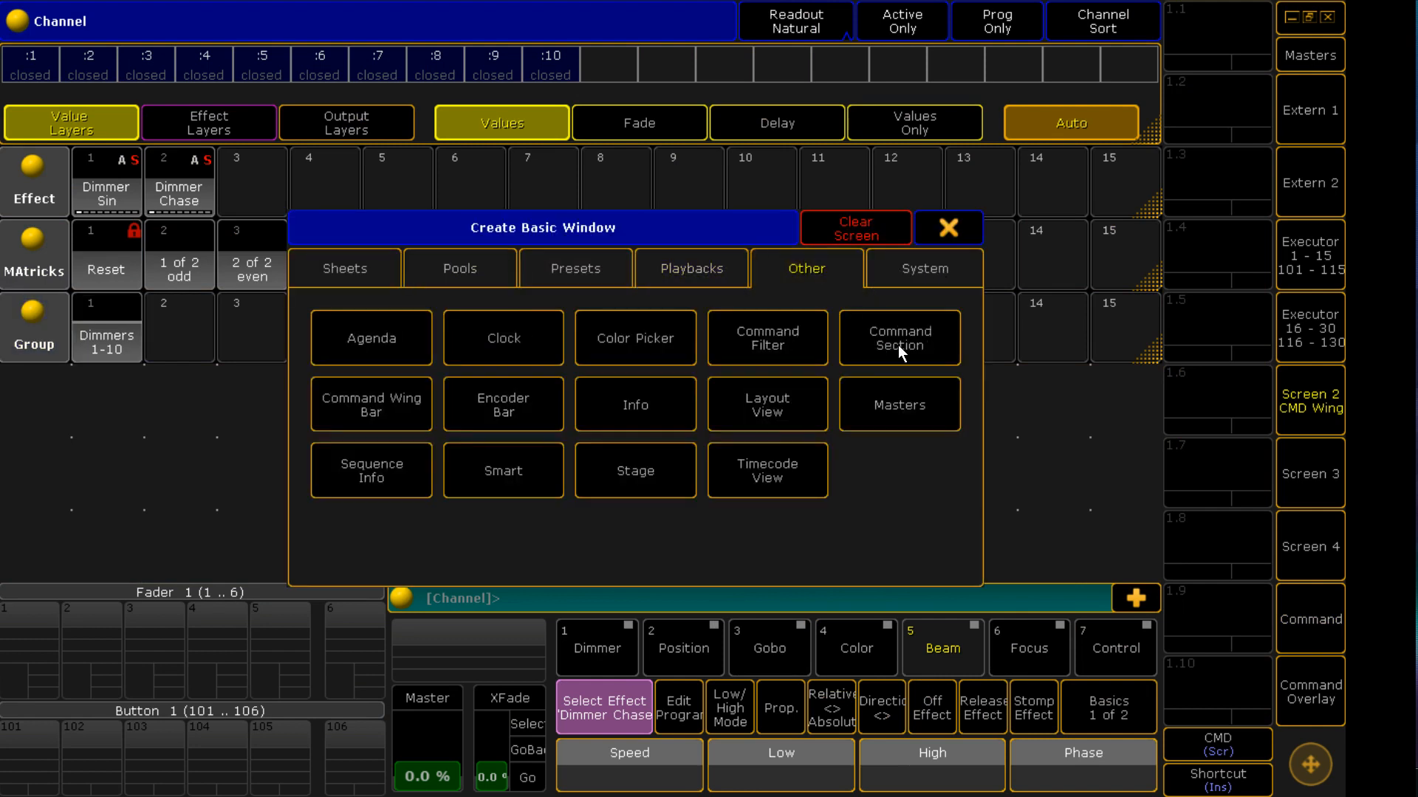
pyautogui.click(899, 338)
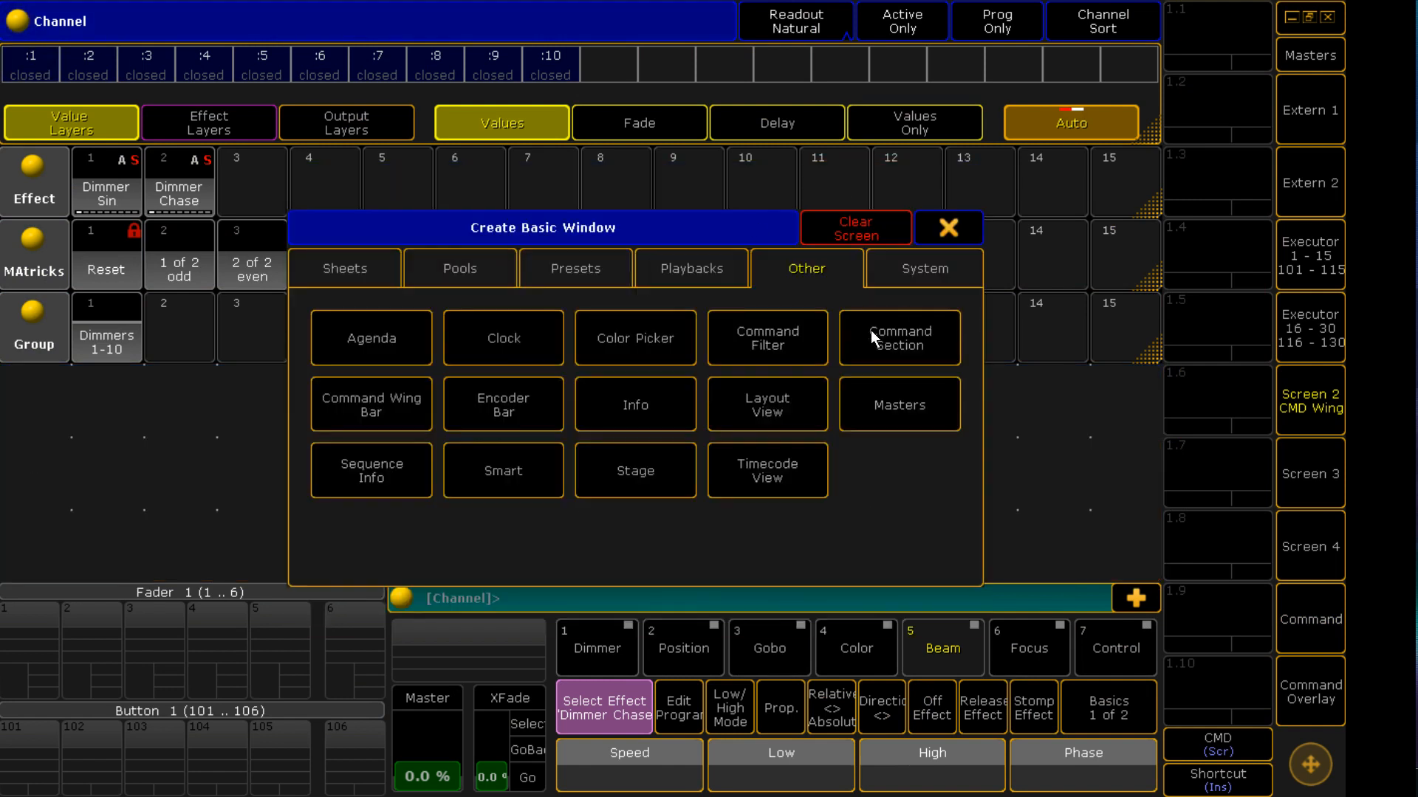
pyautogui.click(948, 228)
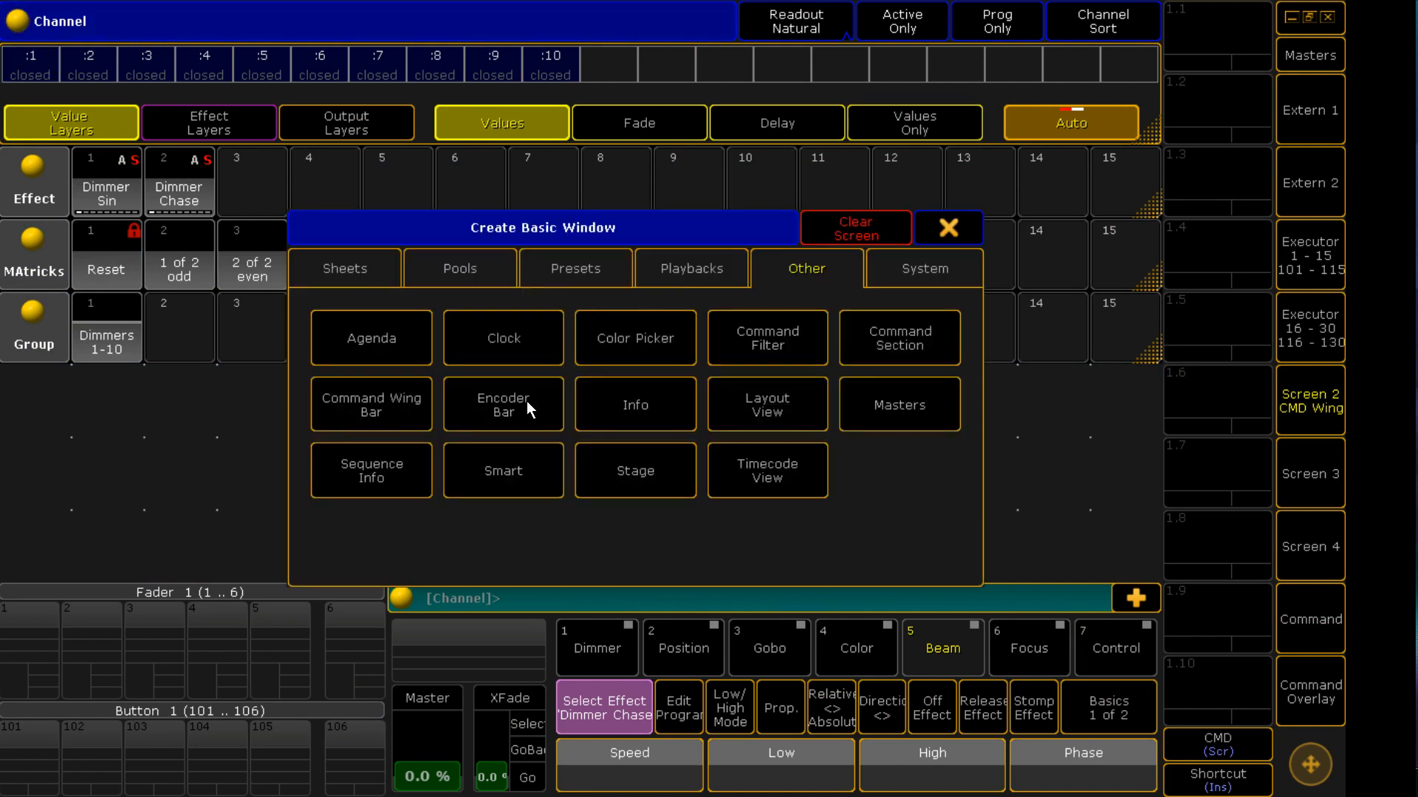
pyautogui.click(923, 269)
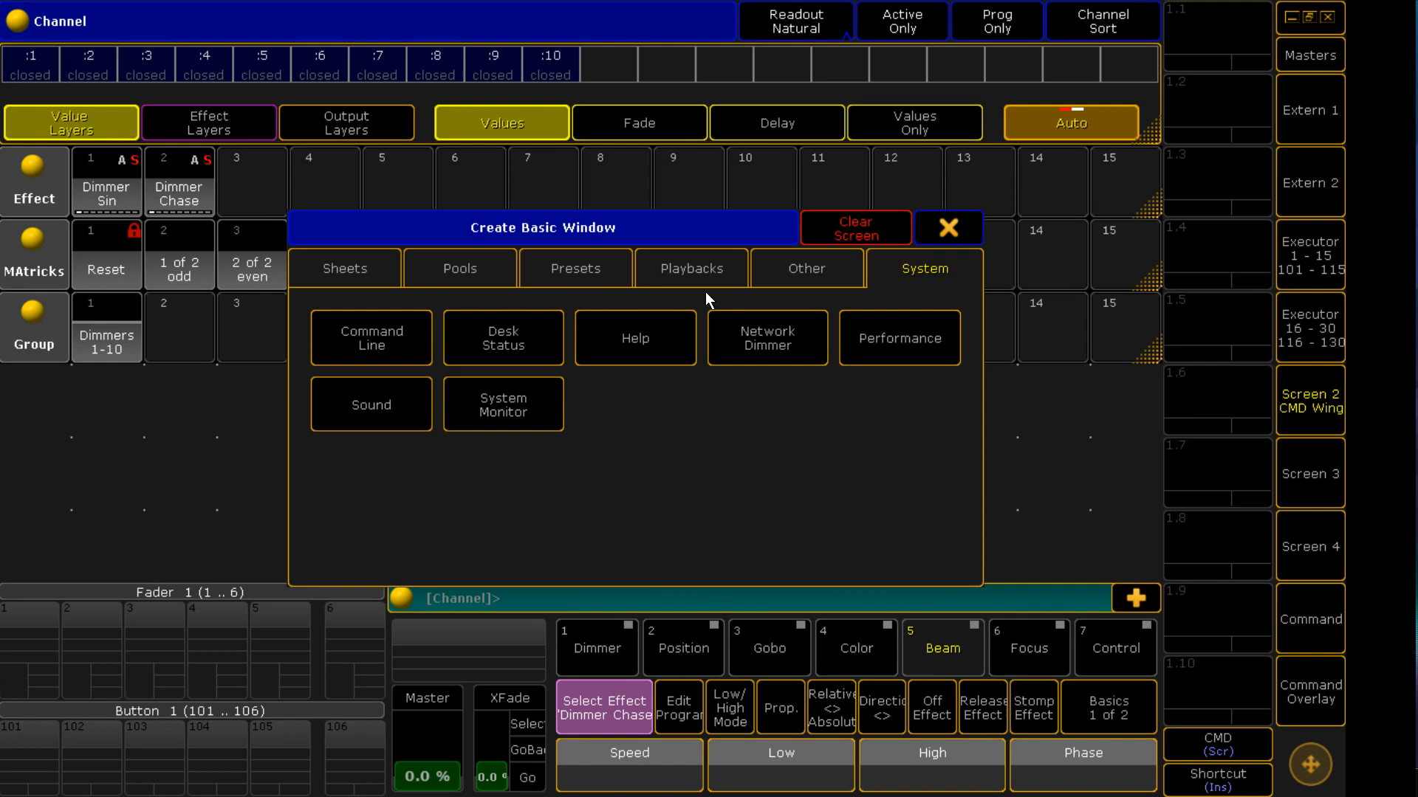
pyautogui.click(458, 269)
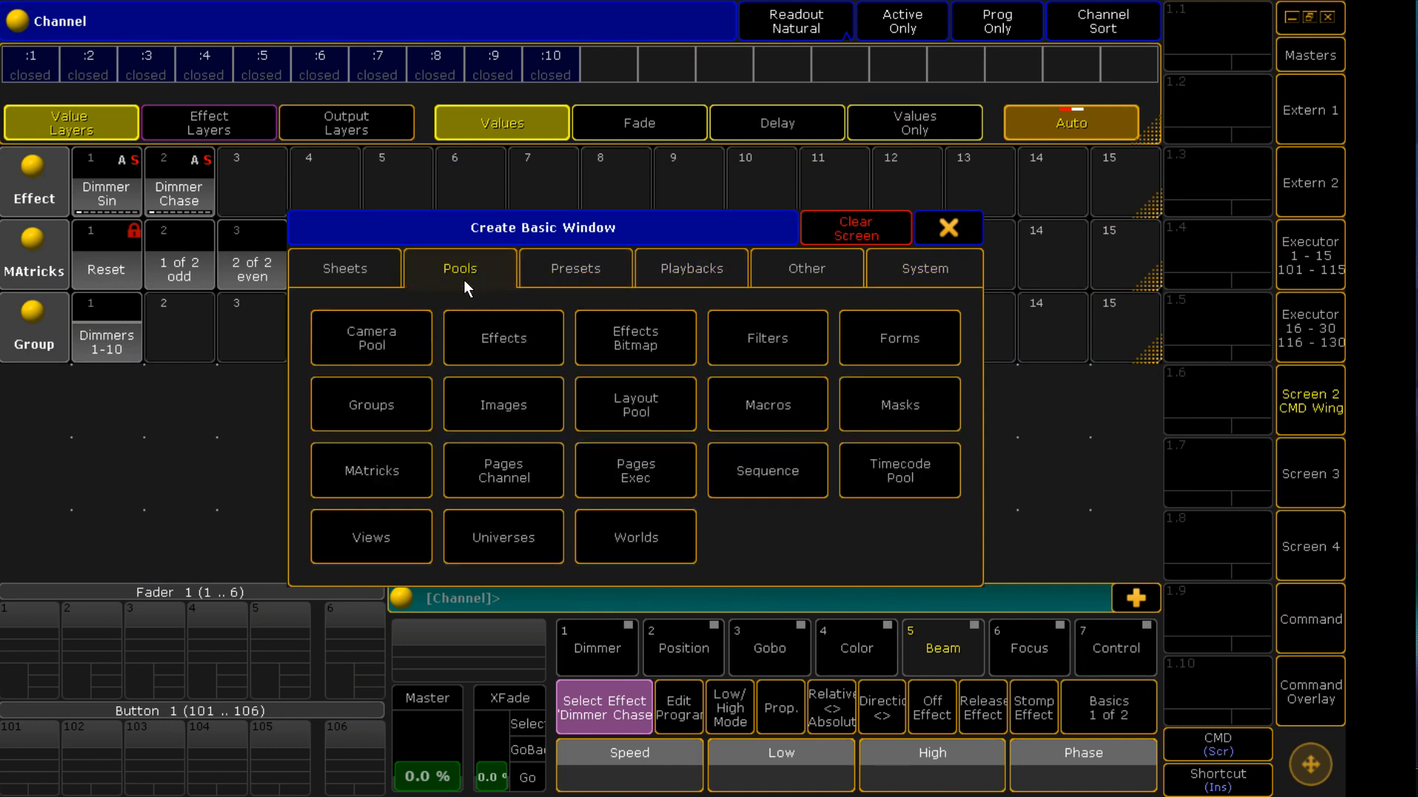
pyautogui.moveTo(684, 291)
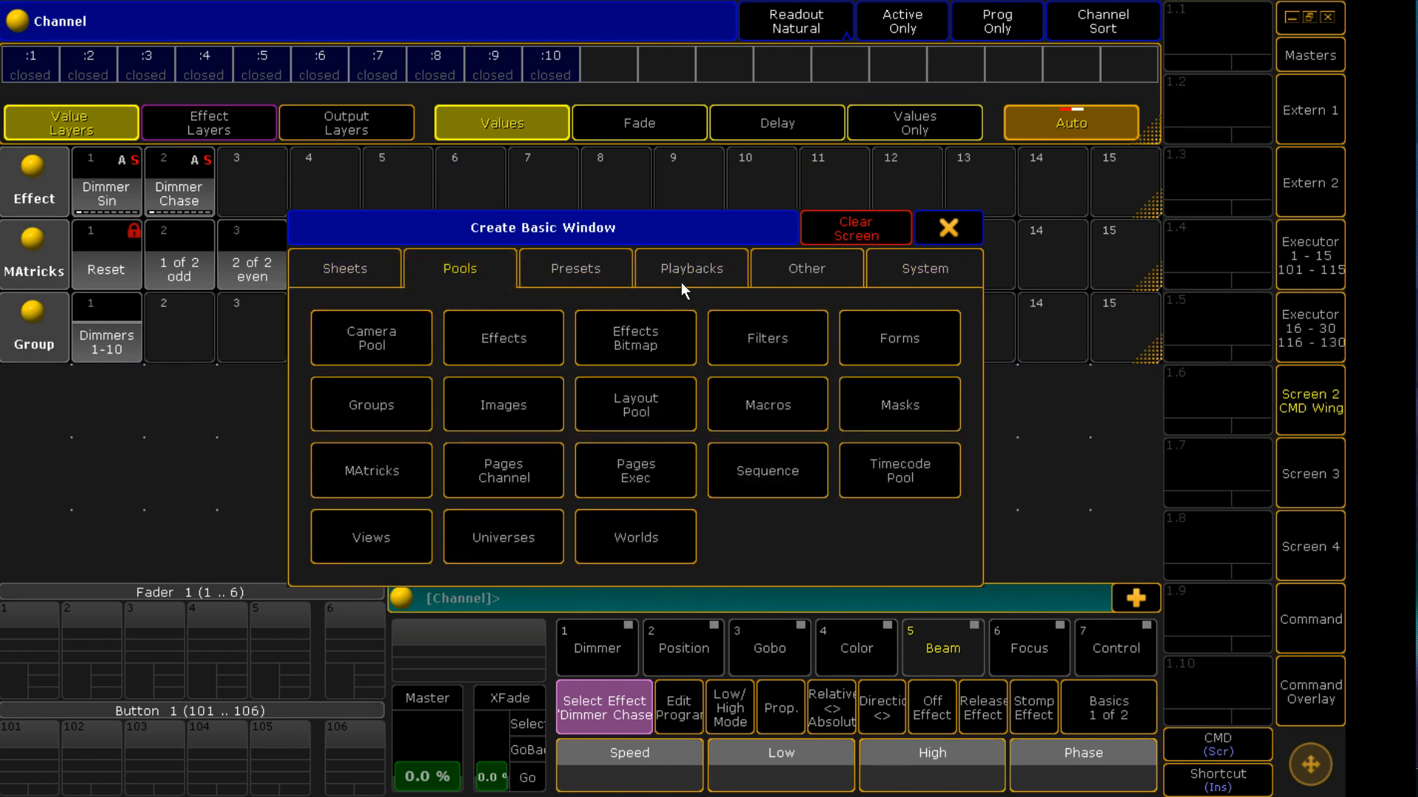
pyautogui.click(804, 267)
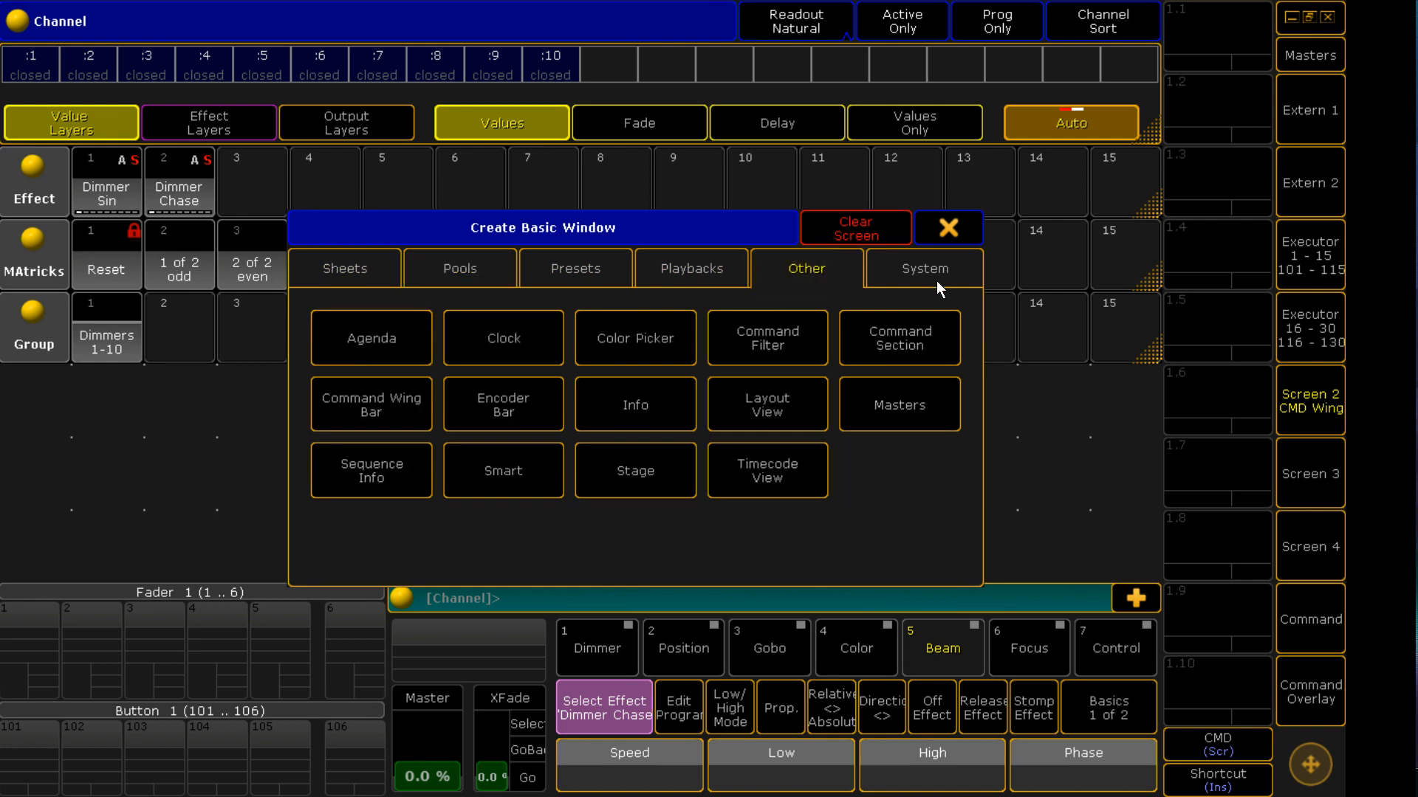
pyautogui.moveTo(891, 278)
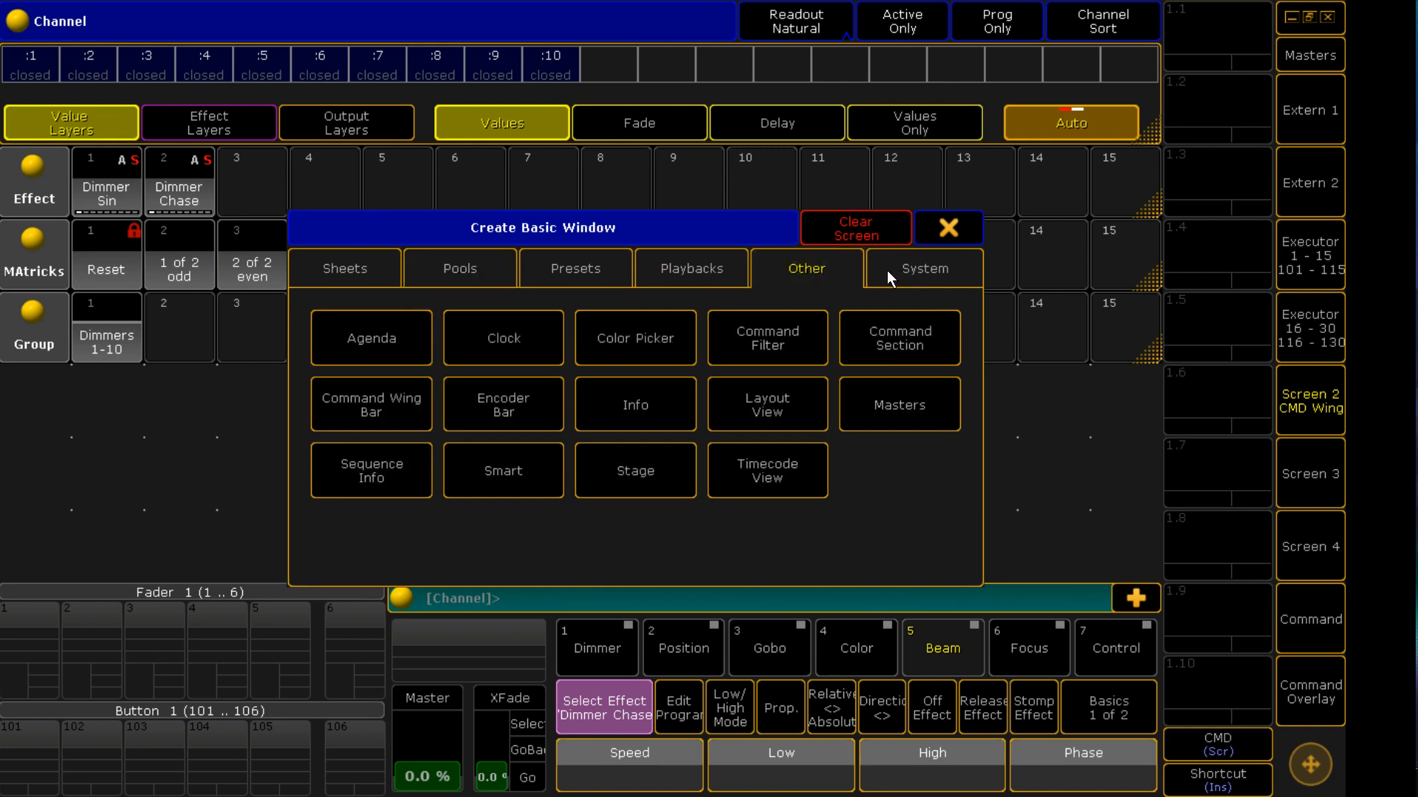
pyautogui.moveTo(961, 200)
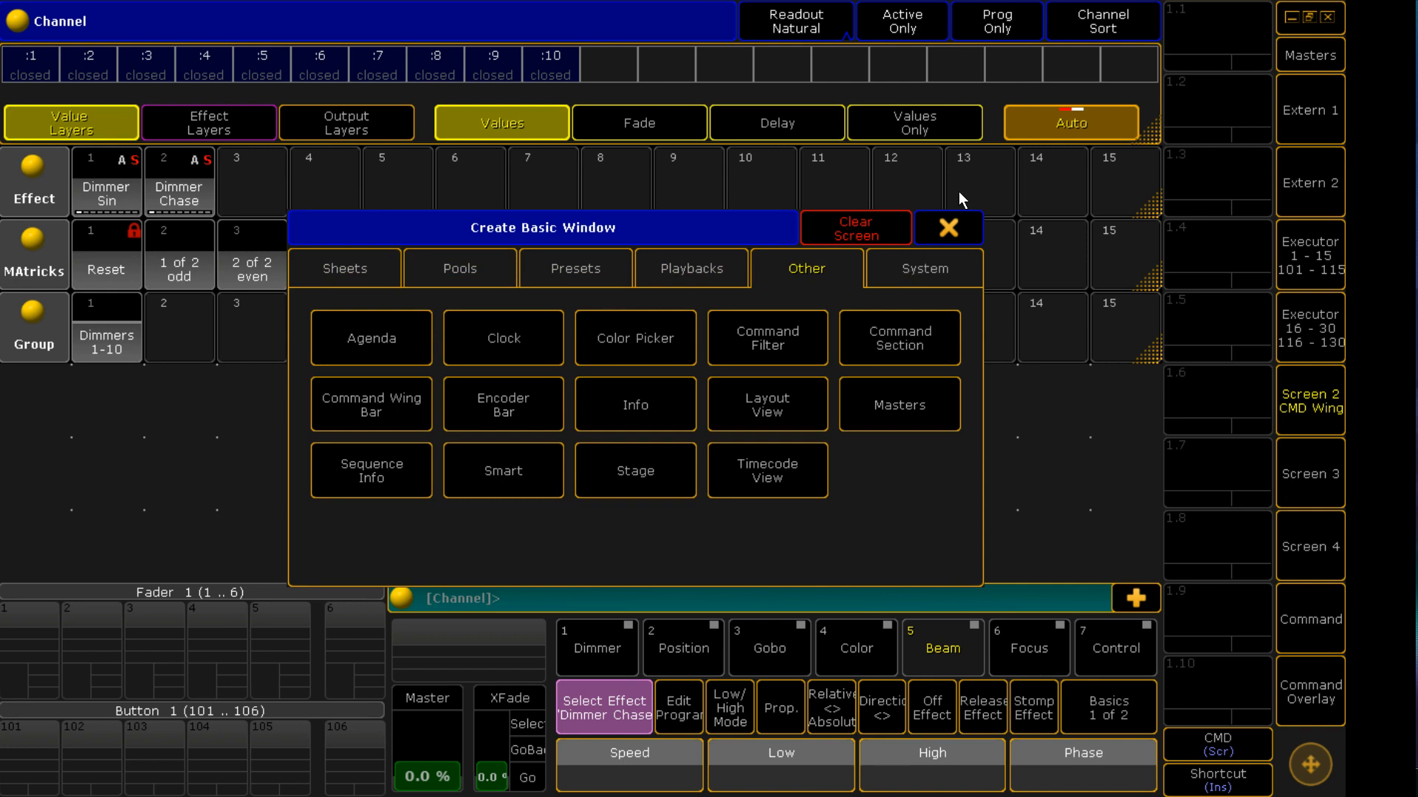
# Preview dimmer effects with odd, all and even MAtricks, ending on odd dimmers with Dimmer Sin.
pyautogui.click(946, 227)
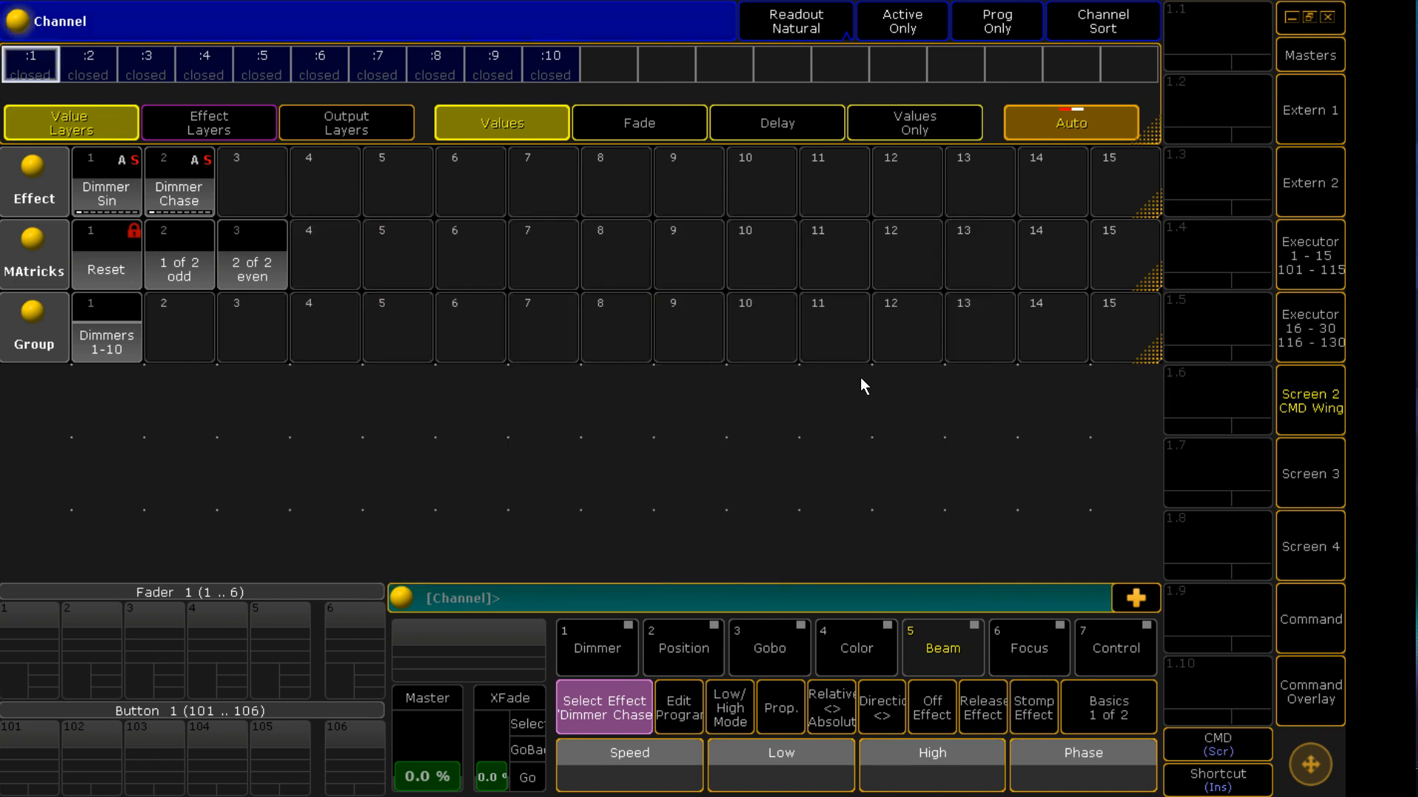
pyautogui.moveTo(334, 263)
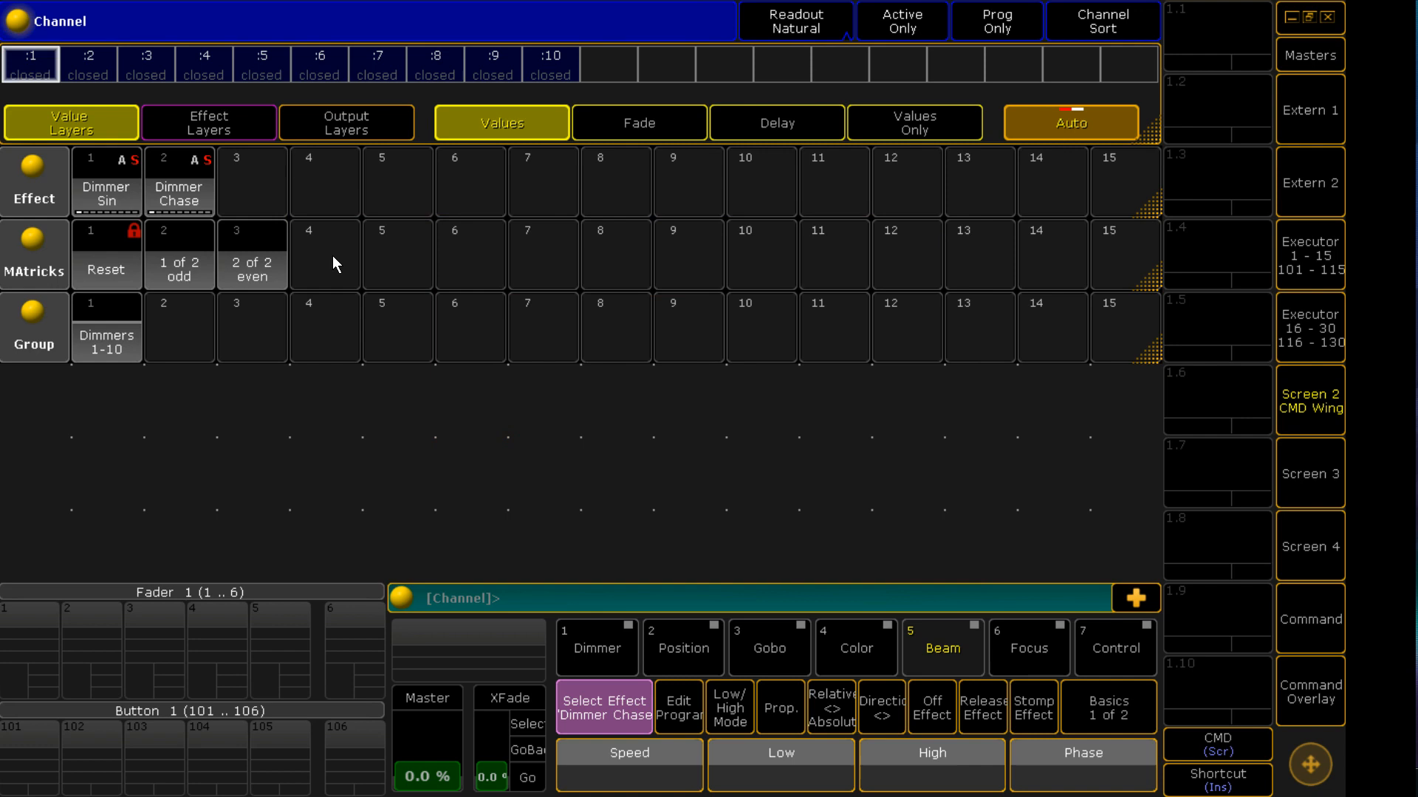
pyautogui.moveTo(211, 273)
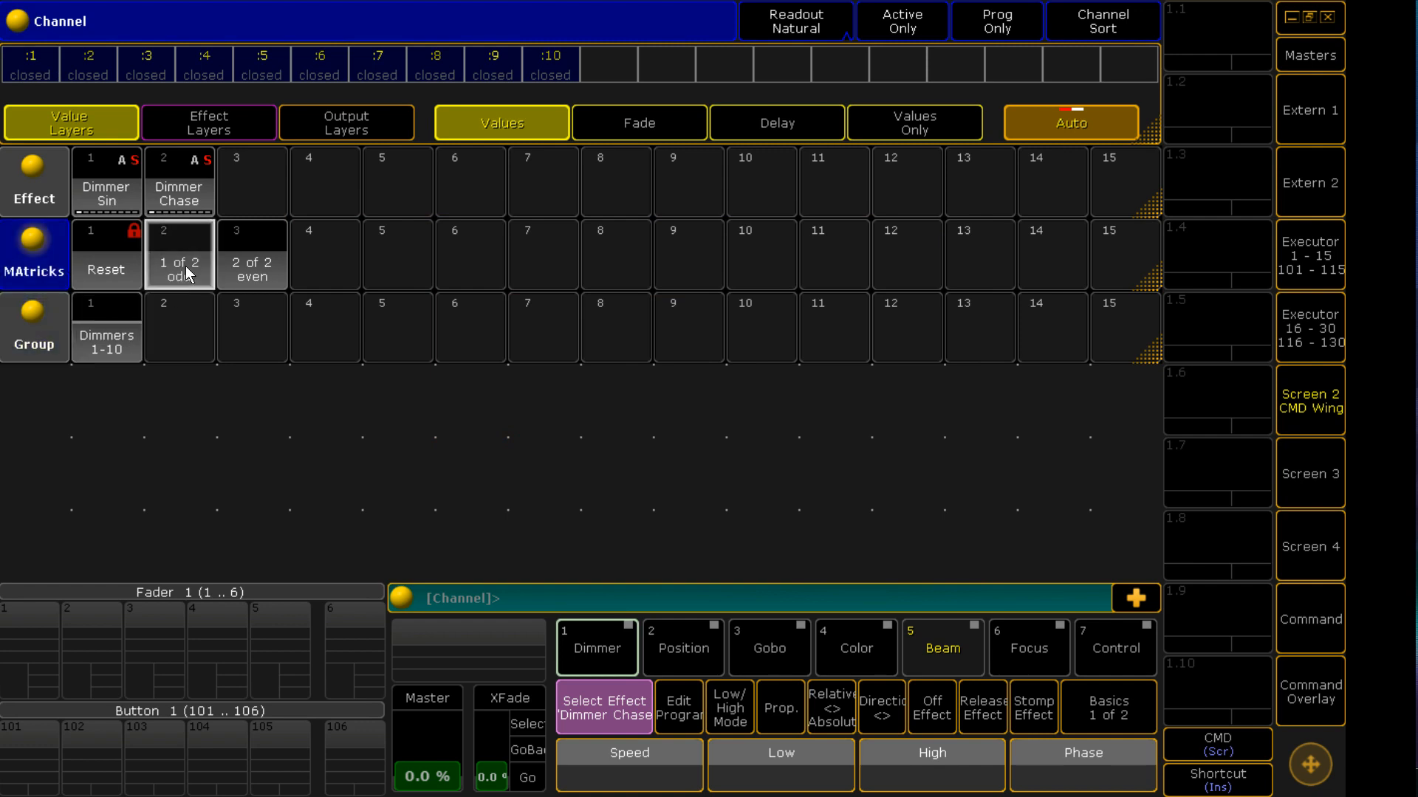
pyautogui.click(181, 255)
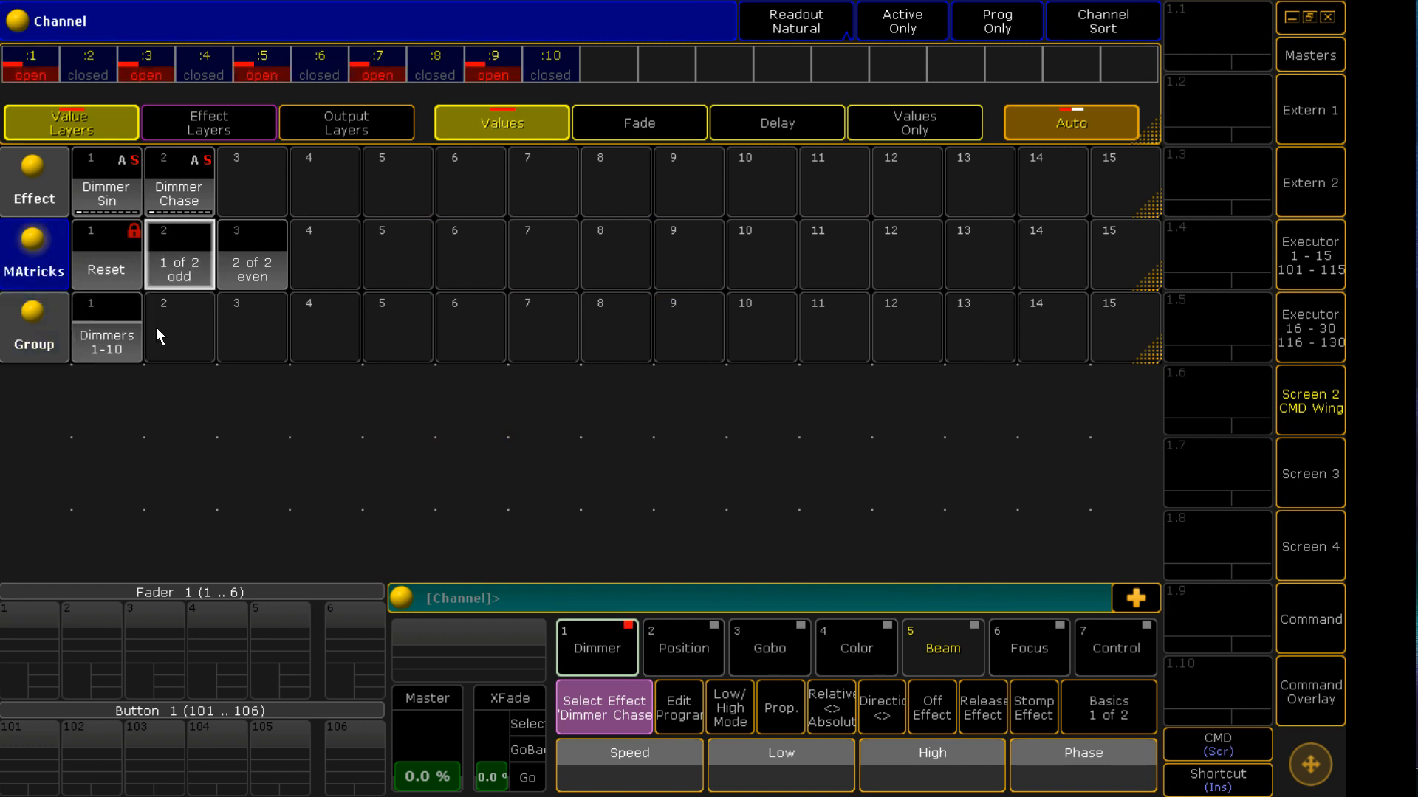
pyautogui.click(253, 256)
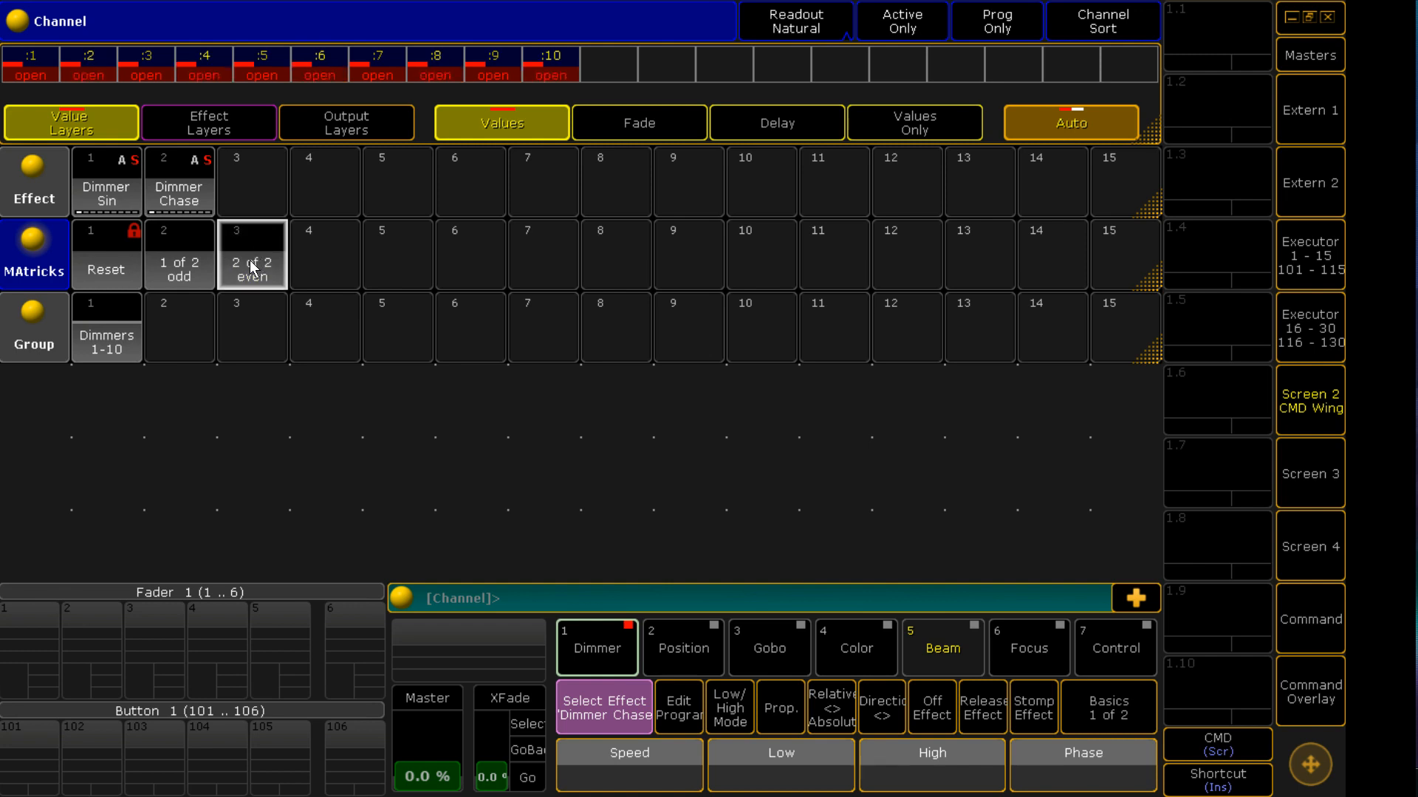
pyautogui.click(252, 254)
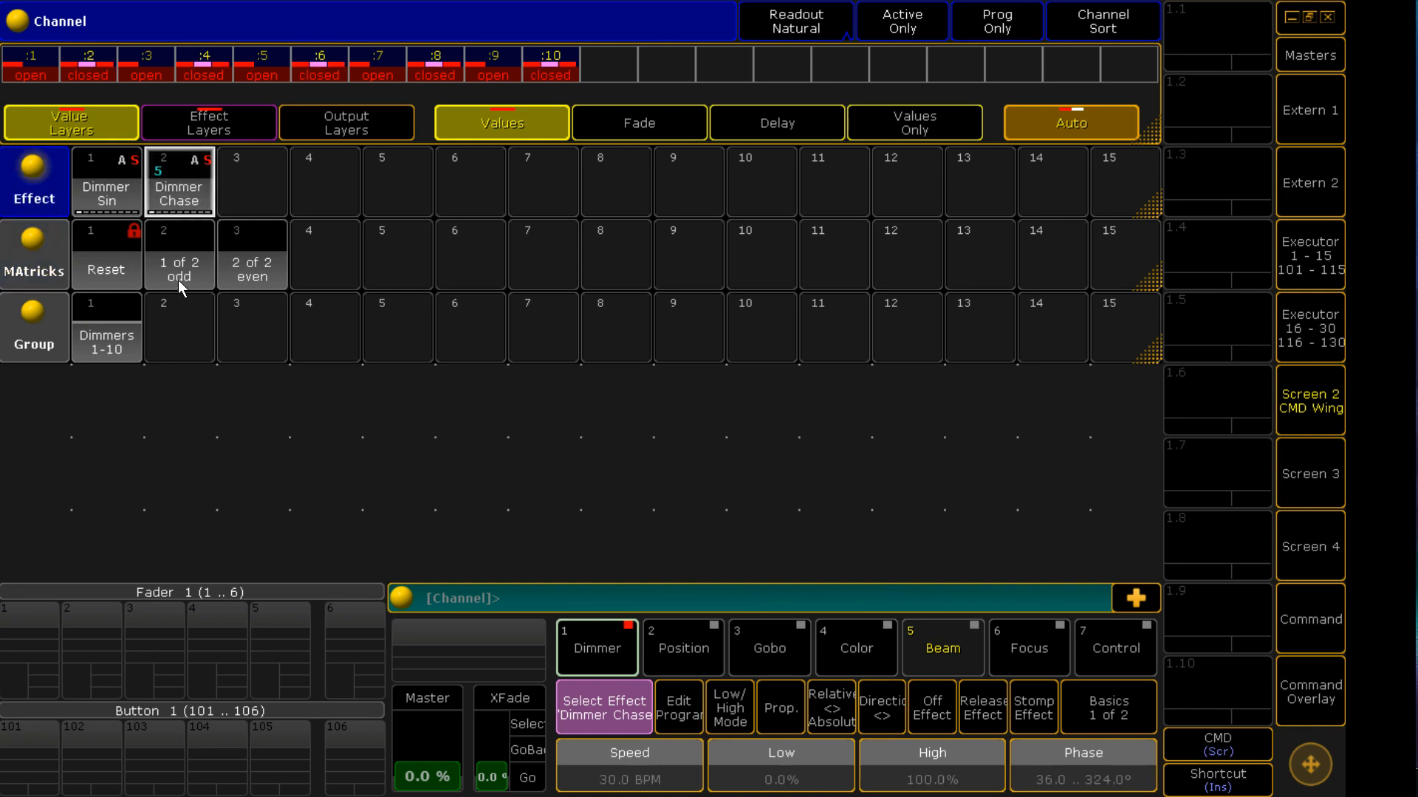
pyautogui.click(106, 181)
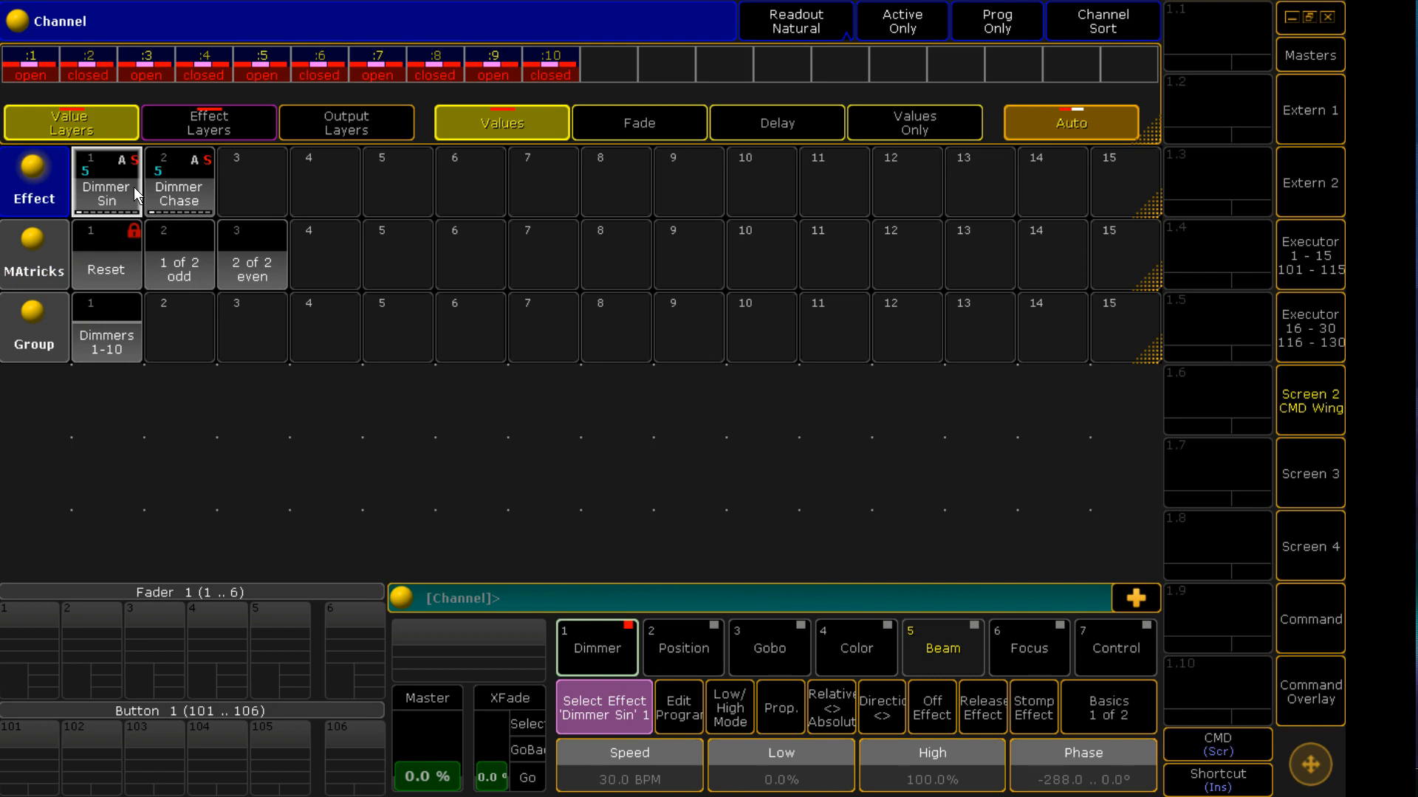
pyautogui.click(326, 255)
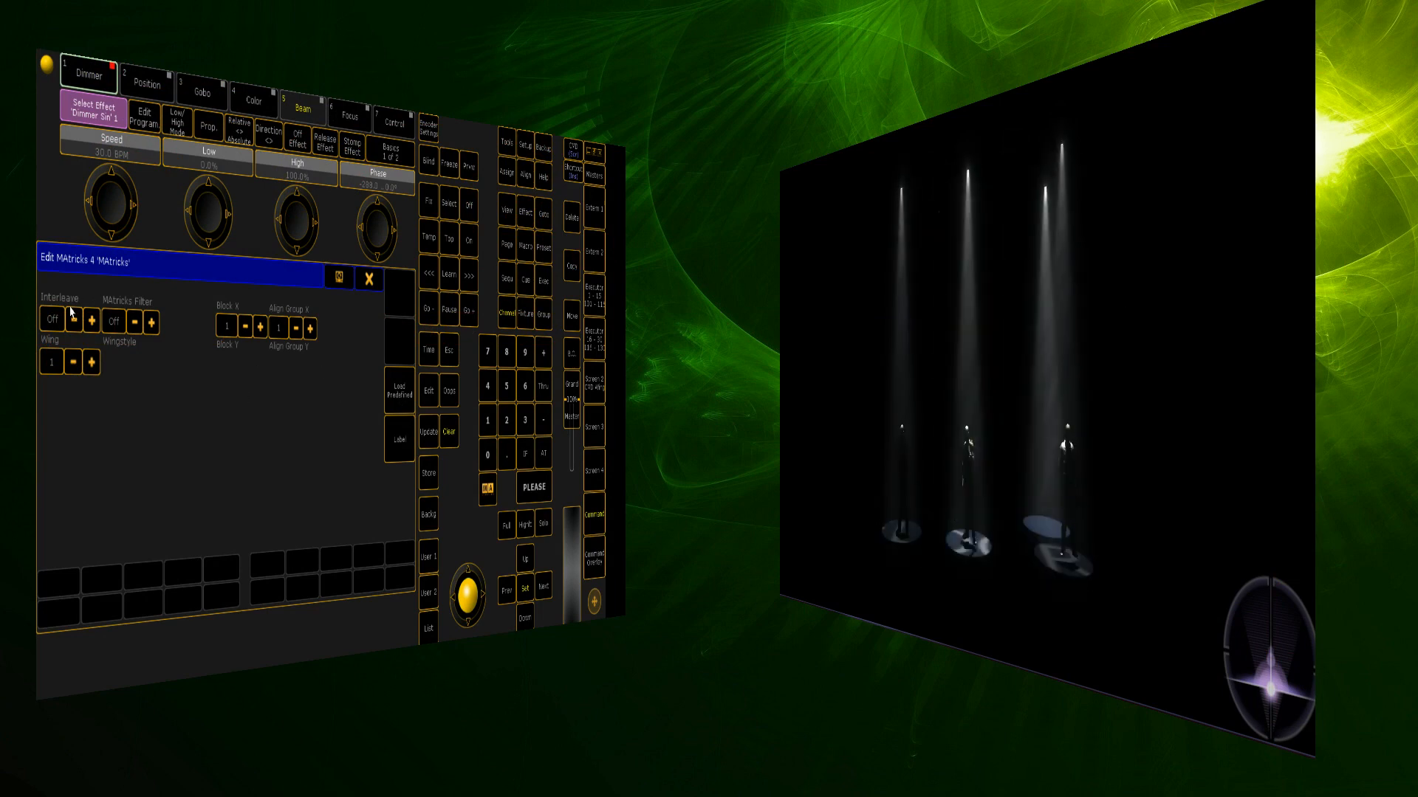
# Load the predefined 1 of 3, 2 of 3 and 3 of 3 interleaves into MAtricks 4–6.
pyautogui.click(398, 390)
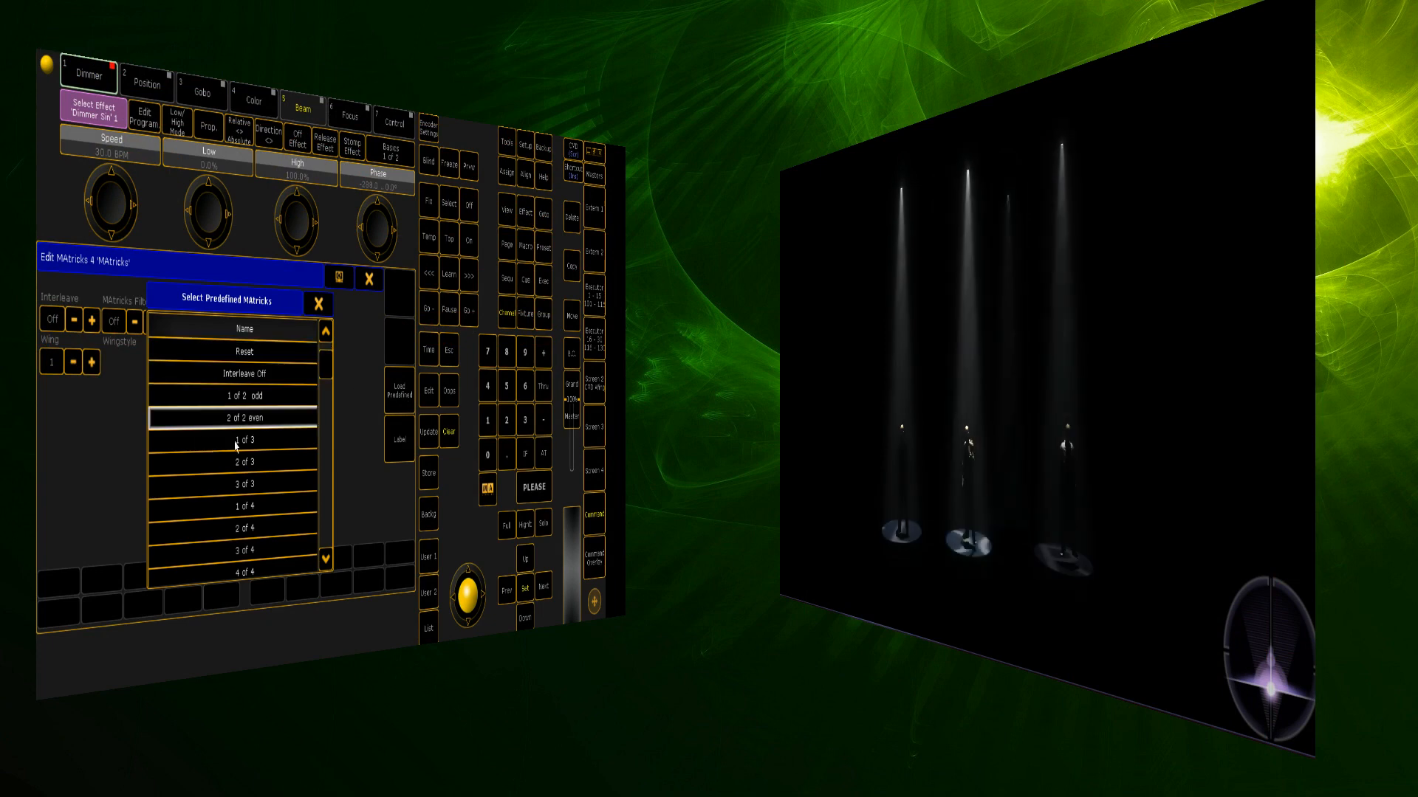
pyautogui.click(233, 442)
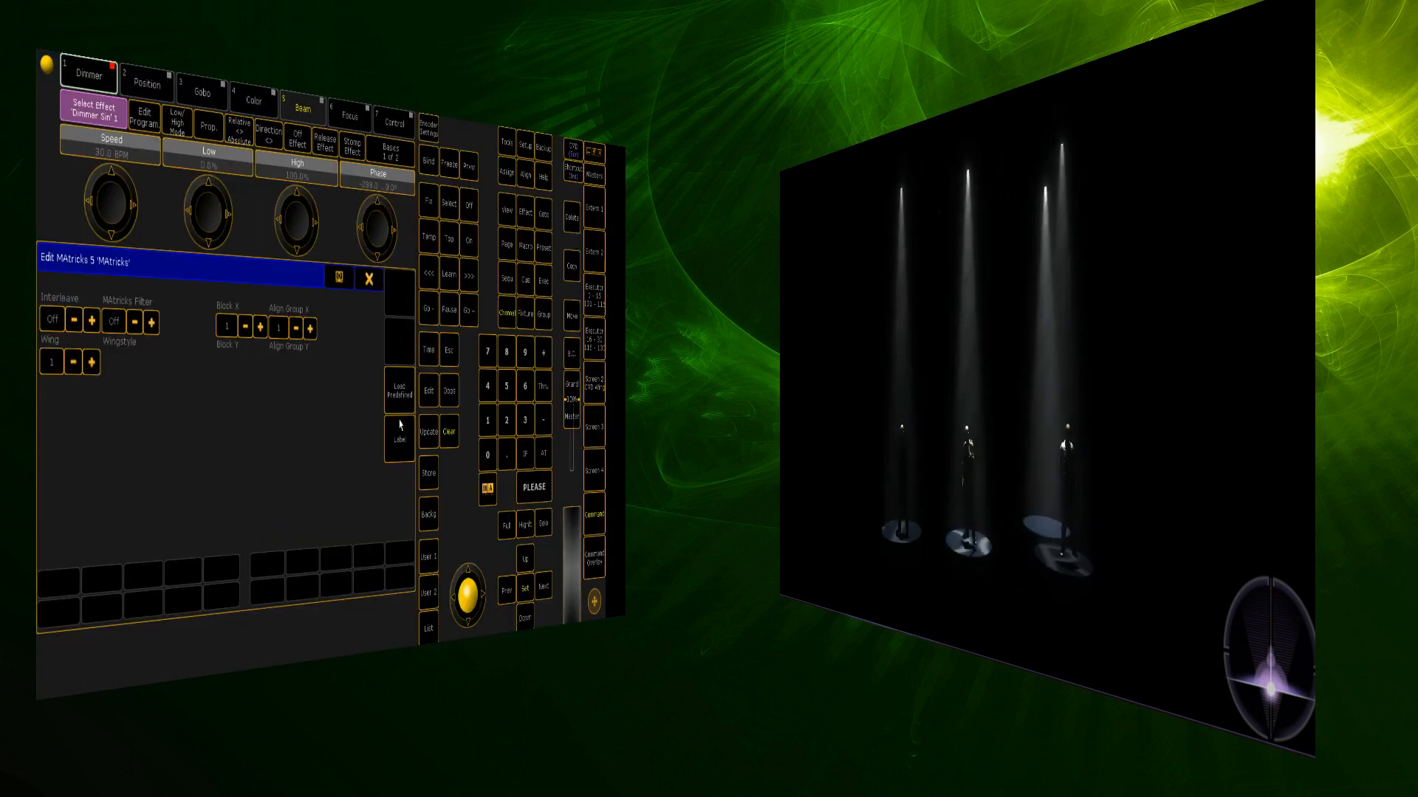
pyautogui.click(89, 322)
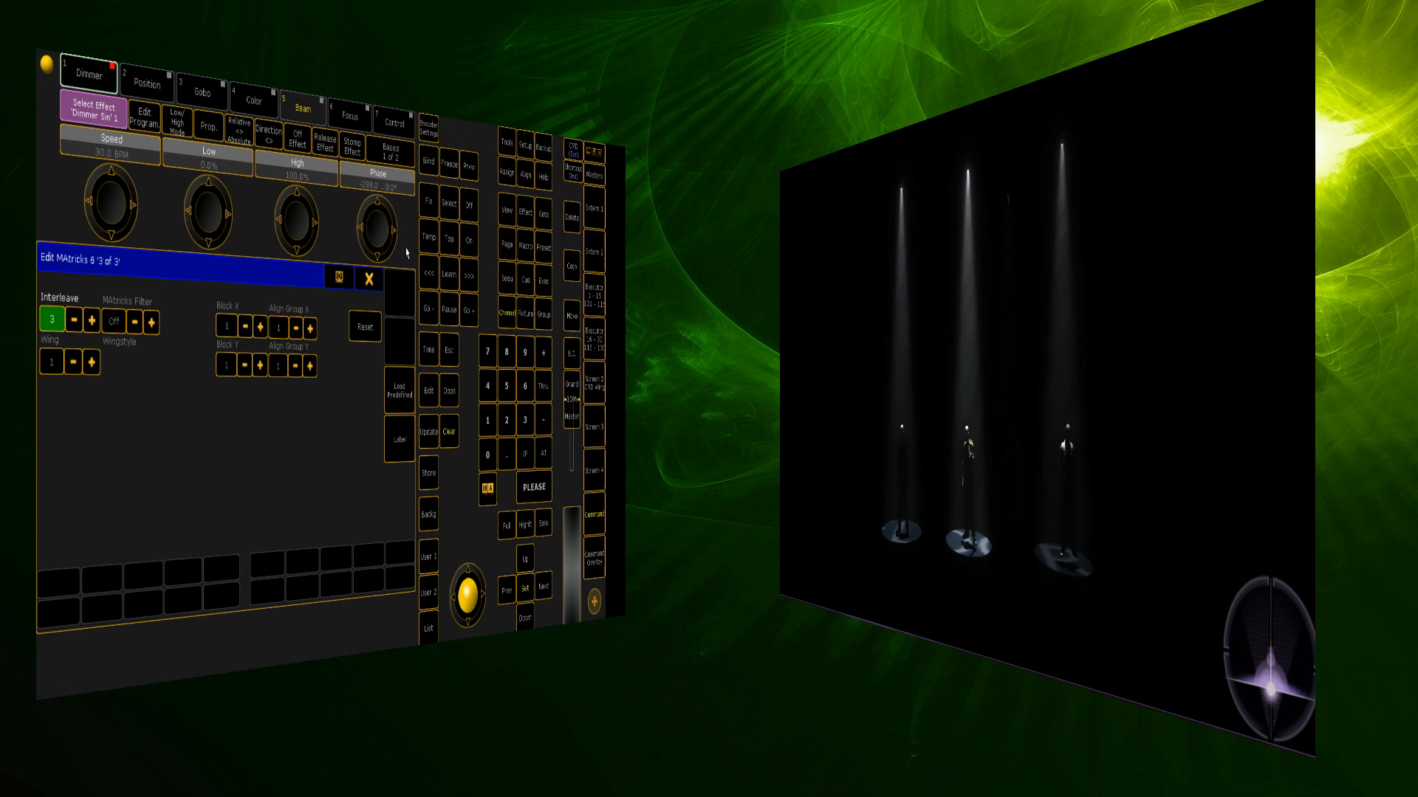
pyautogui.click(368, 278)
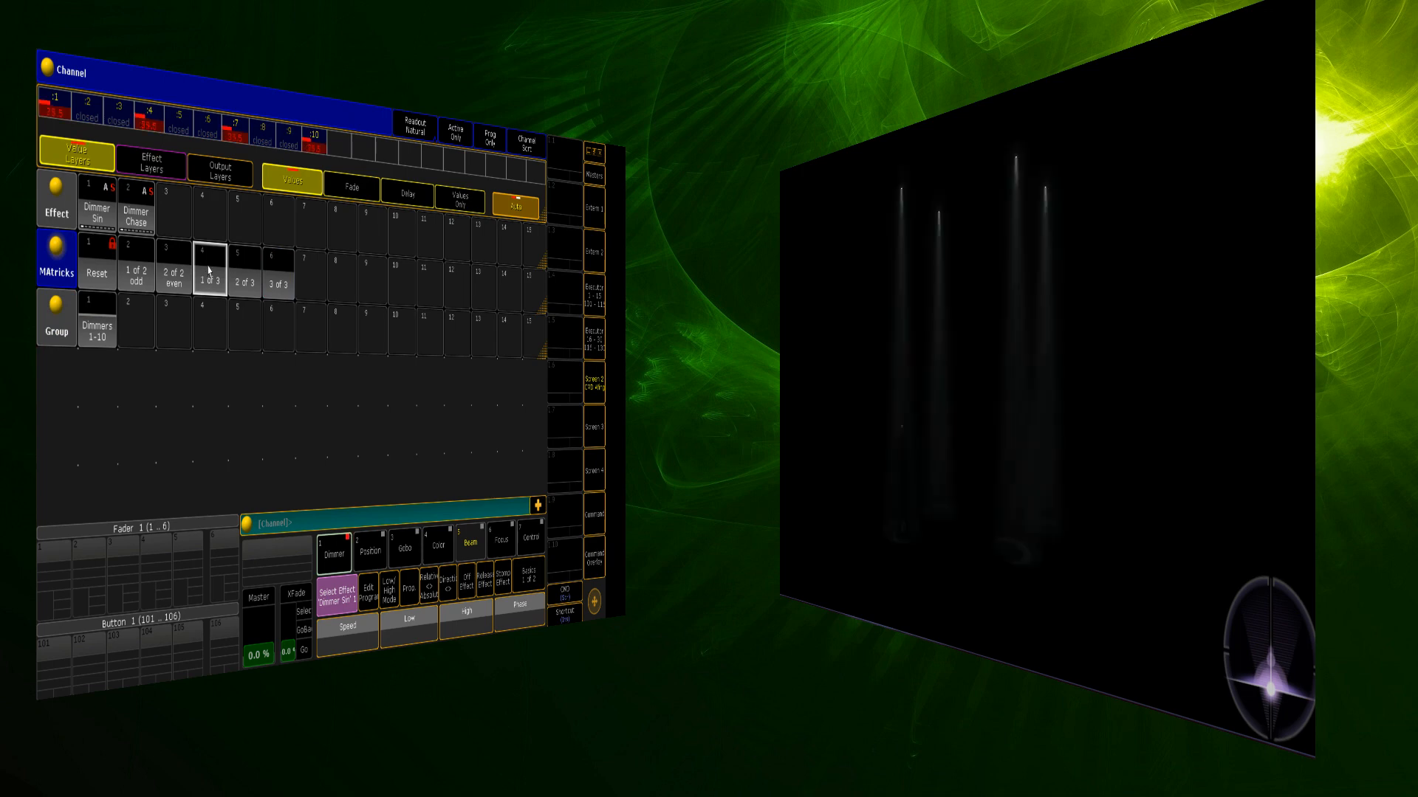
# Apply MAtricks 1 of 3, 2 of 3 and 3 of 3 to the selected dimmers in turn.
pyautogui.click(242, 283)
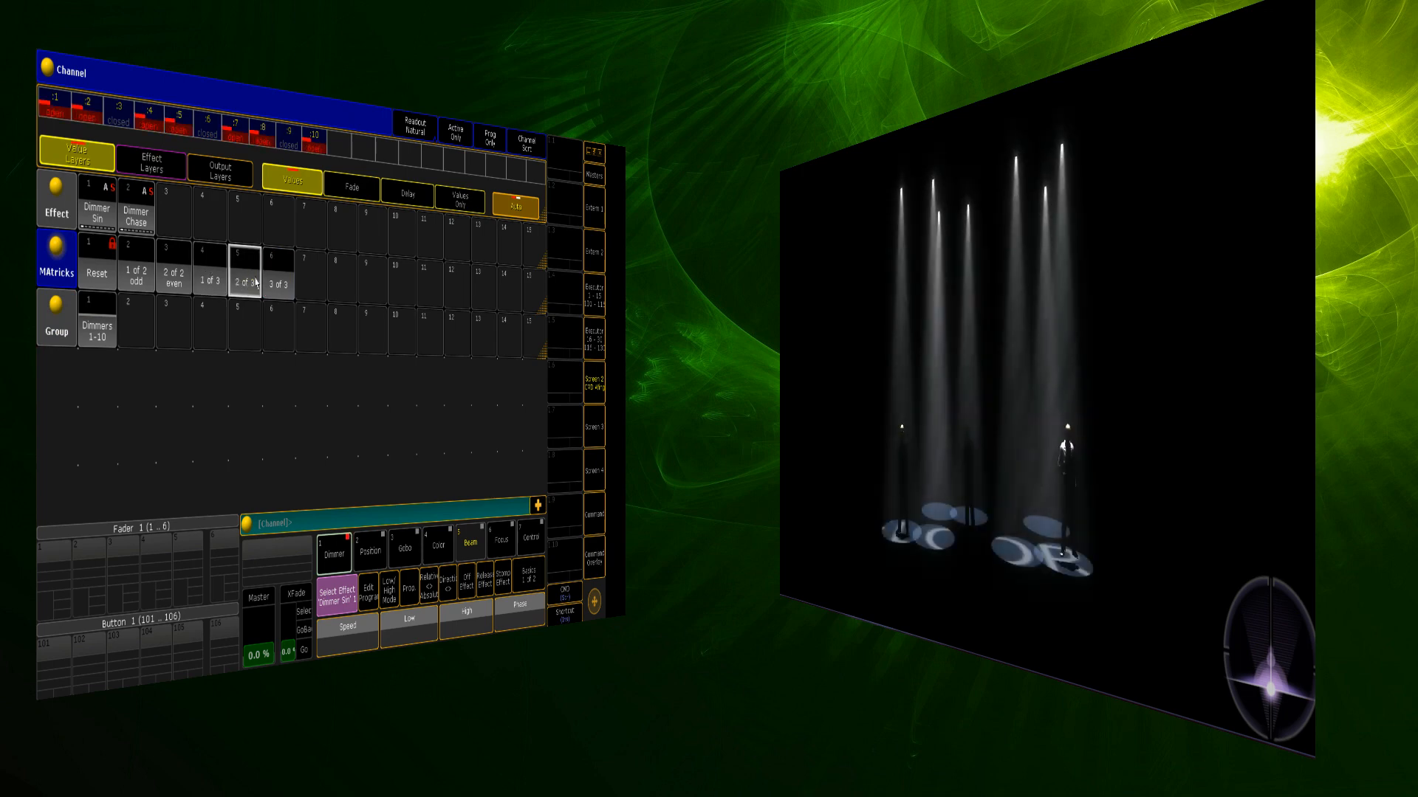
pyautogui.click(276, 278)
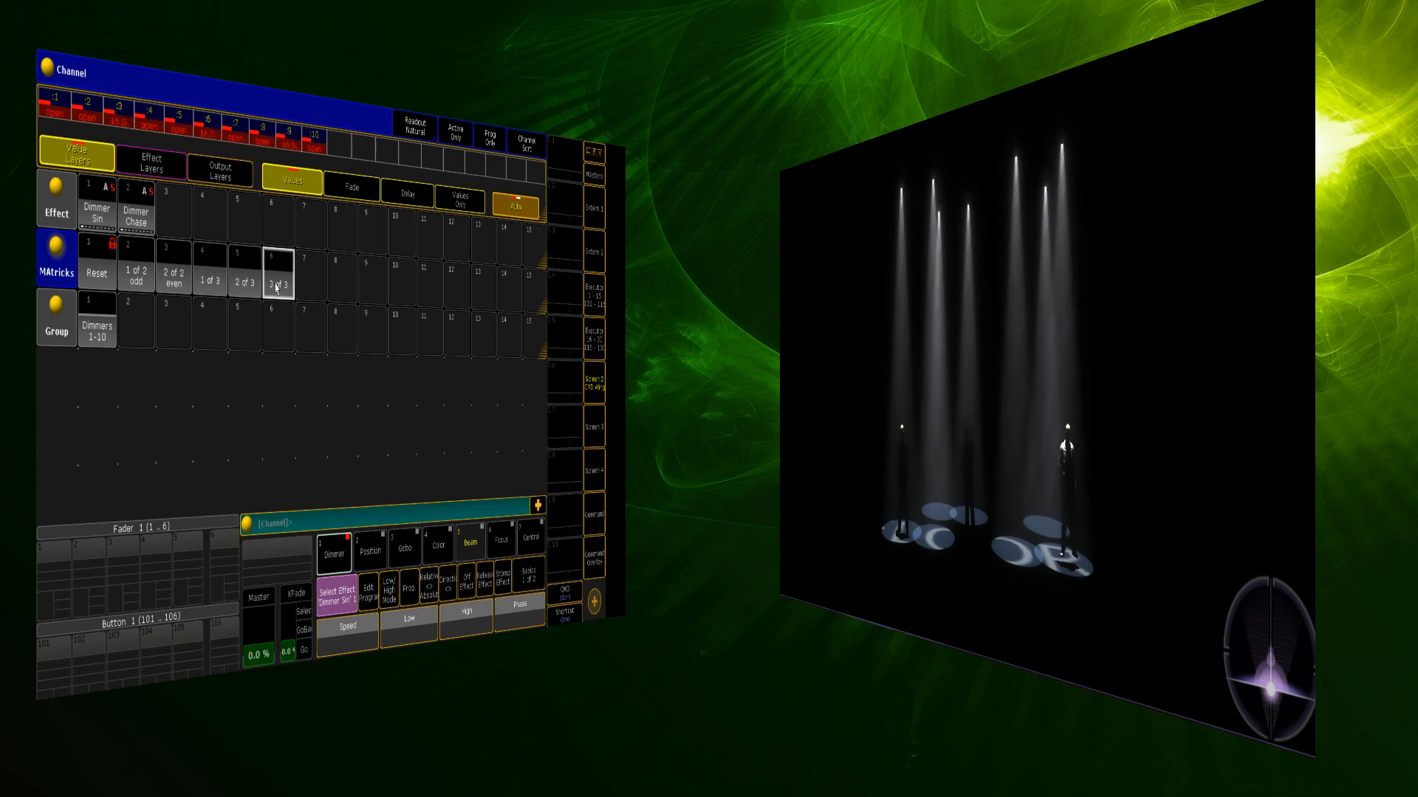
pyautogui.click(209, 279)
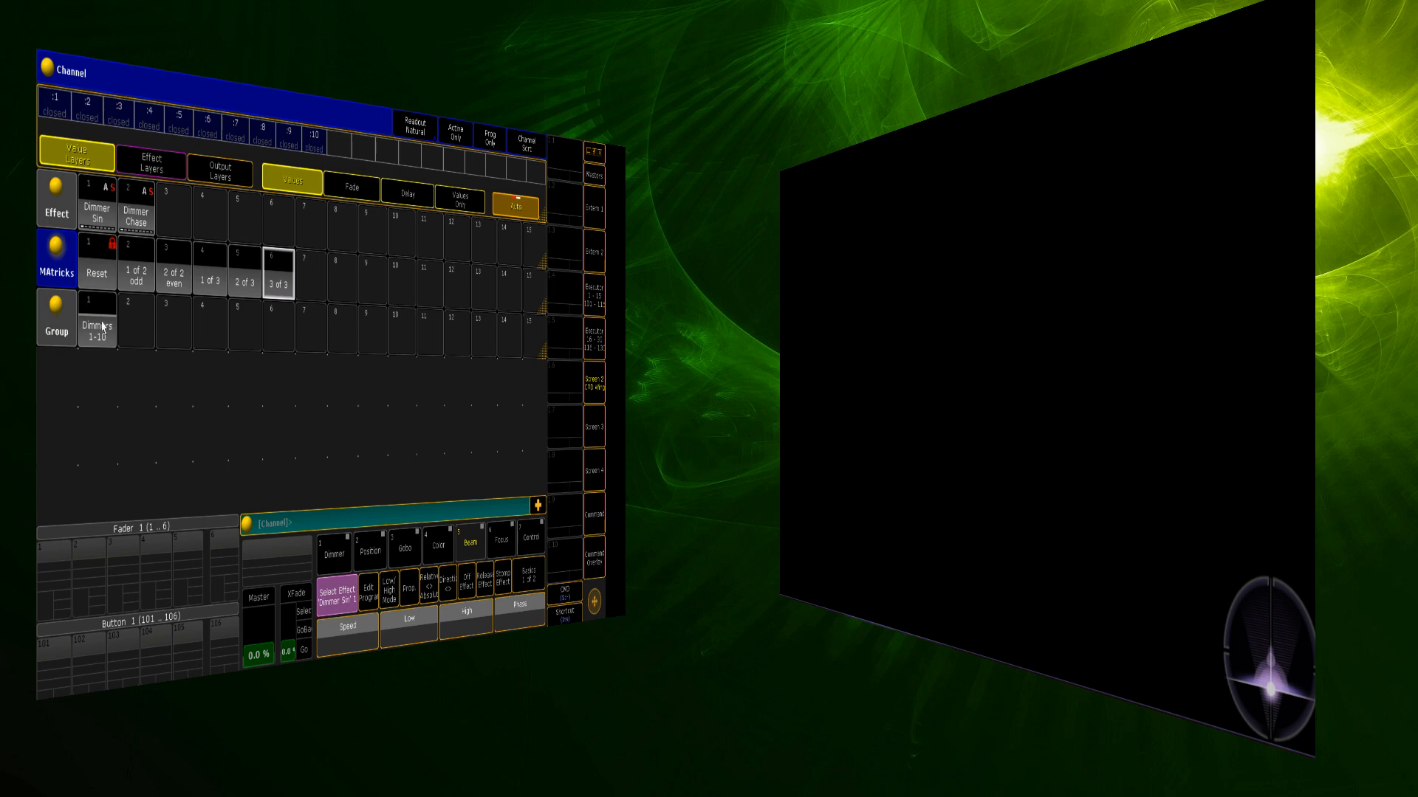
pyautogui.moveTo(92, 395)
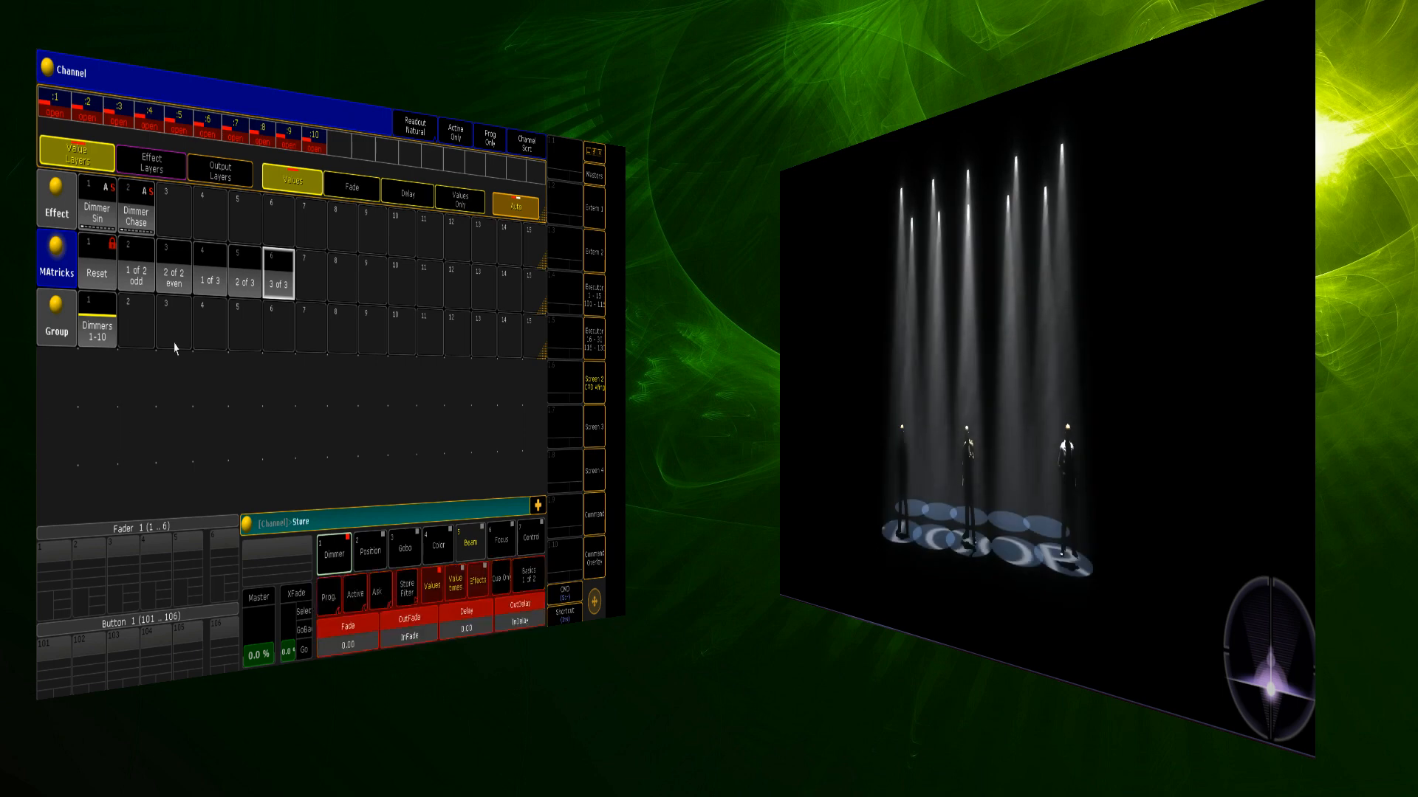
# Store group 3 'Odds and Evens', test Dimmer Sin and Dimmer Chase, then reselect the group.
pyautogui.click(174, 327)
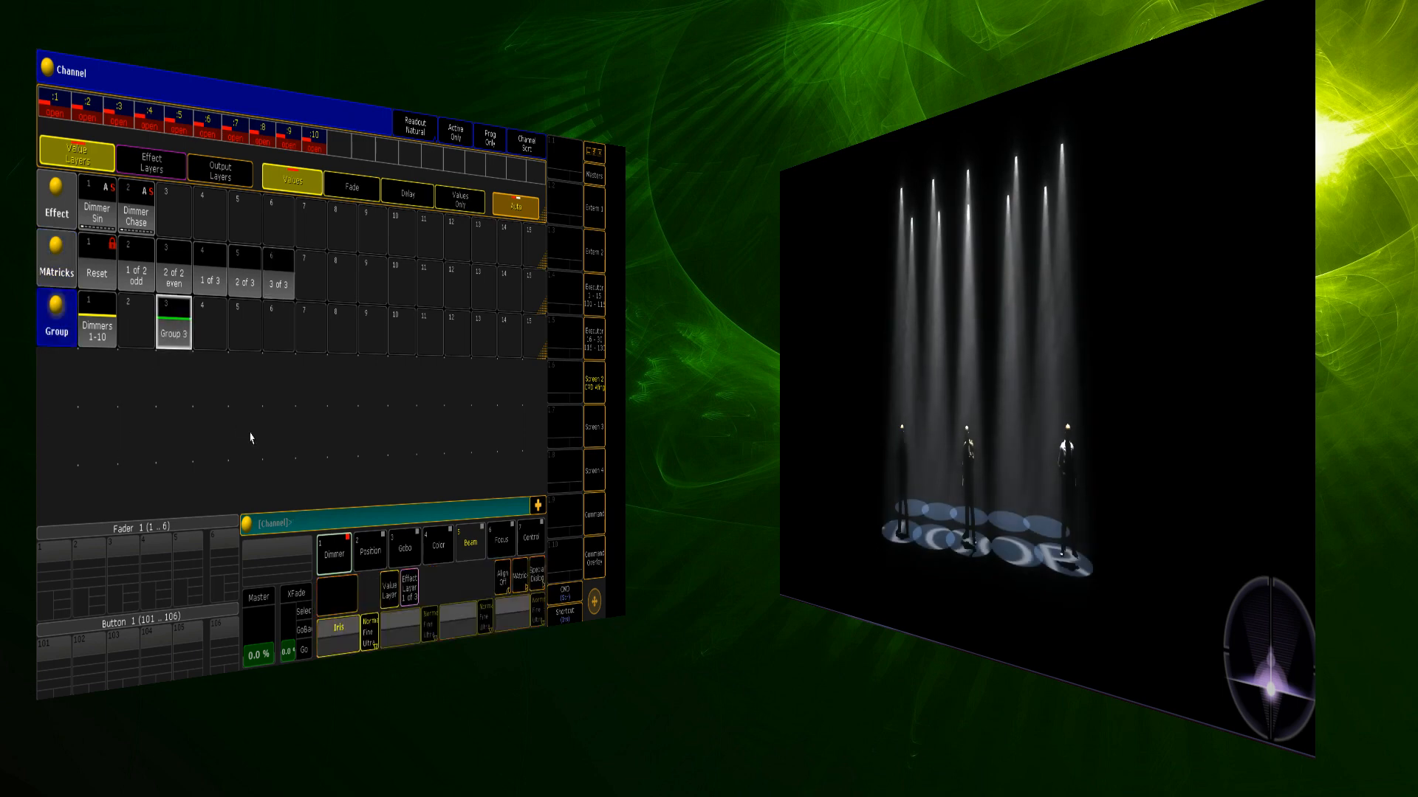
pyautogui.doubleClick(173, 331)
pyautogui.write('Odds and Evens')
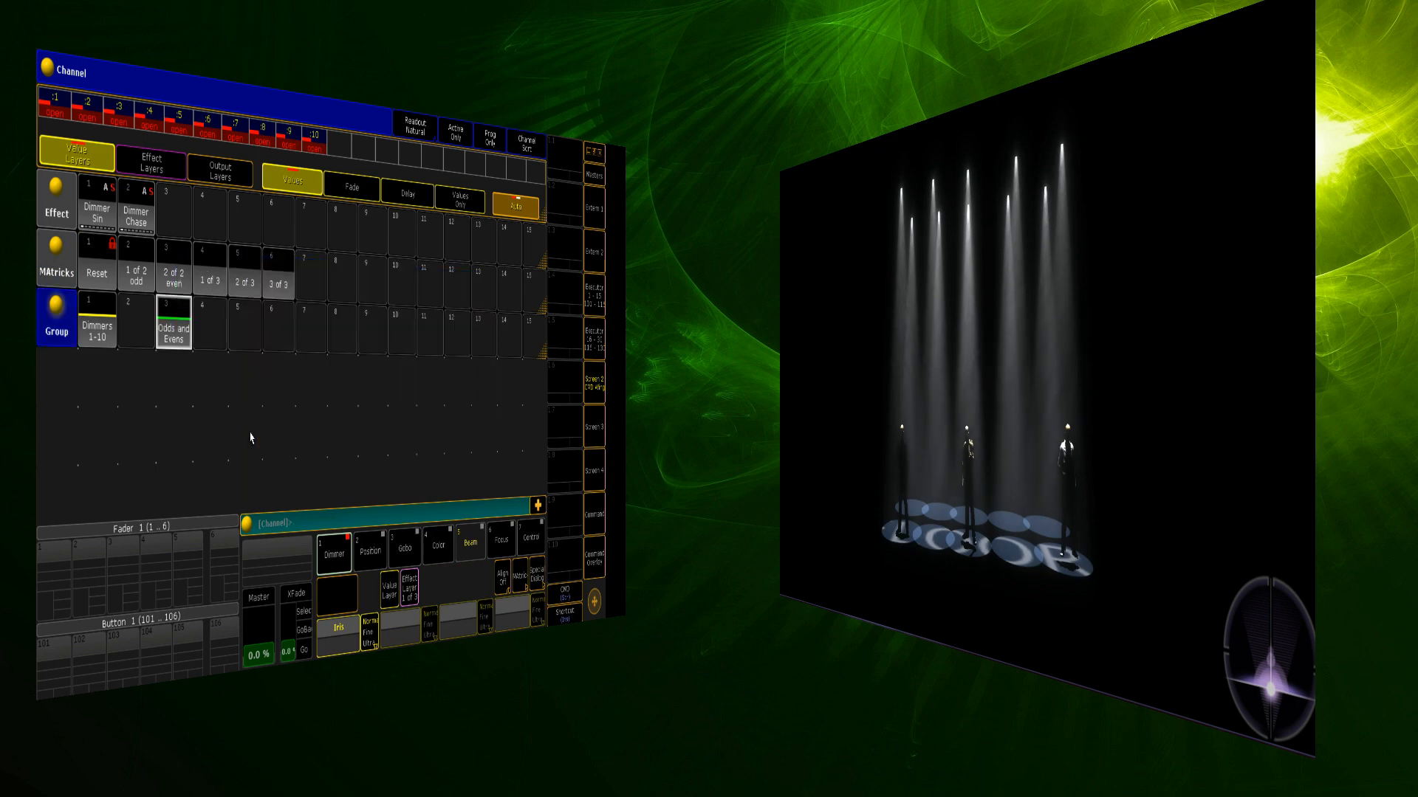
pyautogui.click(97, 209)
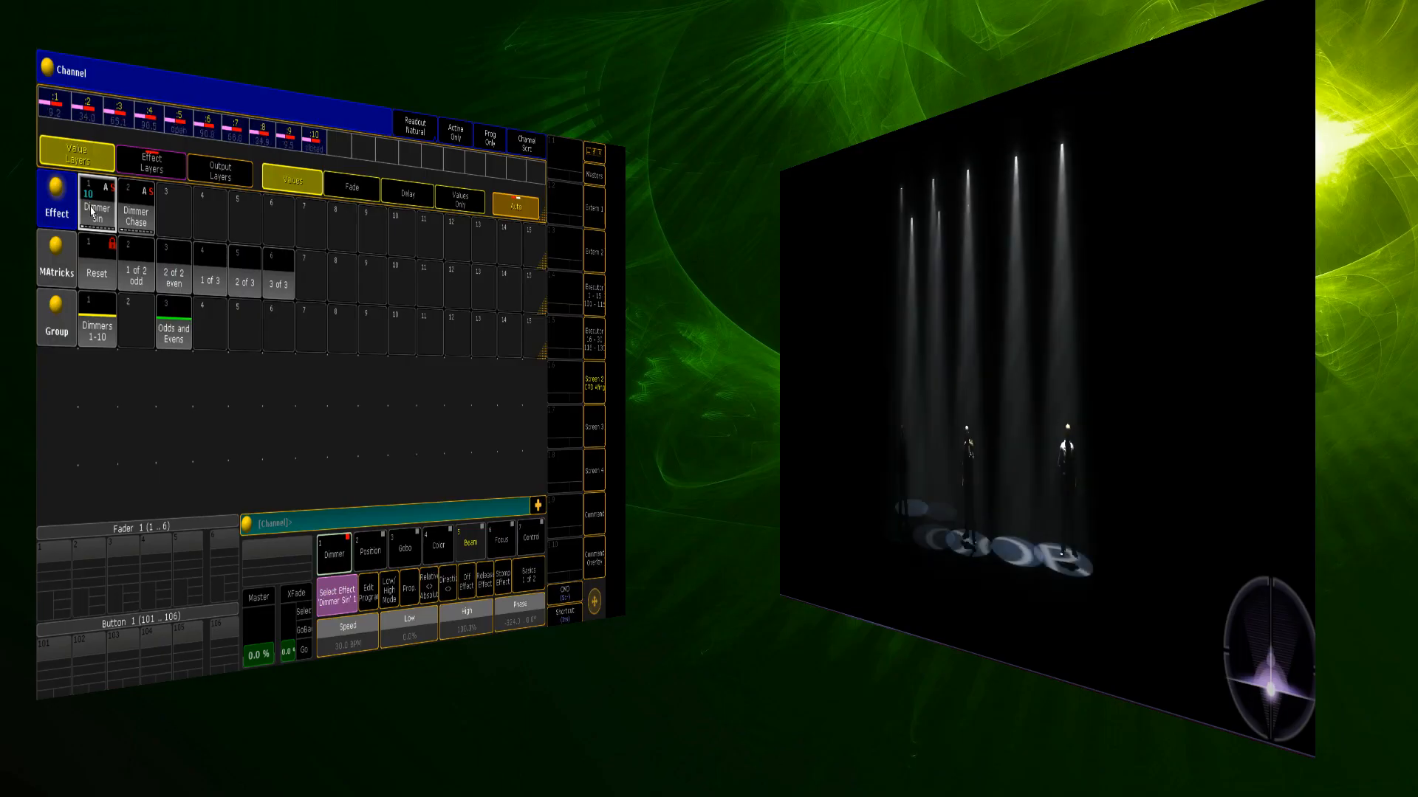
pyautogui.click(136, 204)
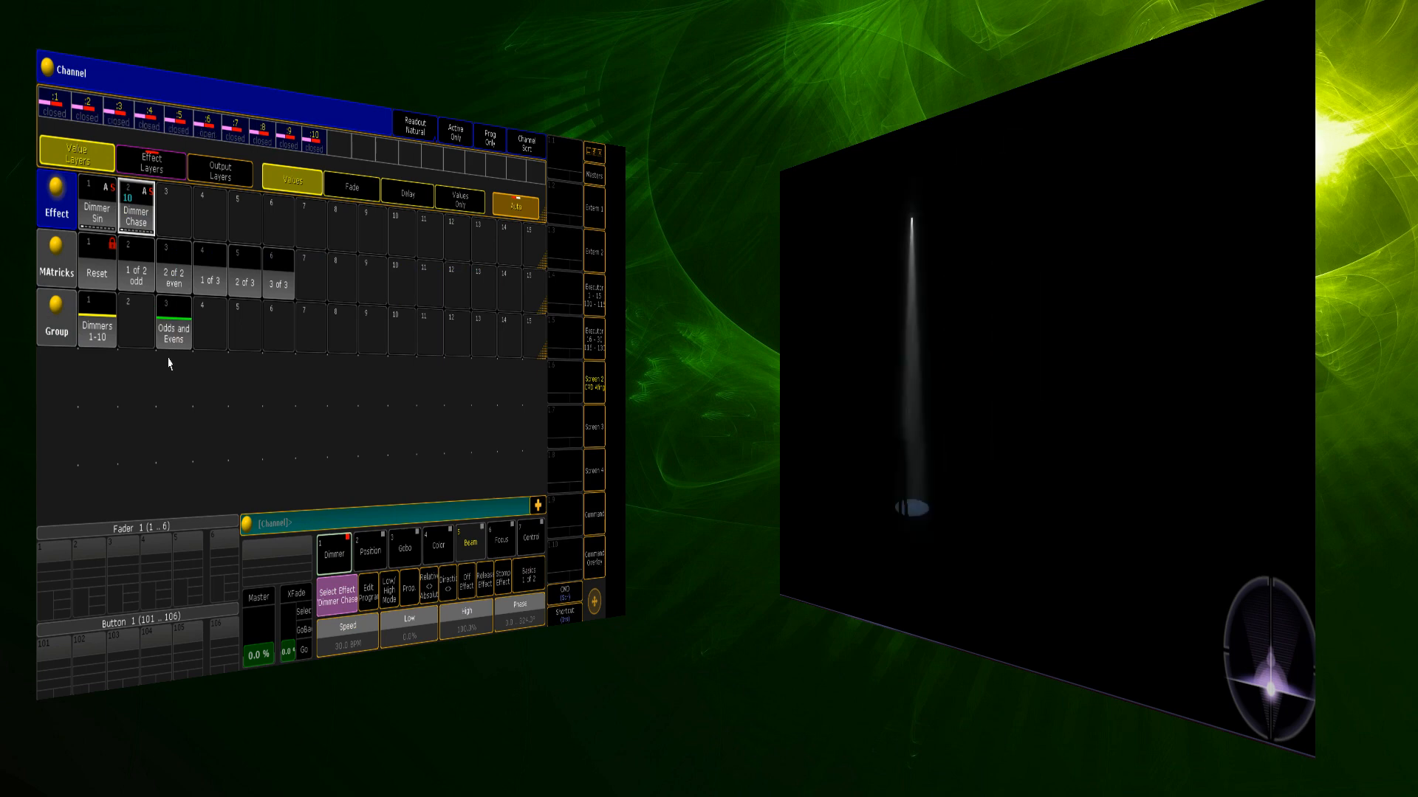
pyautogui.click(172, 327)
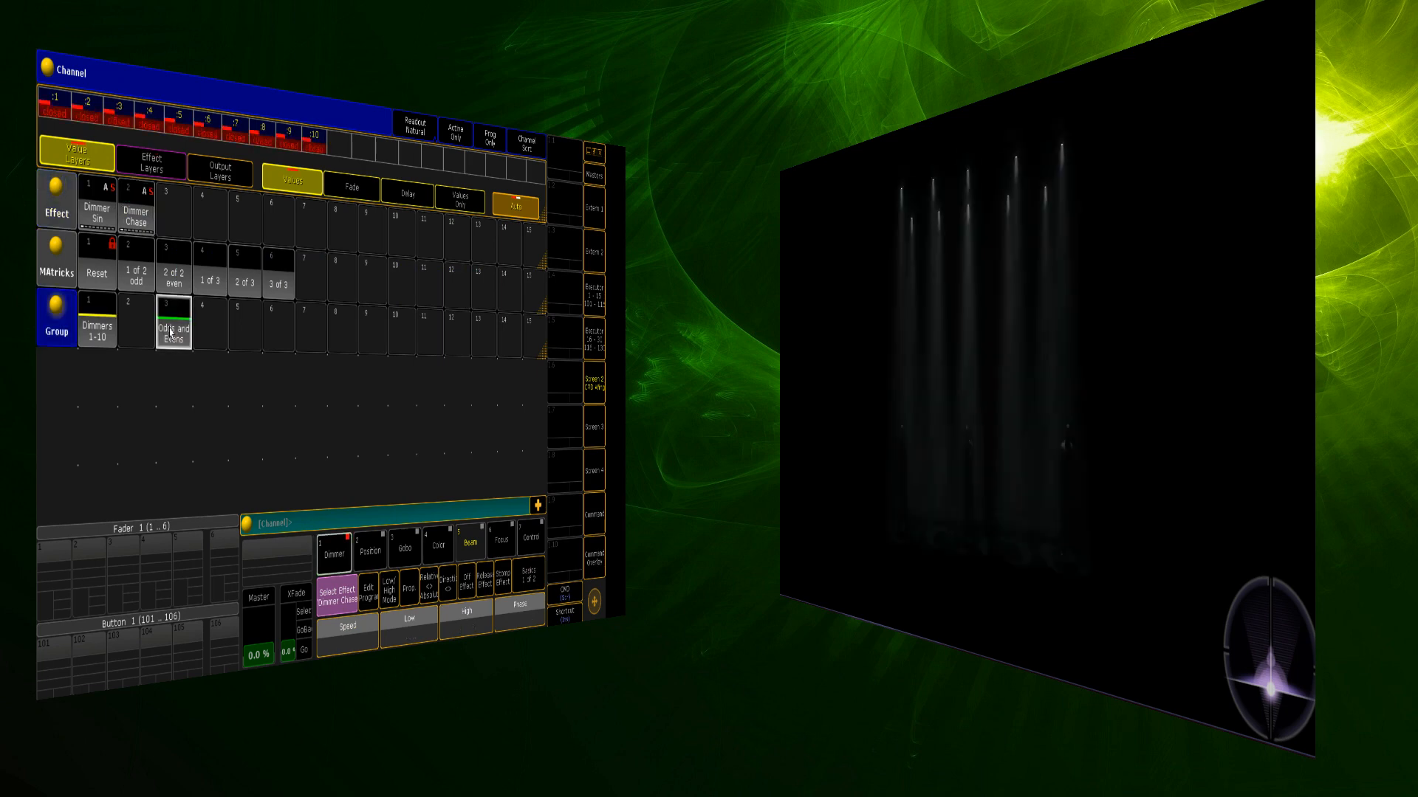
pyautogui.click(170, 327)
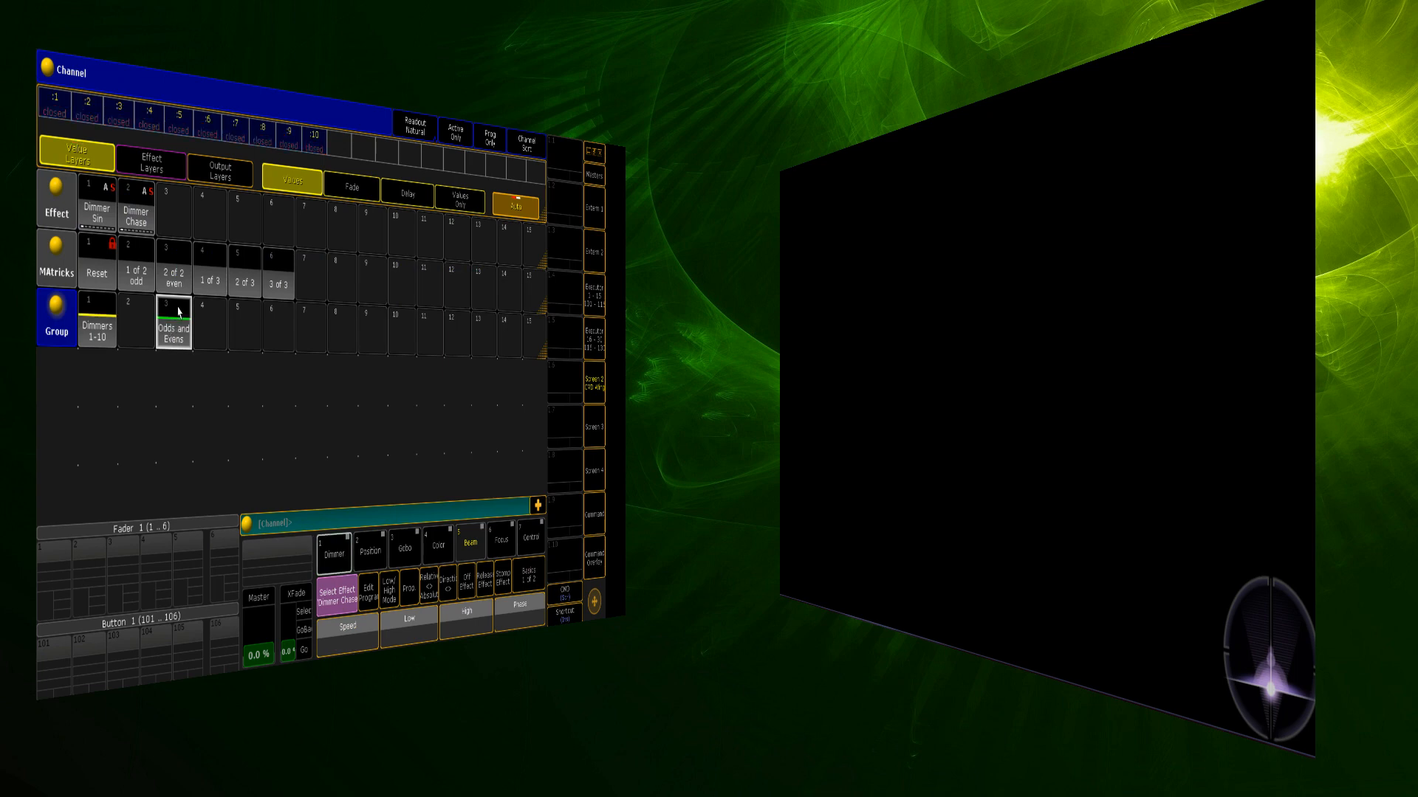
pyautogui.click(172, 324)
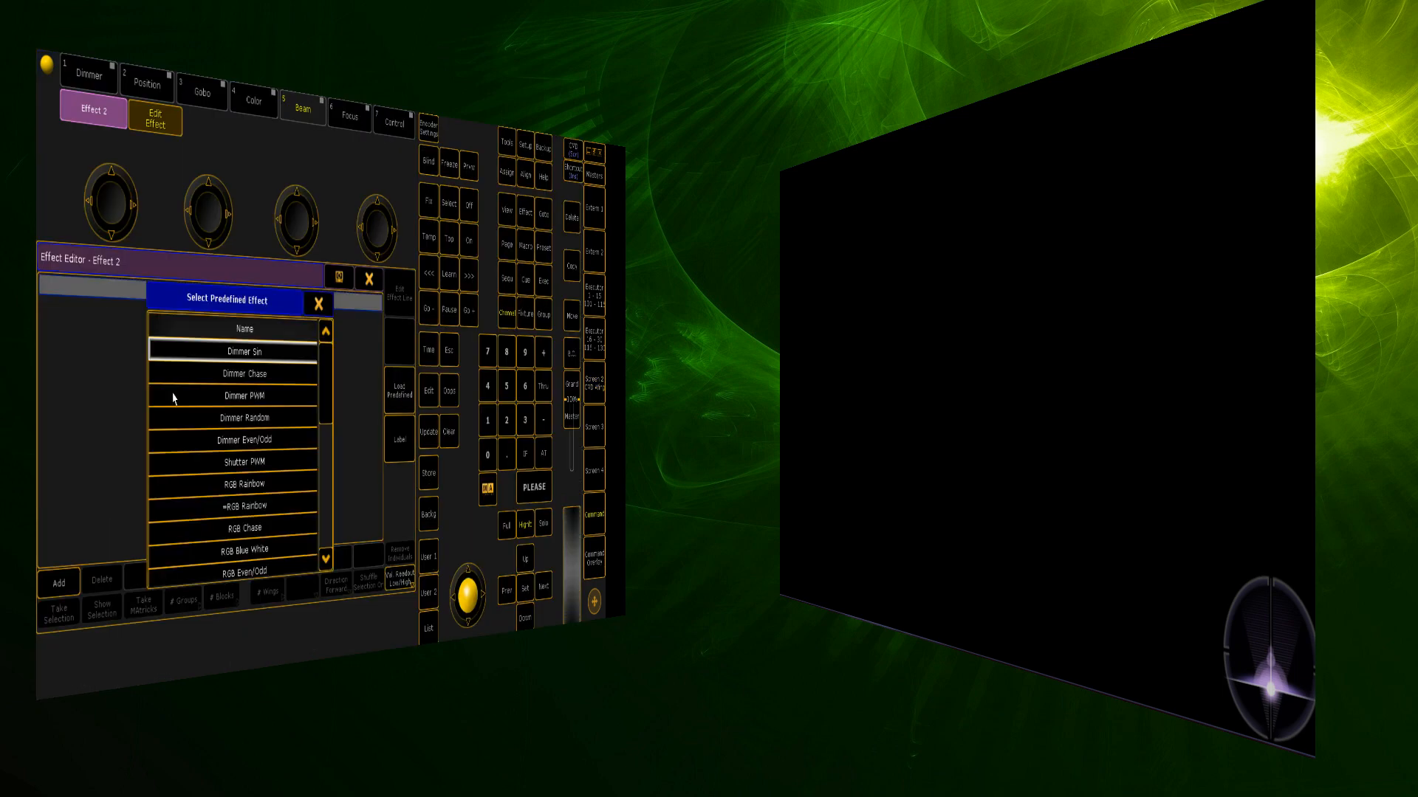
# Load predefined Dimmer Chase into Effect 2 and run it on the Odds and Evens dimmers.
pyautogui.click(238, 374)
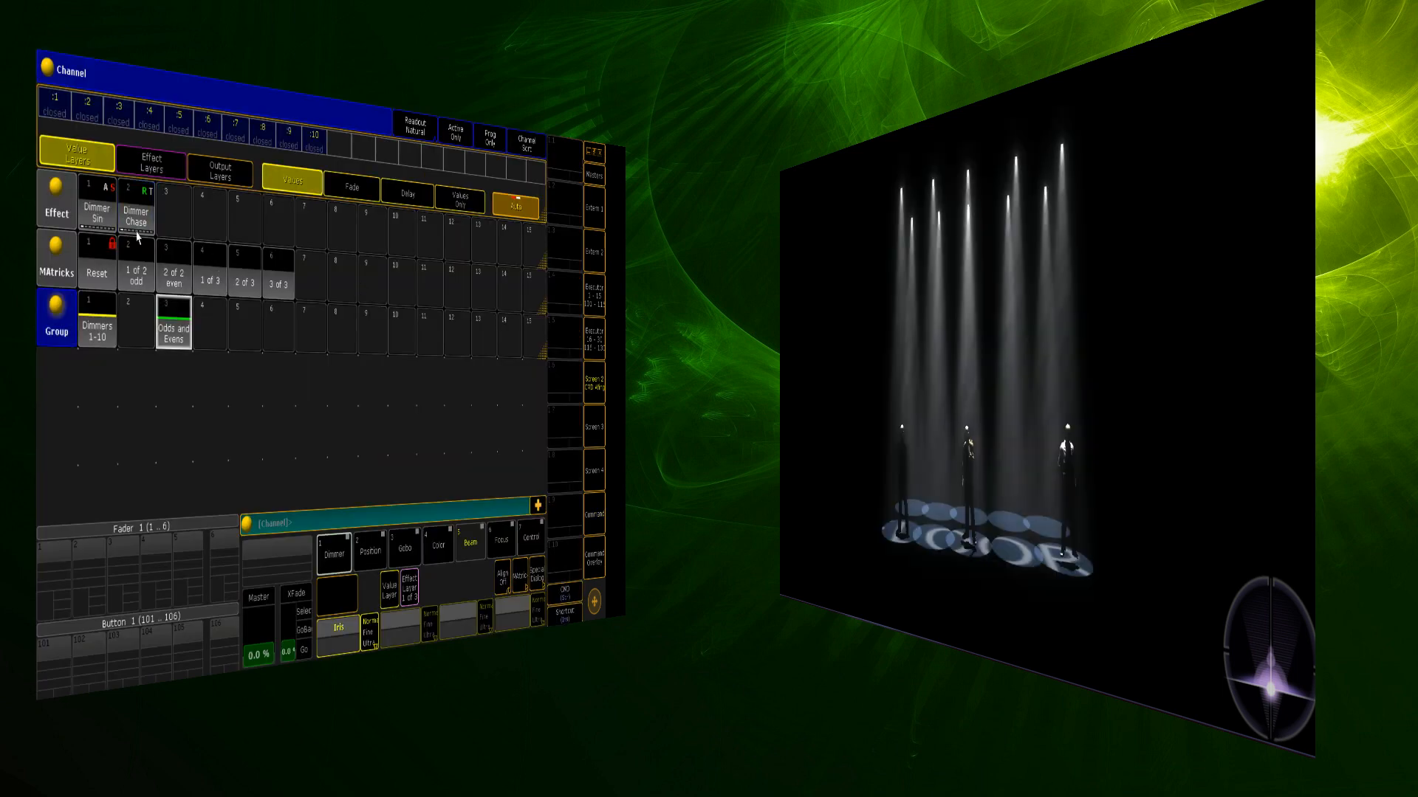
pyautogui.click(136, 213)
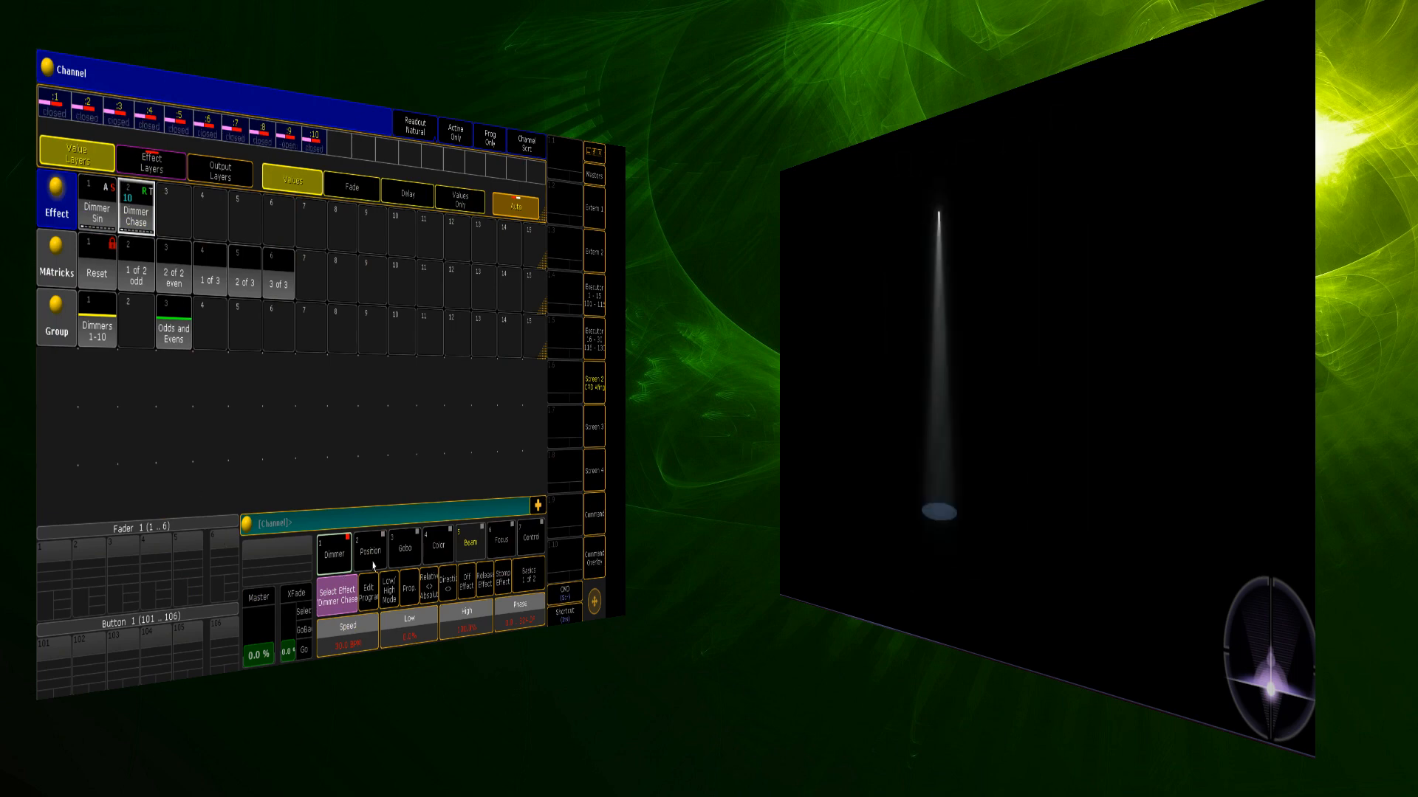
pyautogui.click(152, 168)
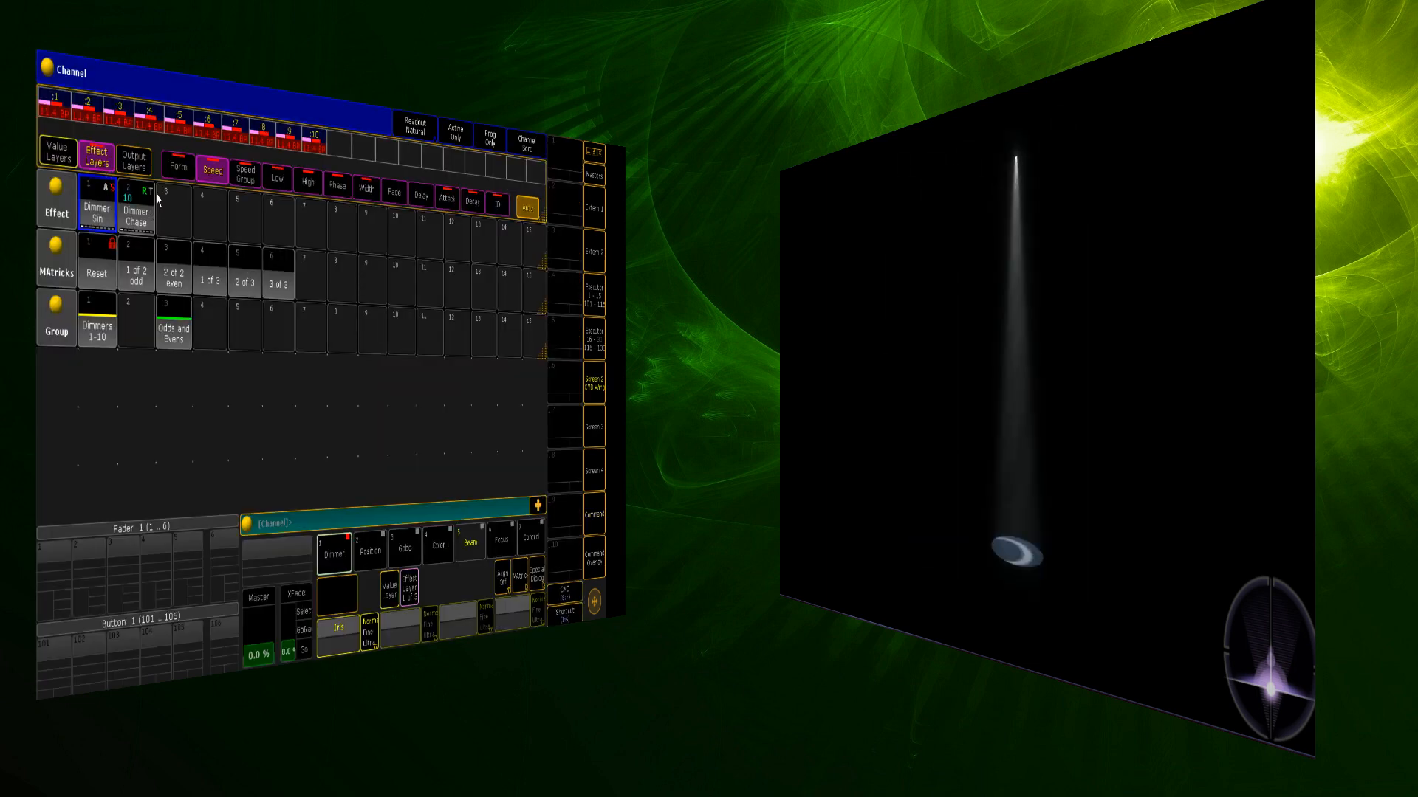
# Show value layers, store the two 700 fixtures in group 7 and name it 700s.
pyautogui.click(55, 154)
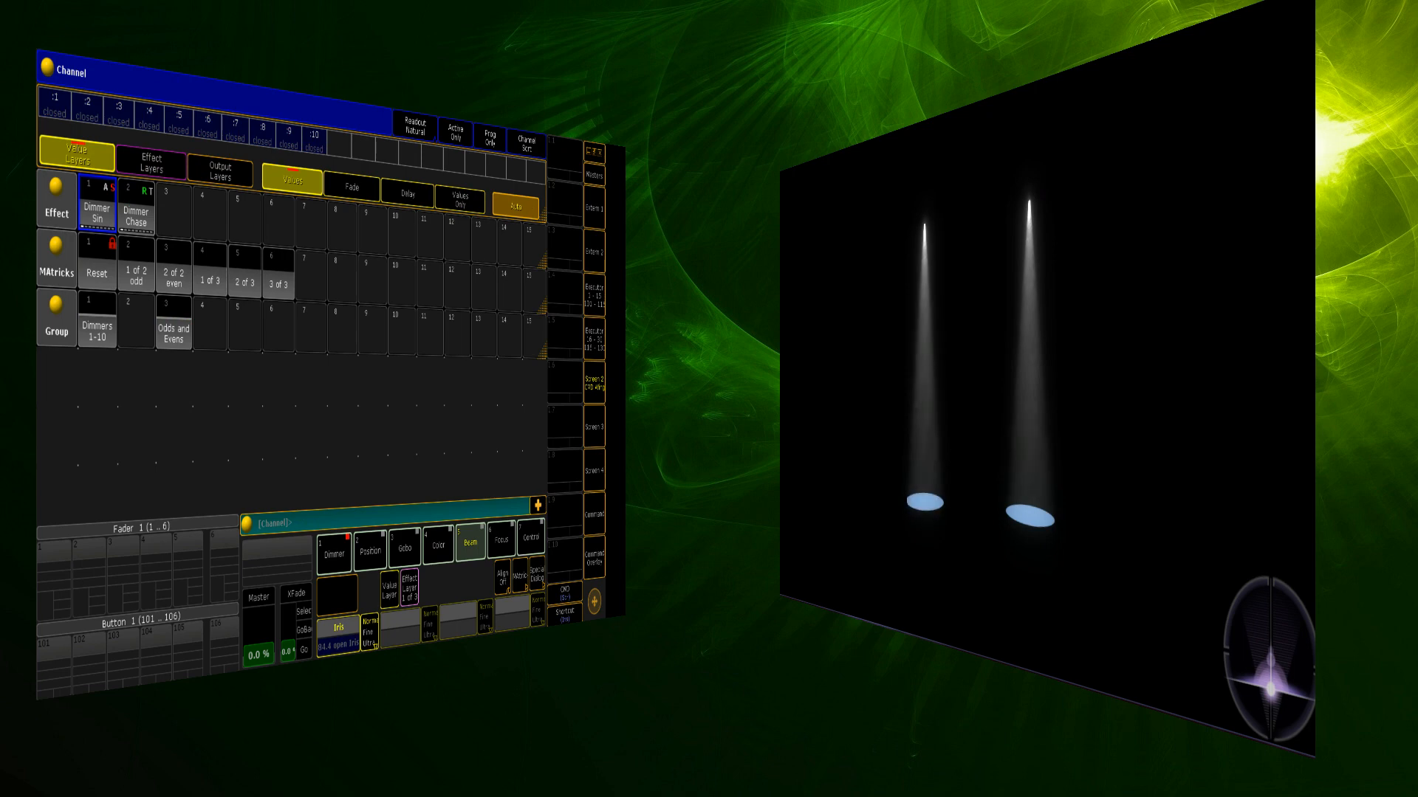
pyautogui.click(370, 549)
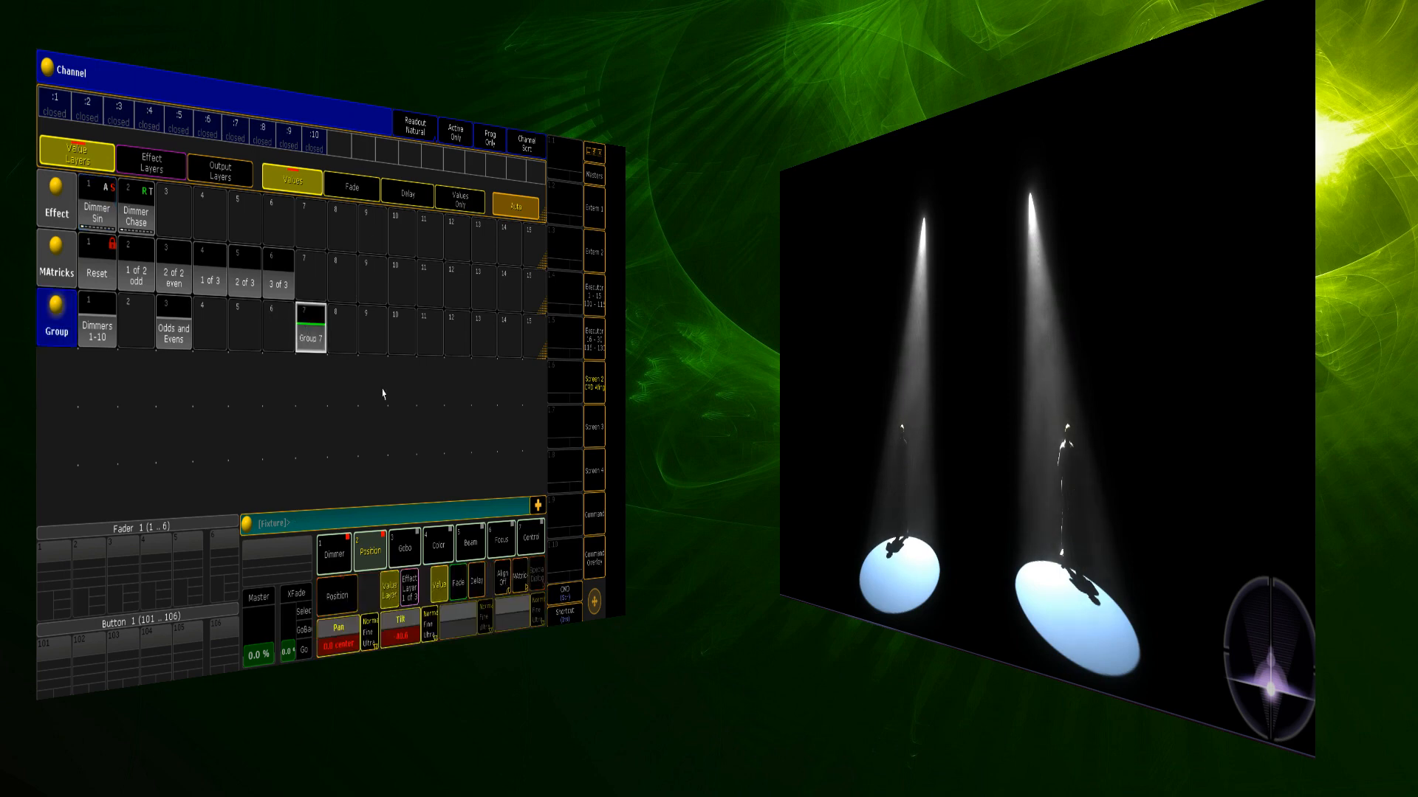
pyautogui.doubleClick(310, 333)
pyautogui.write('700')
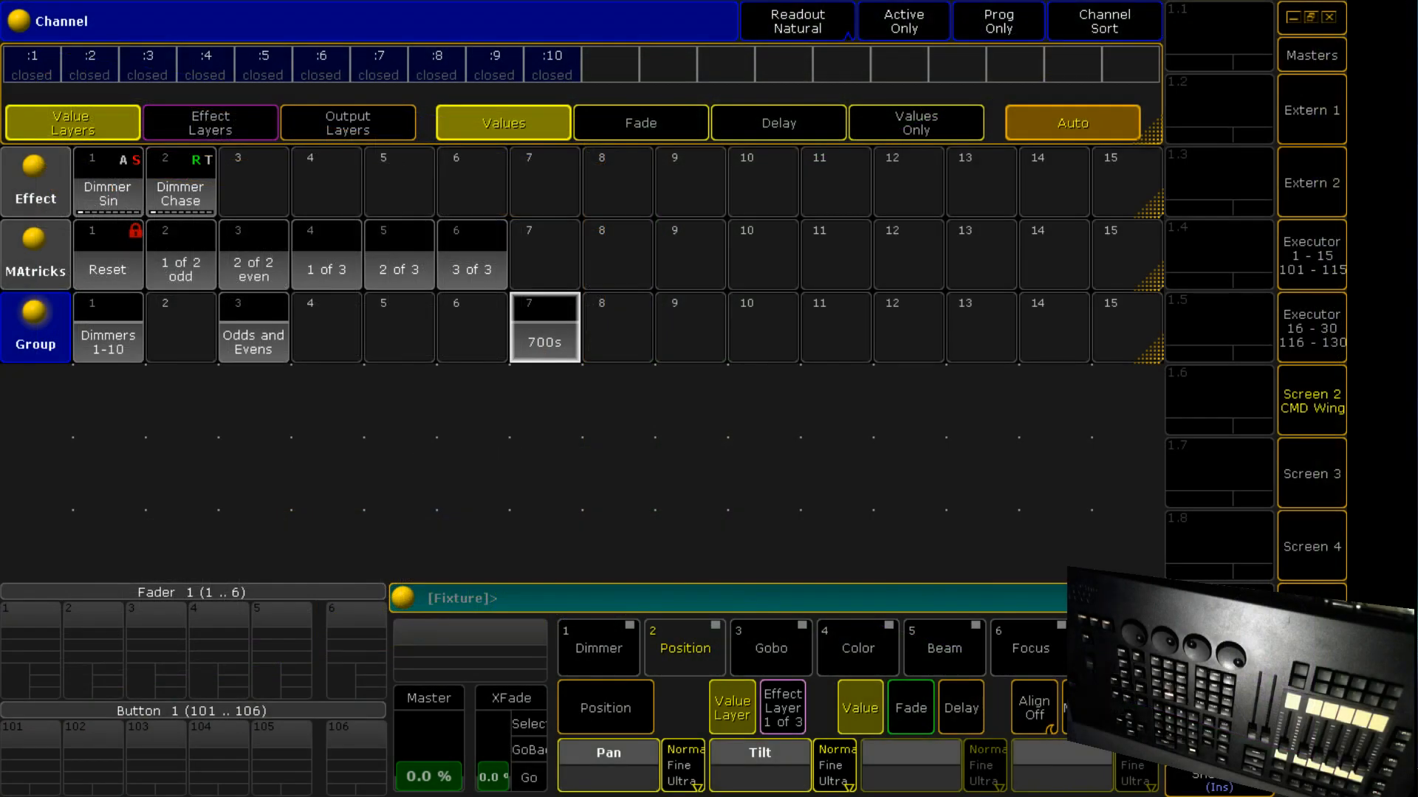
pyautogui.moveTo(30, 301)
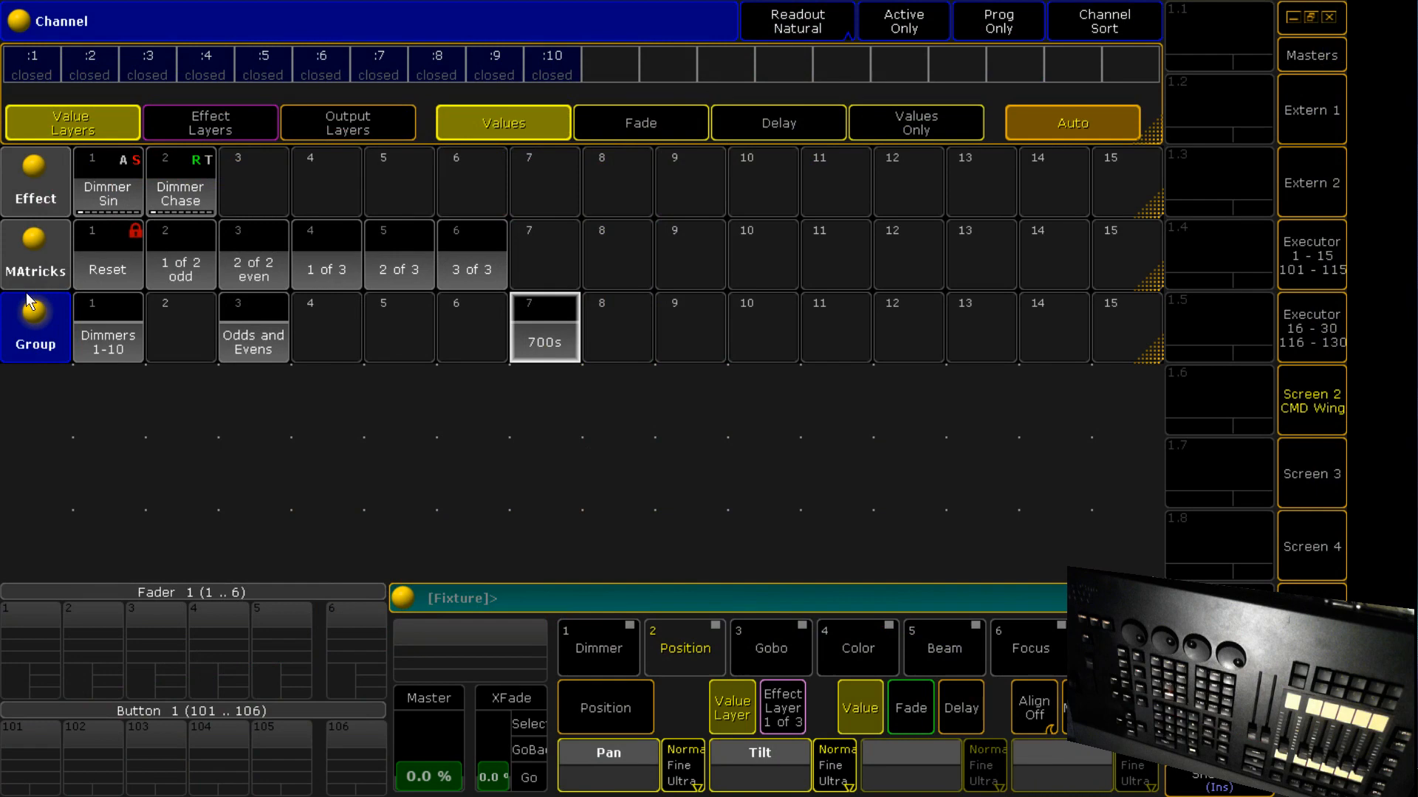
pyautogui.moveTo(555, 316)
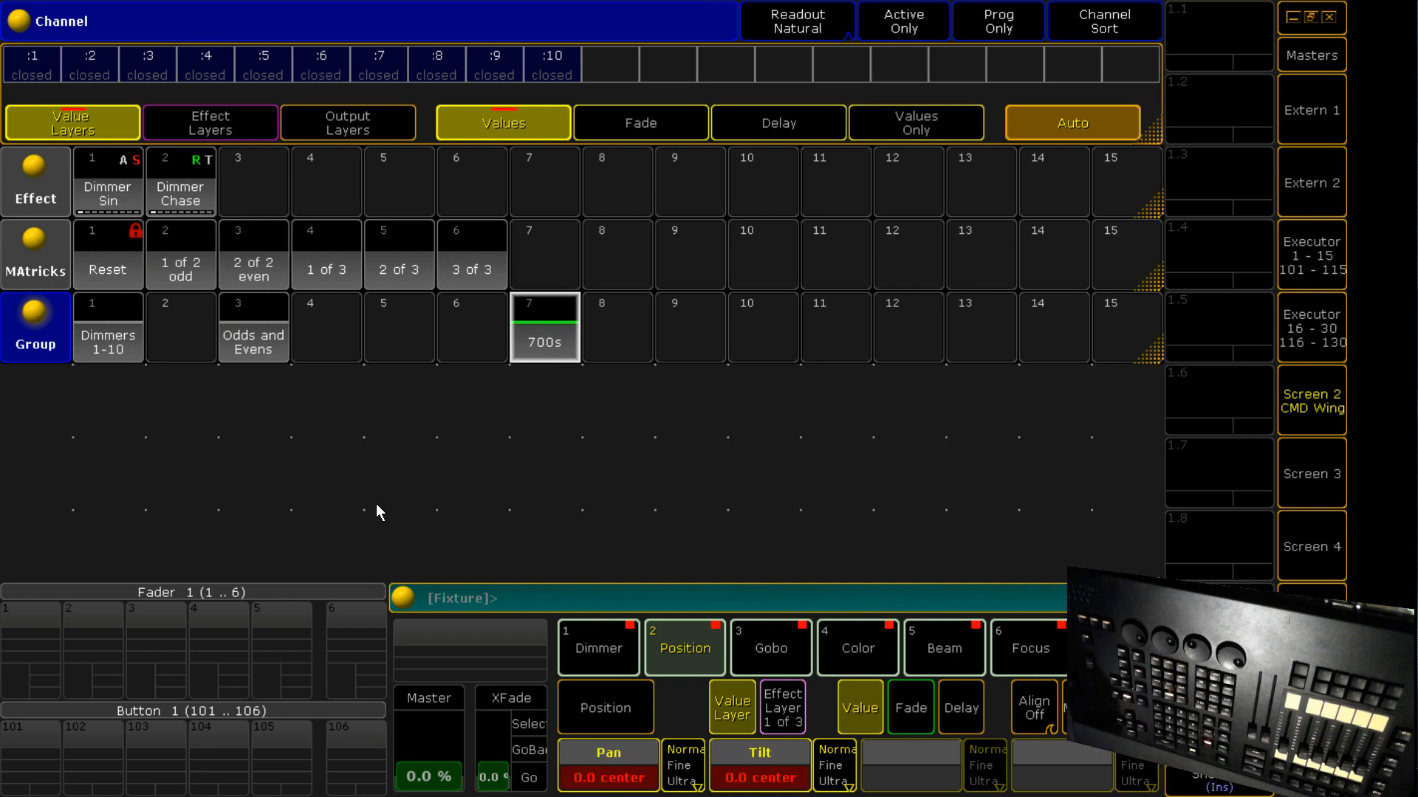
pyautogui.moveTo(696, 652)
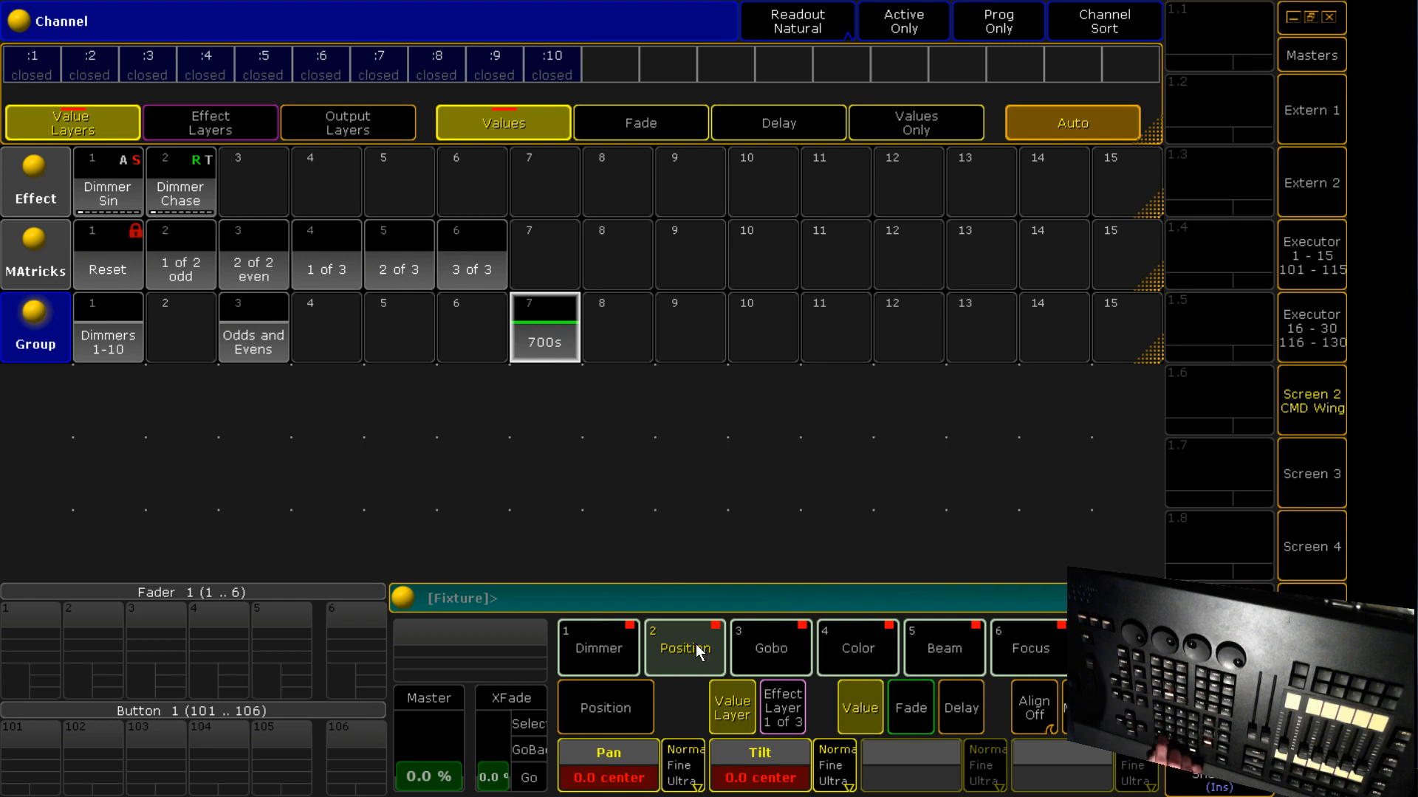
pyautogui.moveTo(862, 621)
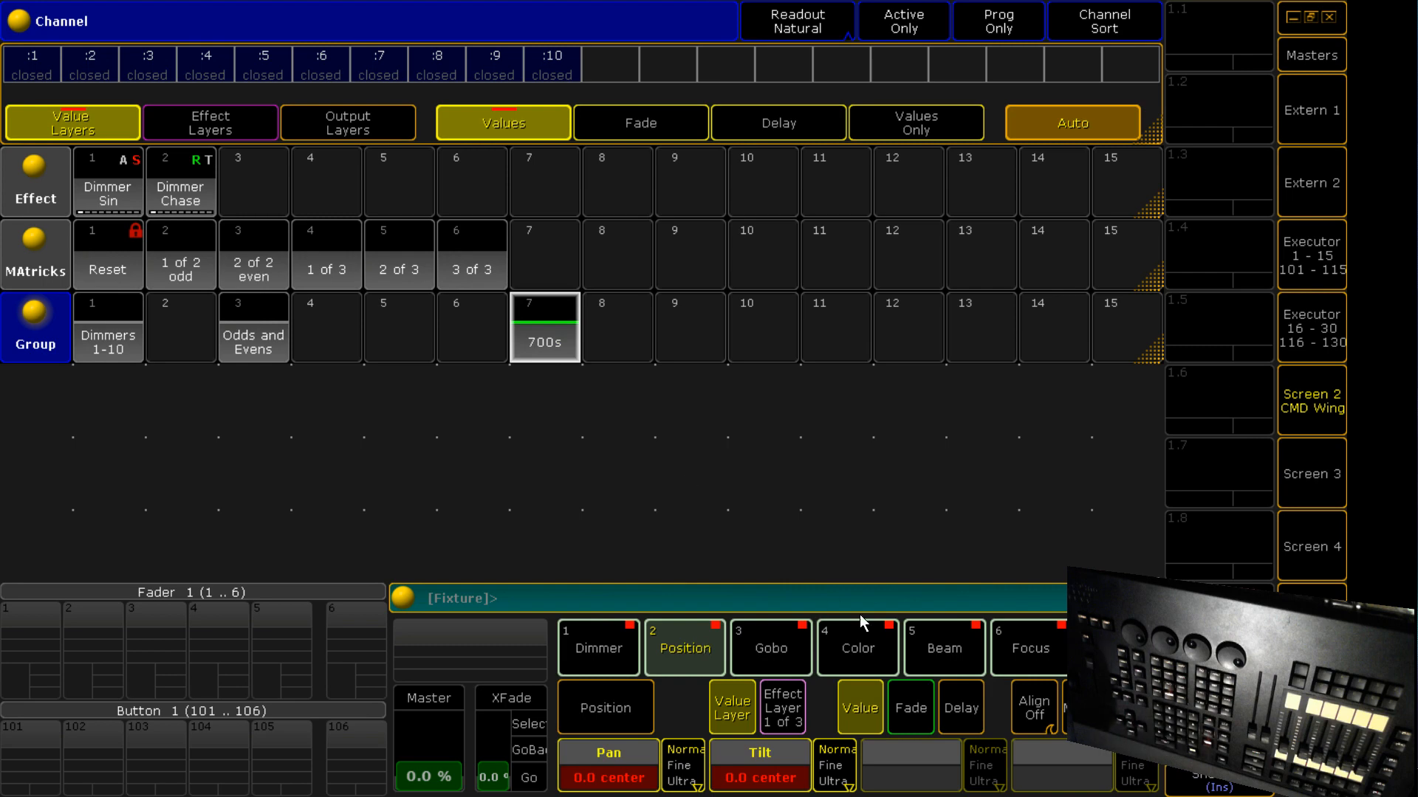
# Bring up the Beam attributes of the 700s to reach Iris.
pyautogui.click(943, 647)
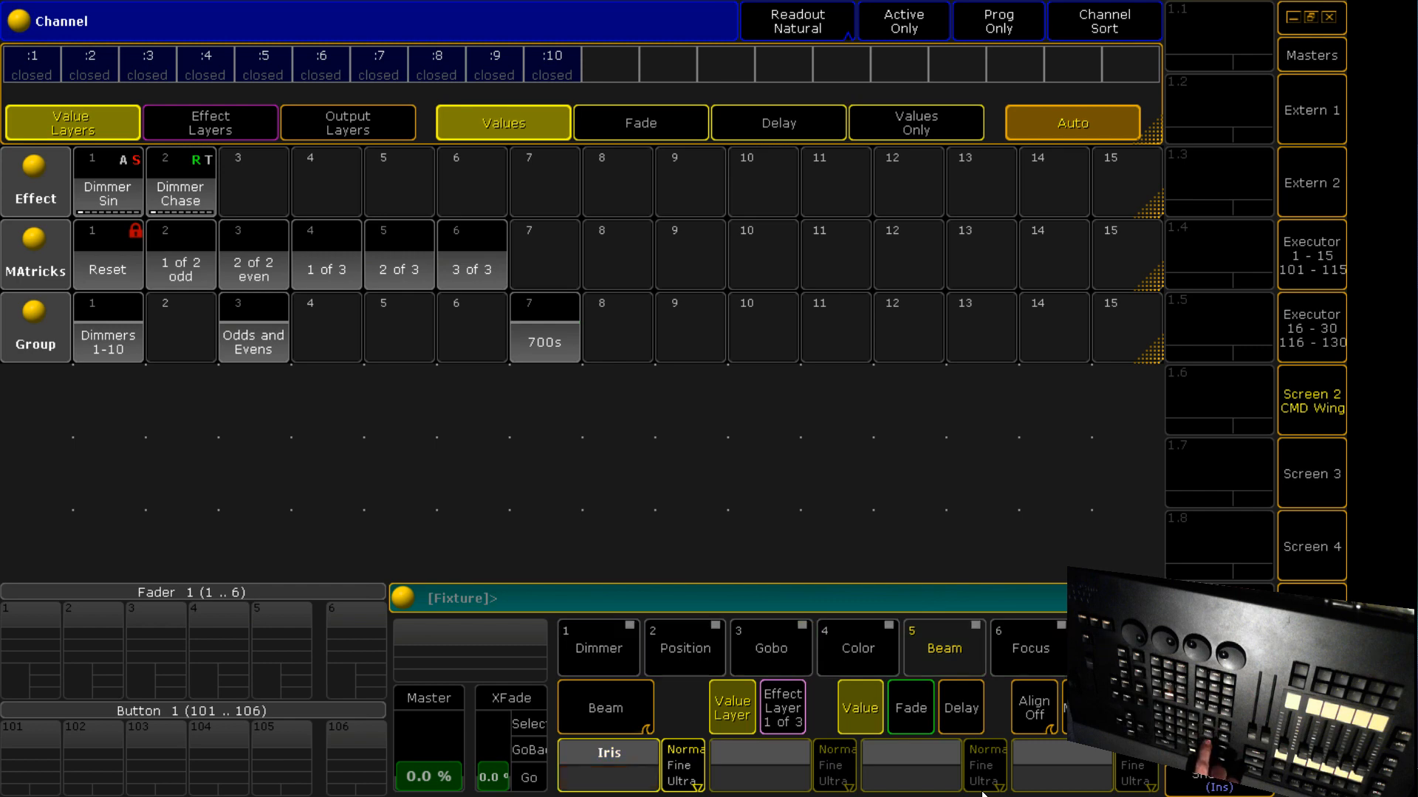
pyautogui.moveTo(629, 277)
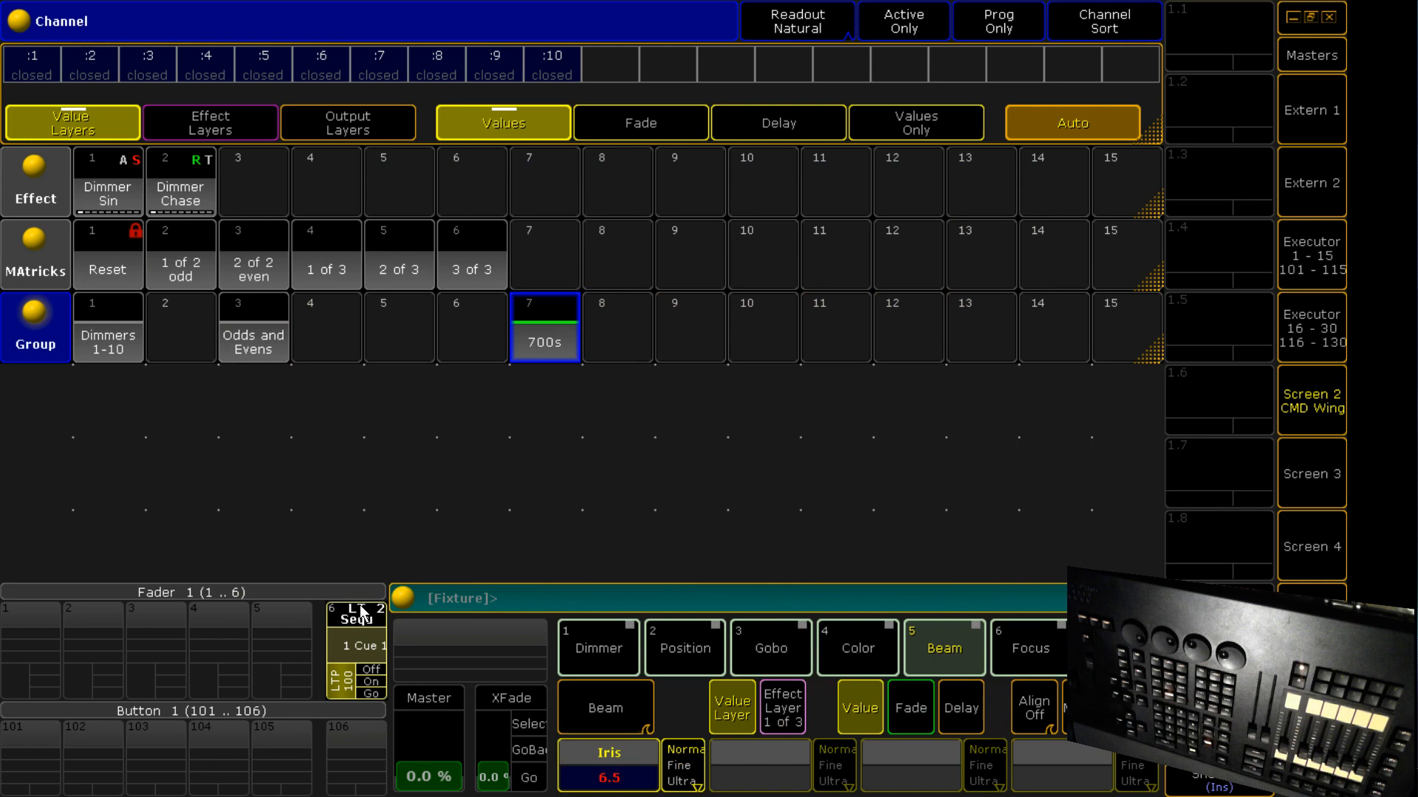
# Name the iris sequence '700 Iris' and move its fader to test the beams narrowing.
pyautogui.click(1310, 251)
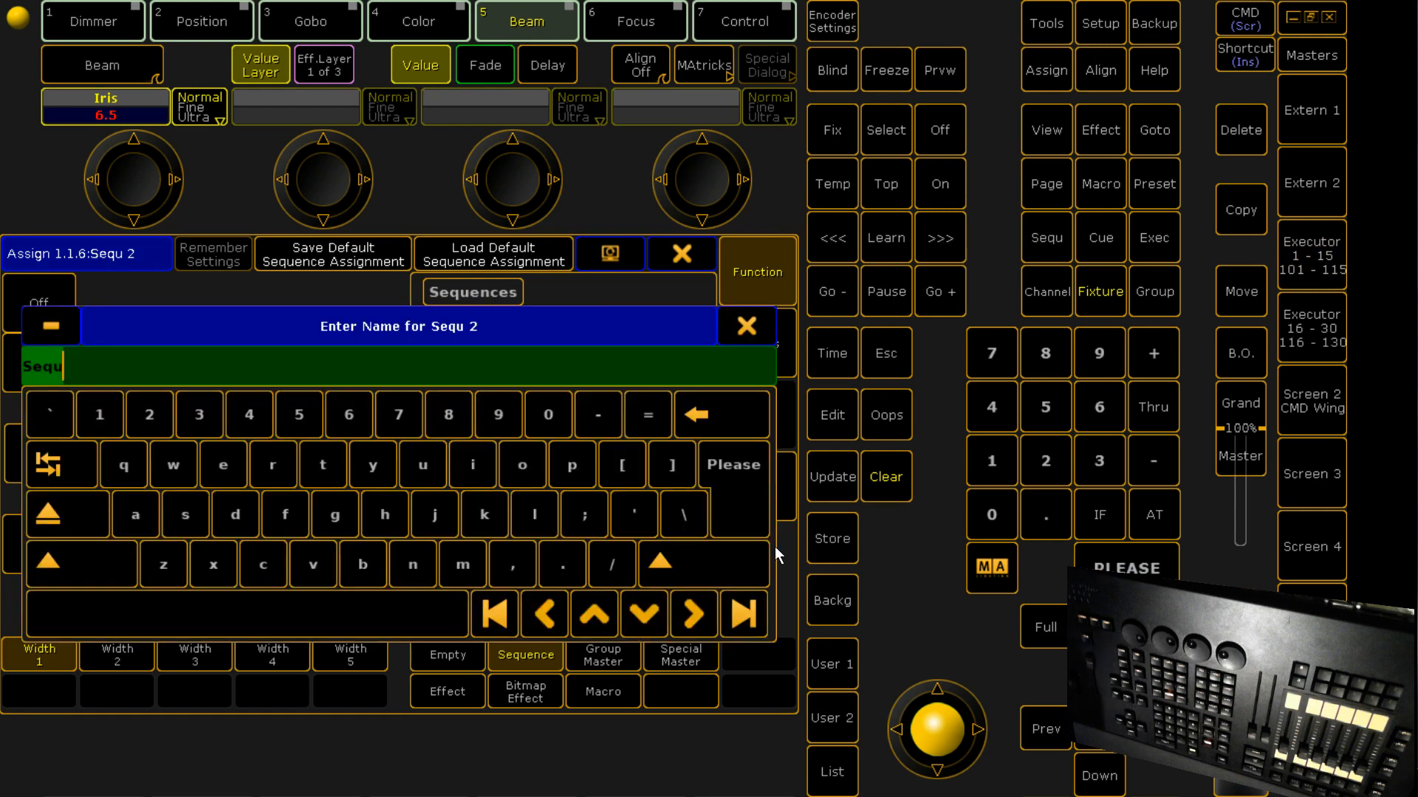
pyautogui.write('700')
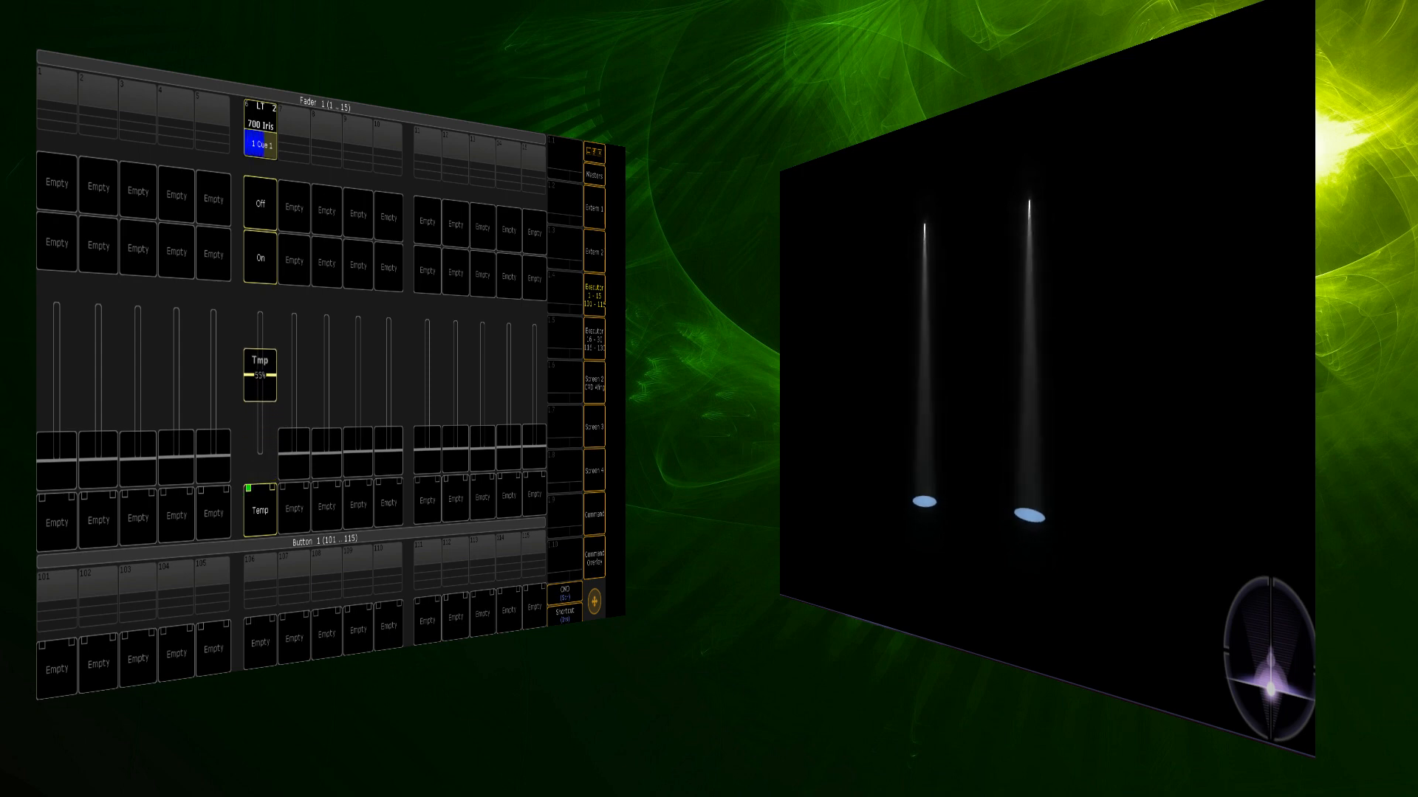
pyautogui.moveTo(259, 371); pyautogui.dragTo(259, 317)
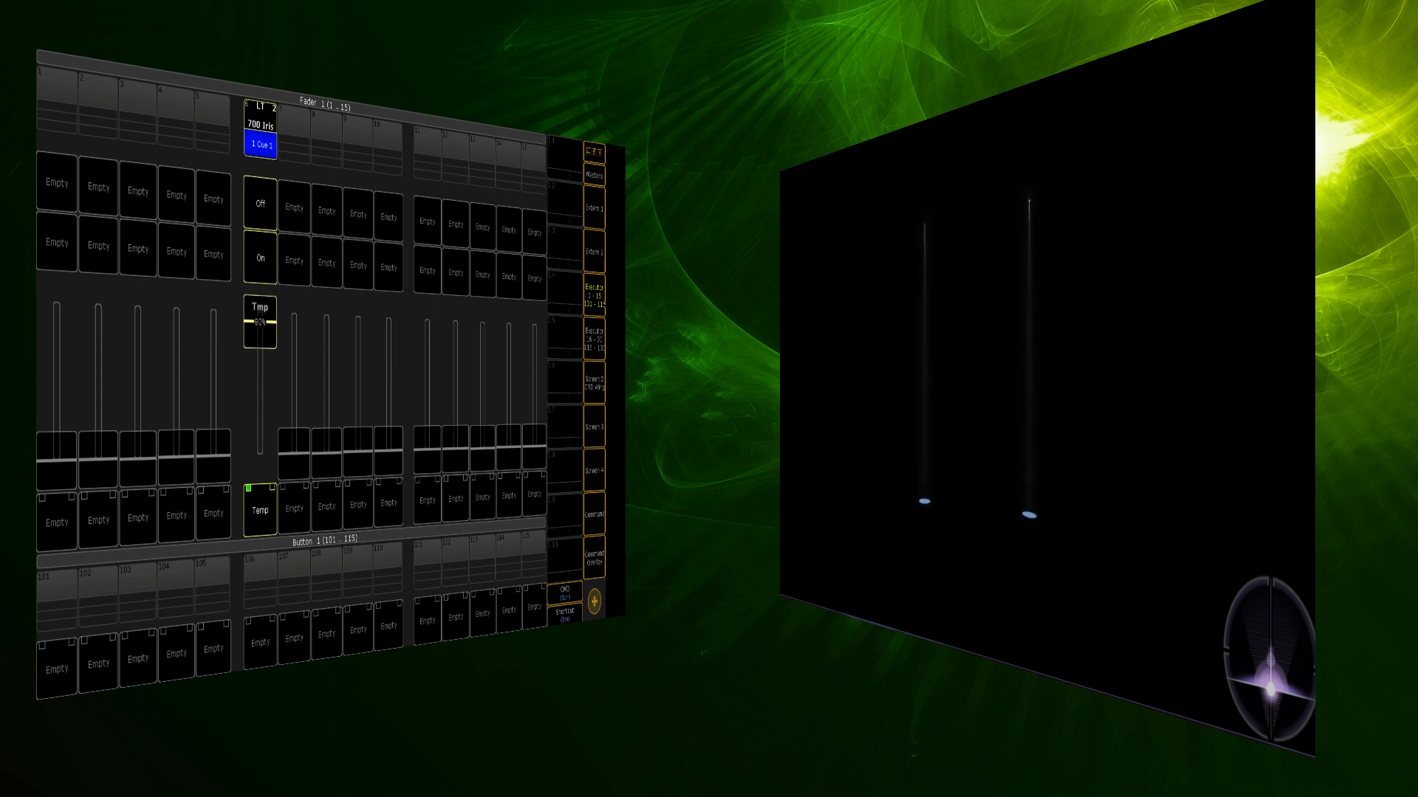
pyautogui.moveTo(259, 326); pyautogui.dragTo(259, 298)
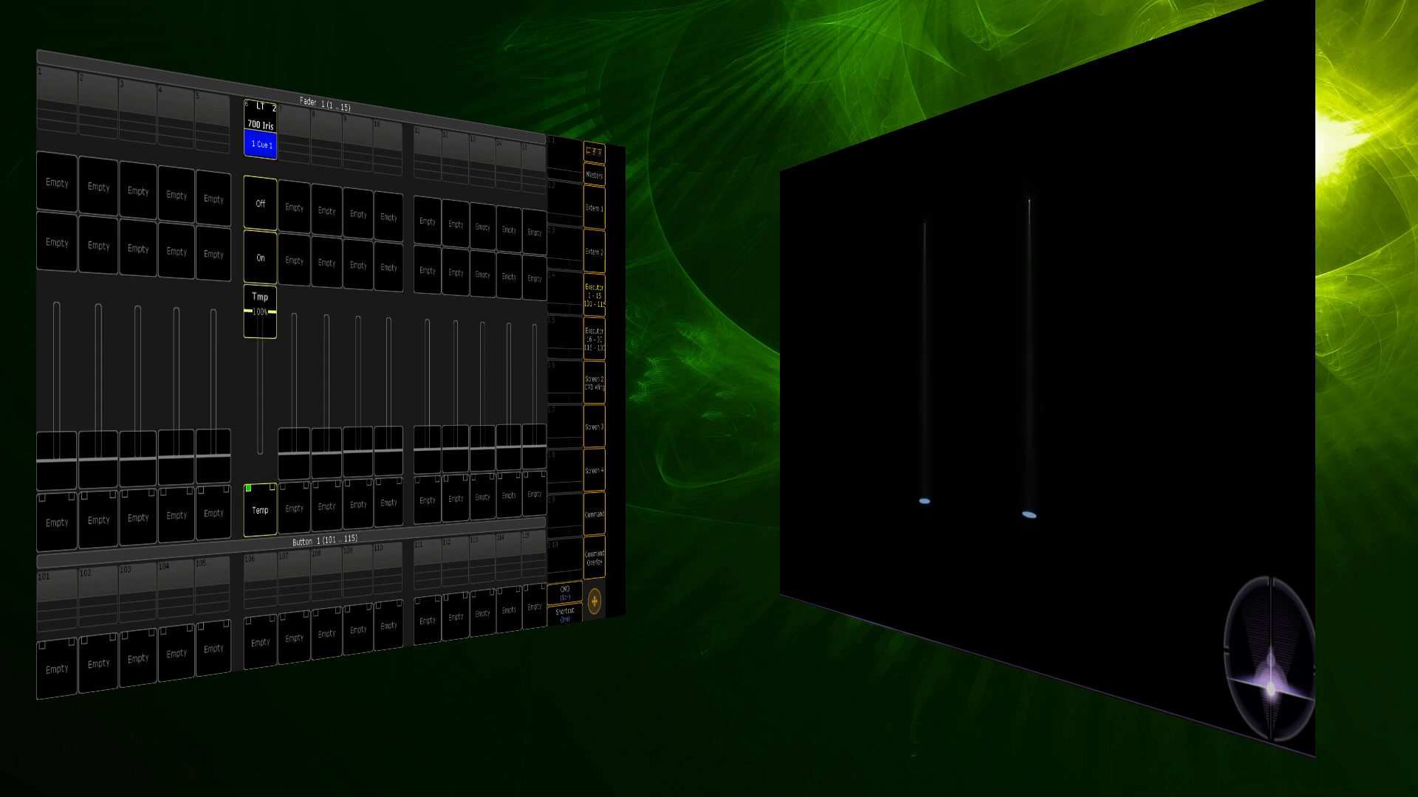
pyautogui.moveTo(258, 311); pyautogui.dragTo(259, 439)
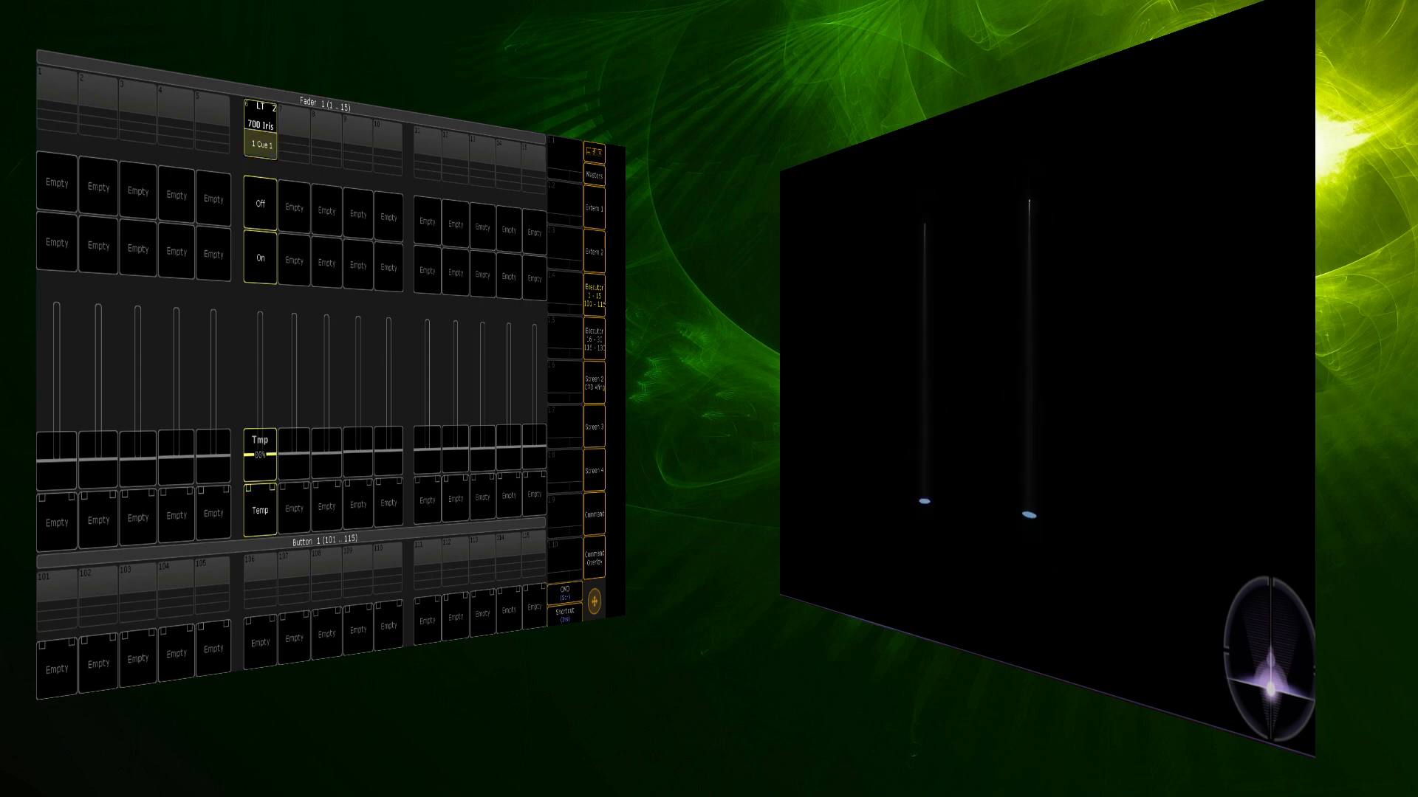
pyautogui.click(259, 146)
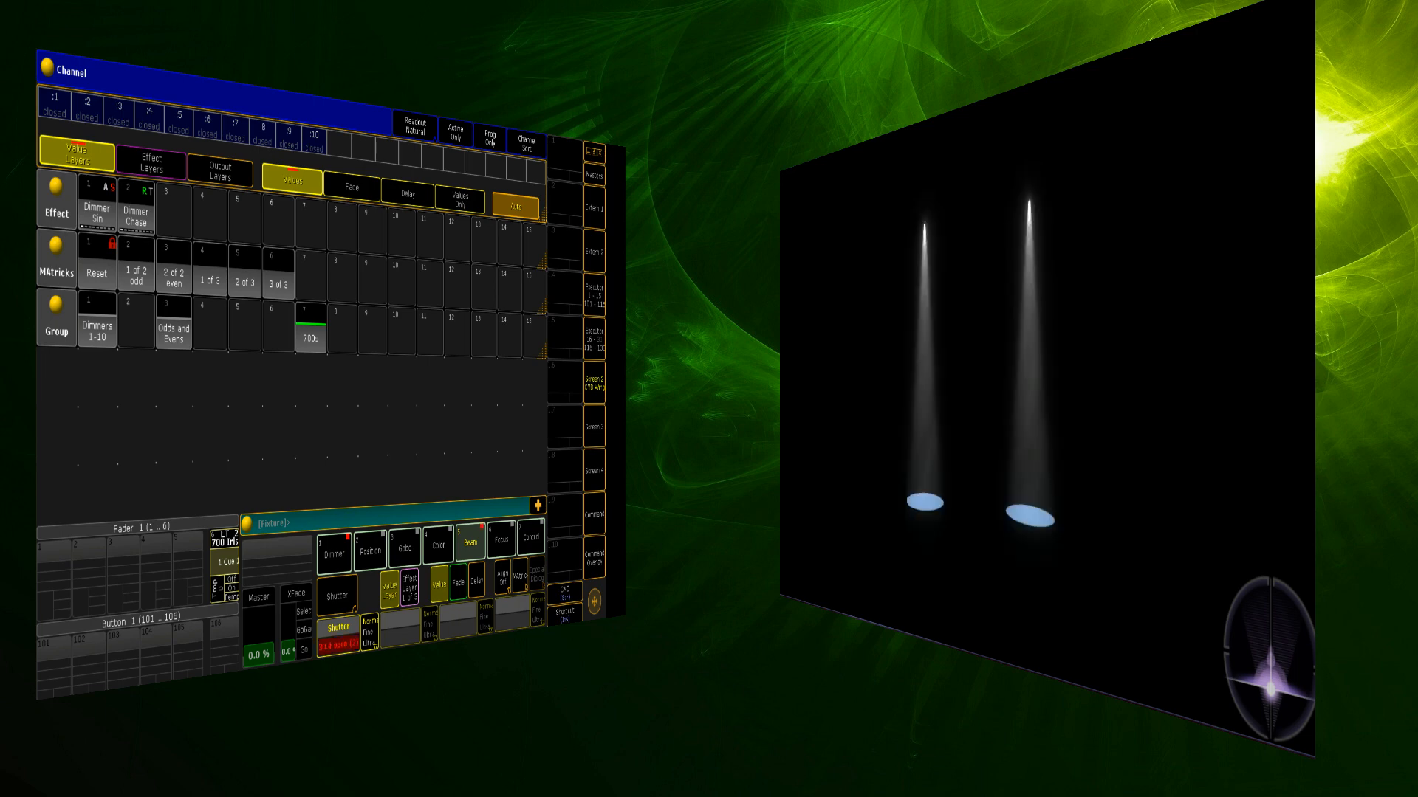
# Give the 700s a shutter strobe value and store it on executor fader 5 beside 700 Iris.
pyautogui.click(335, 621)
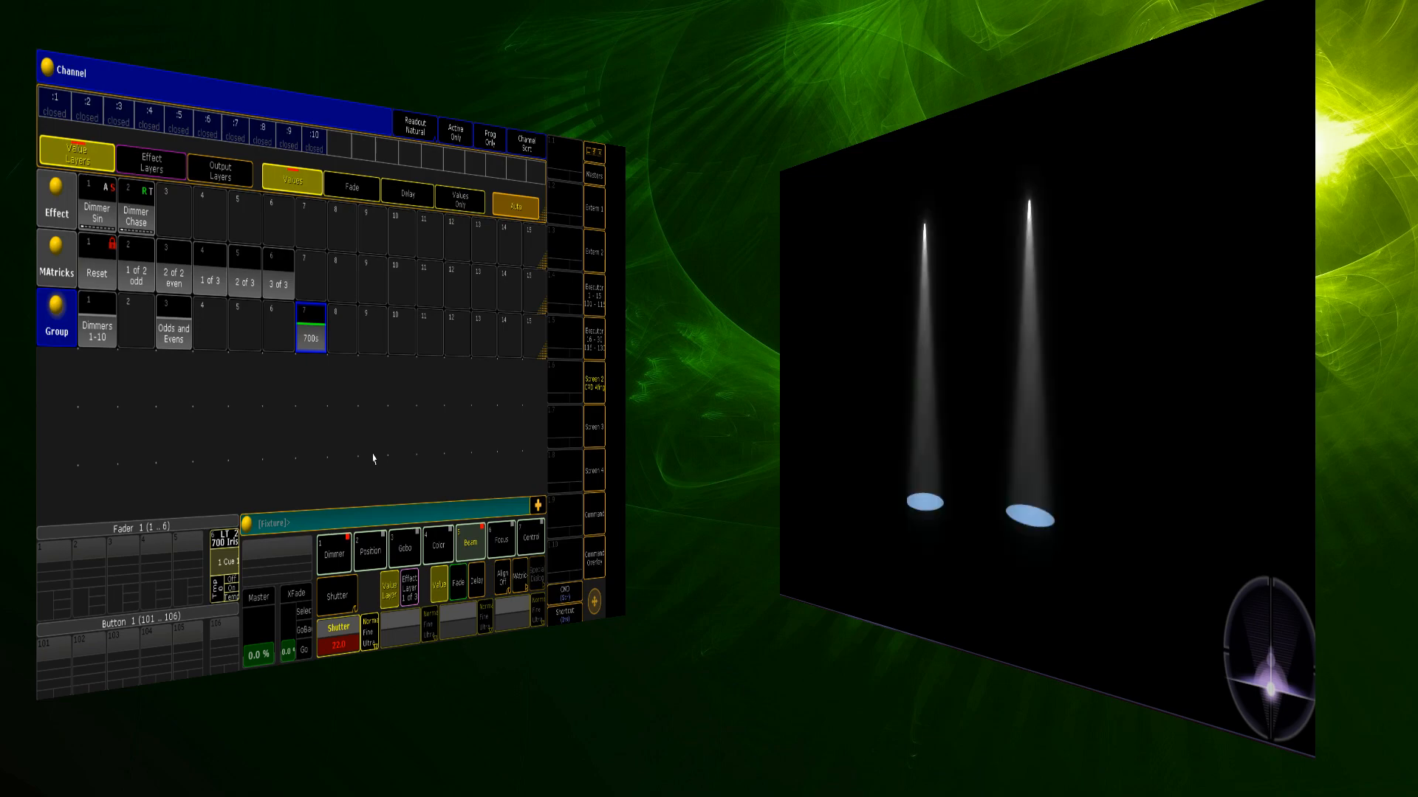
pyautogui.click(335, 627)
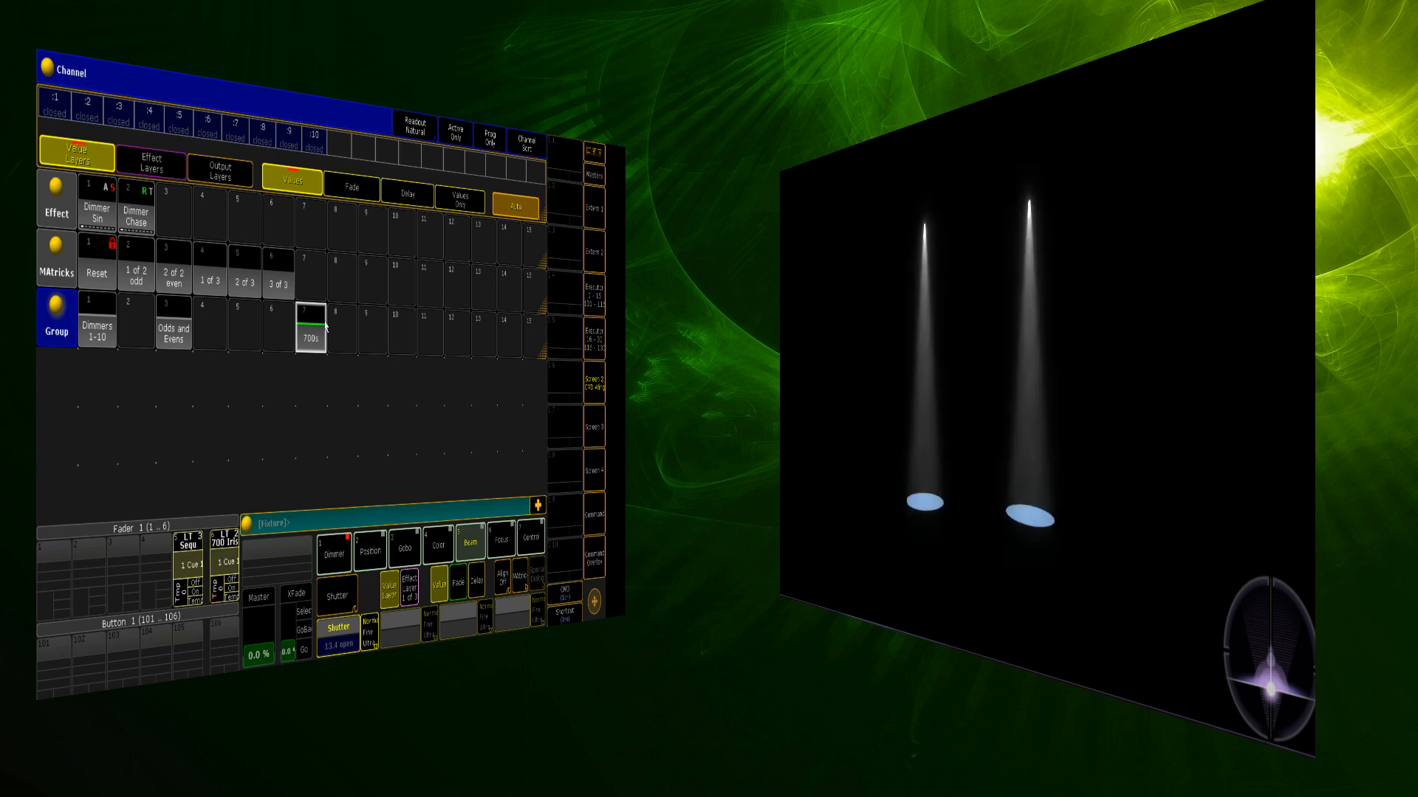
pyautogui.moveTo(339, 360)
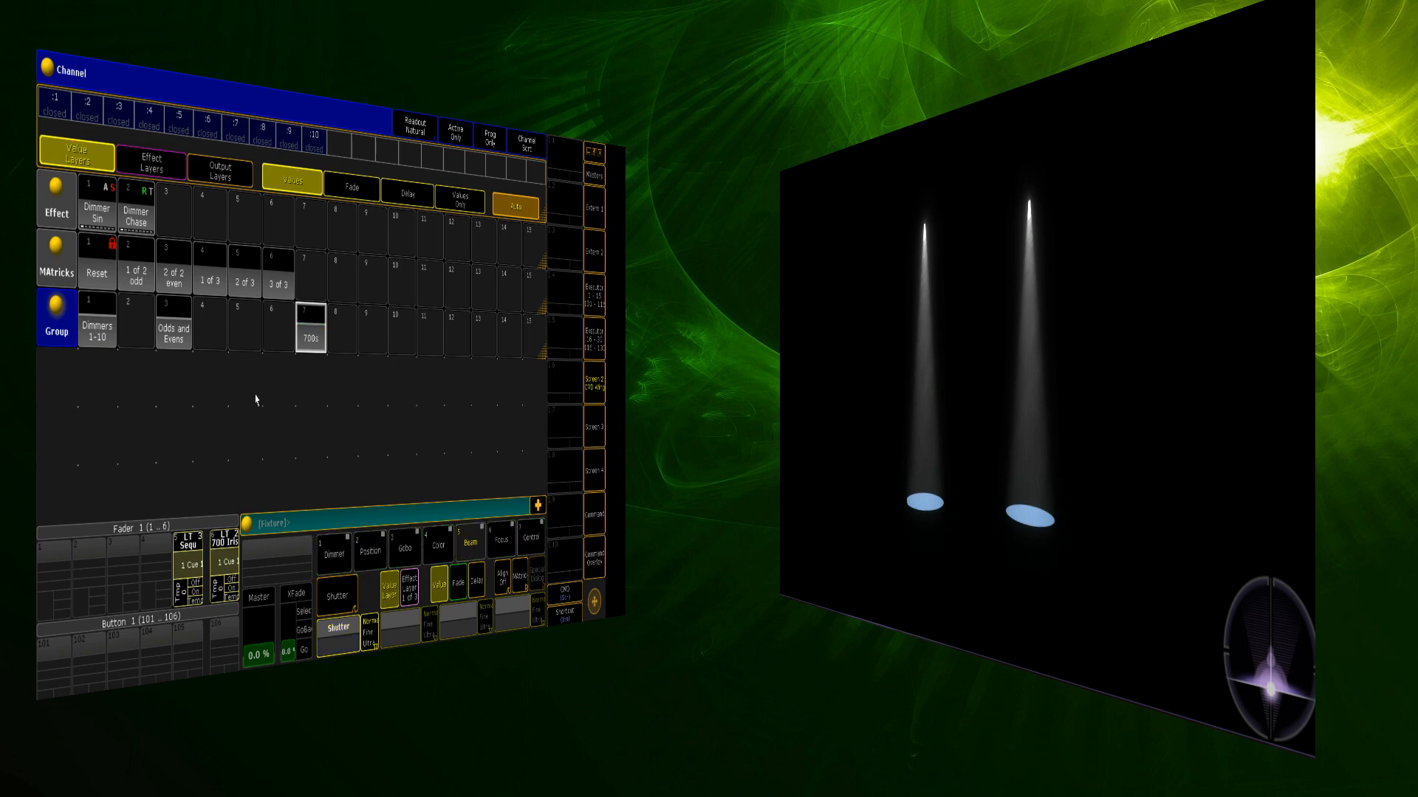
# Turn off the running sequence executor and trigger the first sequence executor.
pyautogui.click(369, 552)
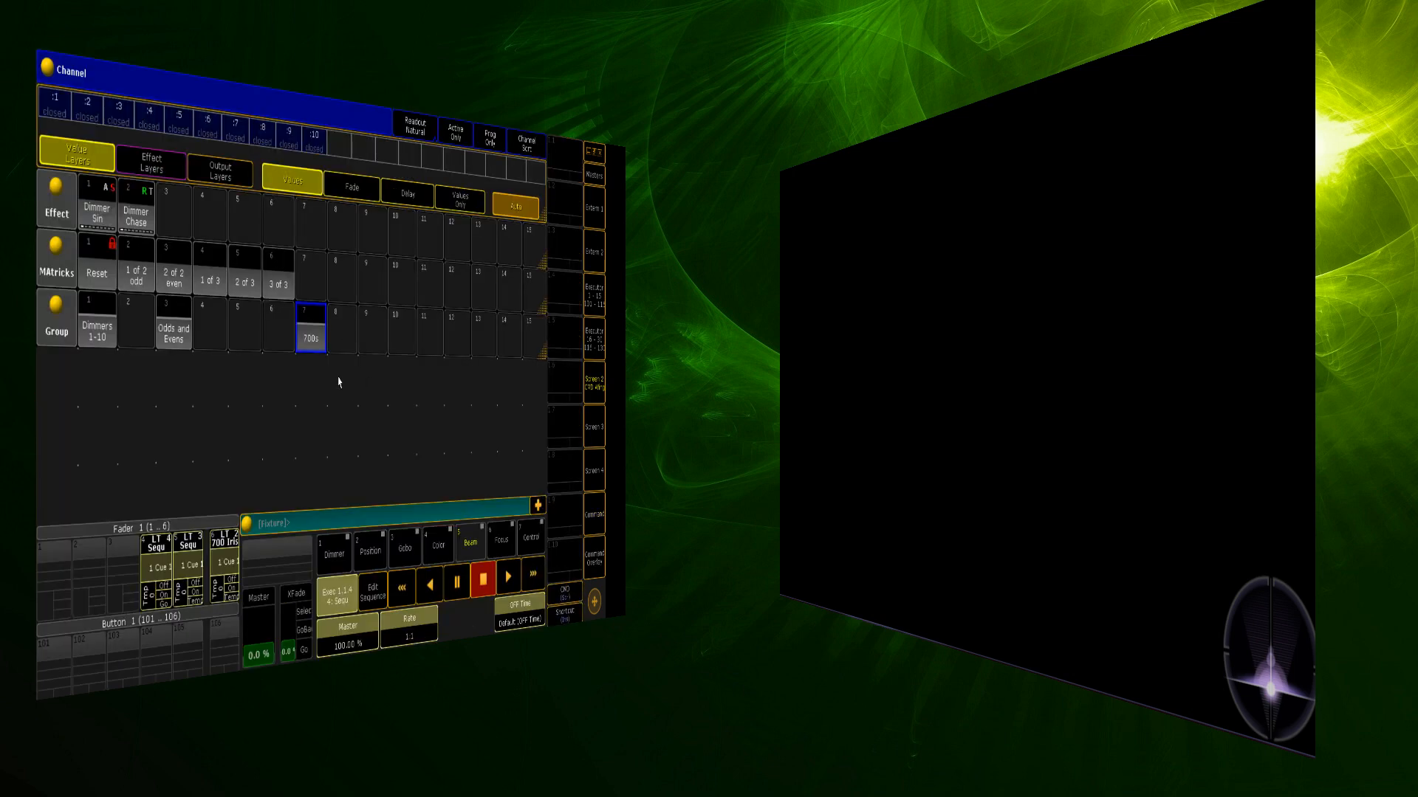
pyautogui.click(507, 578)
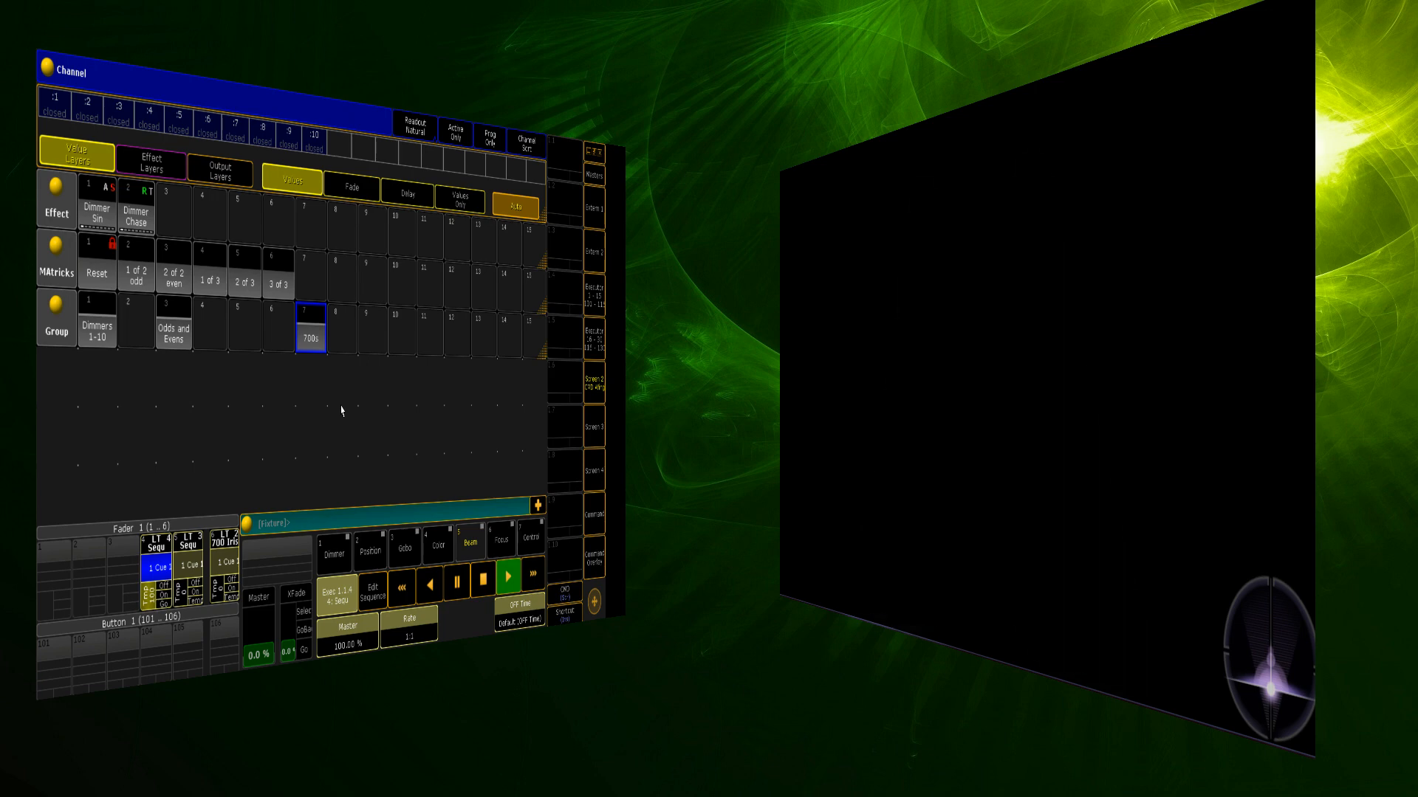
pyautogui.moveTo(352, 381)
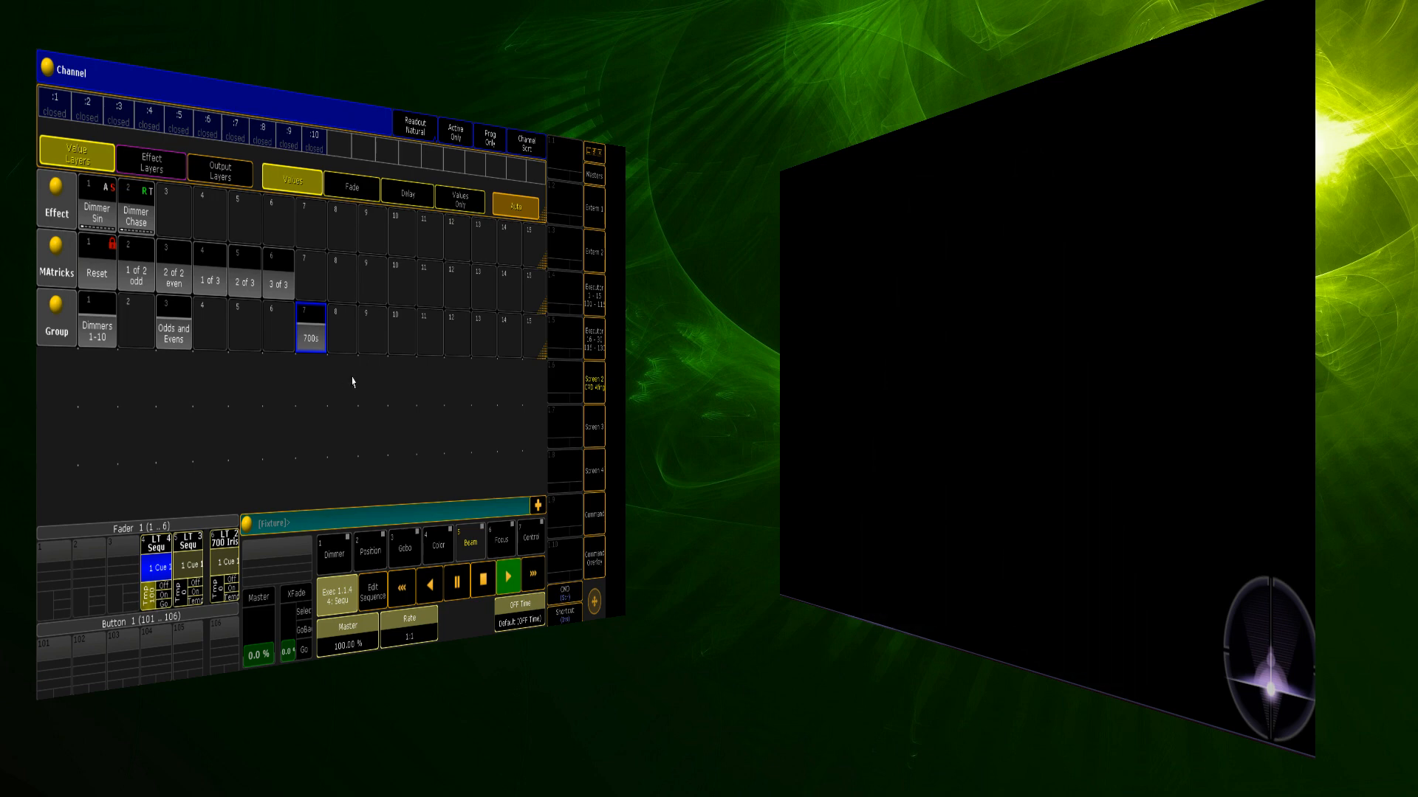
pyautogui.moveTo(353, 351)
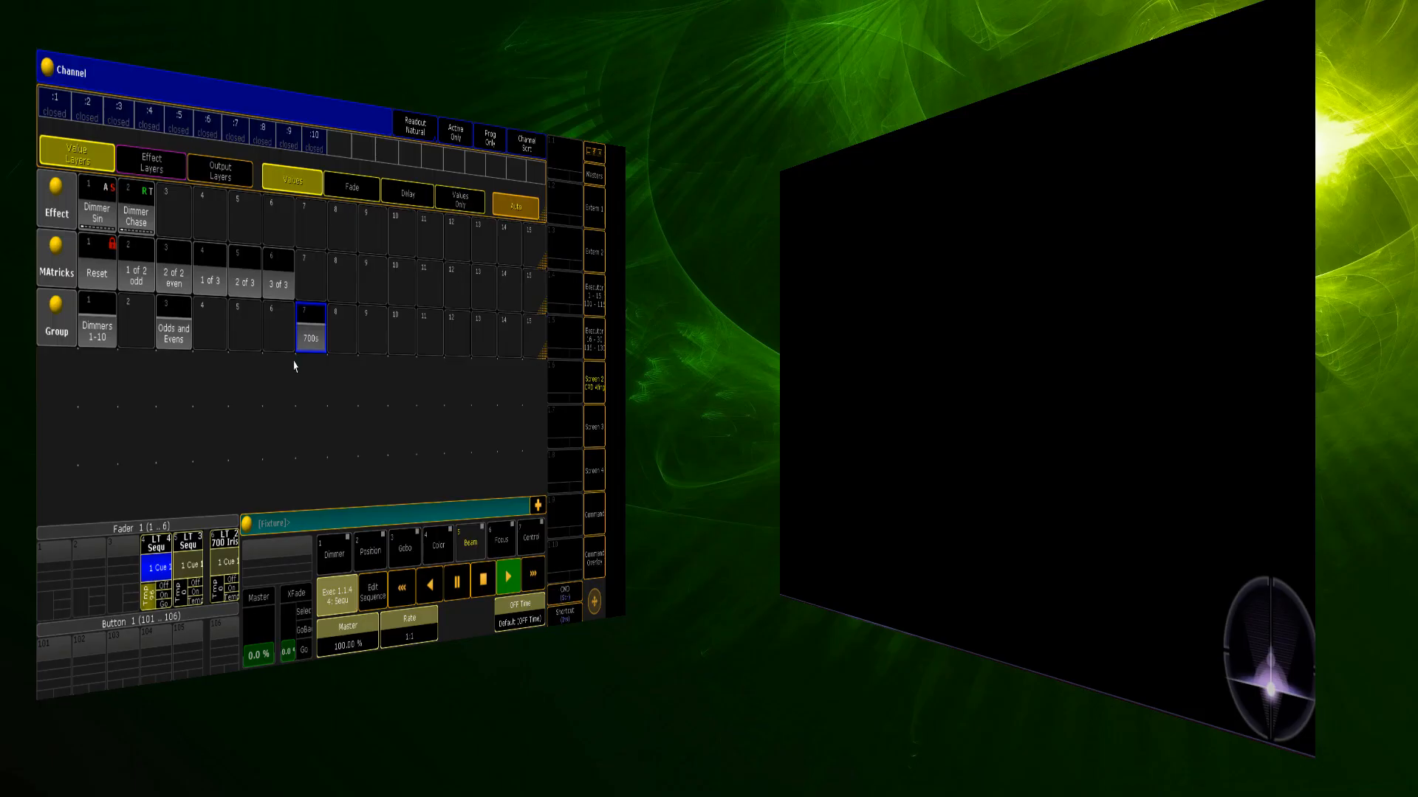
pyautogui.moveTo(356, 339)
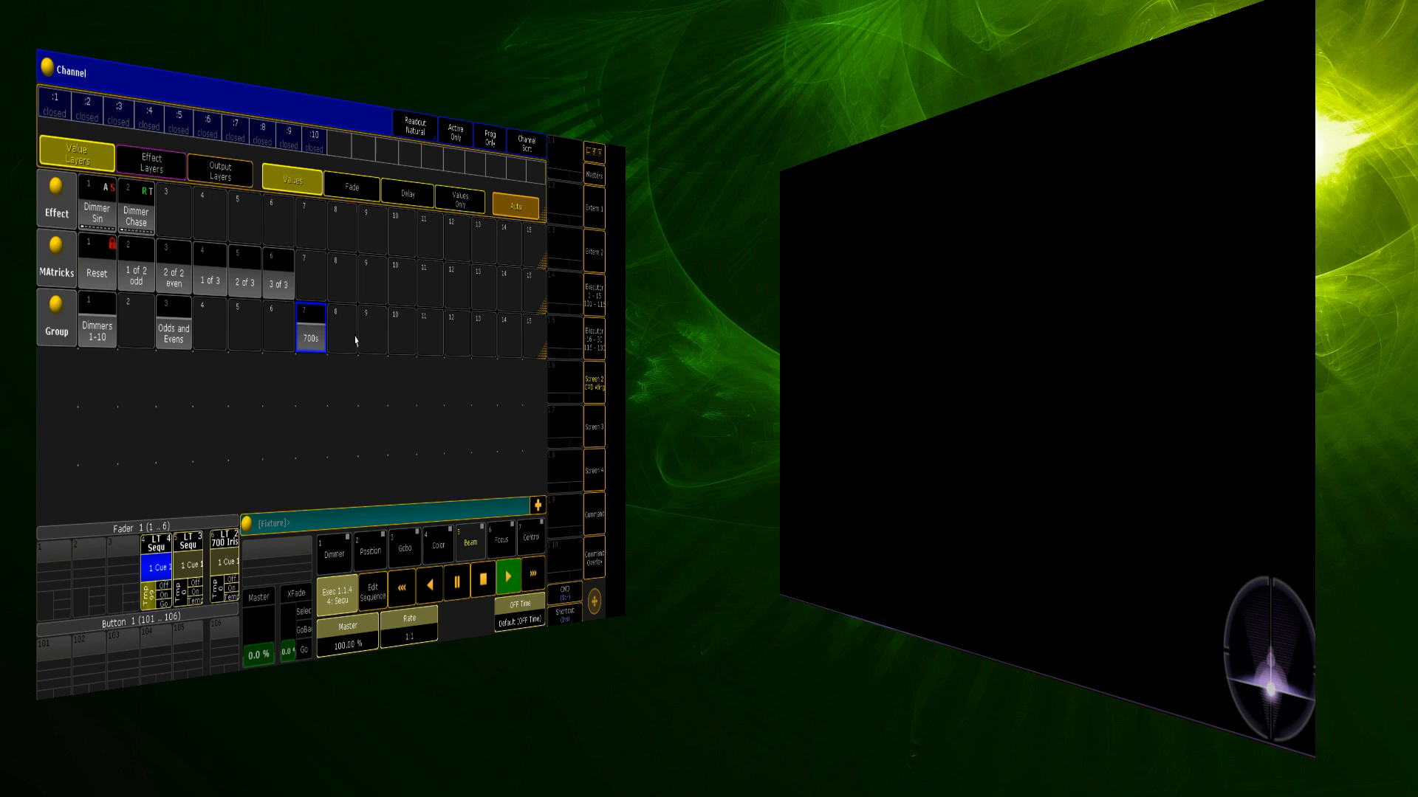
pyautogui.moveTo(336, 366)
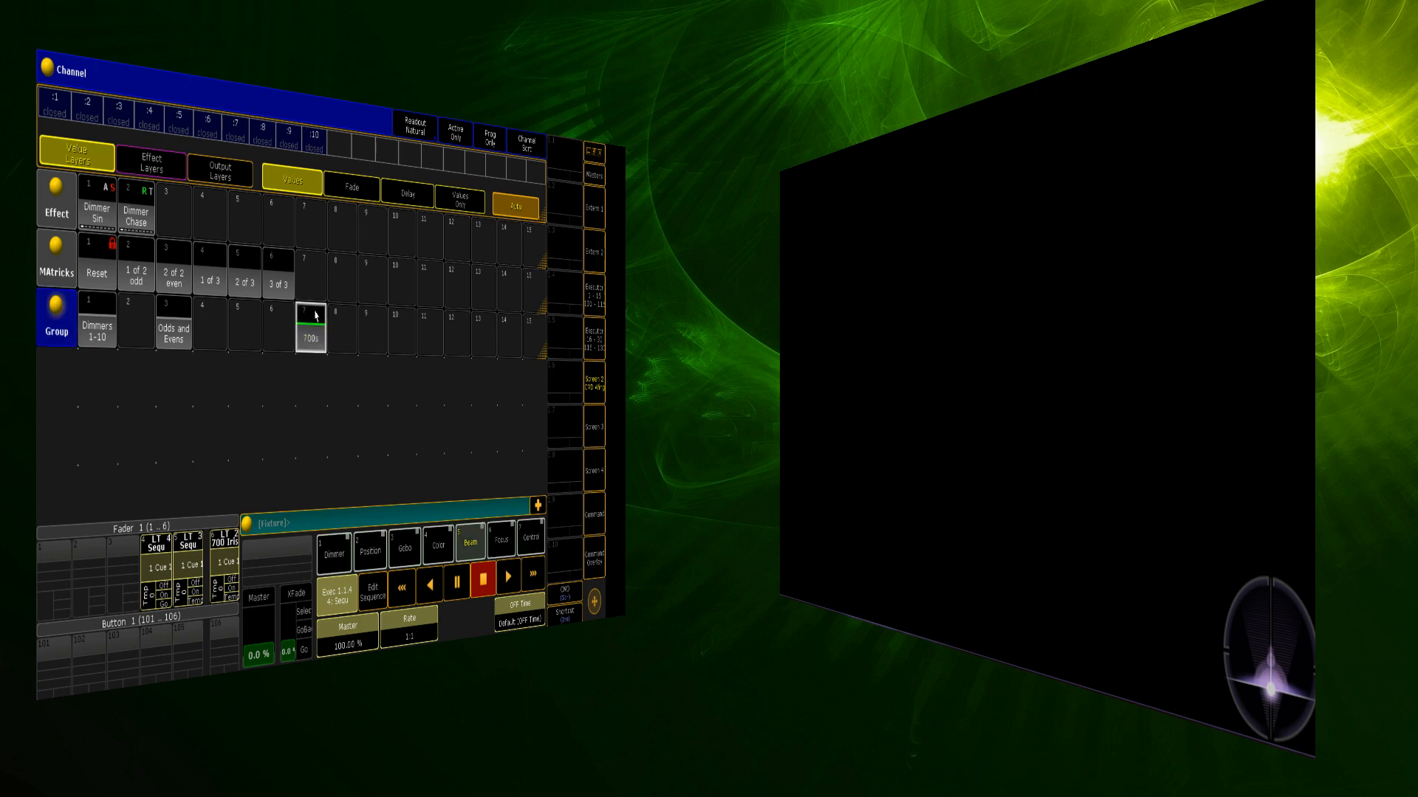
# Select the 700s group and show its Pan and Tilt position values.
pyautogui.click(305, 334)
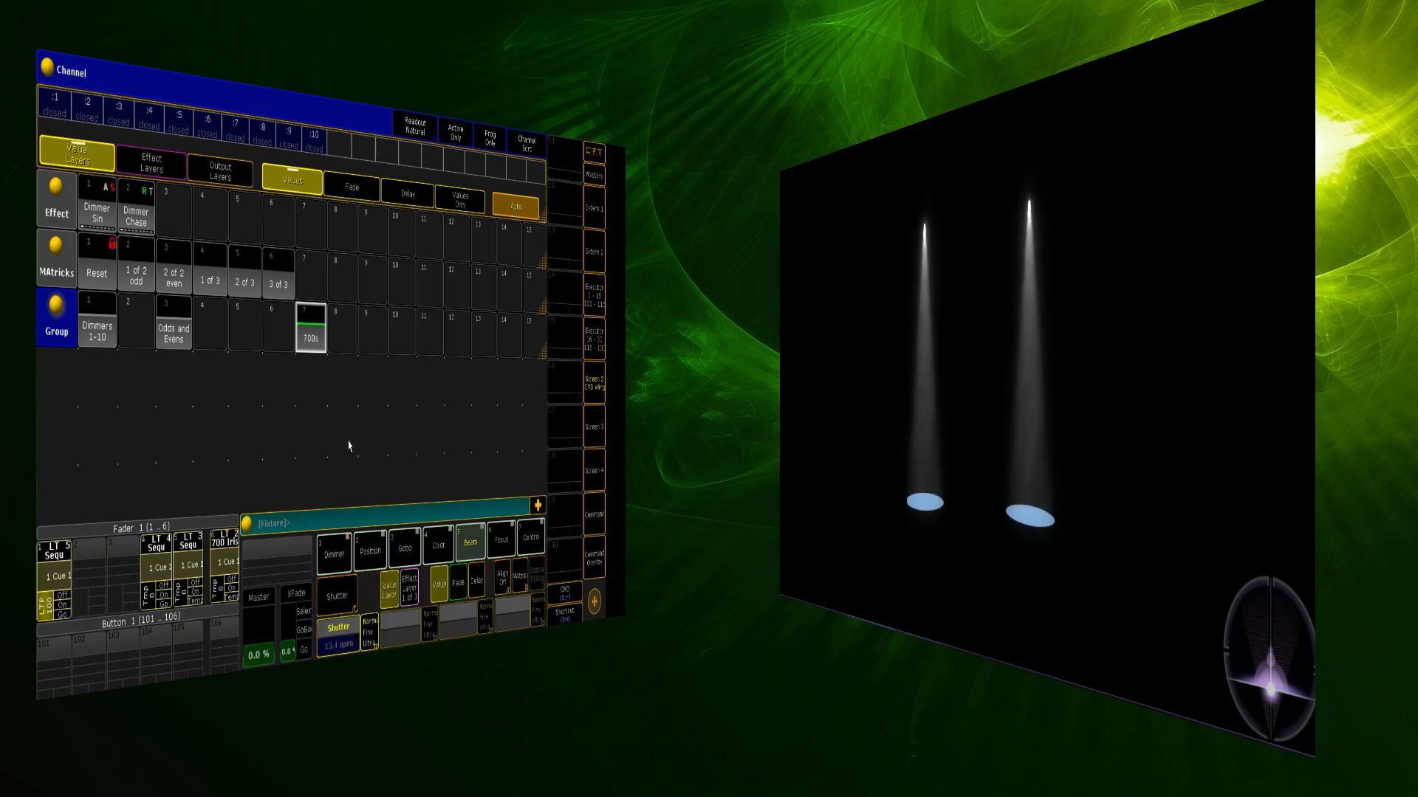
pyautogui.click(57, 577)
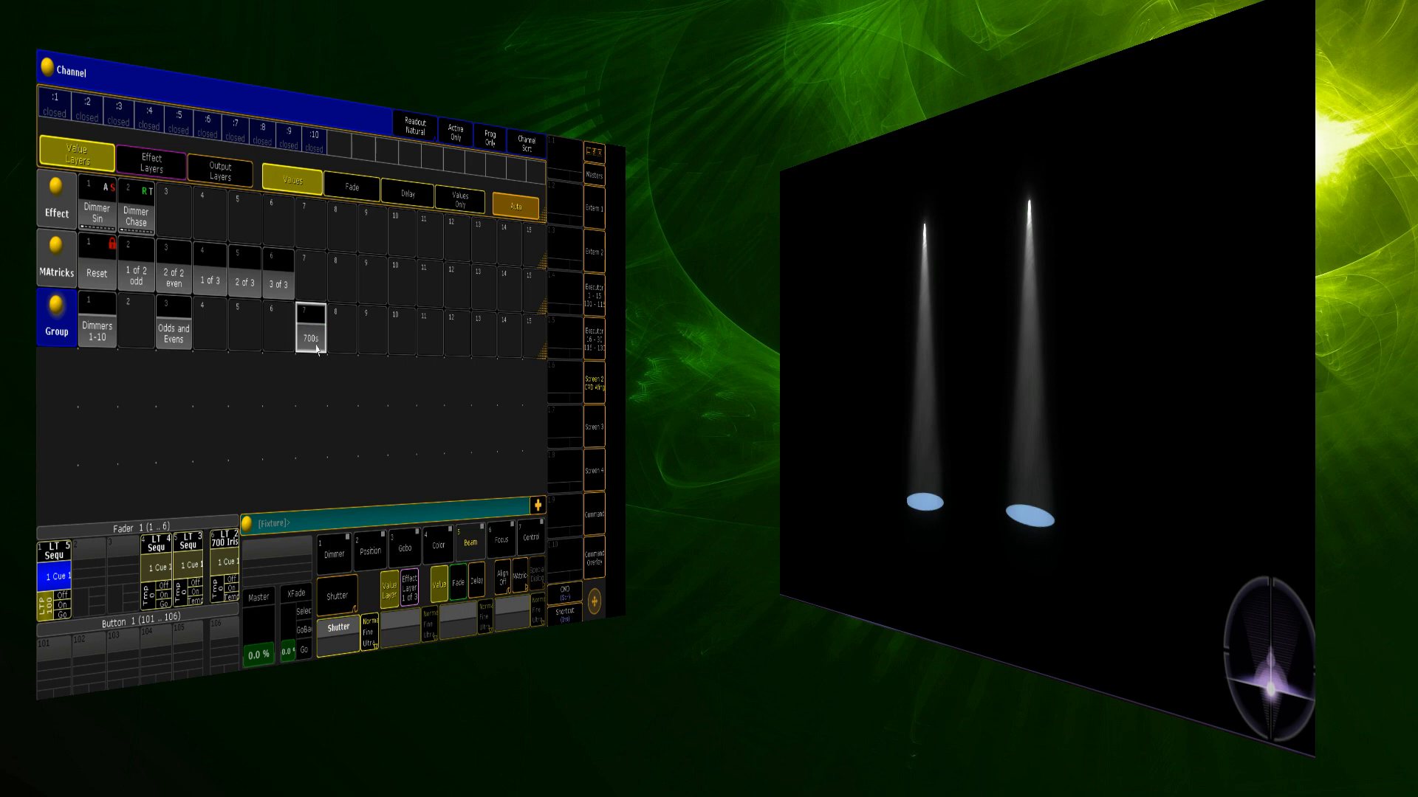
pyautogui.click(370, 551)
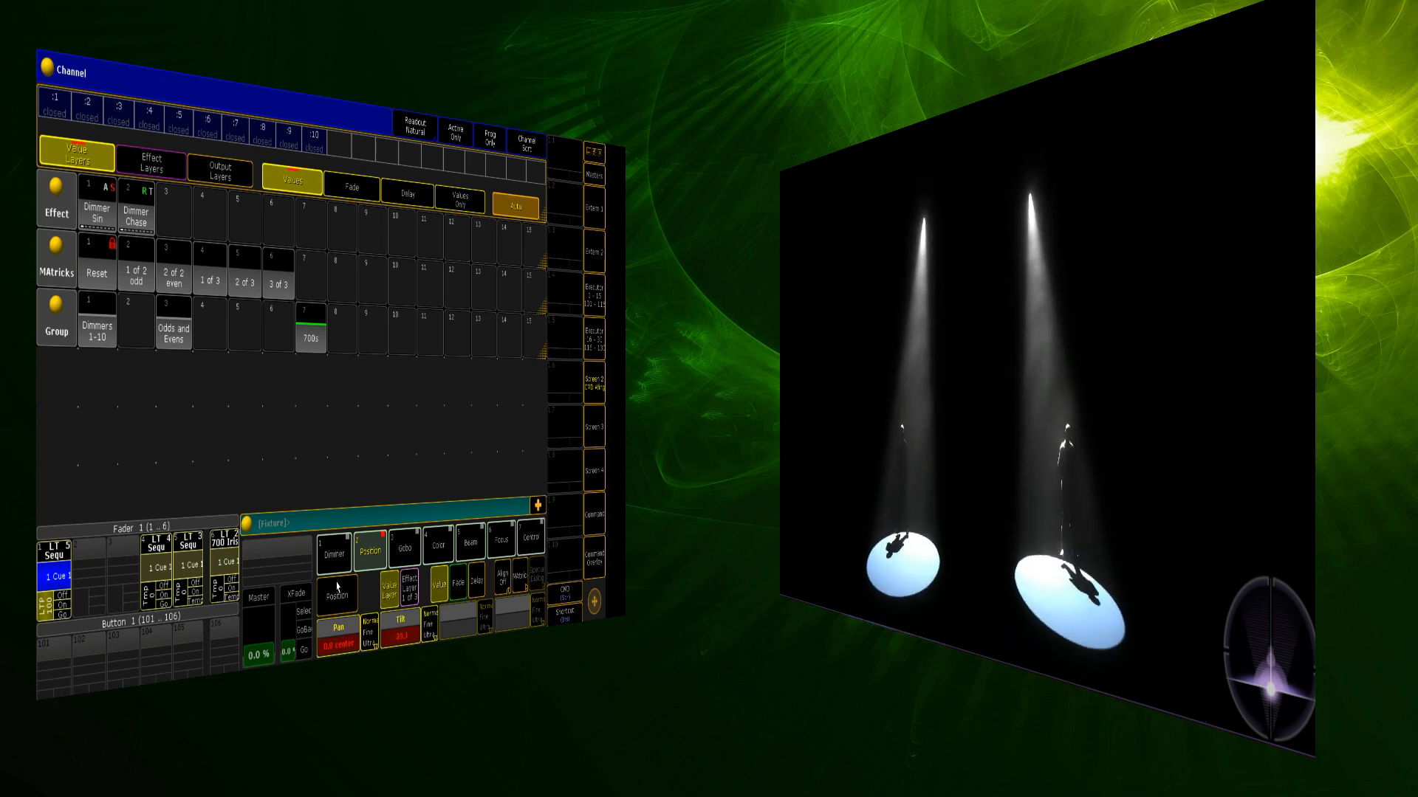
pyautogui.click(310, 333)
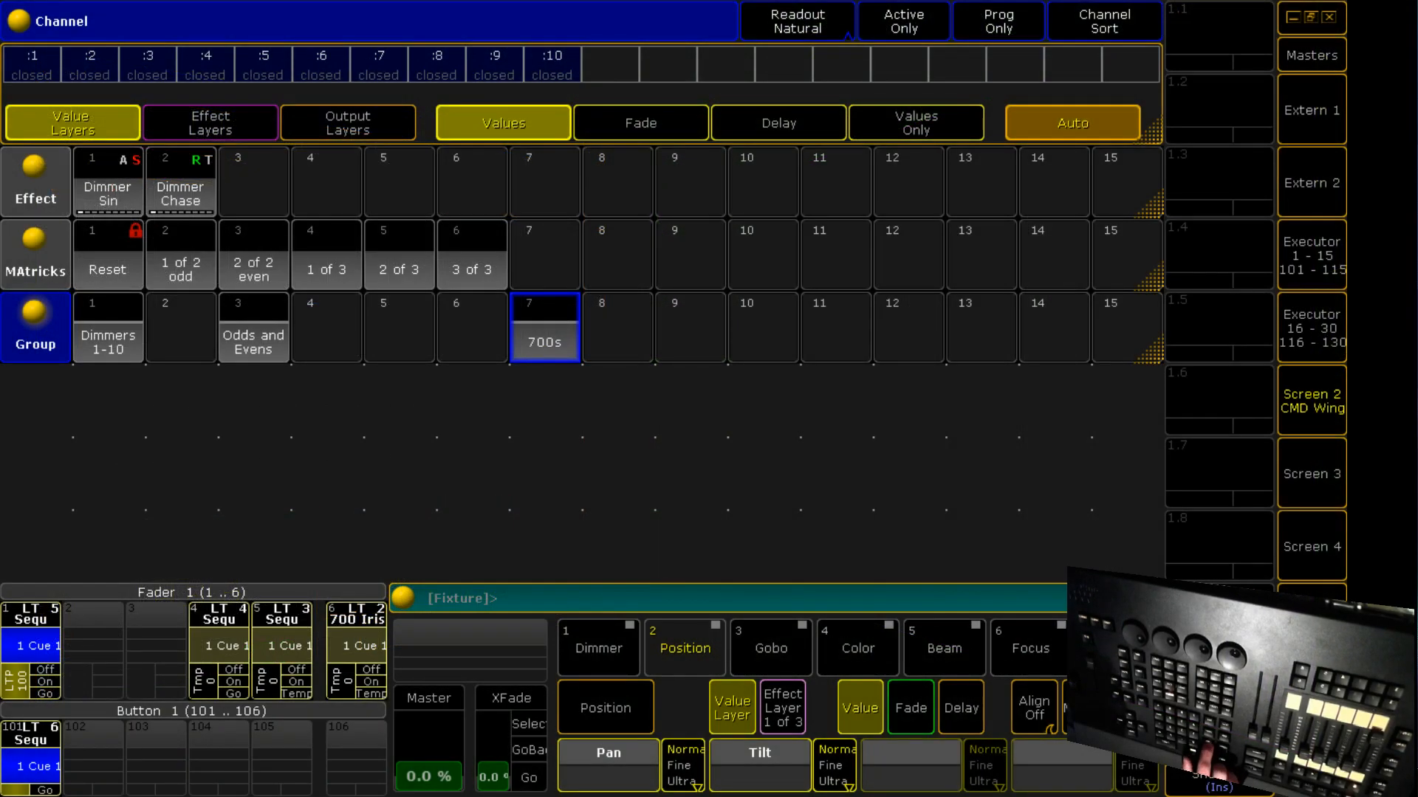
pyautogui.moveTo(1329, 493)
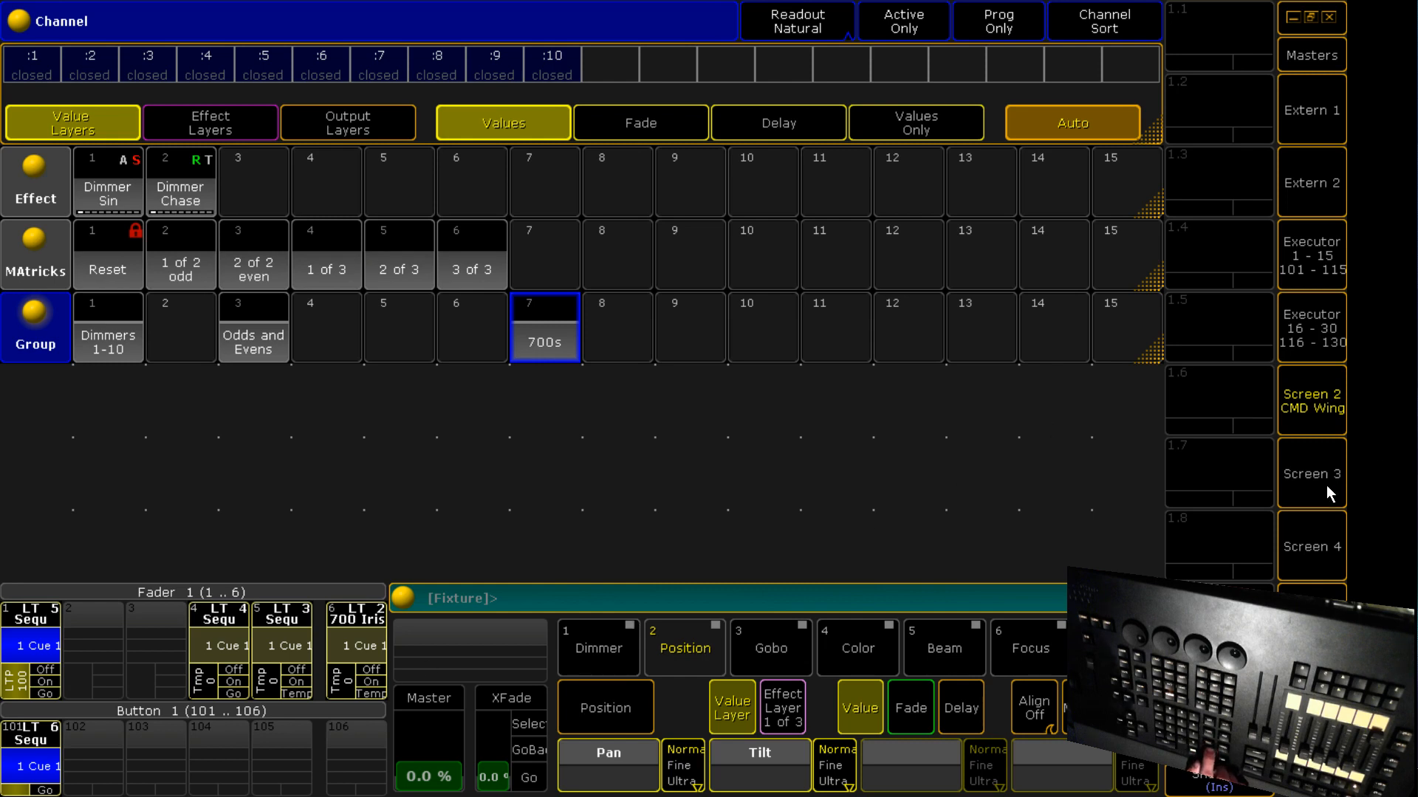
pyautogui.moveTo(1300, 278)
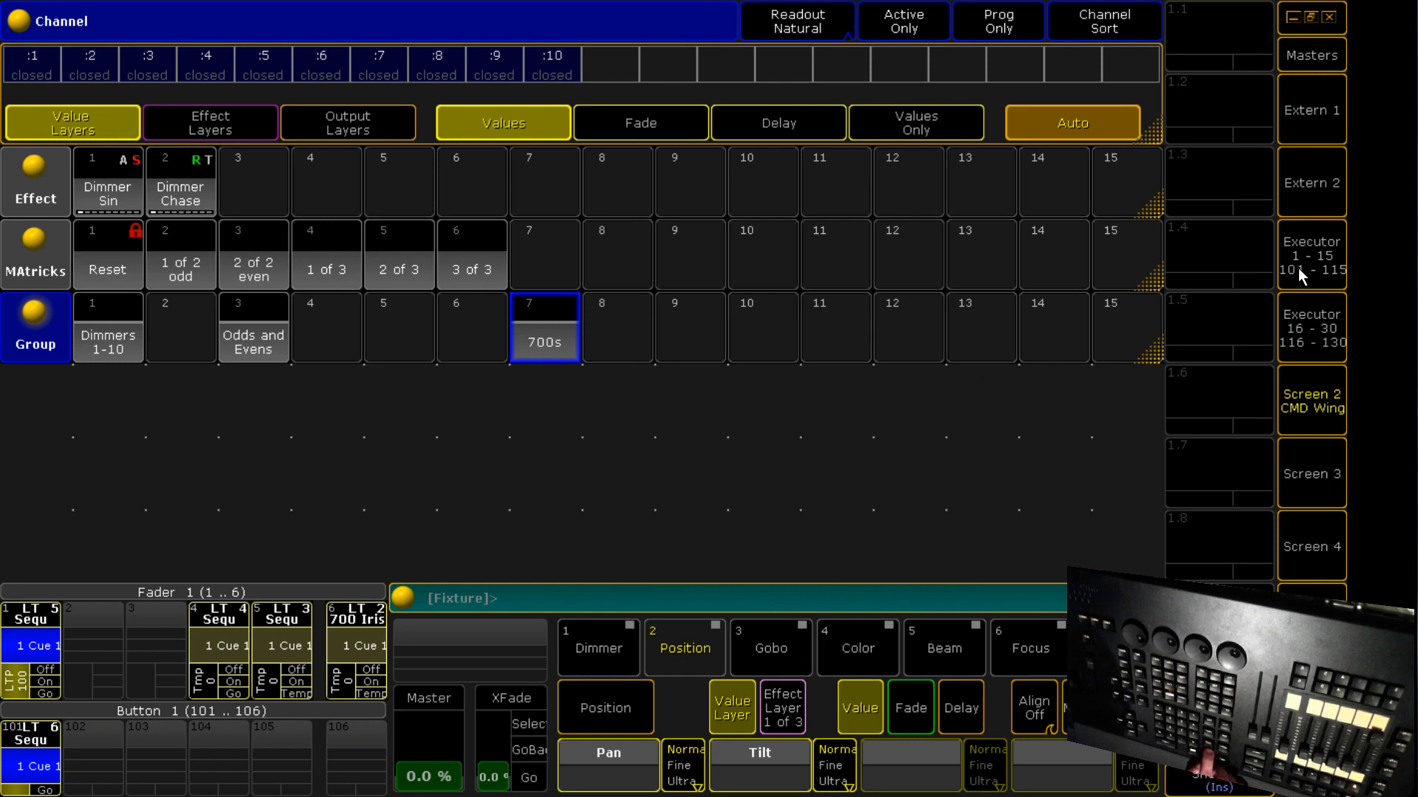
# Add a Fixture sheet on Screen 3 listing Mac 700 fixtures 701 and 702.
pyautogui.click(1309, 472)
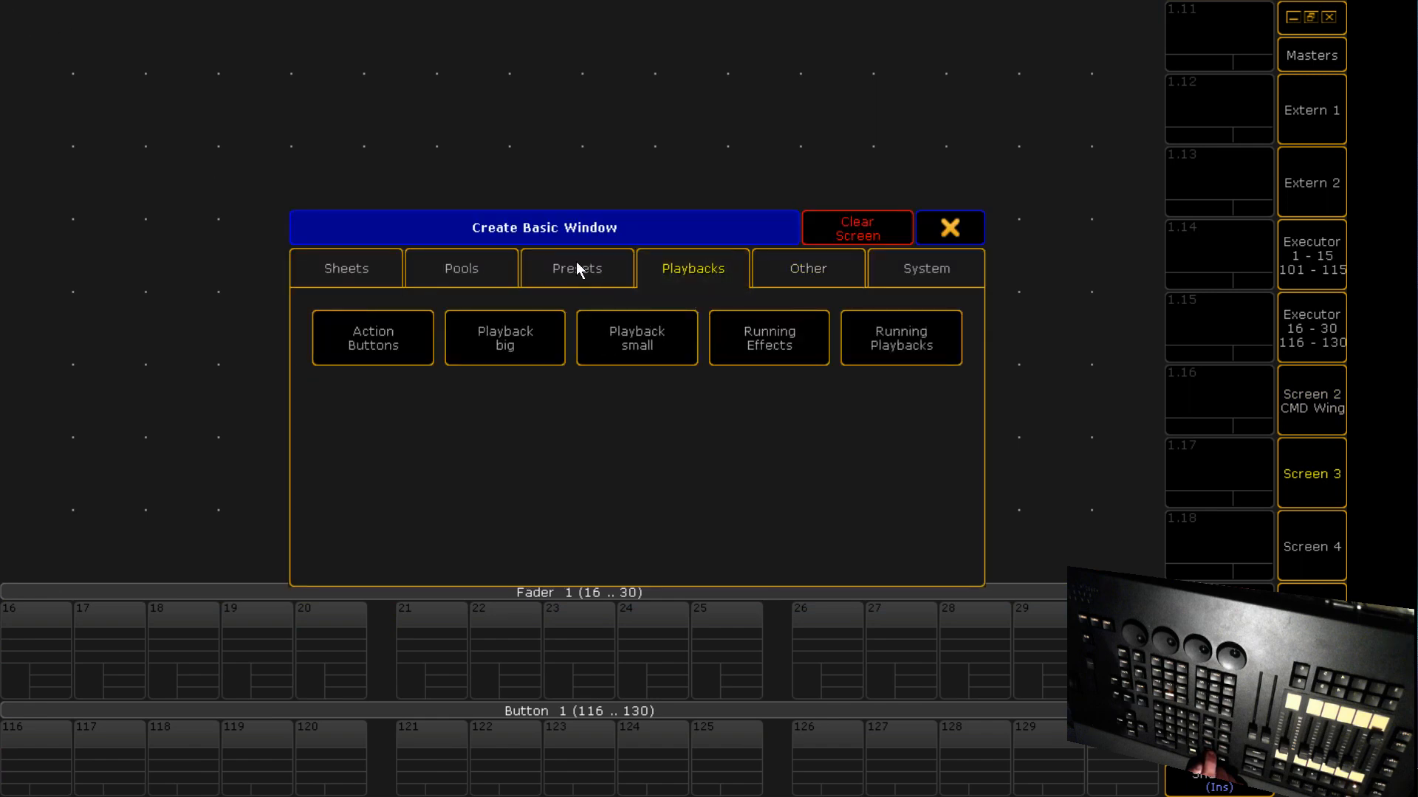
pyautogui.click(461, 267)
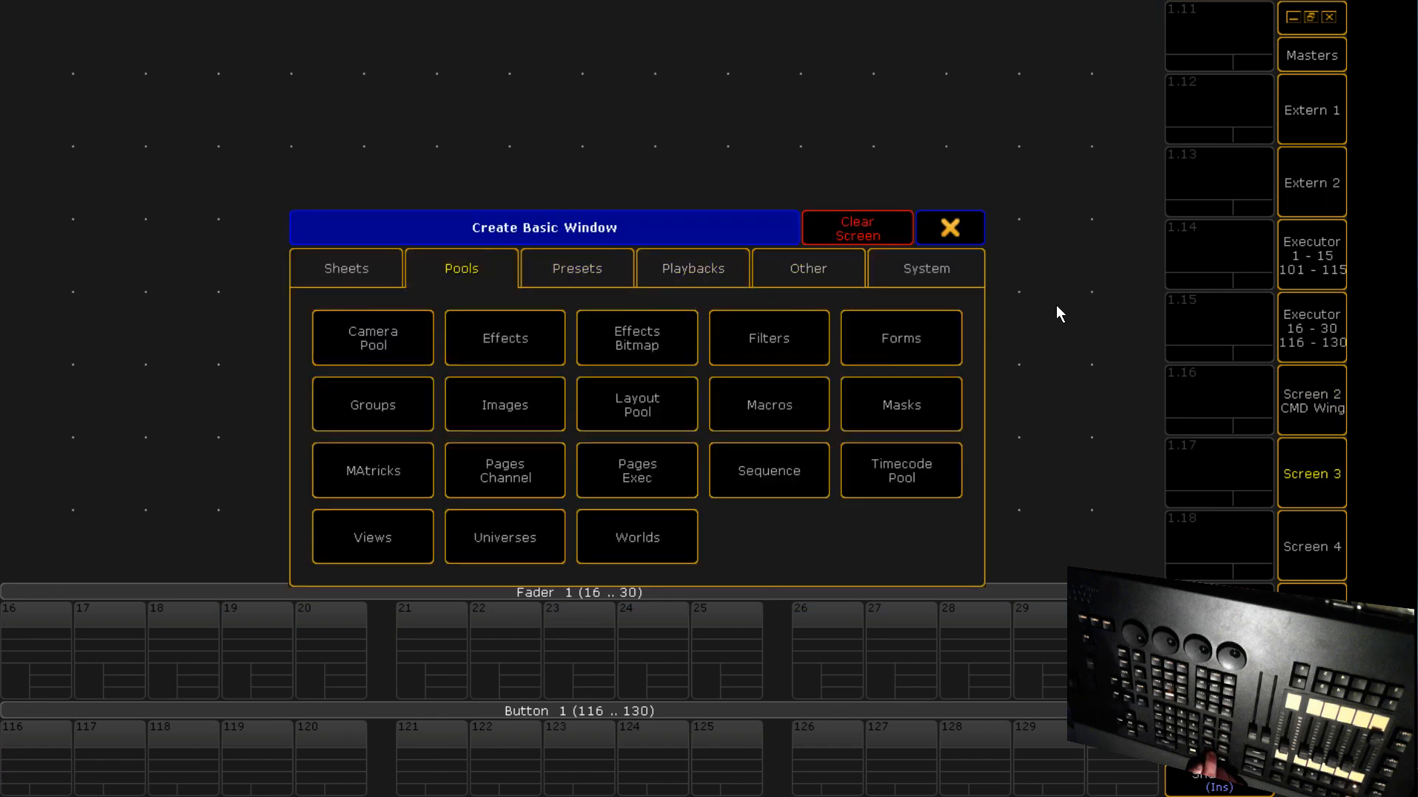
pyautogui.click(346, 268)
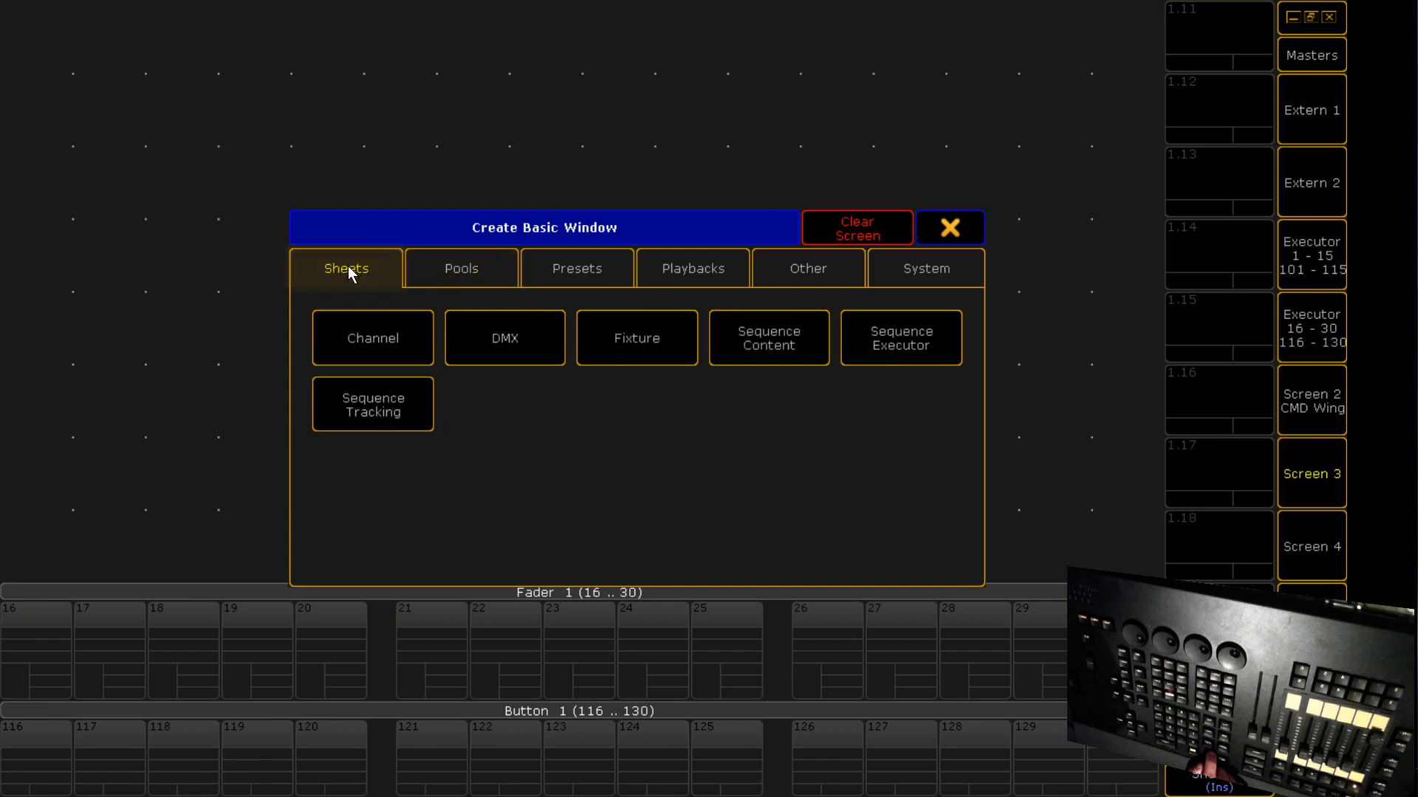
pyautogui.click(635, 337)
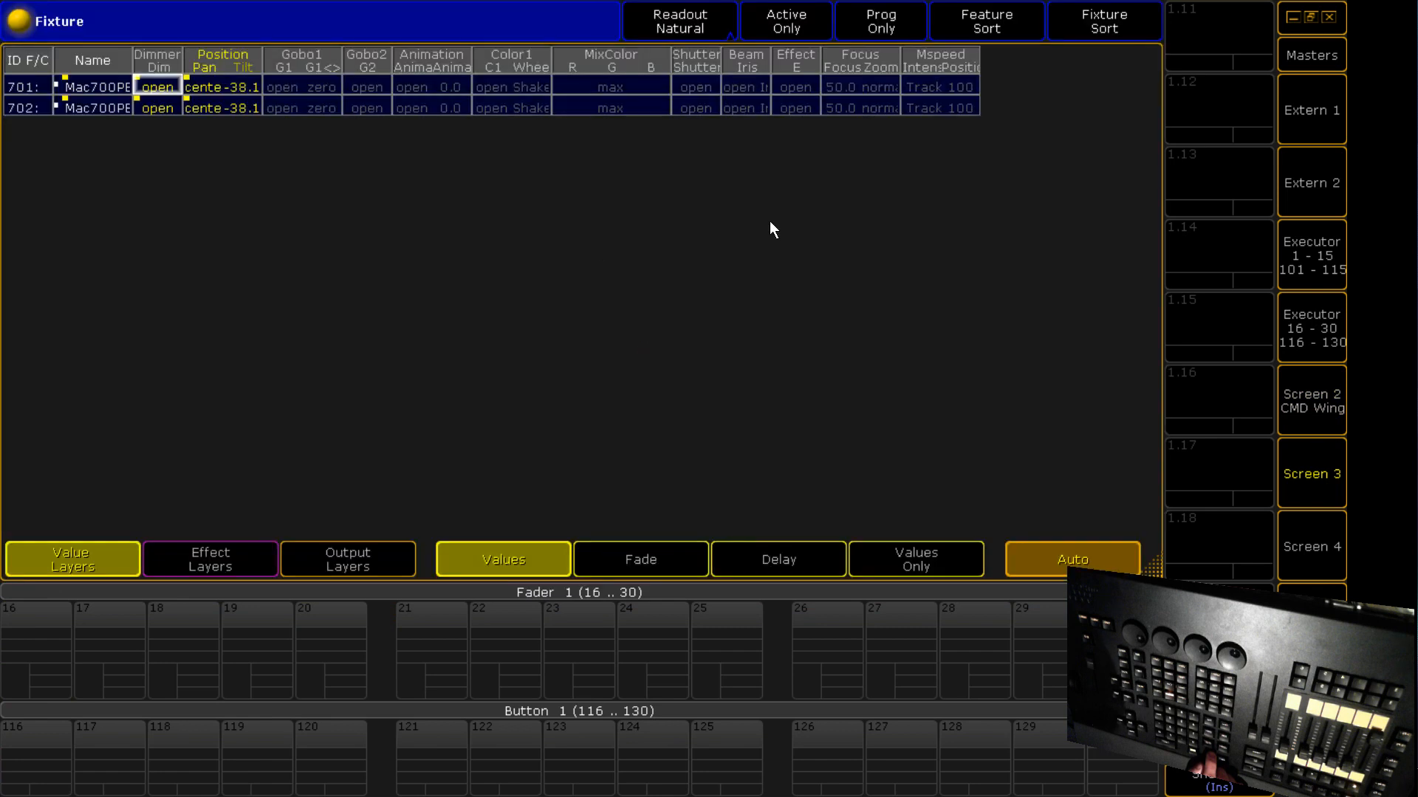
pyautogui.click(879, 21)
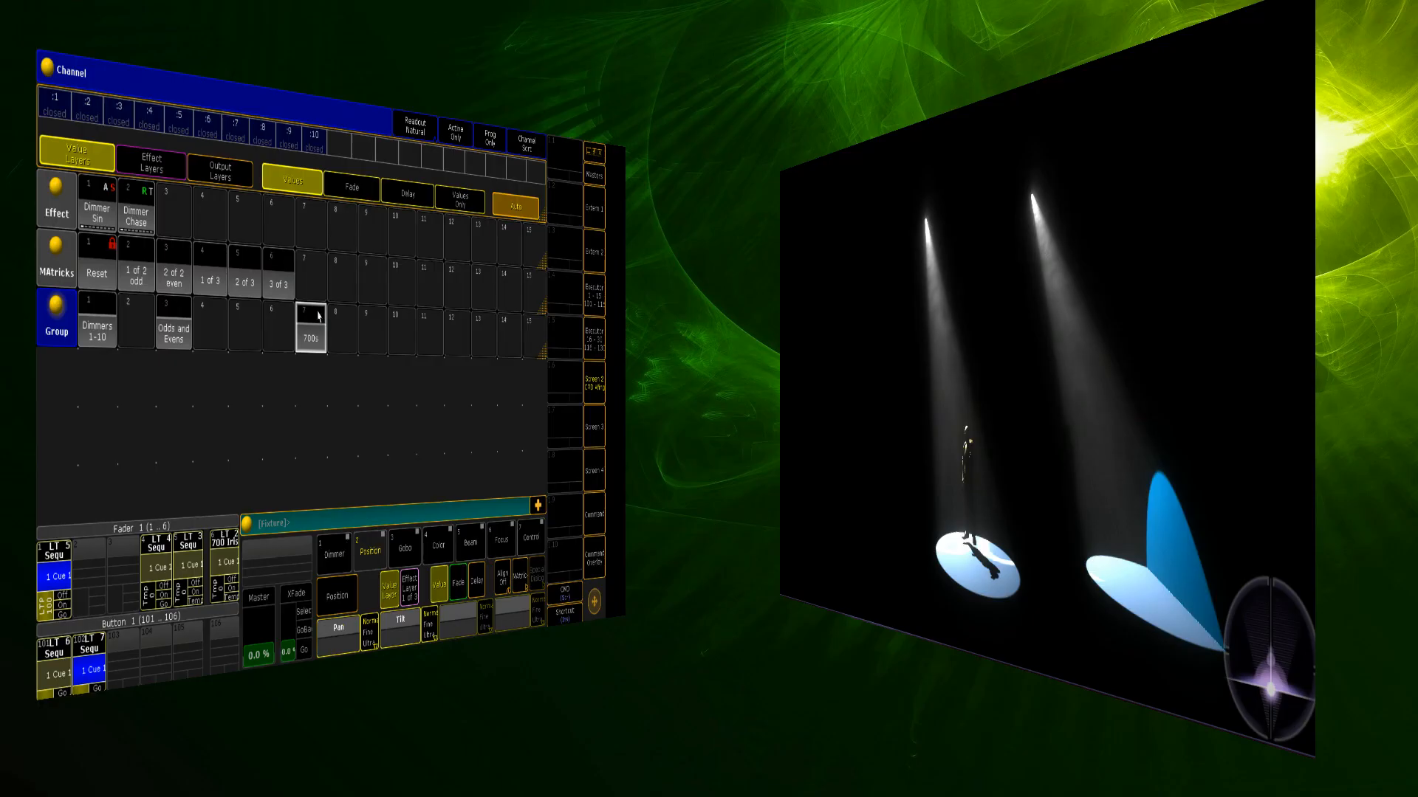
# Add a Color Picker window and pick purple for the 700s beams.
pyautogui.click(310, 332)
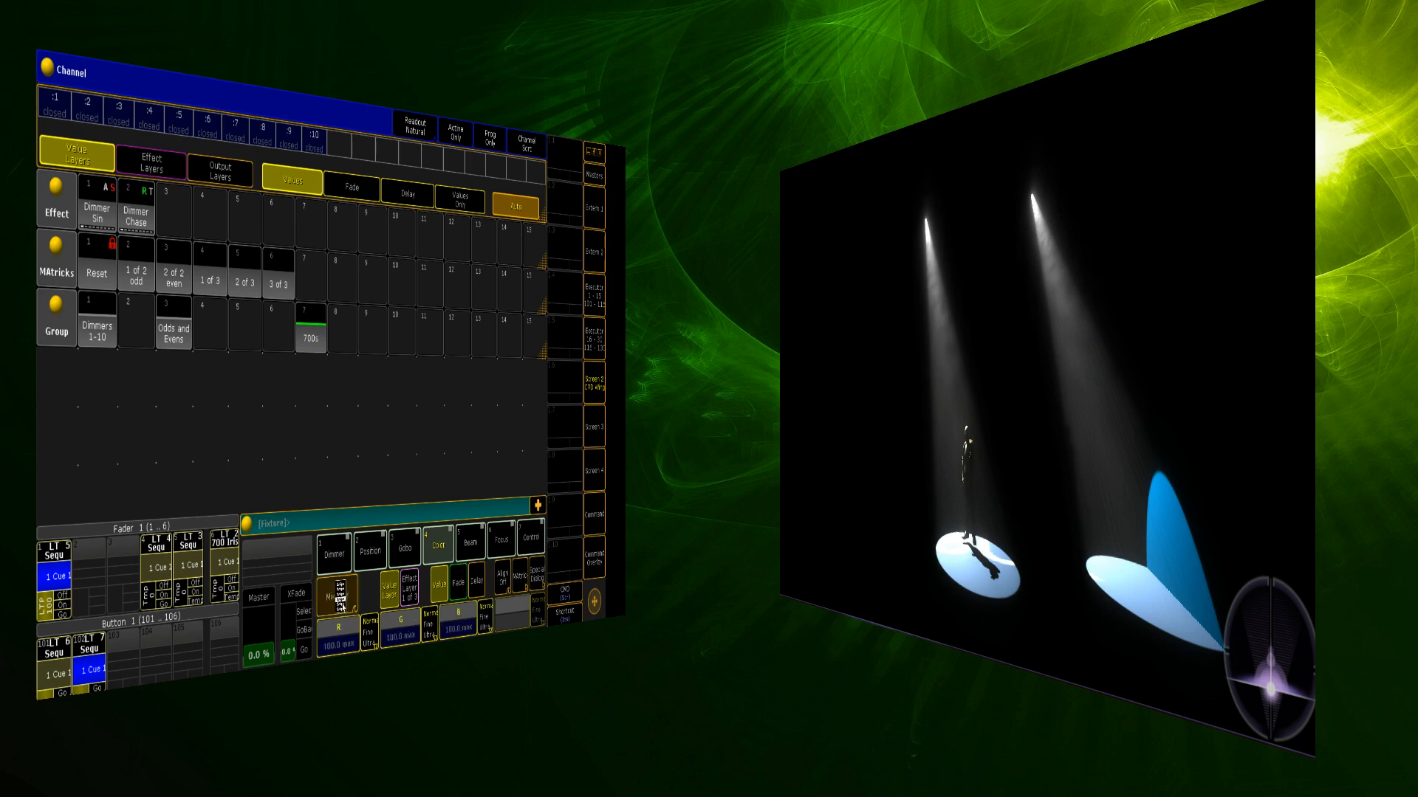
pyautogui.click(336, 597)
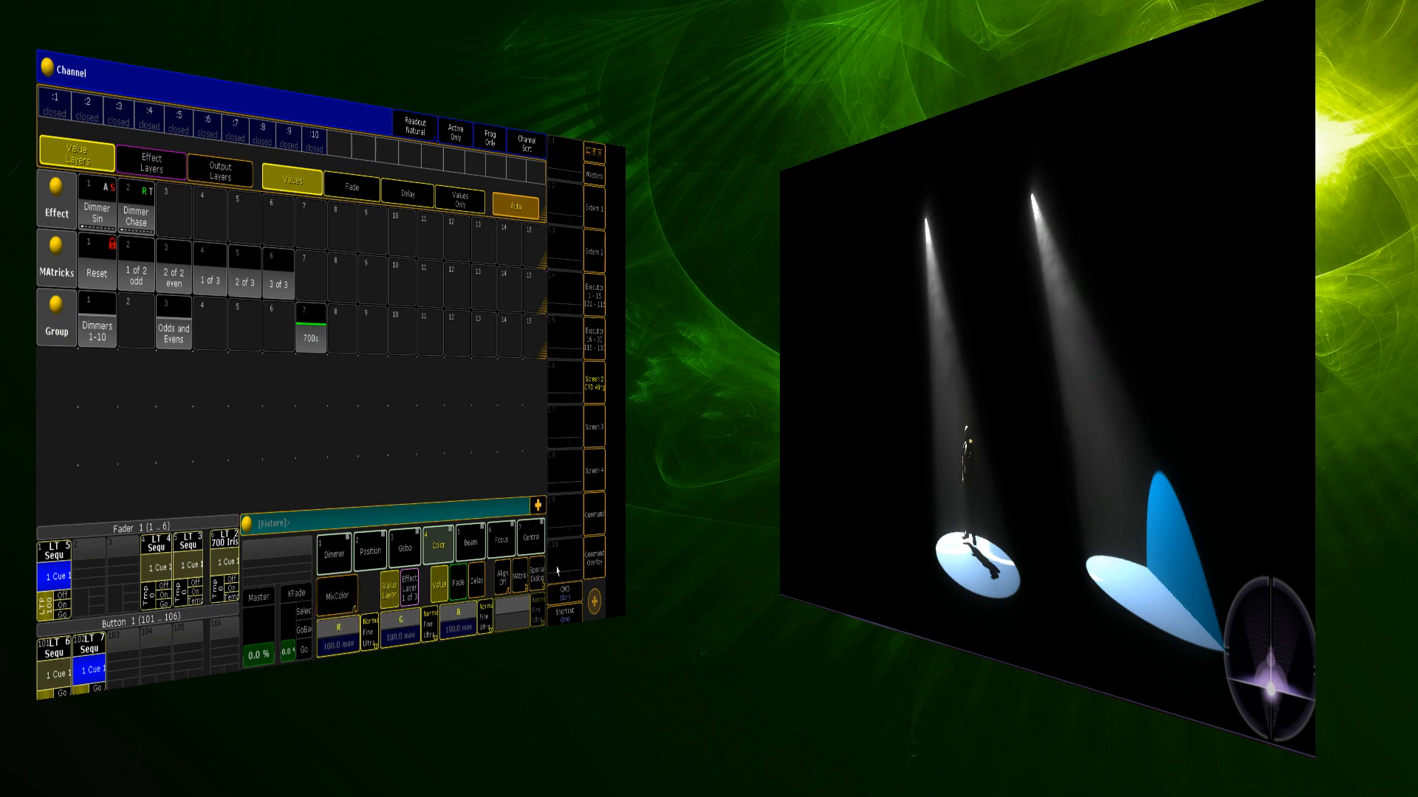
pyautogui.click(312, 335)
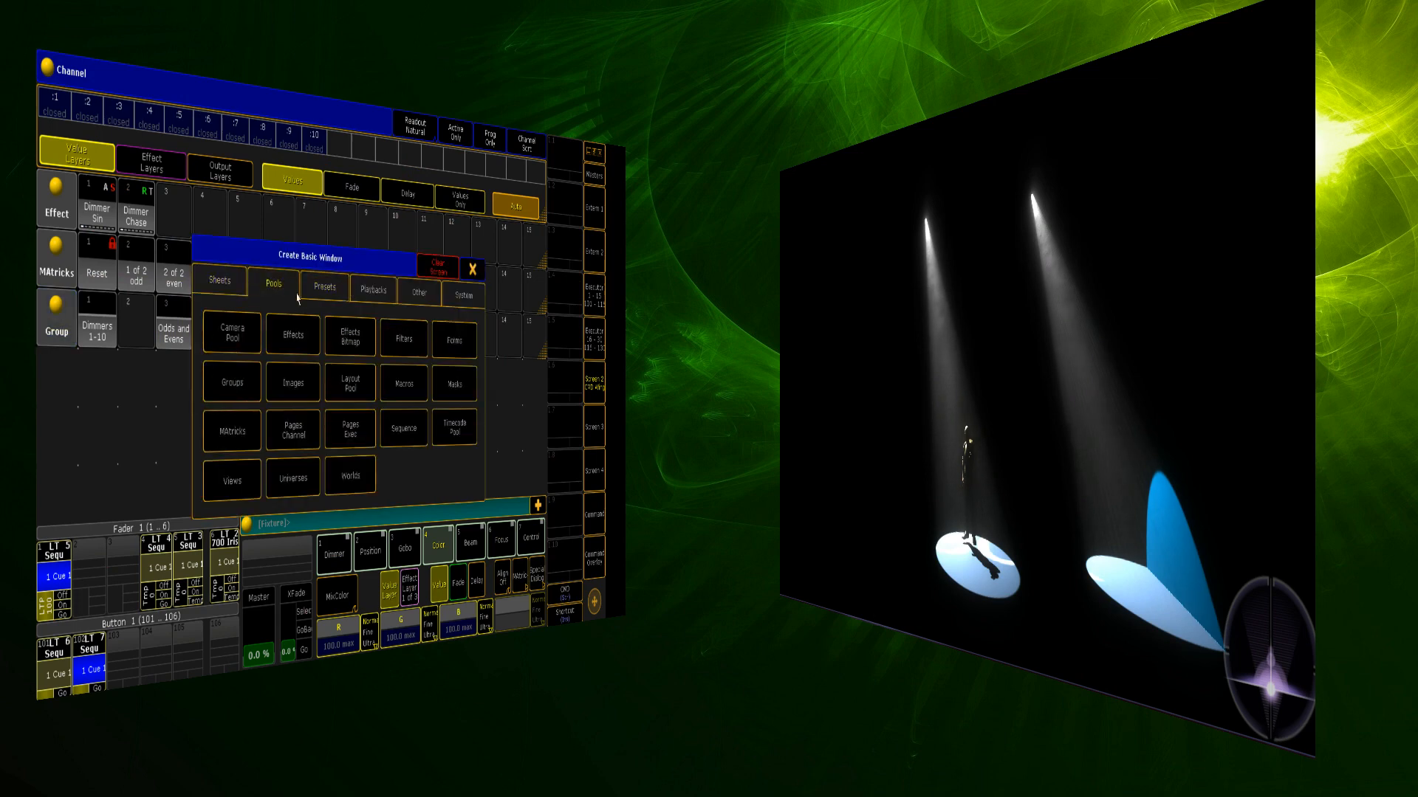
pyautogui.moveTo(362, 418)
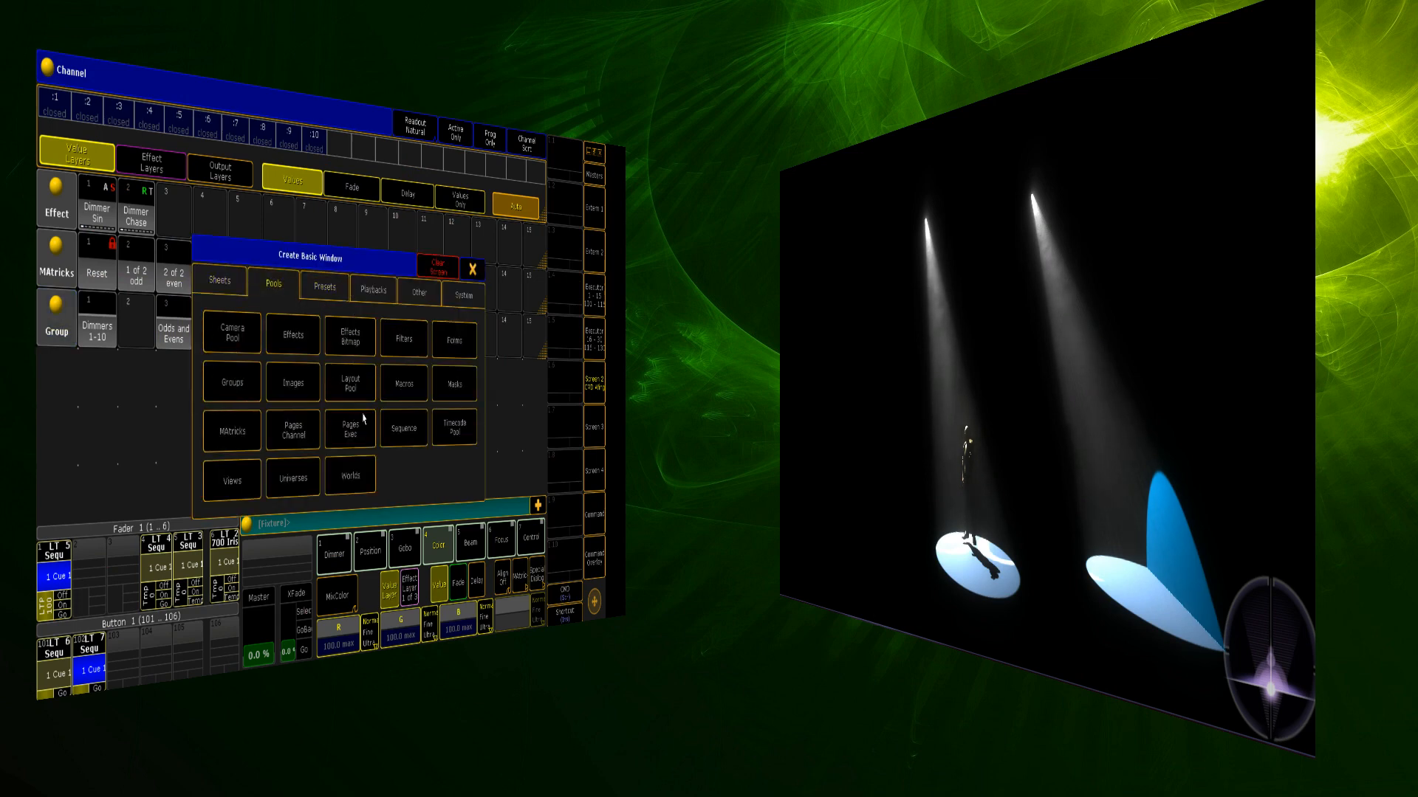
pyautogui.moveTo(360, 306)
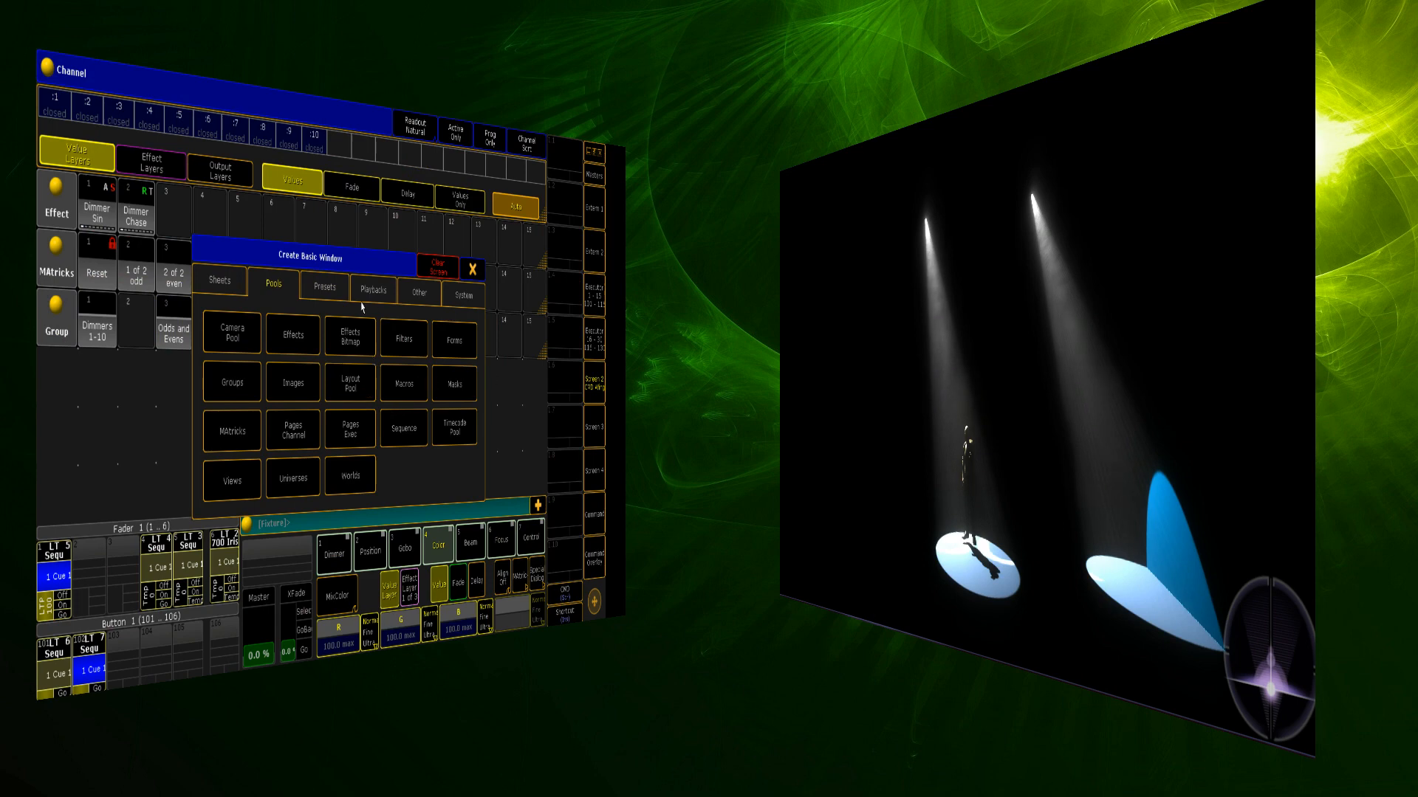
pyautogui.click(417, 291)
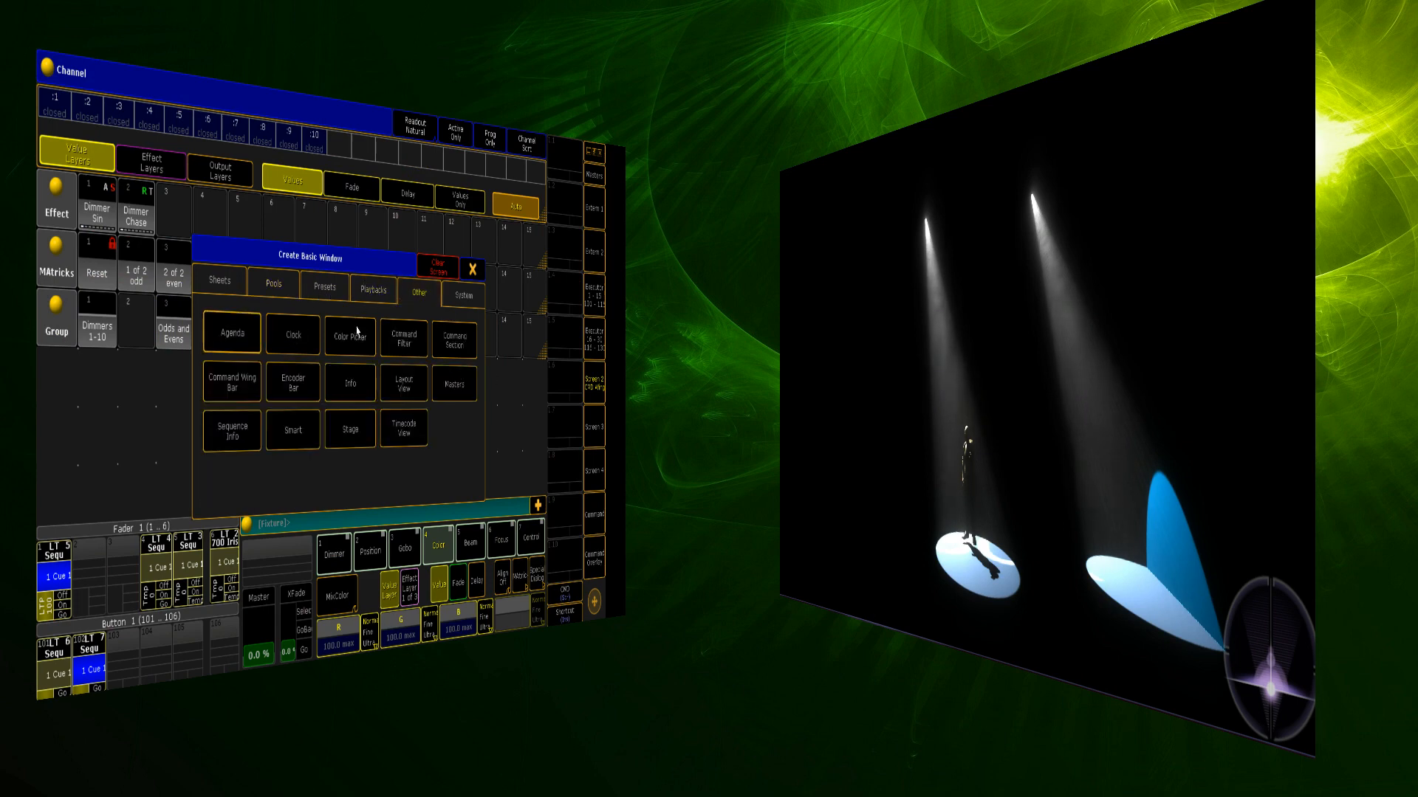
pyautogui.click(348, 338)
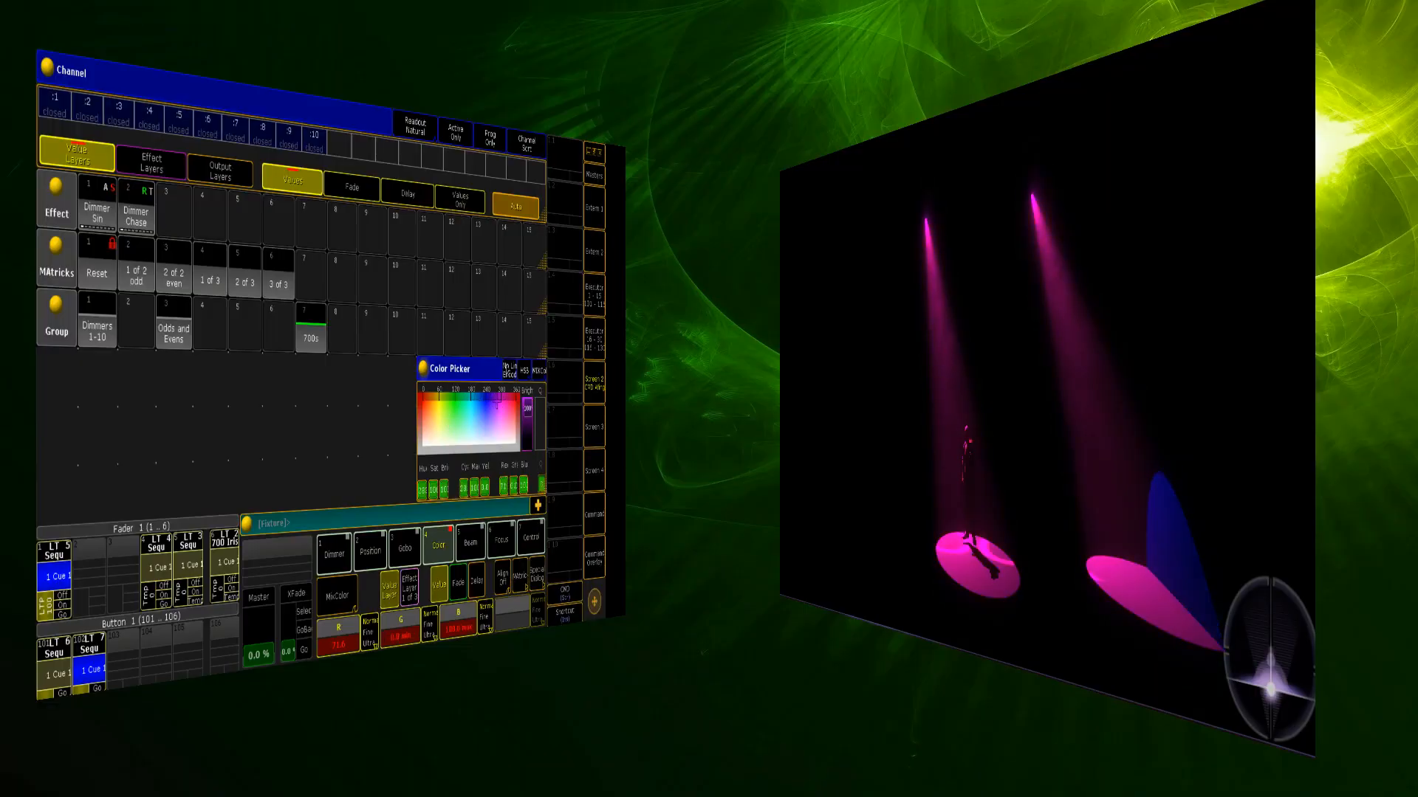
pyautogui.click(498, 387)
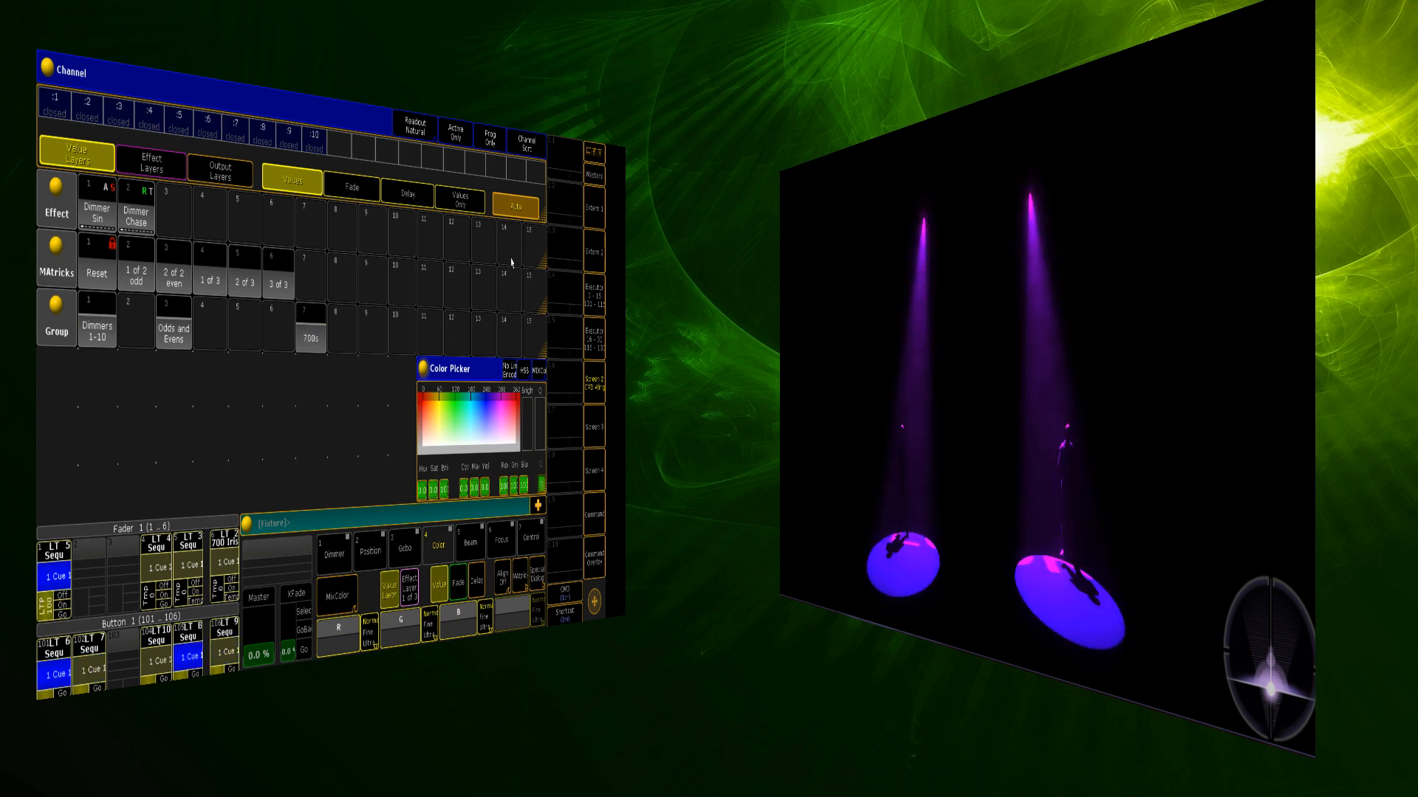
pyautogui.moveTo(610, 313)
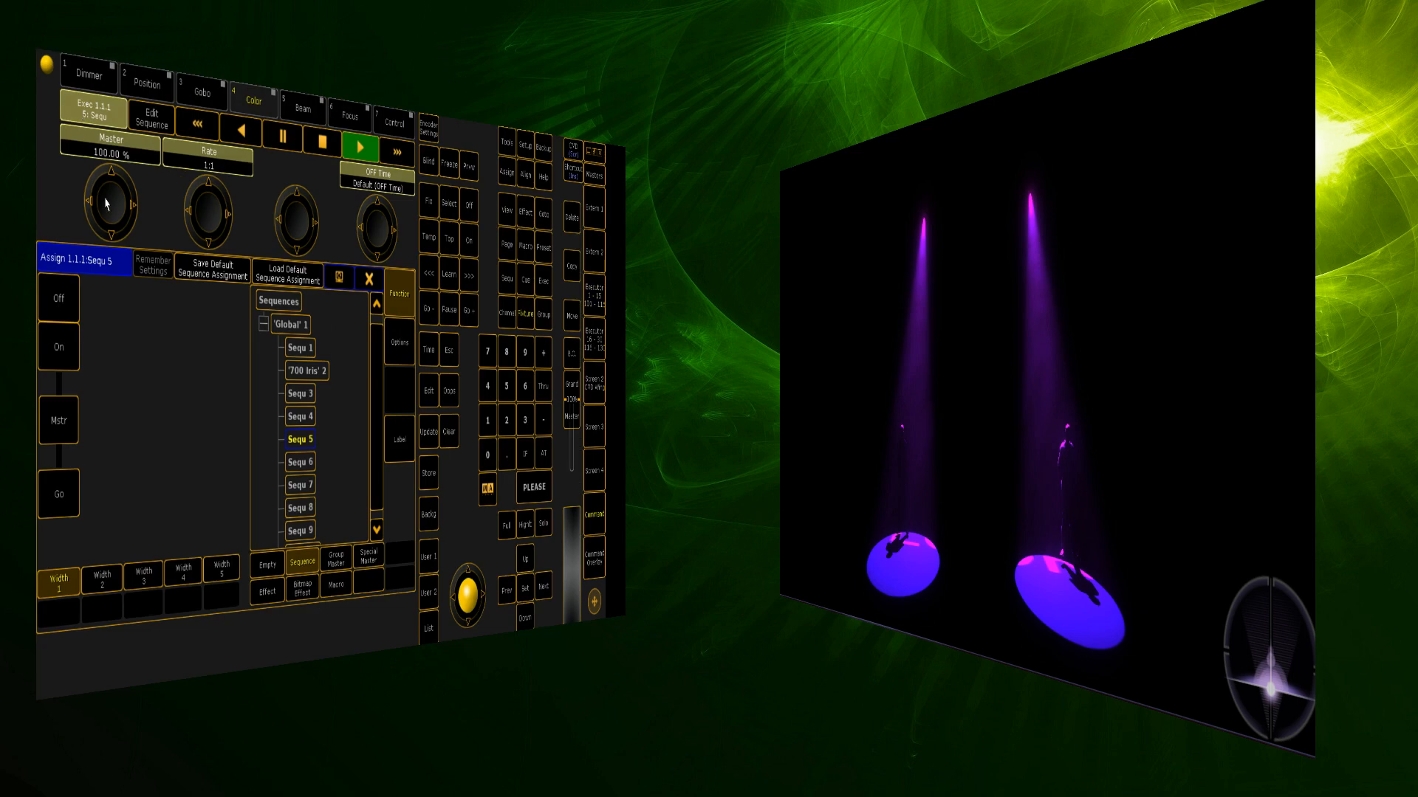
# Set executor 1.1.1's top button to Black and its bottom button to Flash.
pyautogui.click(57, 348)
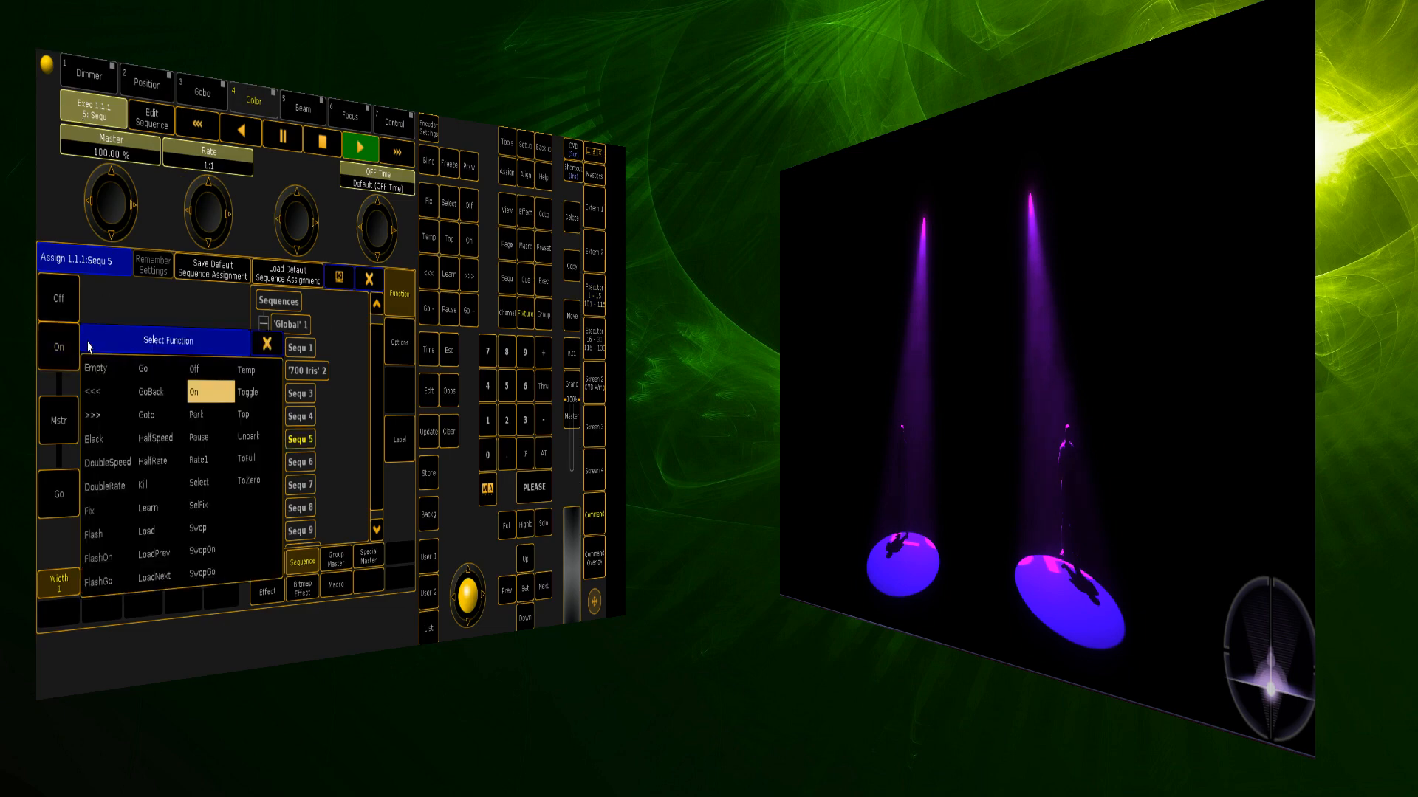
pyautogui.click(264, 346)
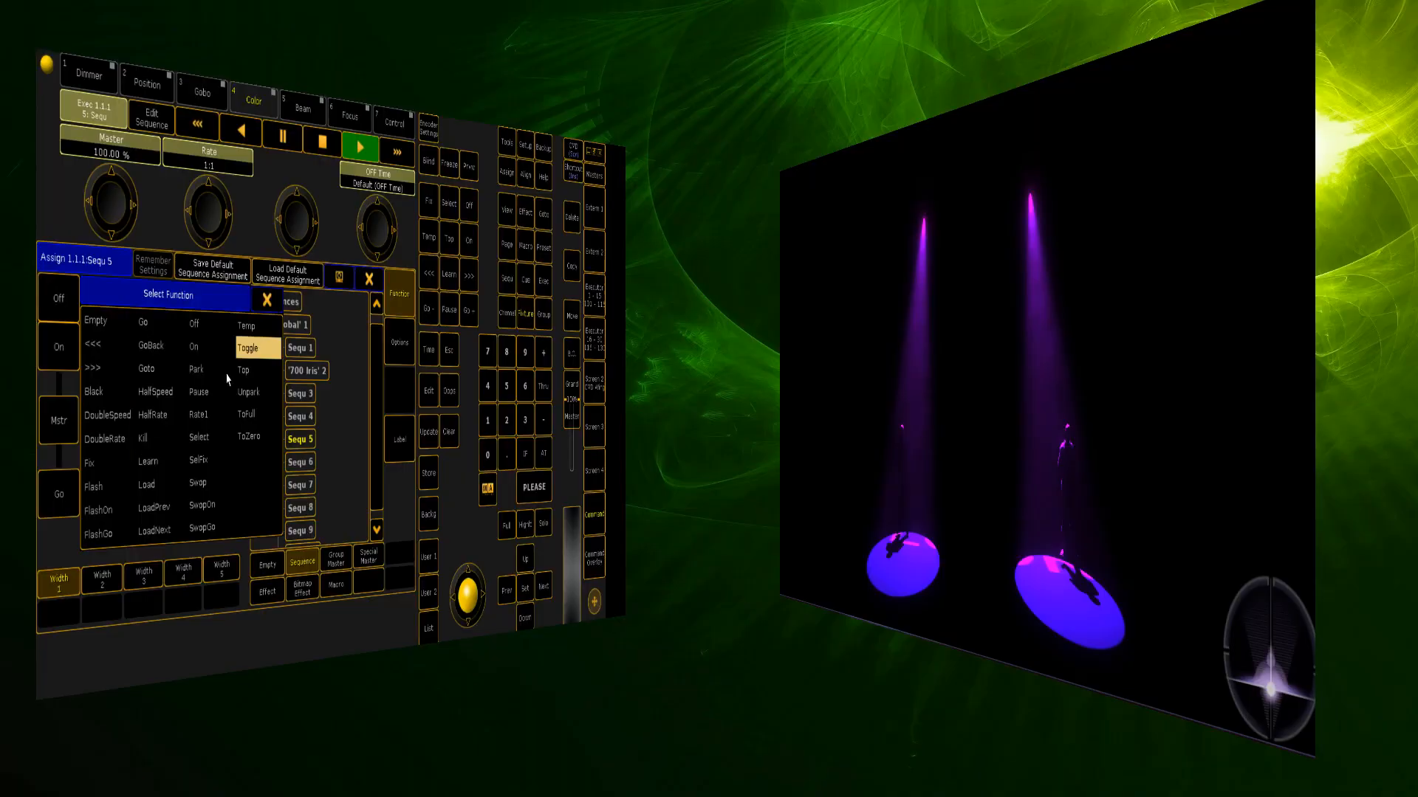
pyautogui.moveTo(153, 415)
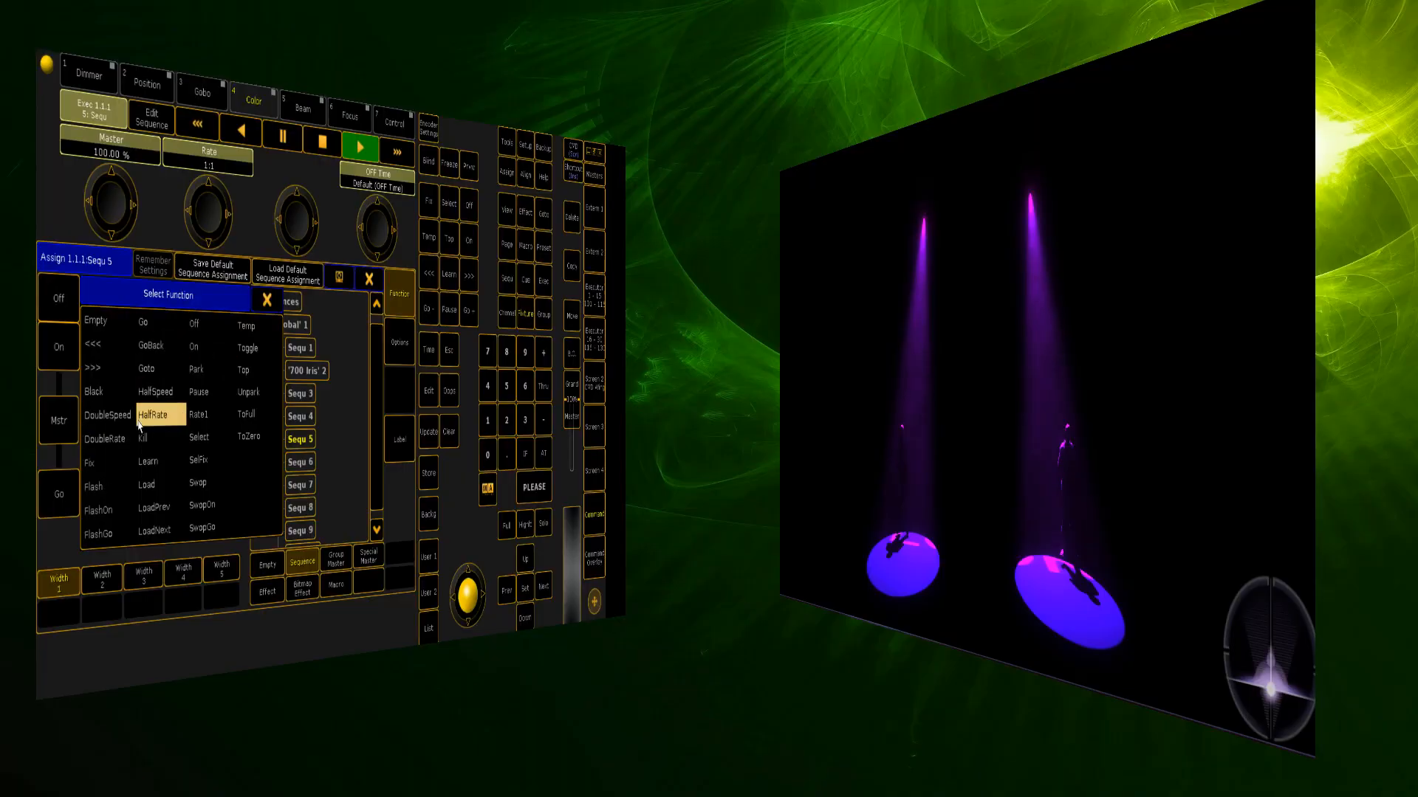
pyautogui.moveTo(93, 345)
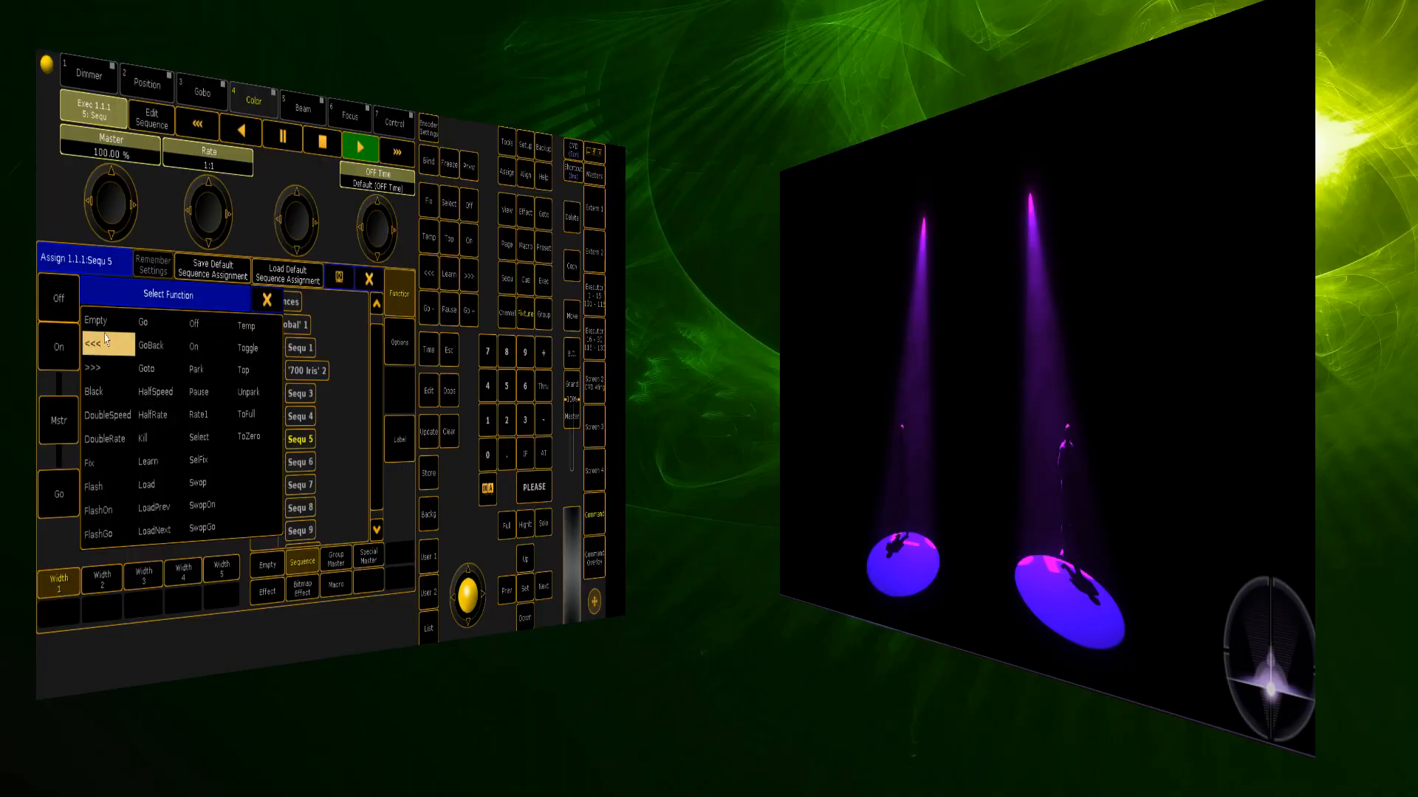
pyautogui.moveTo(142, 436)
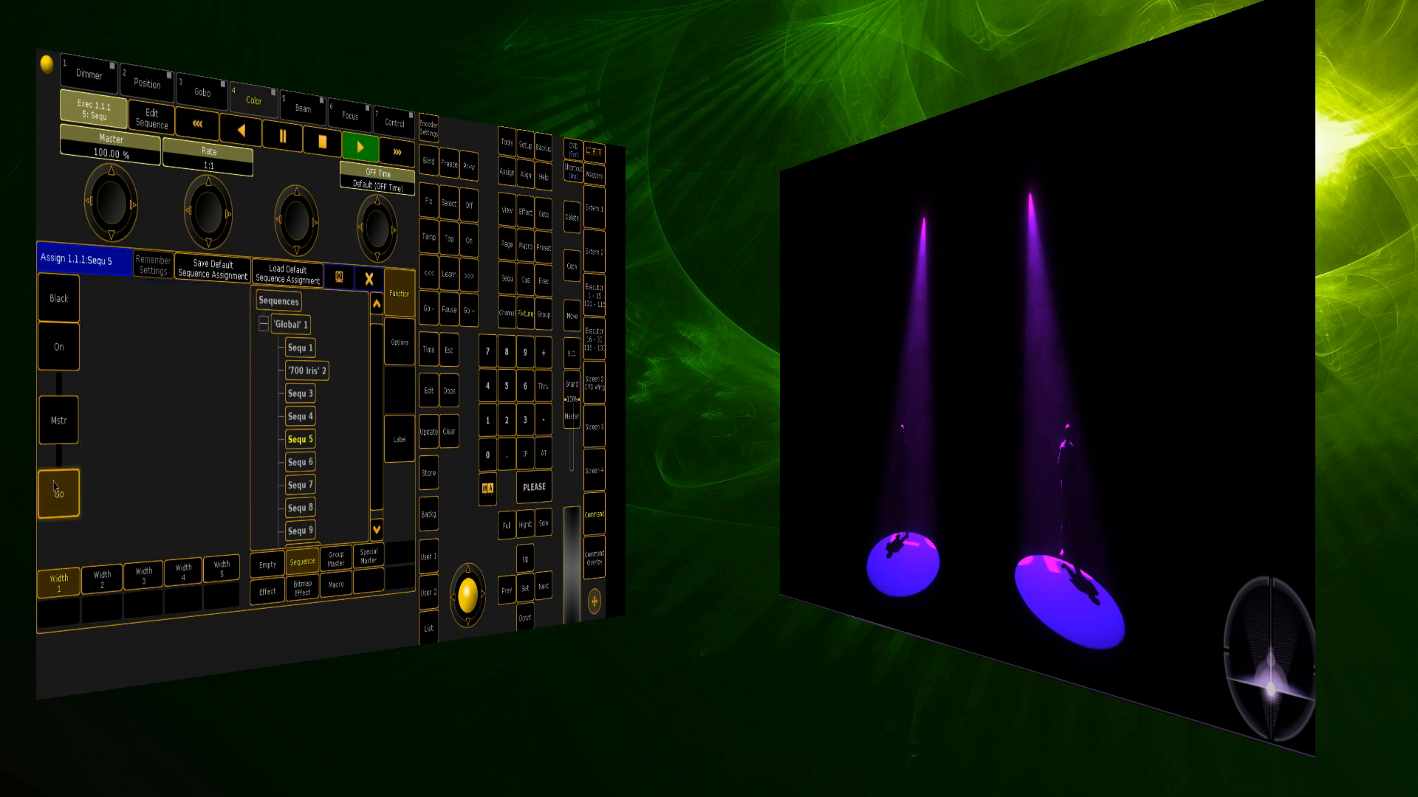
pyautogui.click(57, 493)
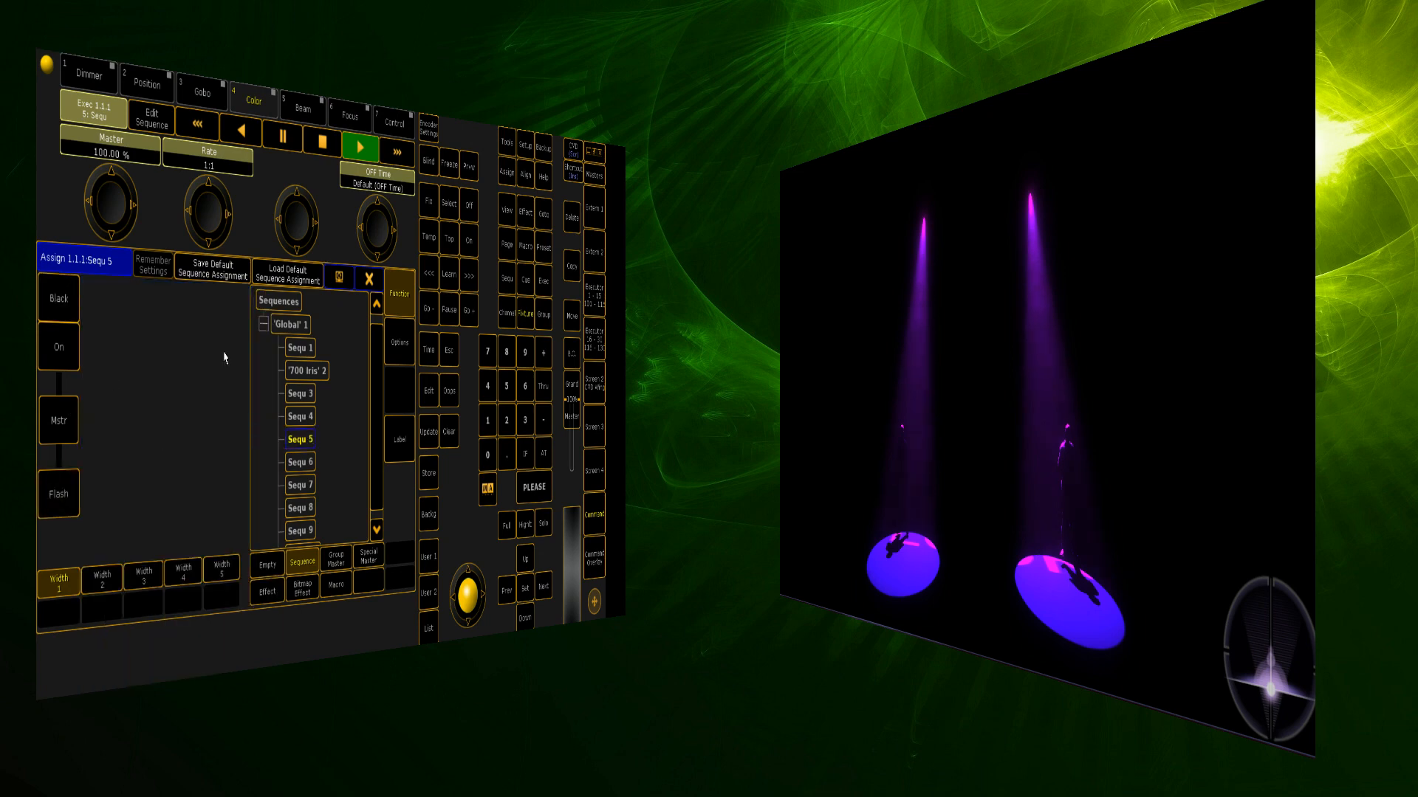